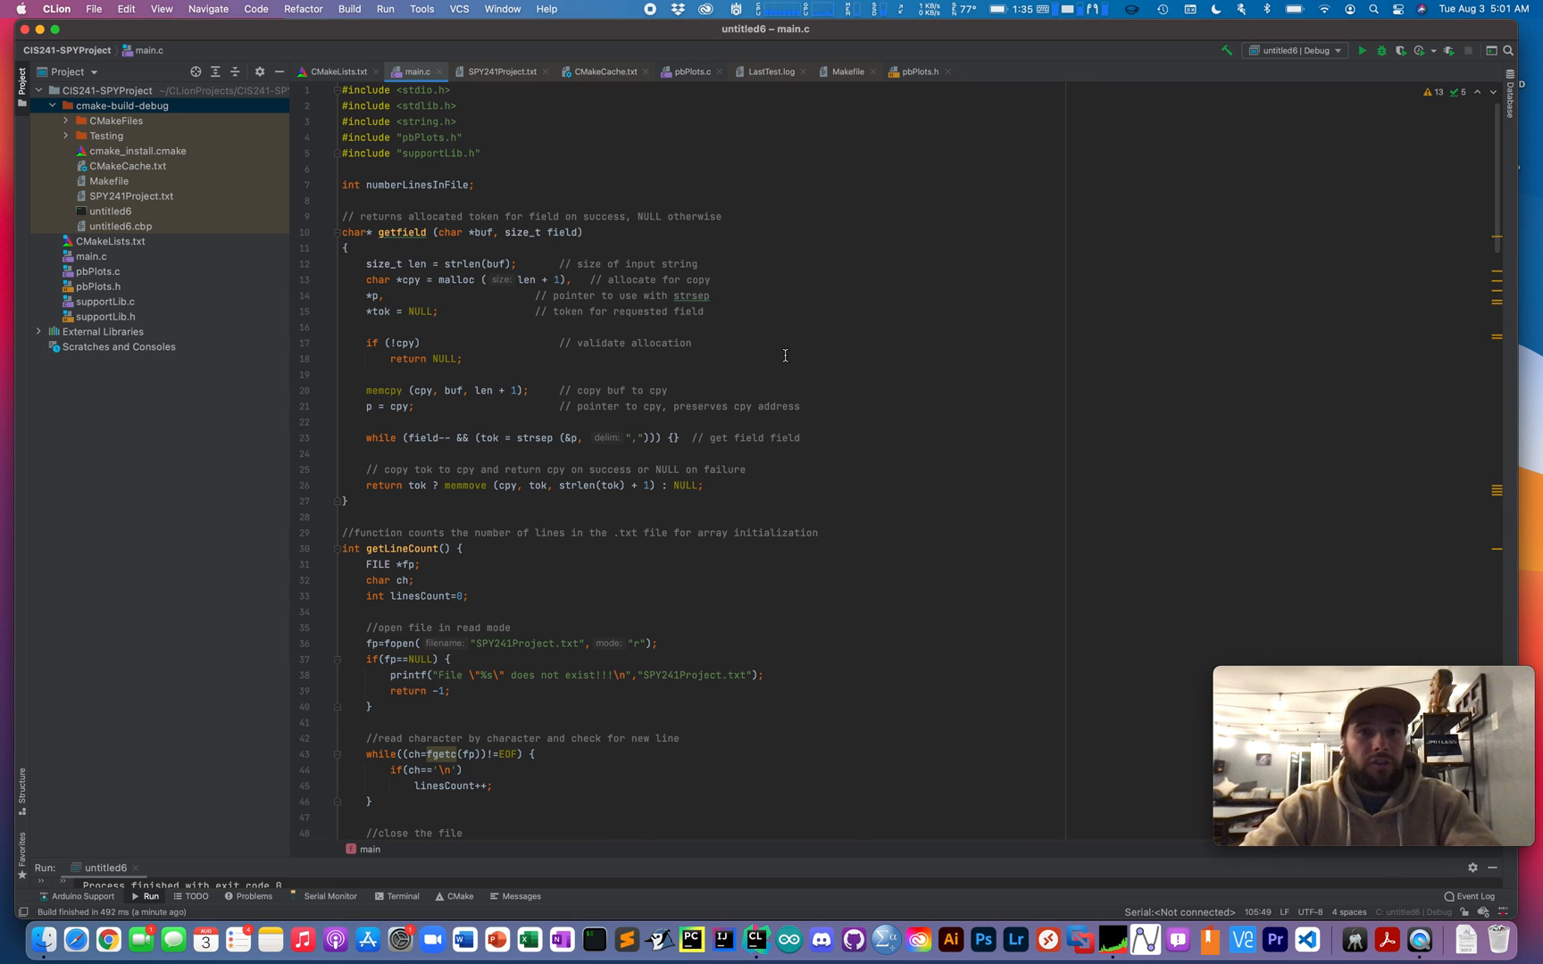
pyautogui.moveTo(784, 356)
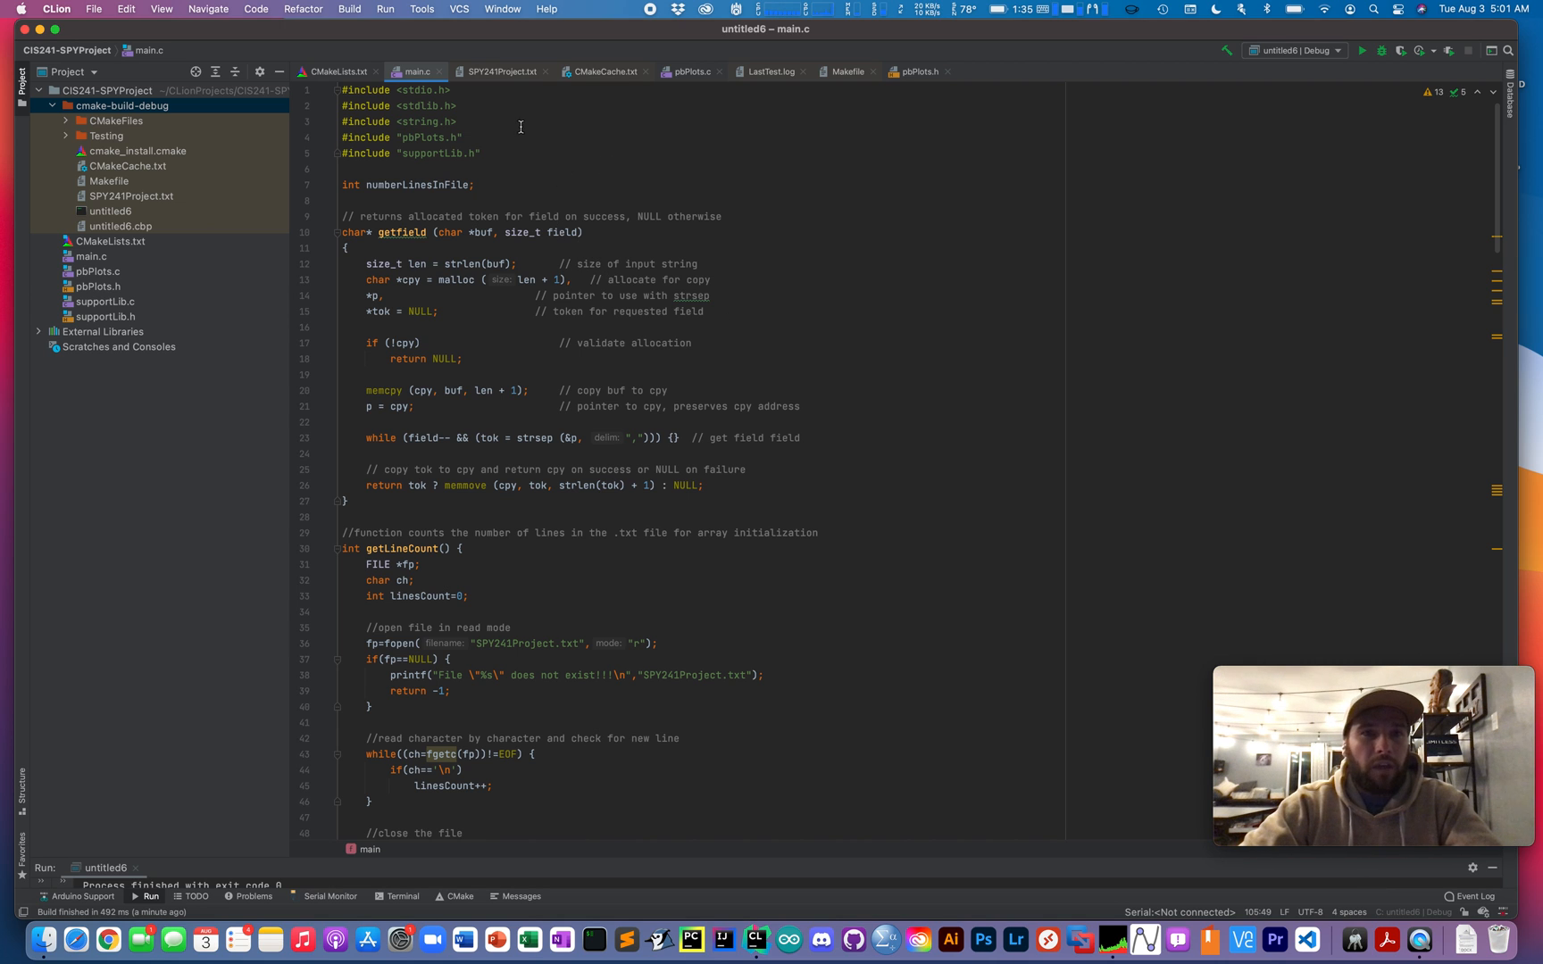
# View SPY241Project.txt with its daily put/call ratios and option volumes, returning to the top
pyautogui.click(500, 72)
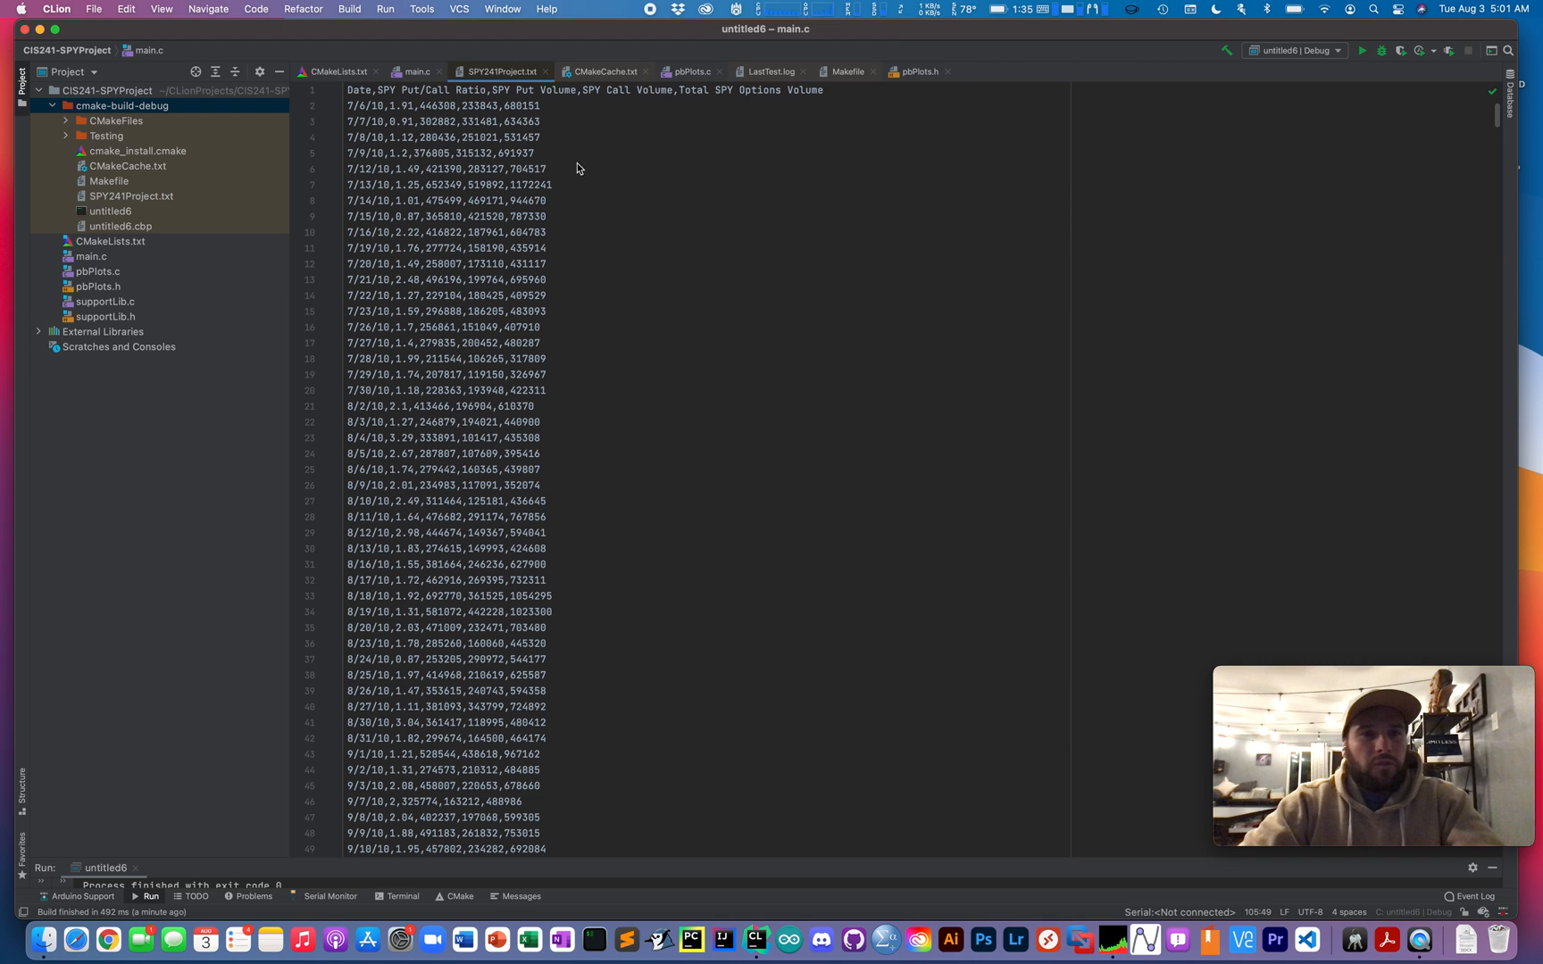
pyautogui.click(602, 395)
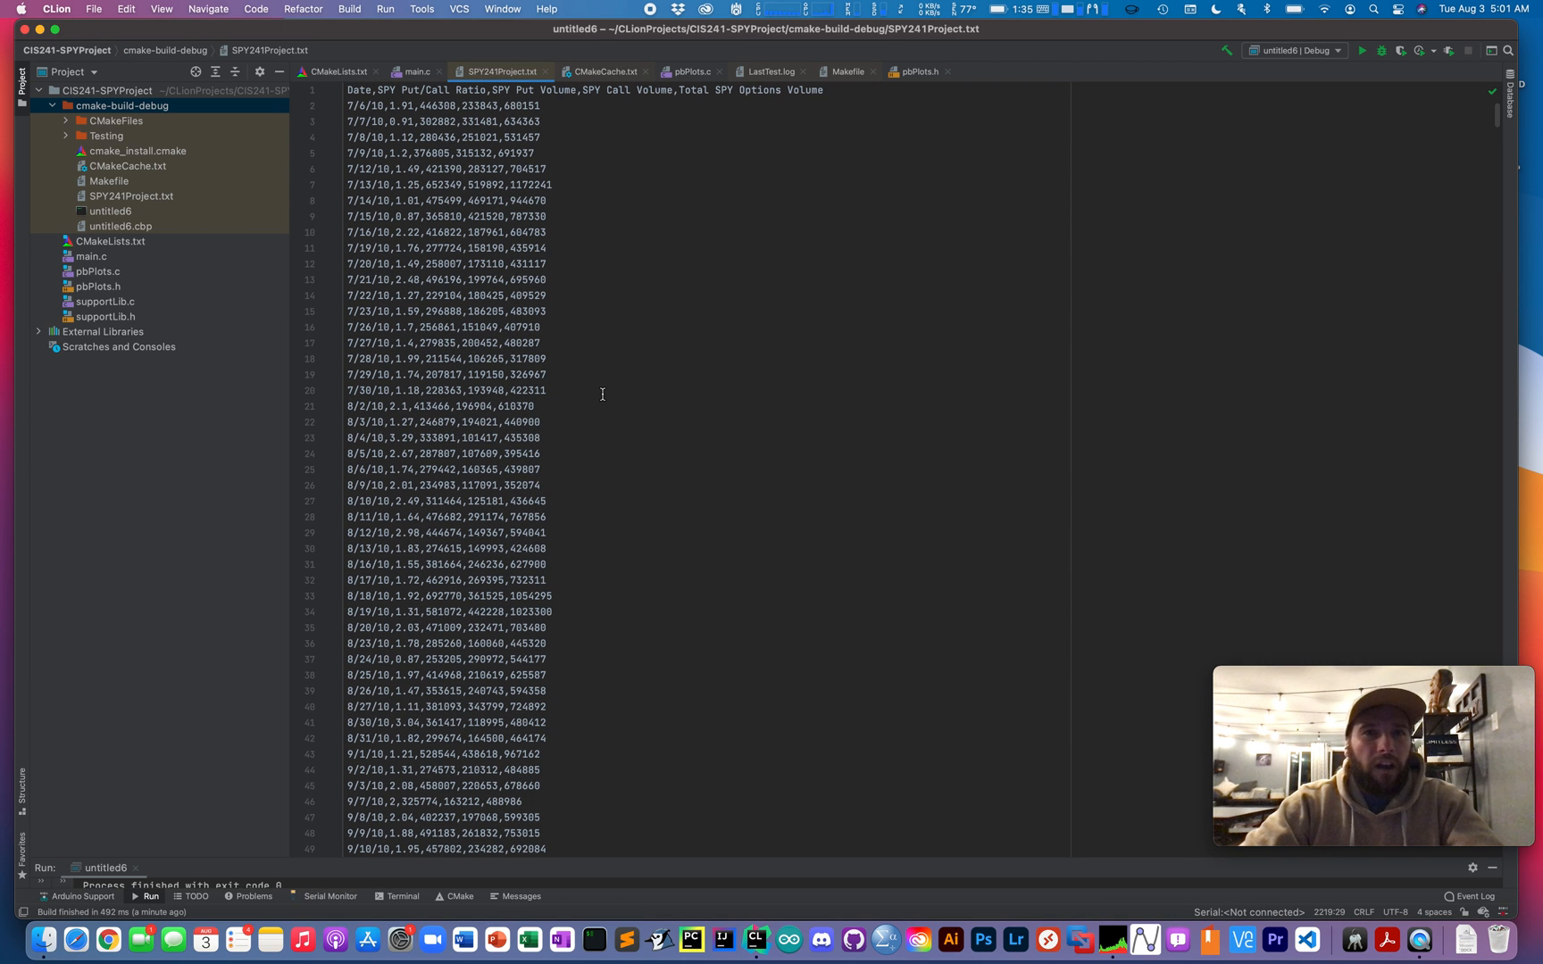
pyautogui.scroll(-3)
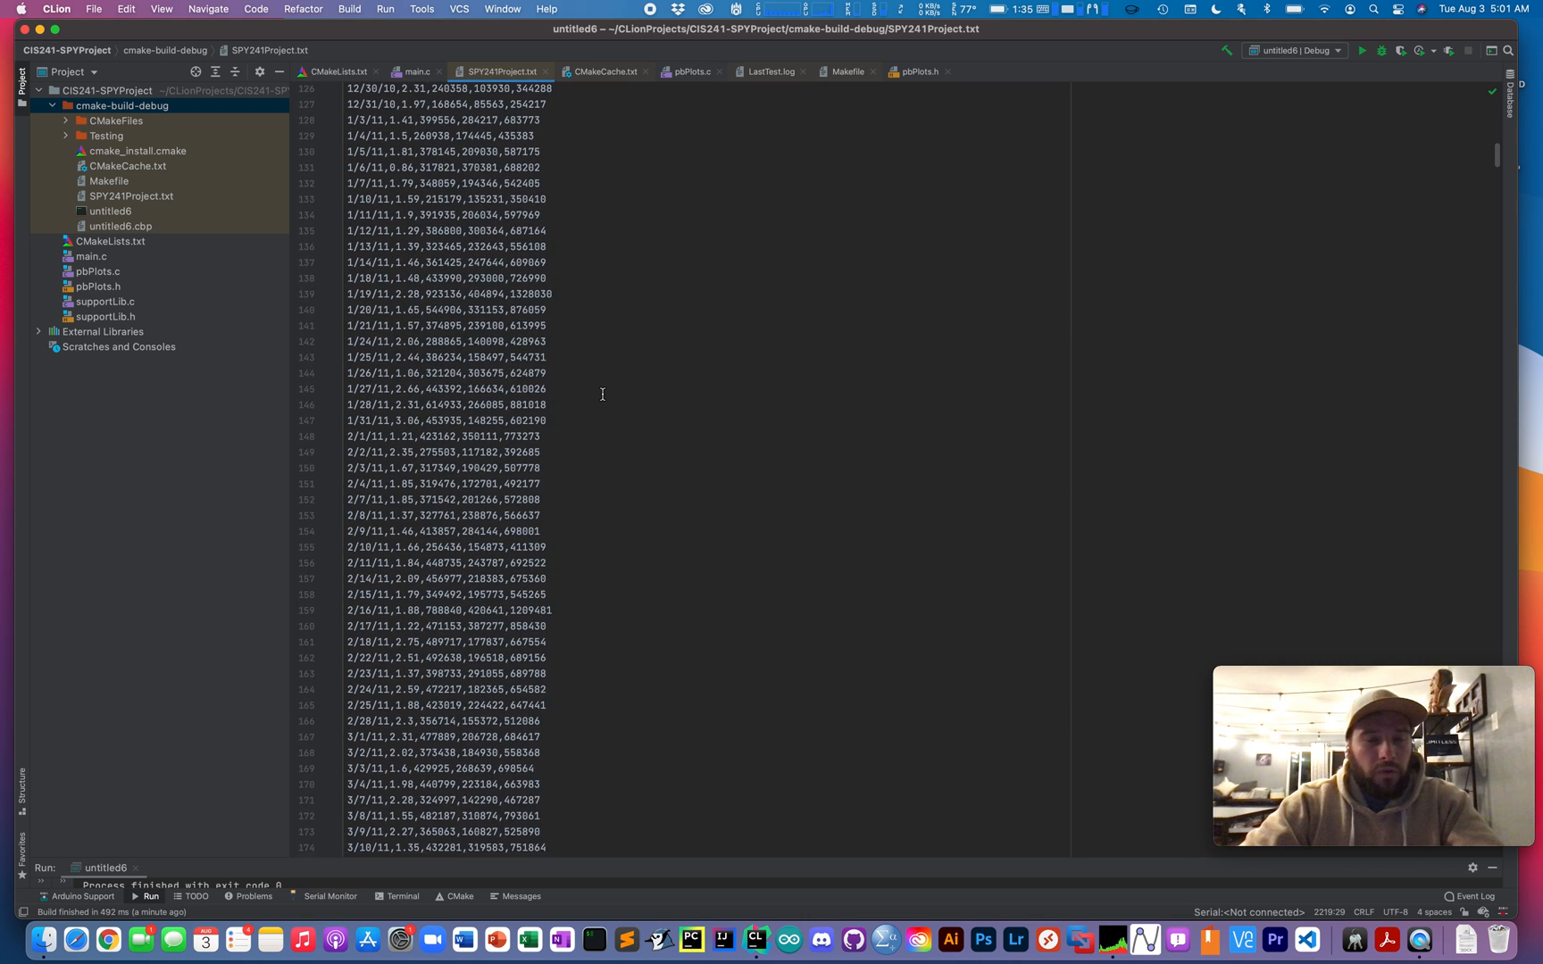
pyautogui.scroll(3)
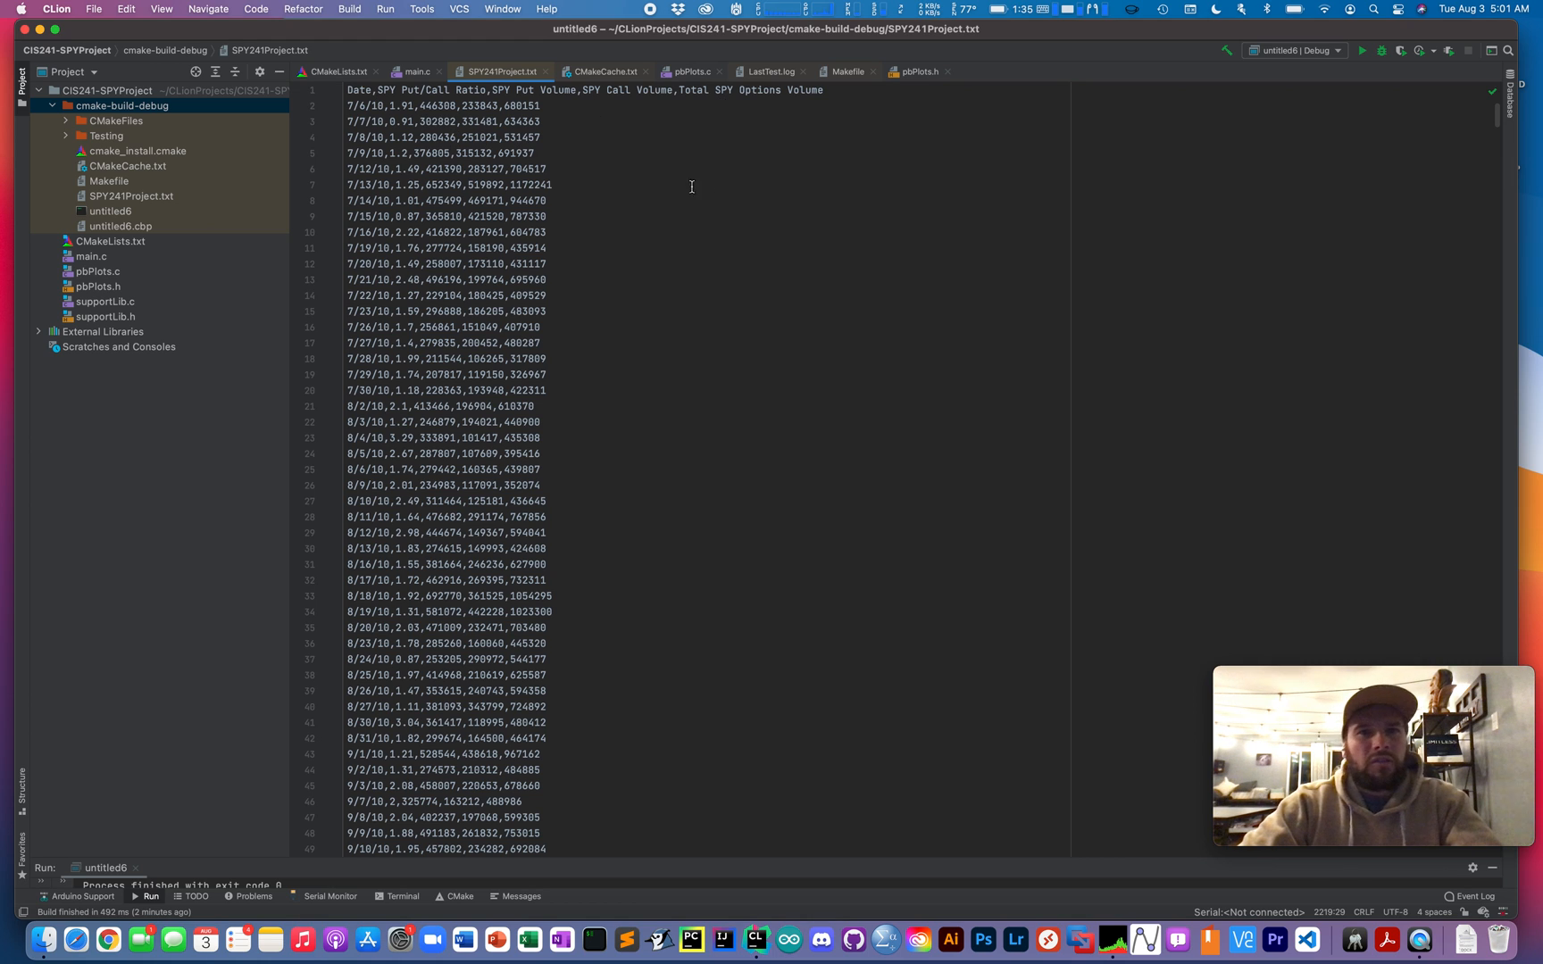
pyautogui.moveTo(414, 71)
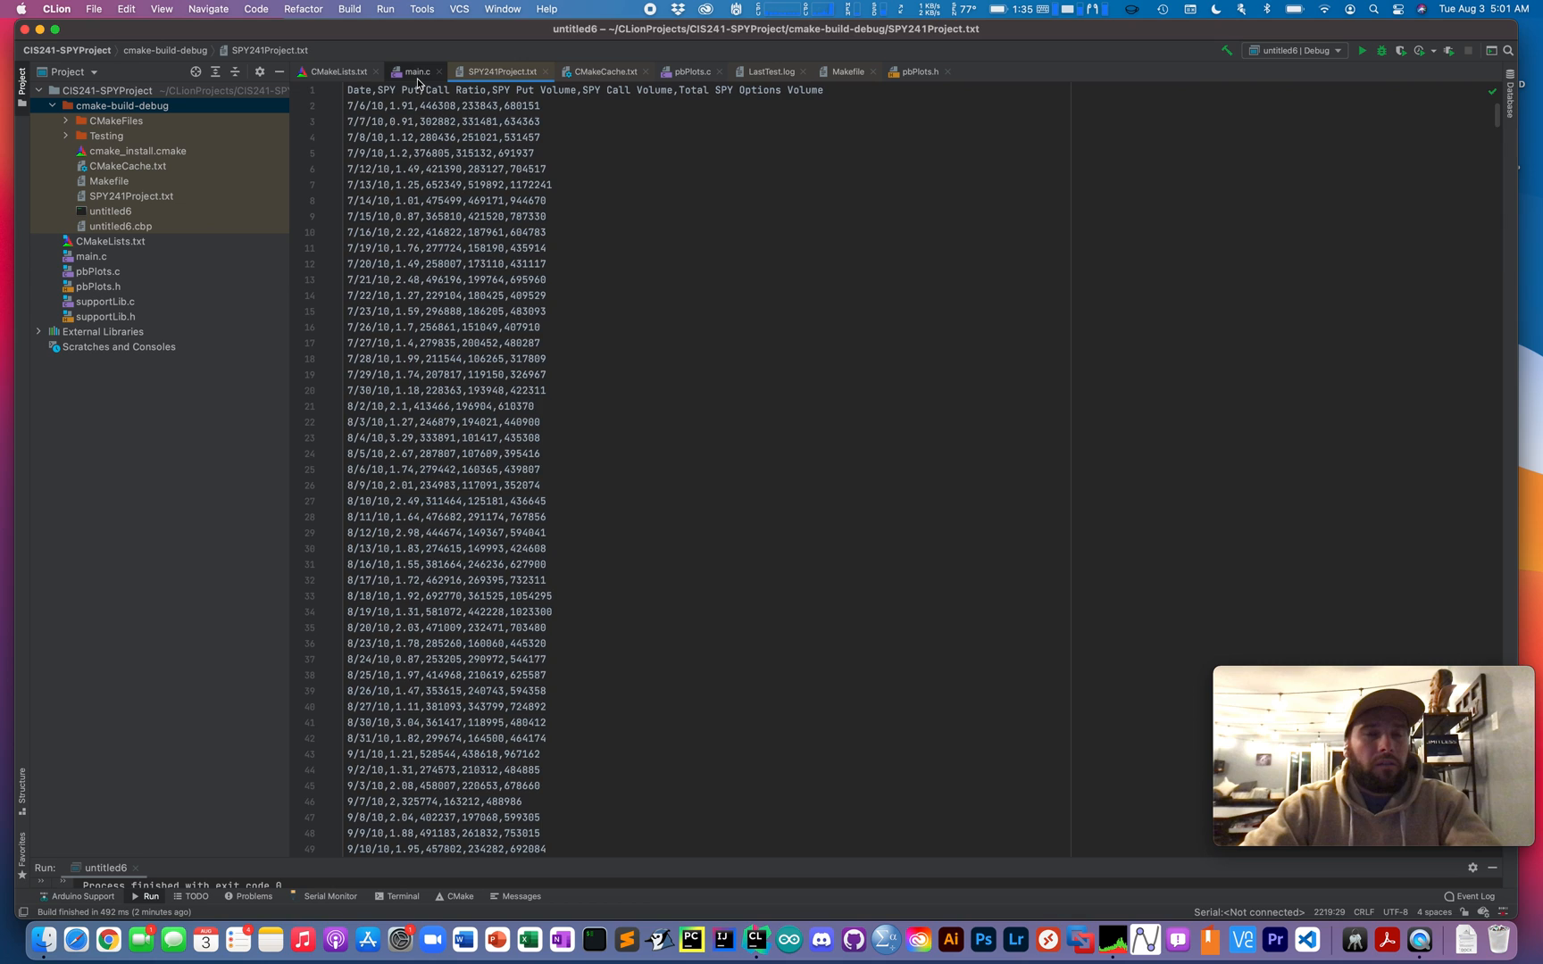
# Return to main.c and look over the getfield tokenizer and getLineCount helper functions
pyautogui.click(416, 72)
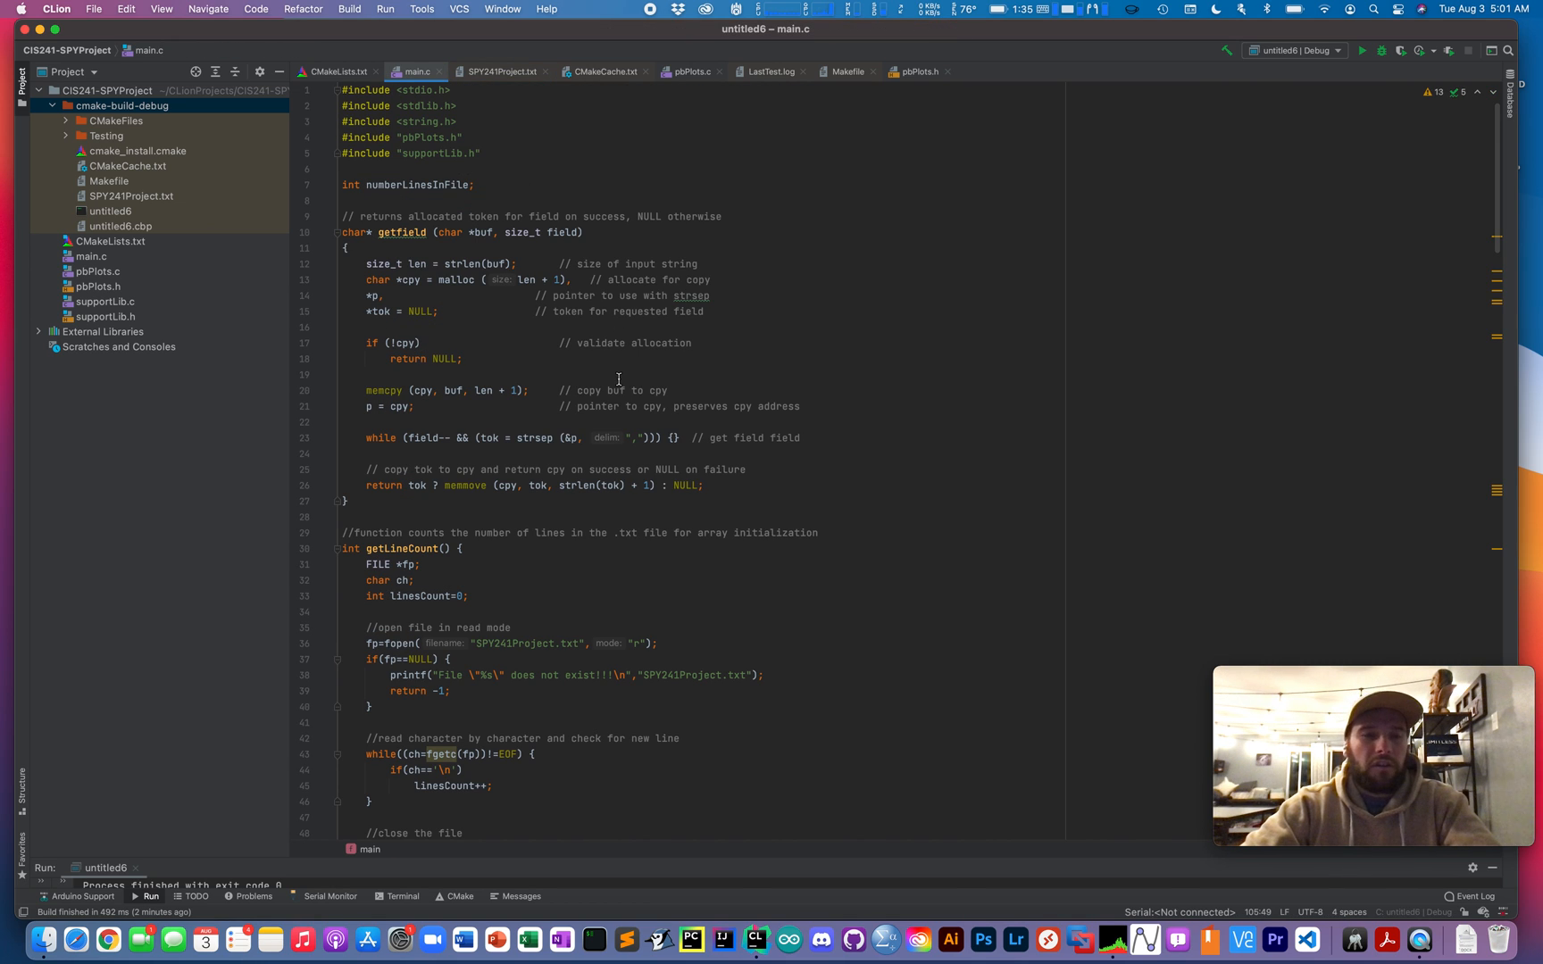
pyautogui.moveTo(750, 513)
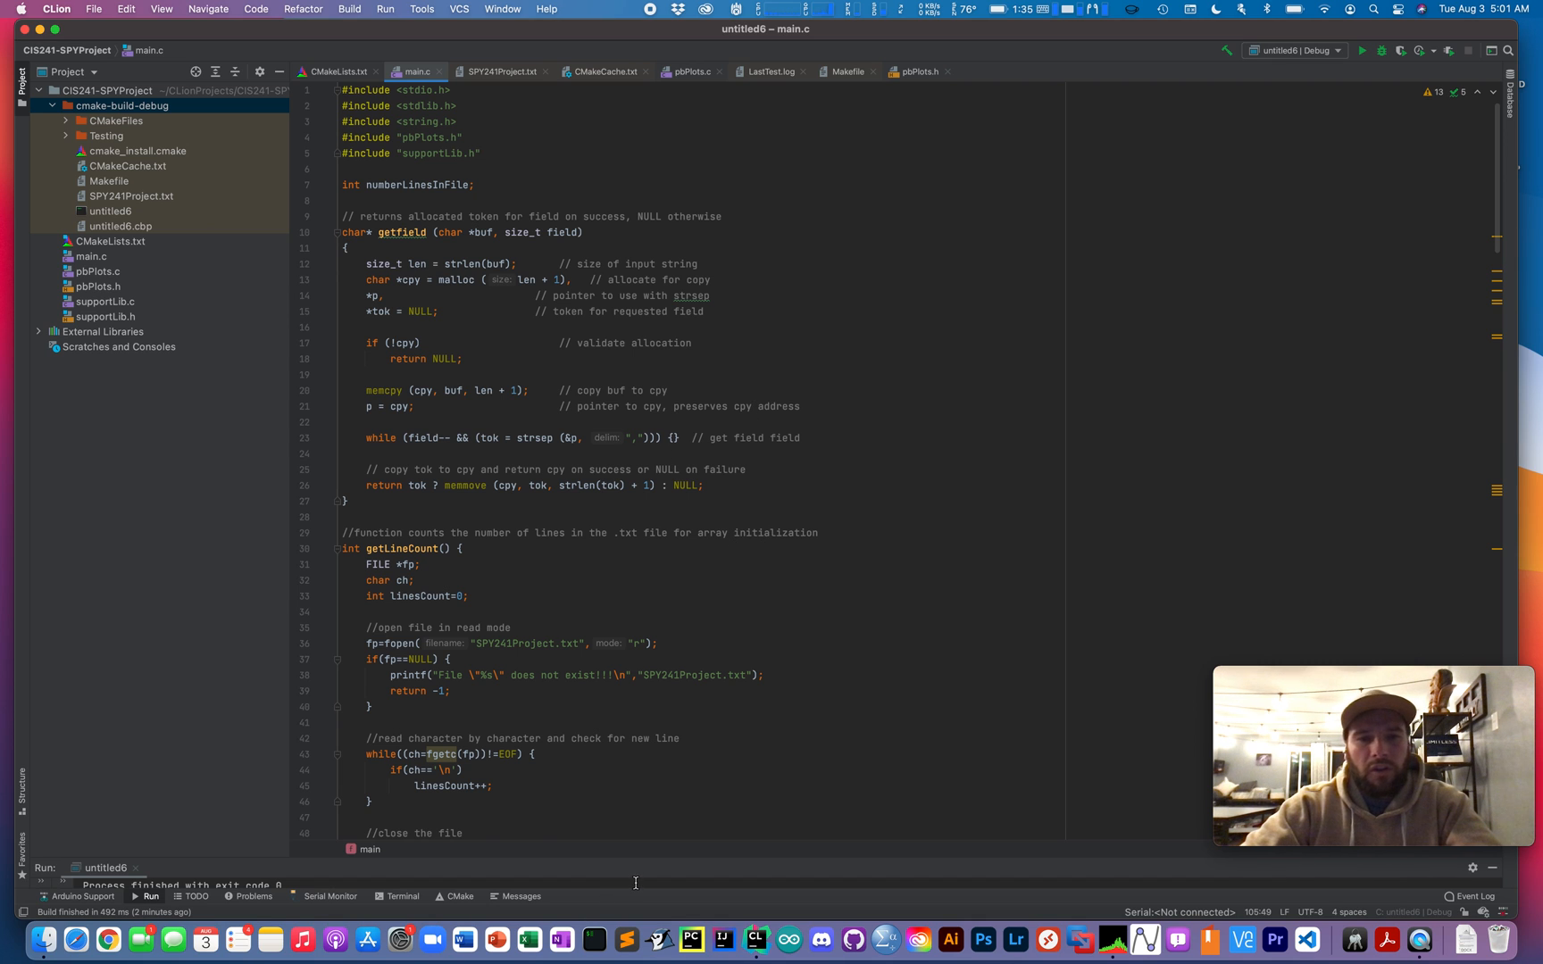
pyautogui.scroll(-3)
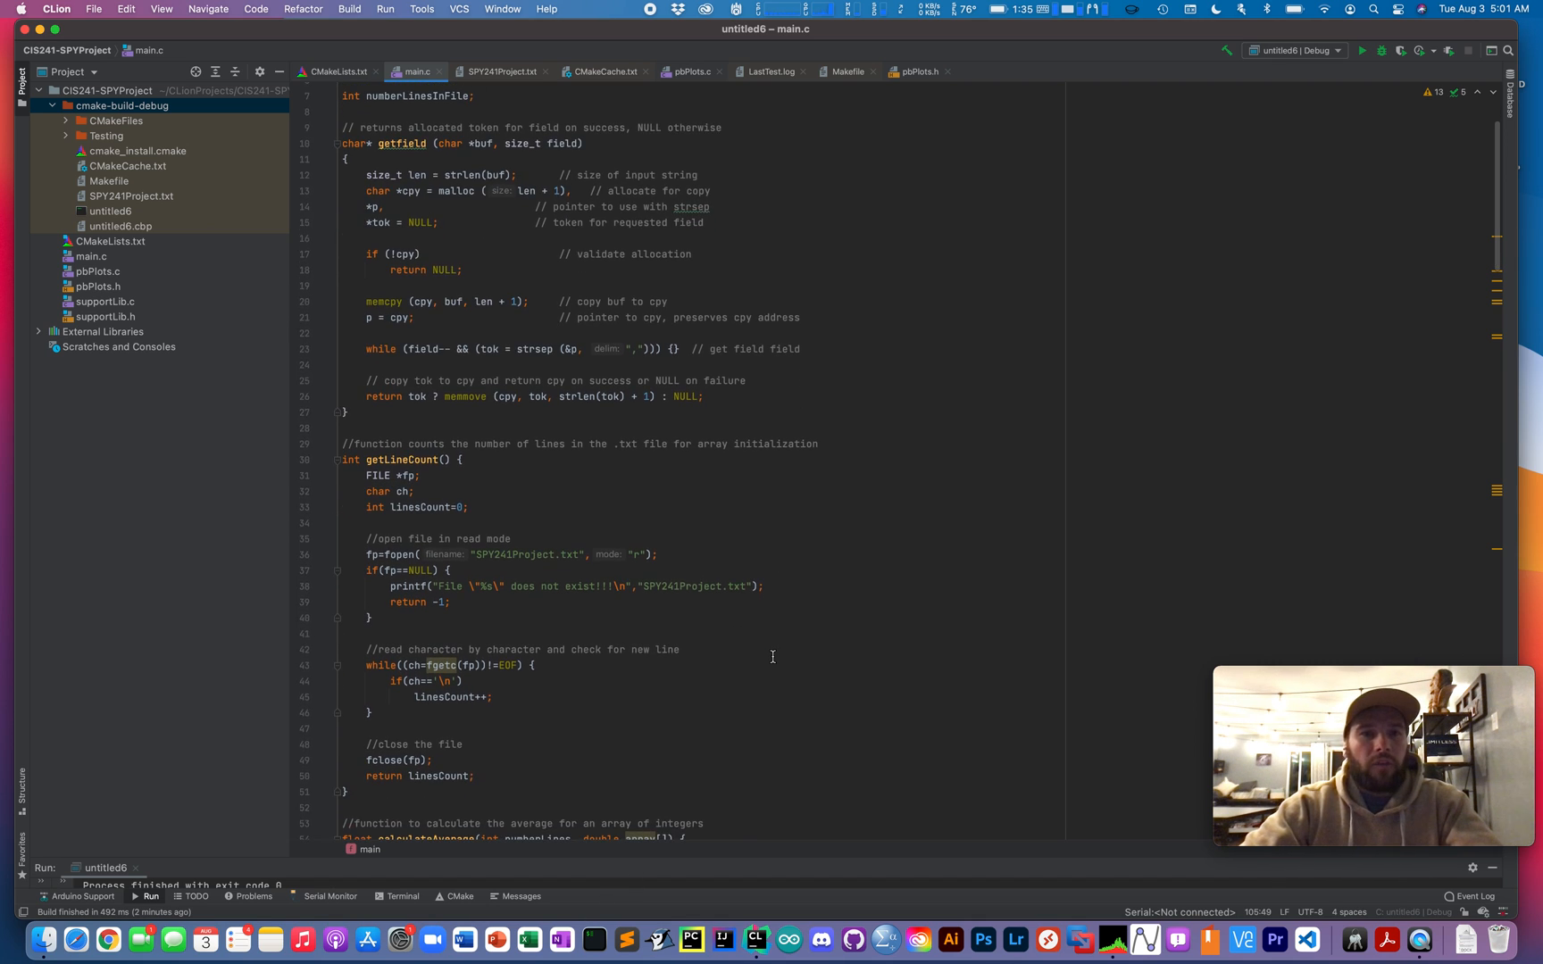
pyautogui.scroll(3)
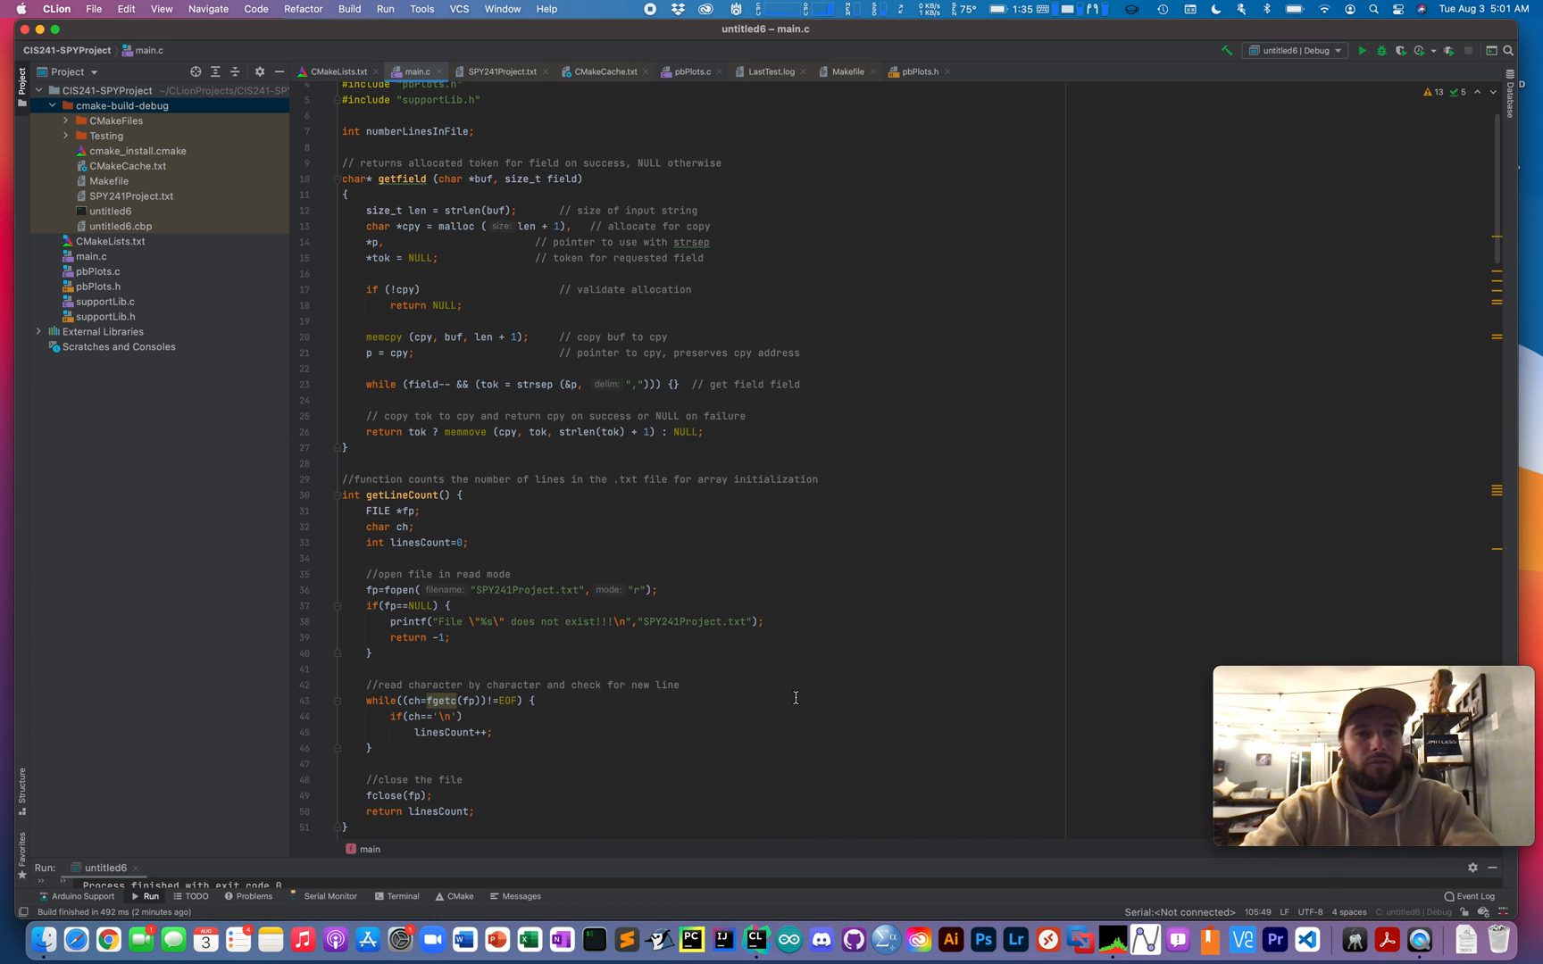
pyautogui.moveTo(804, 709)
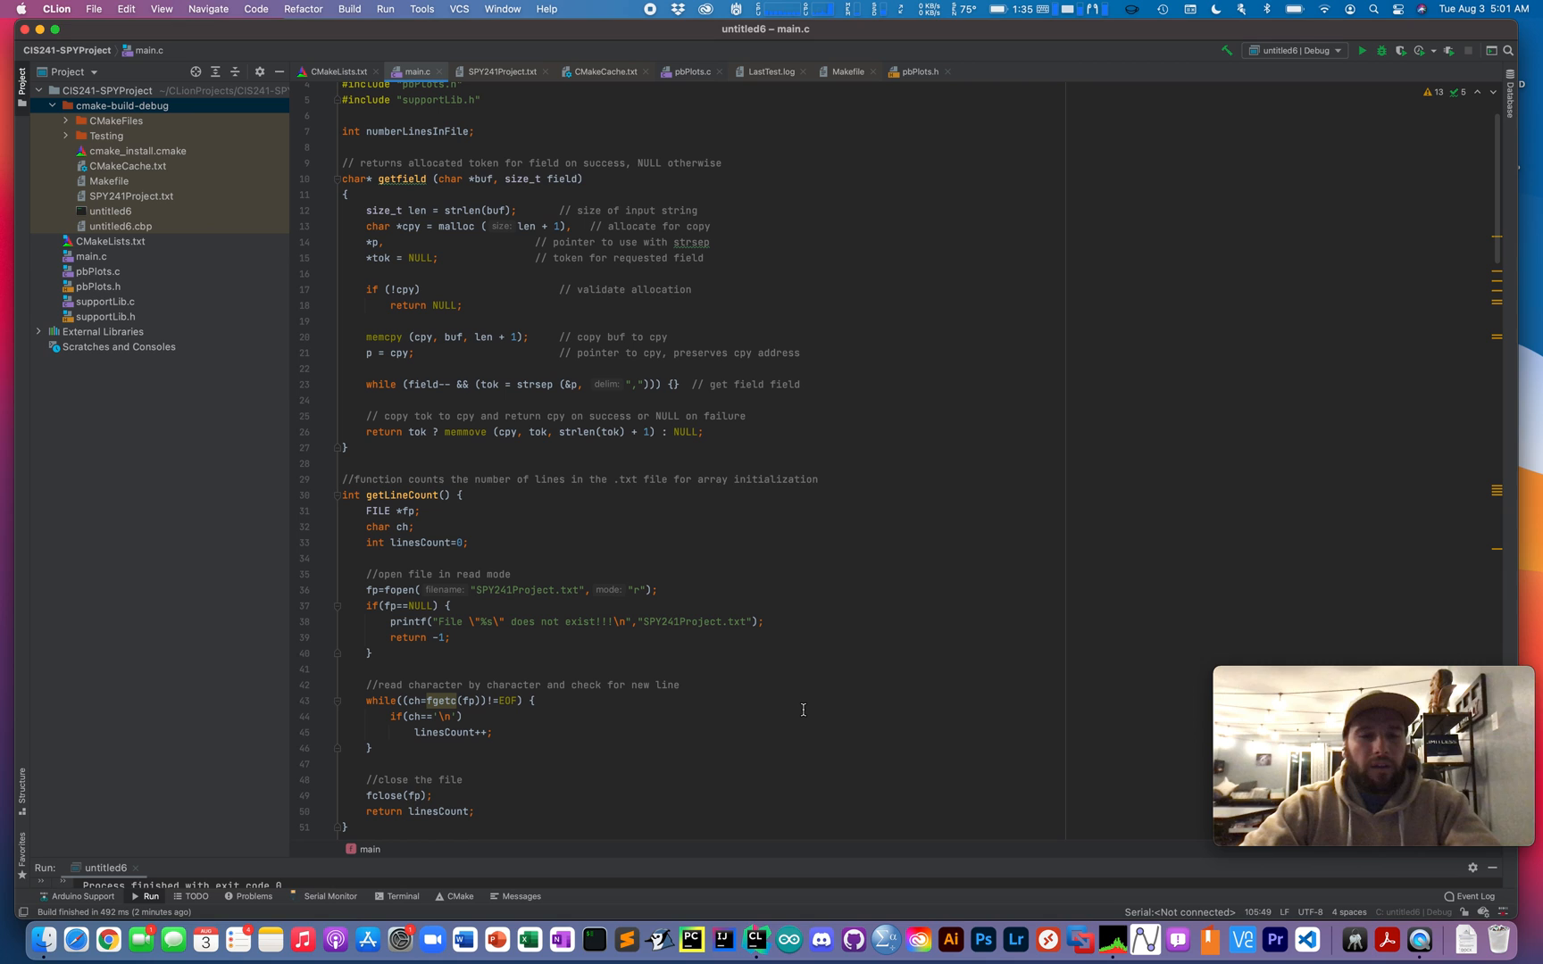
pyautogui.moveTo(774, 847)
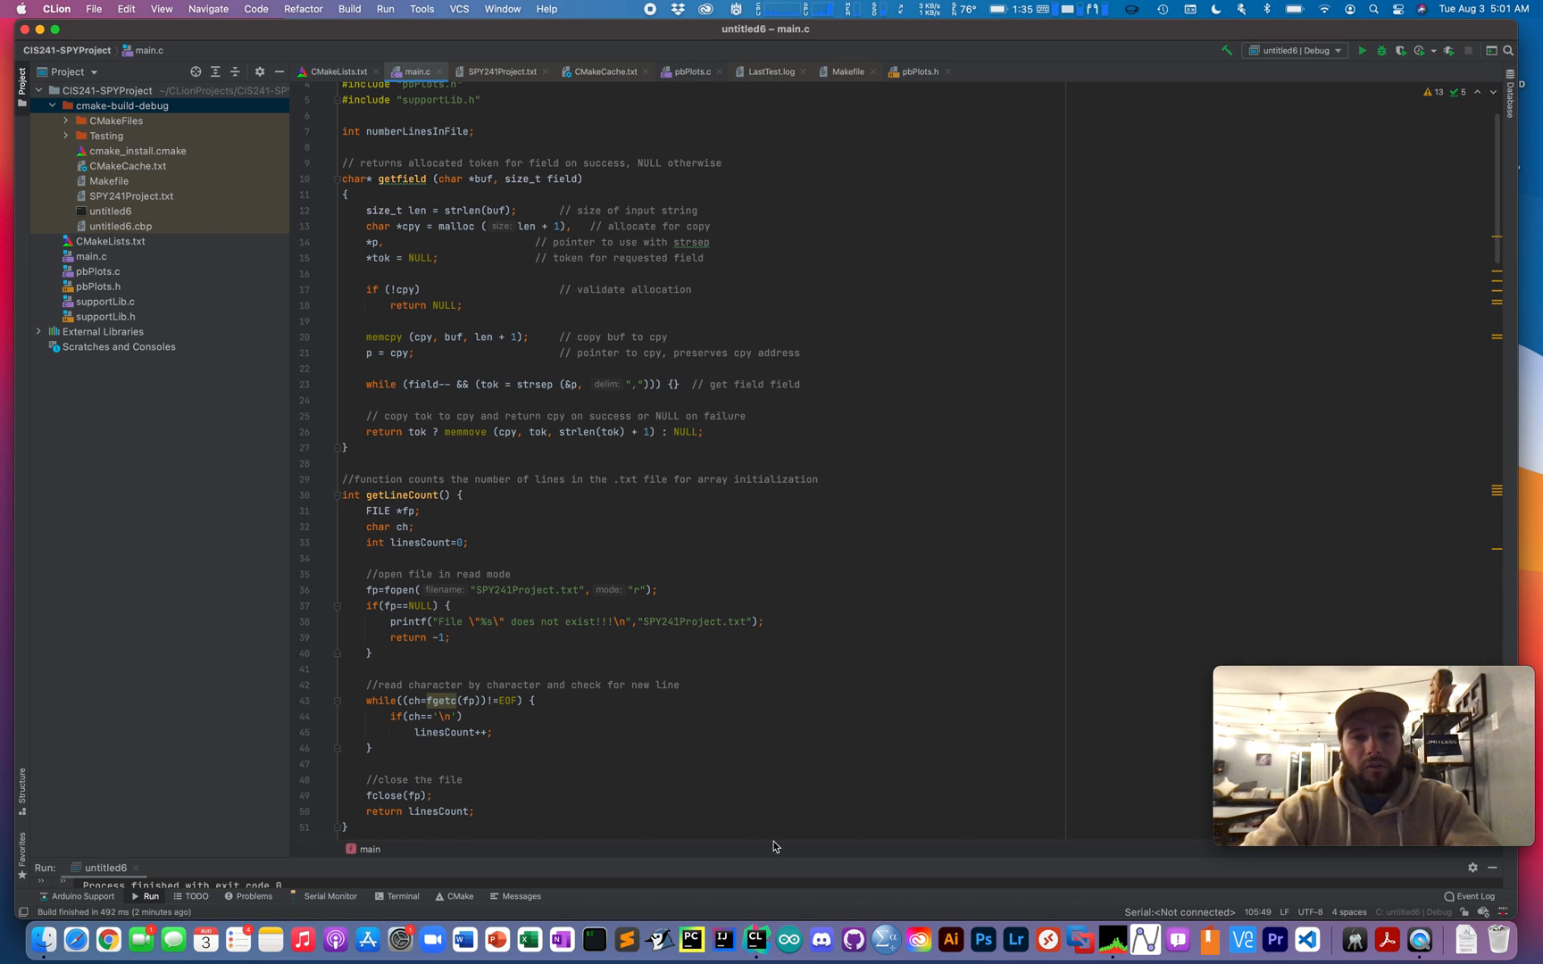
pyautogui.moveTo(775, 867)
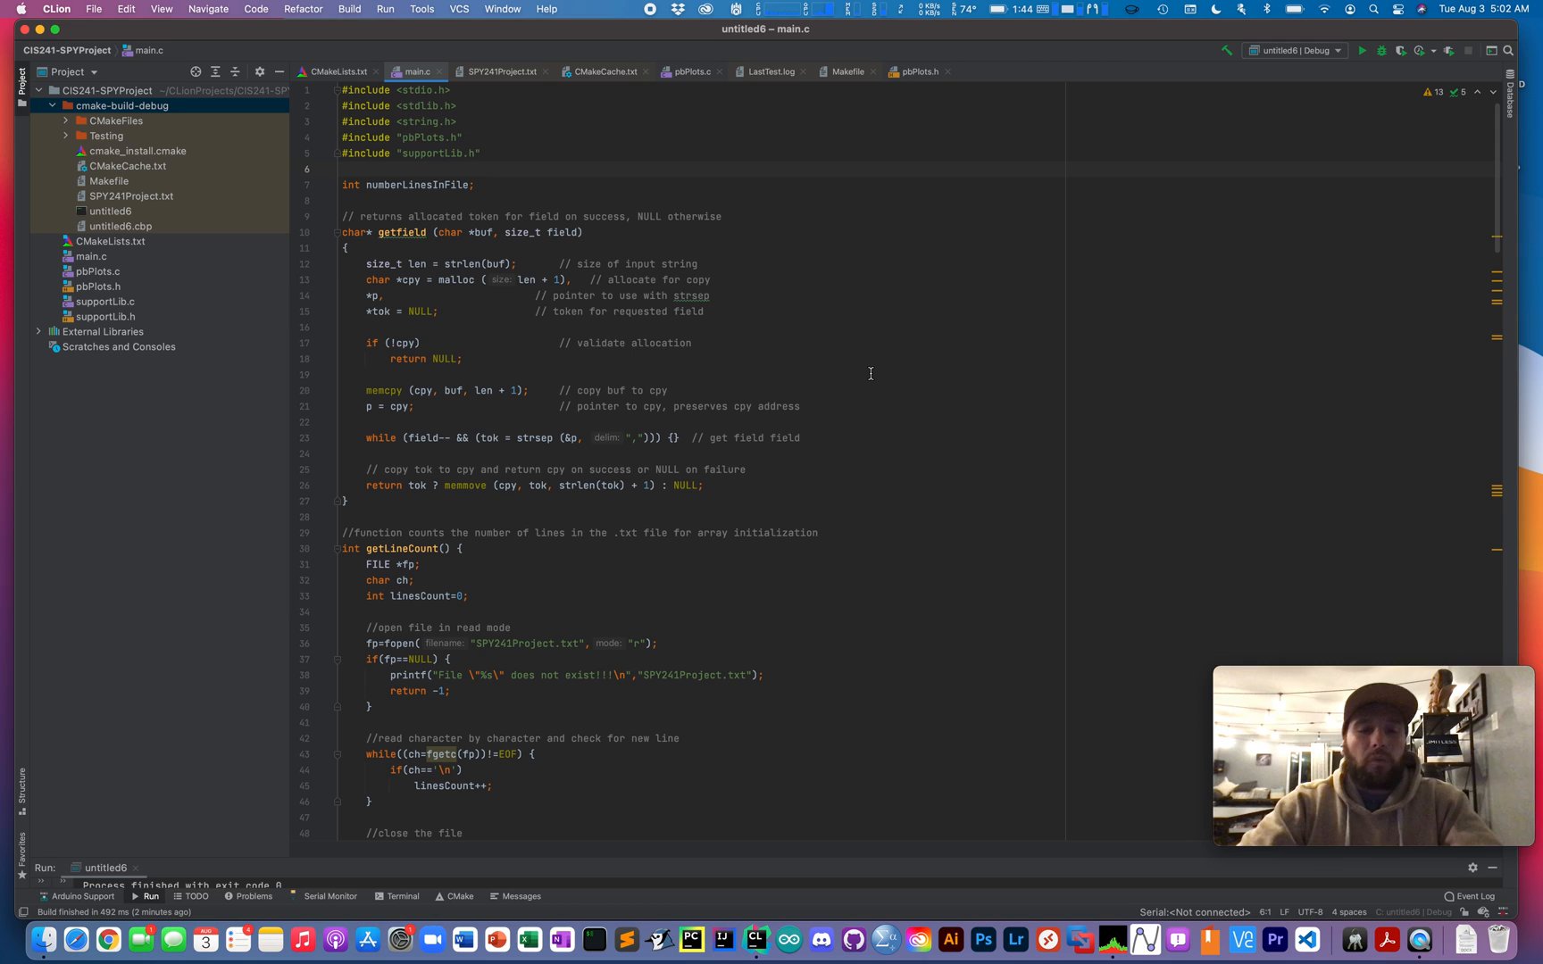
pyautogui.moveTo(892, 597)
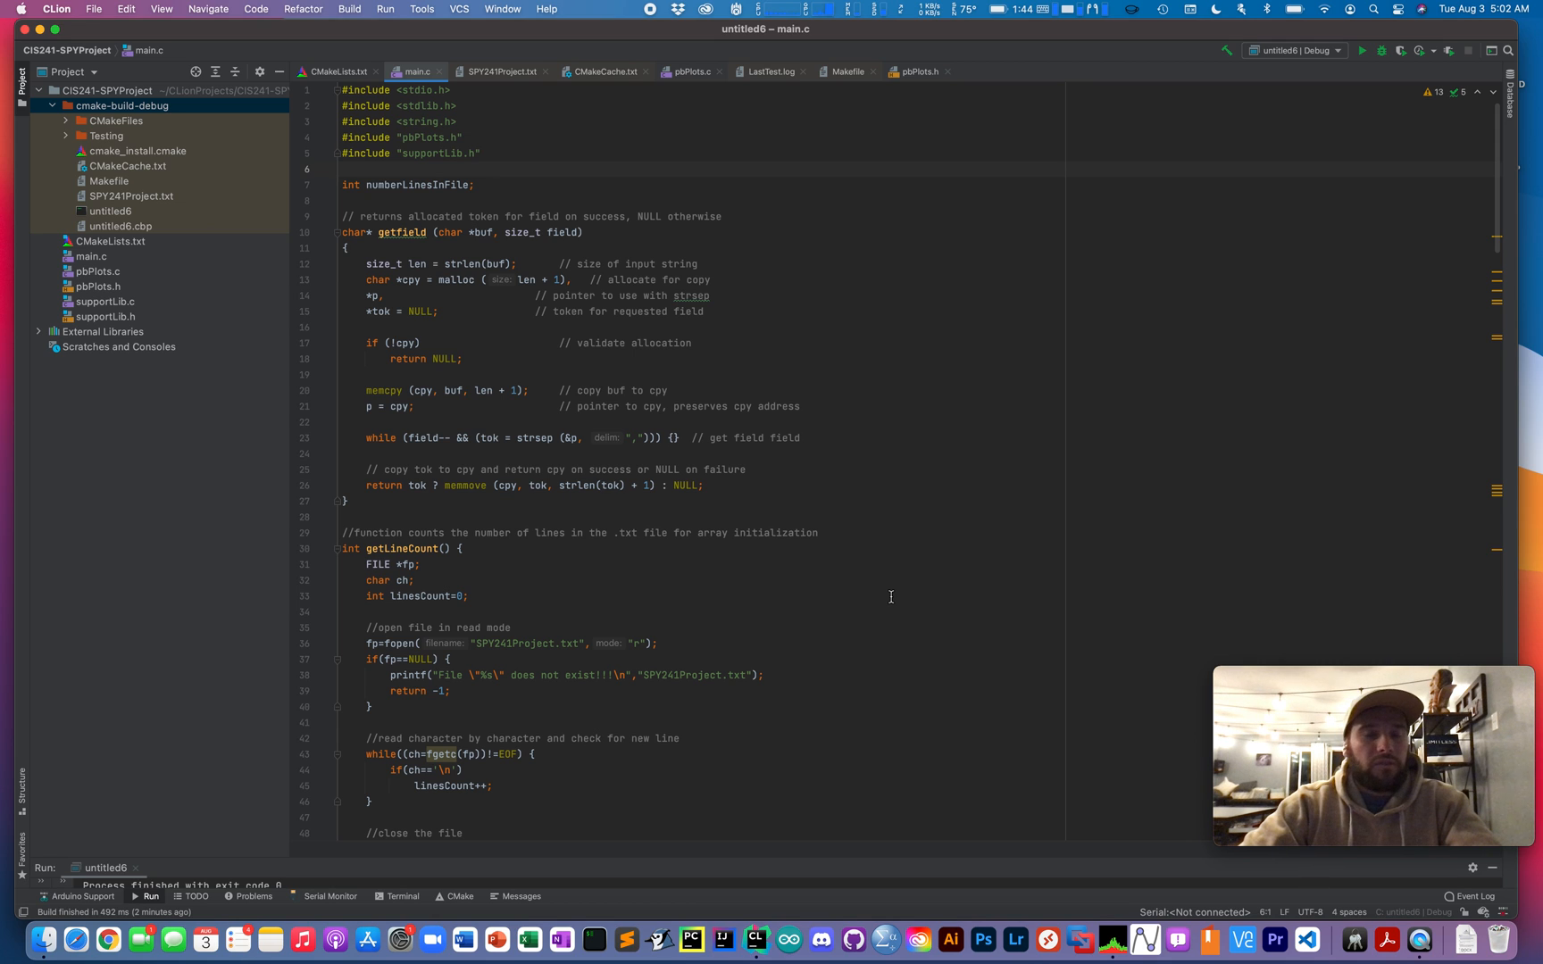
pyautogui.moveTo(979, 565)
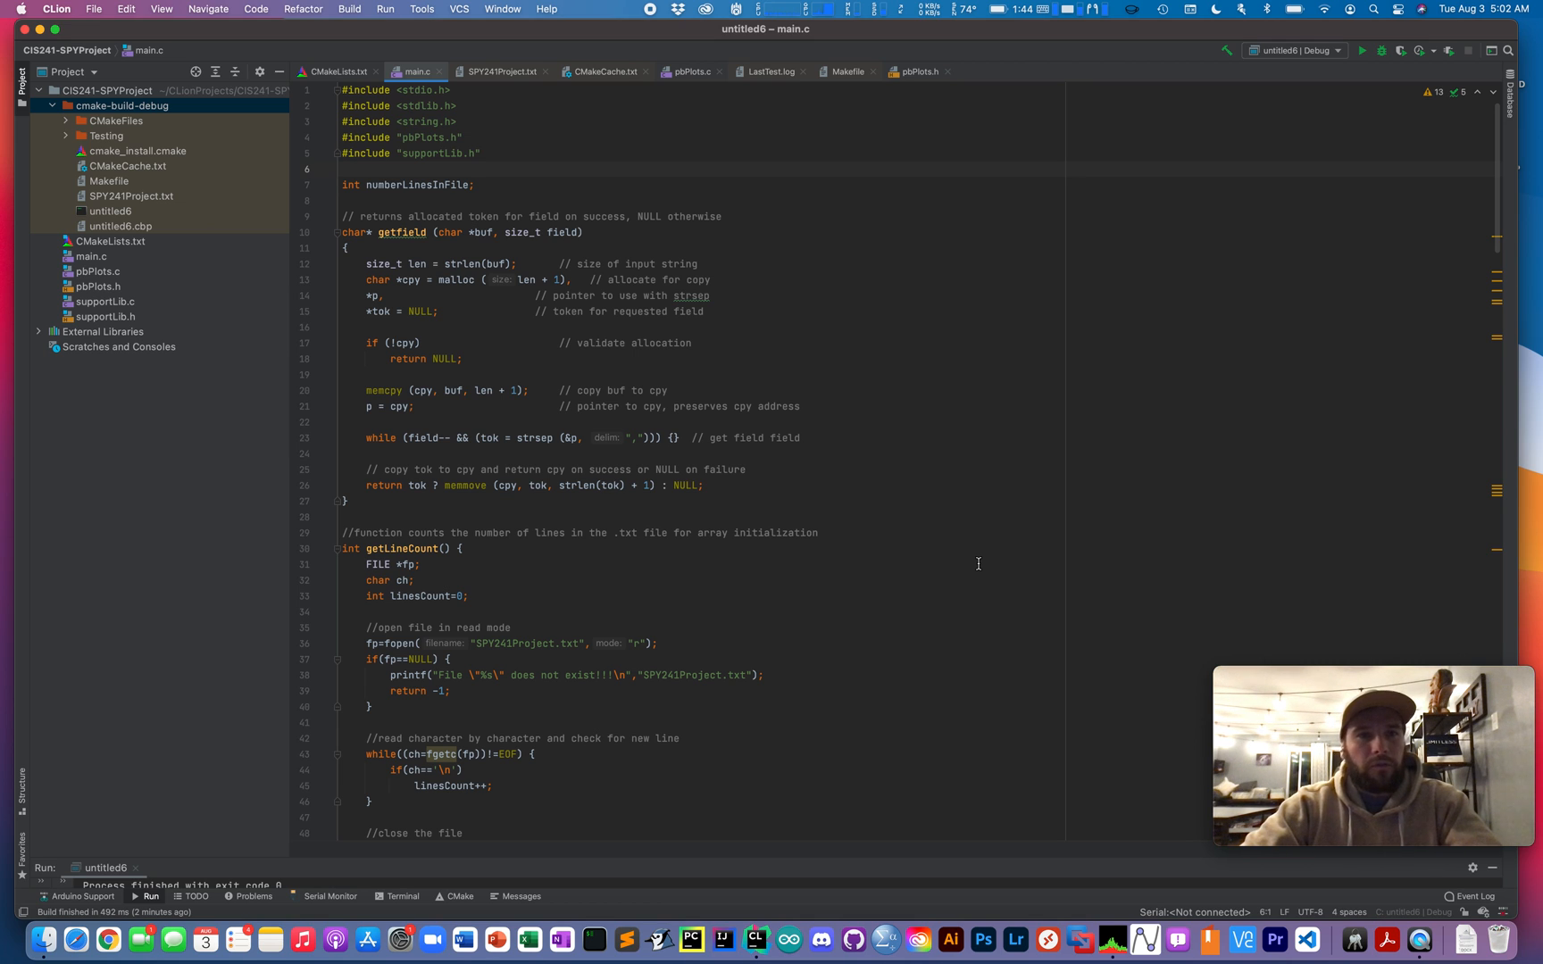
pyautogui.scroll(-3)
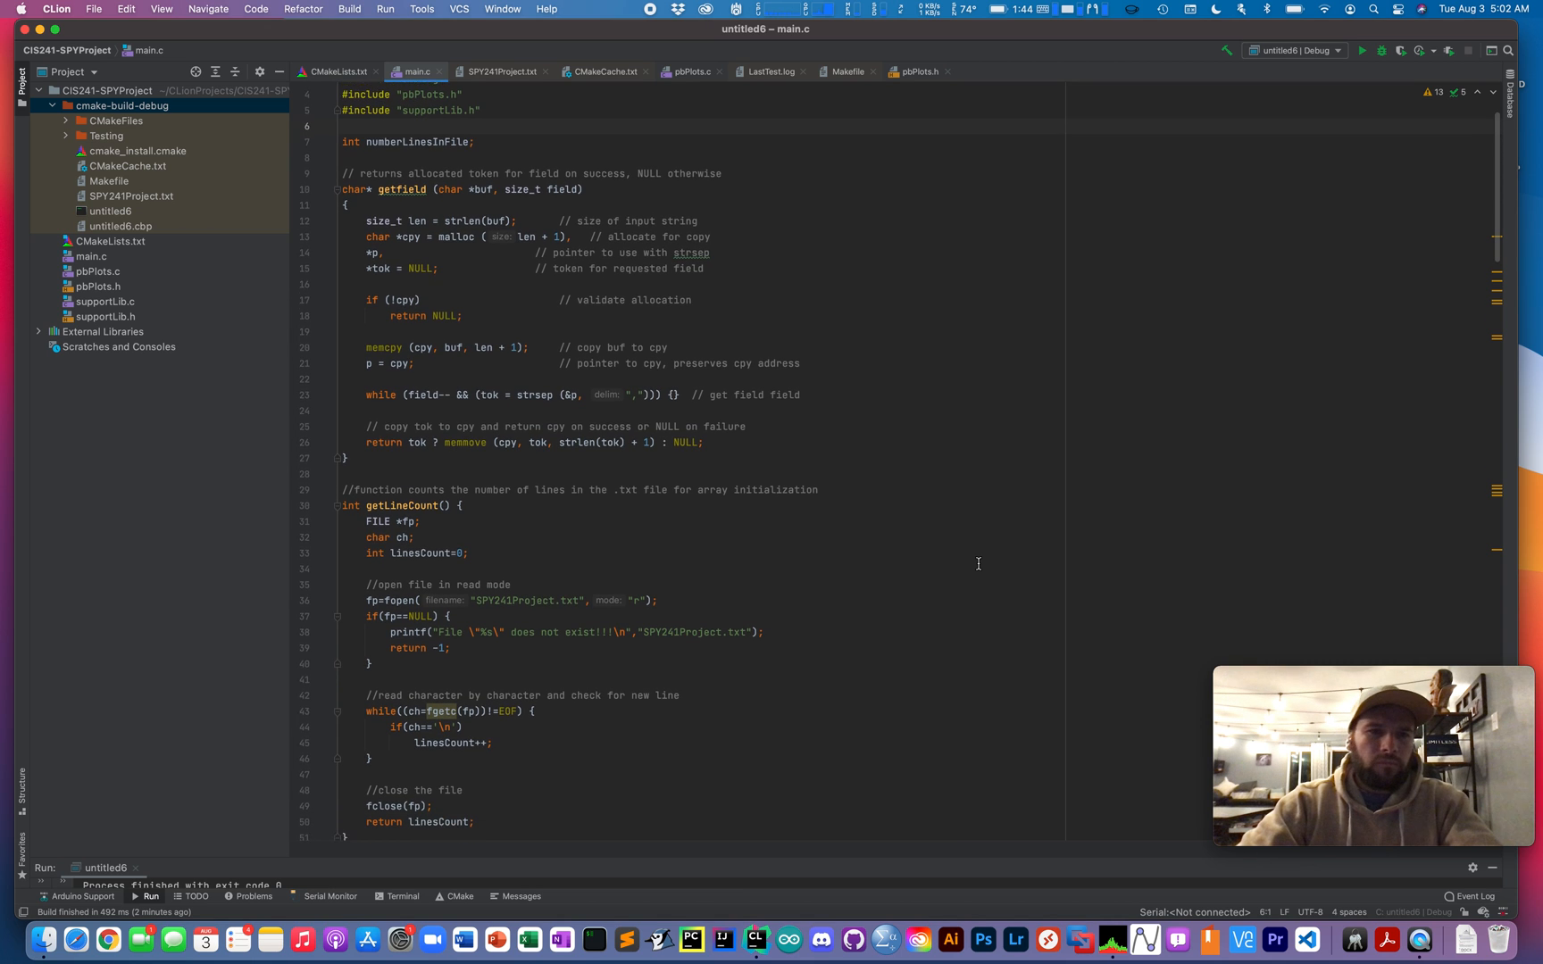
pyautogui.scroll(-3)
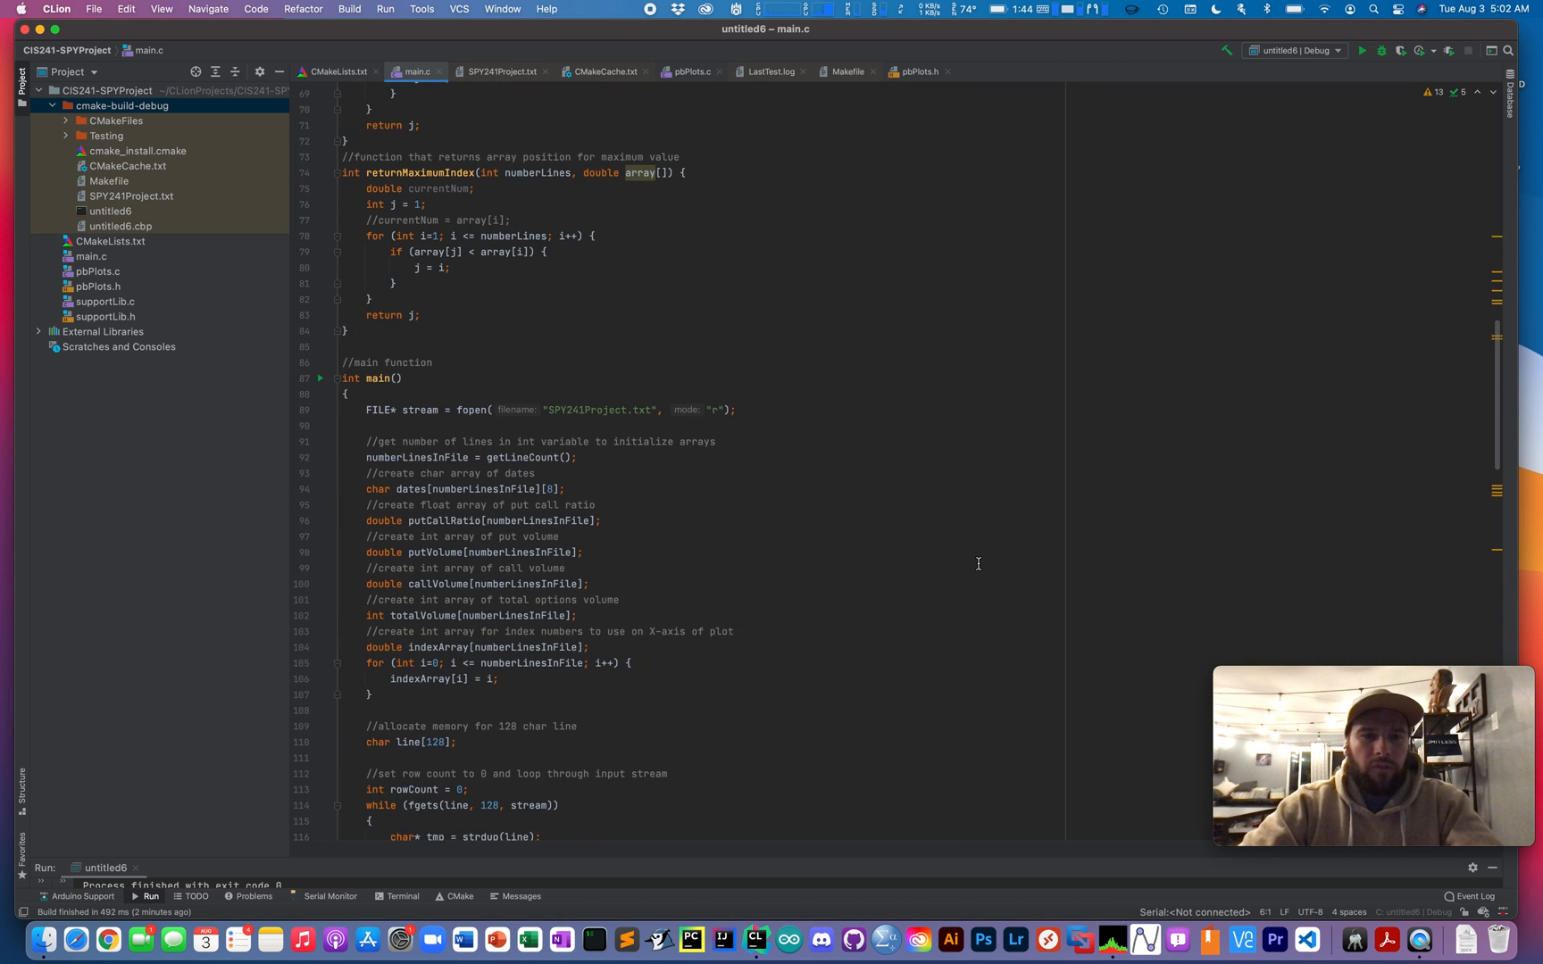
pyautogui.scroll(-3)
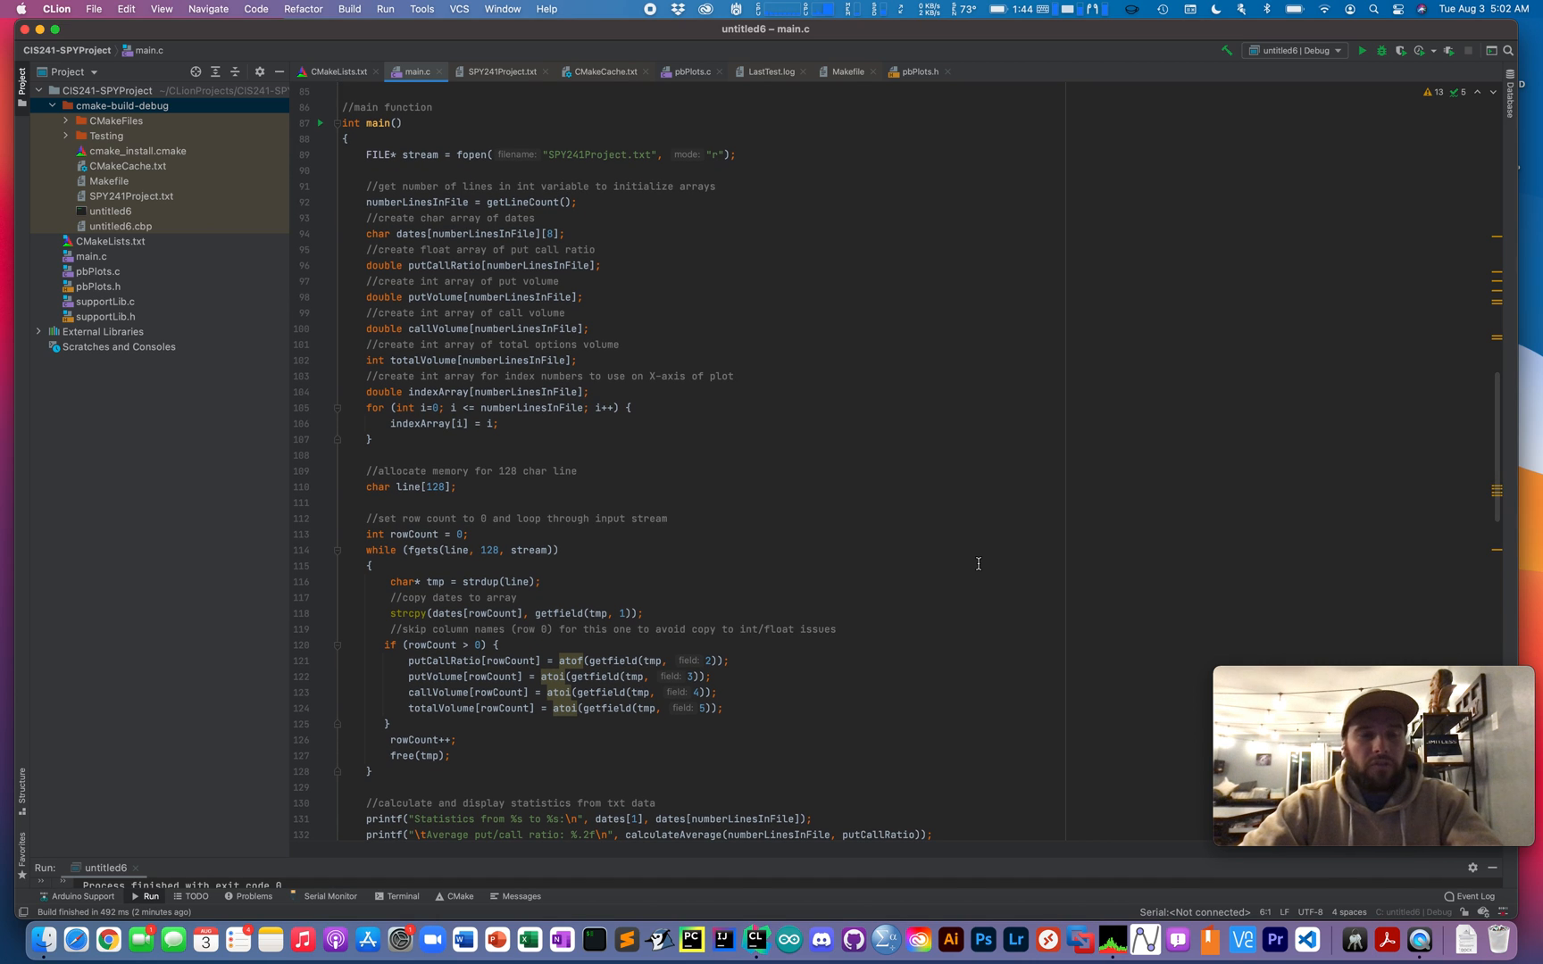
pyautogui.moveTo(893, 436)
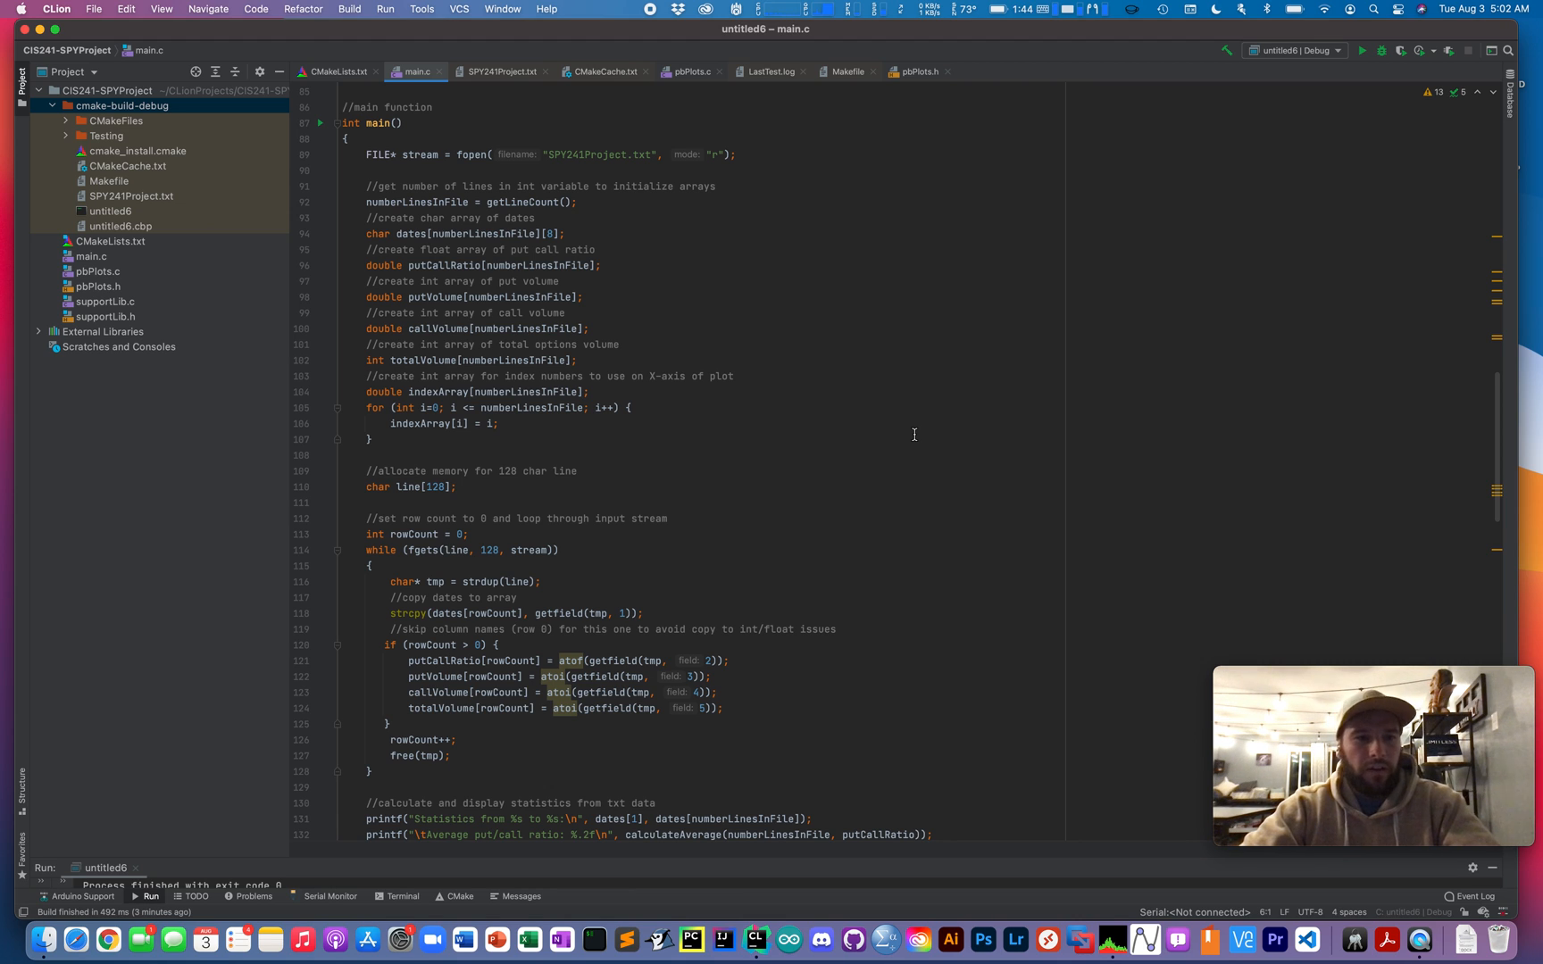
pyautogui.moveTo(905, 311)
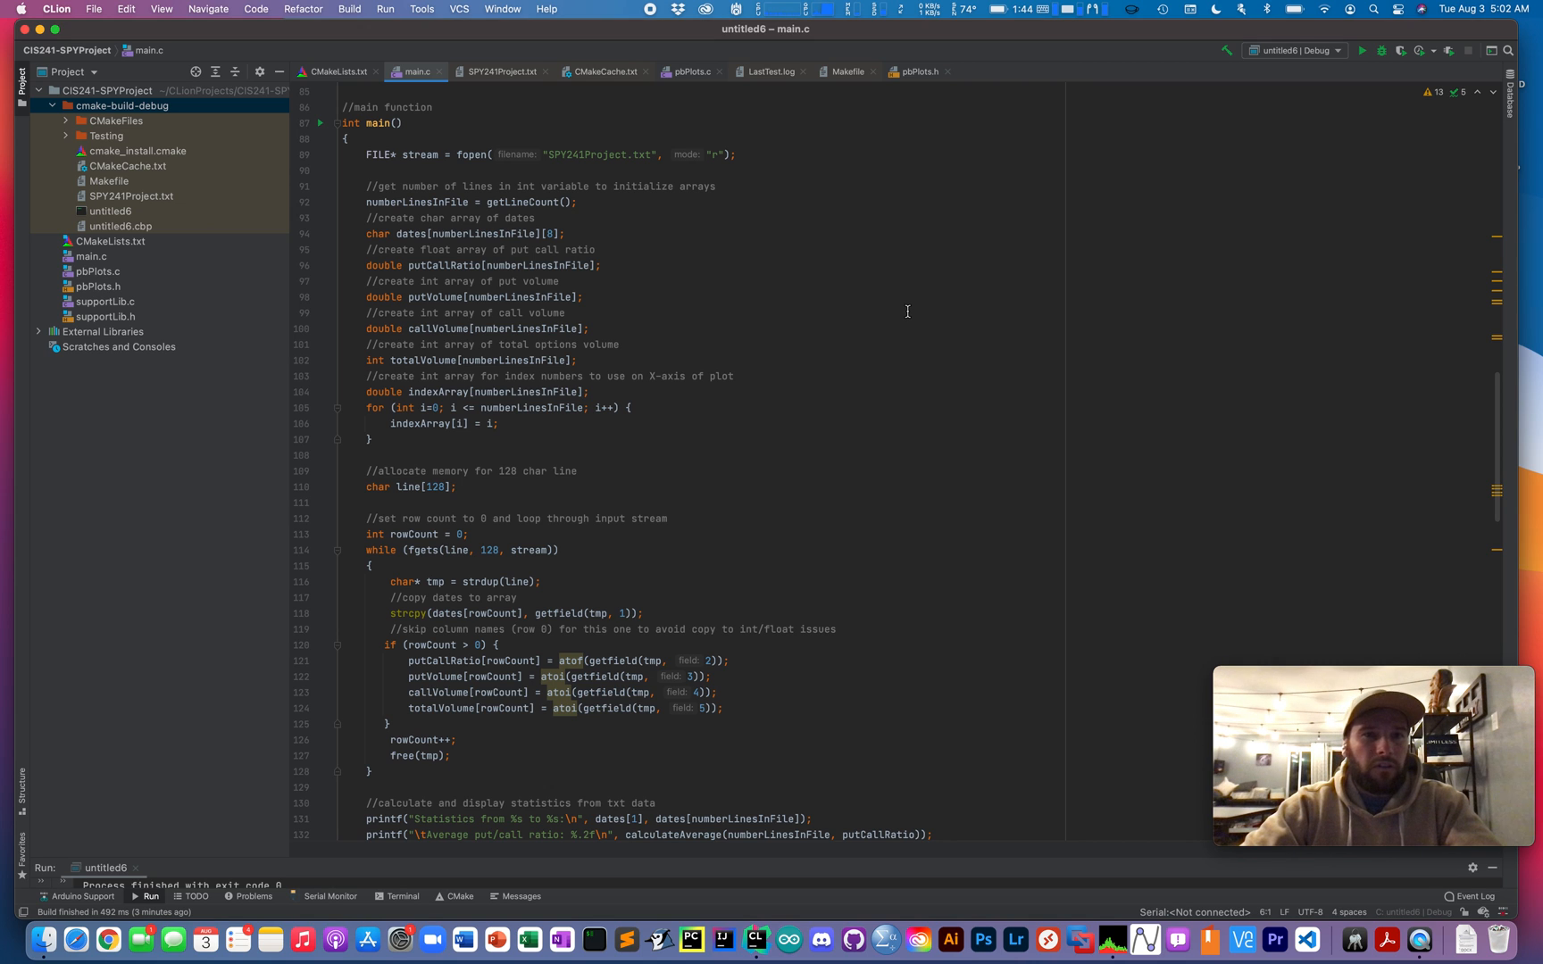
pyautogui.moveTo(841, 361)
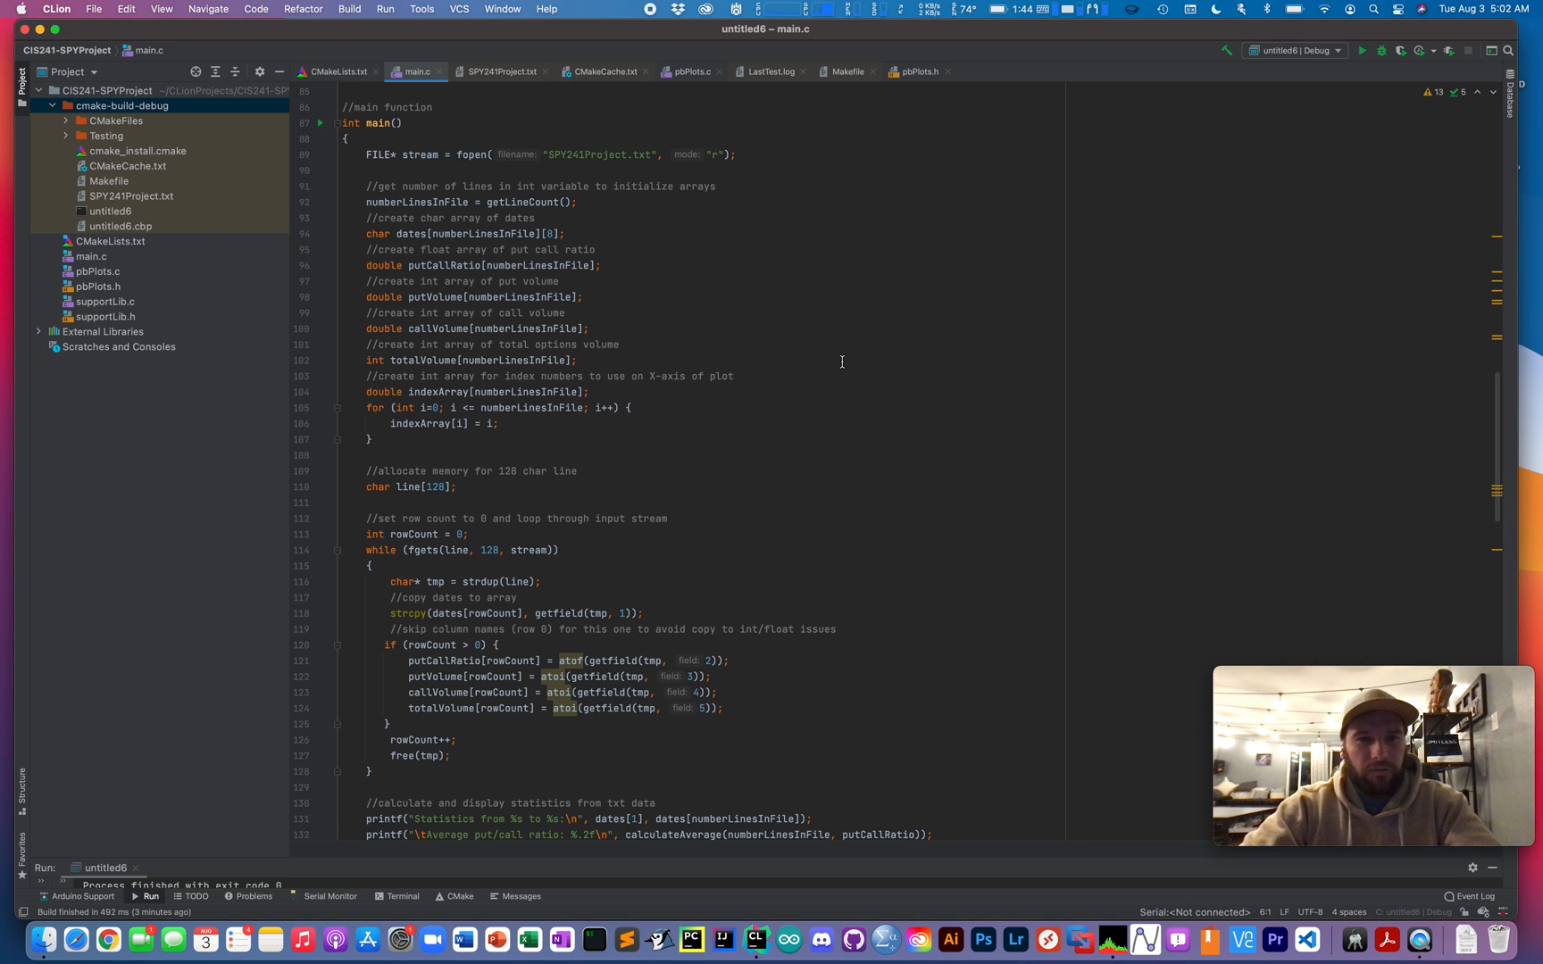
pyautogui.moveTo(684, 384)
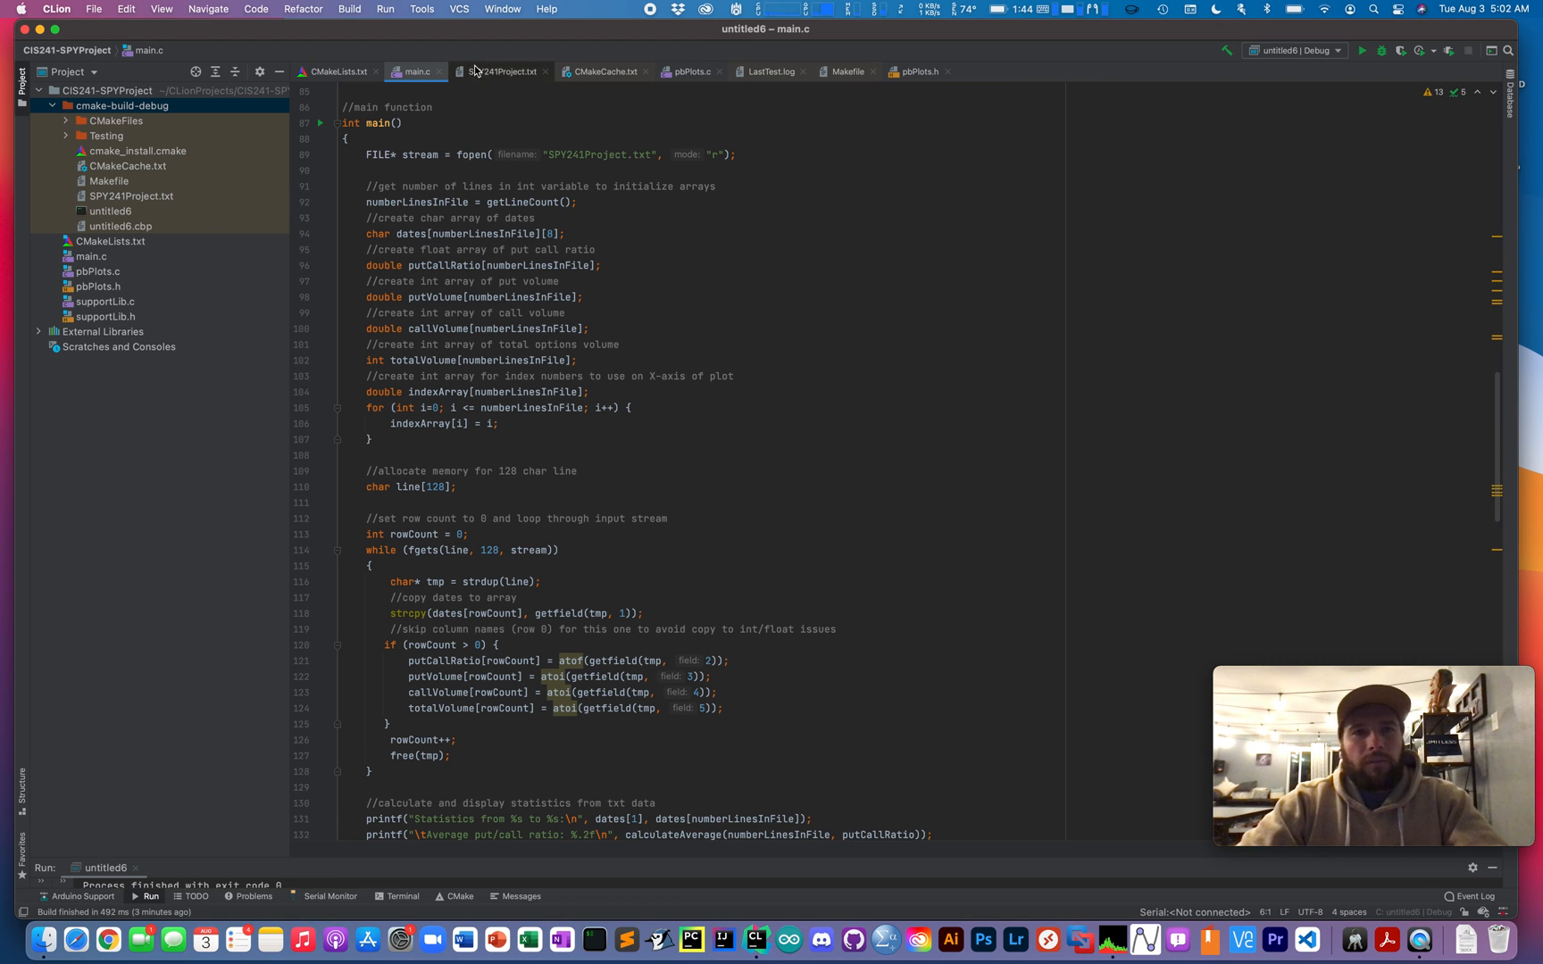
pyautogui.click(502, 71)
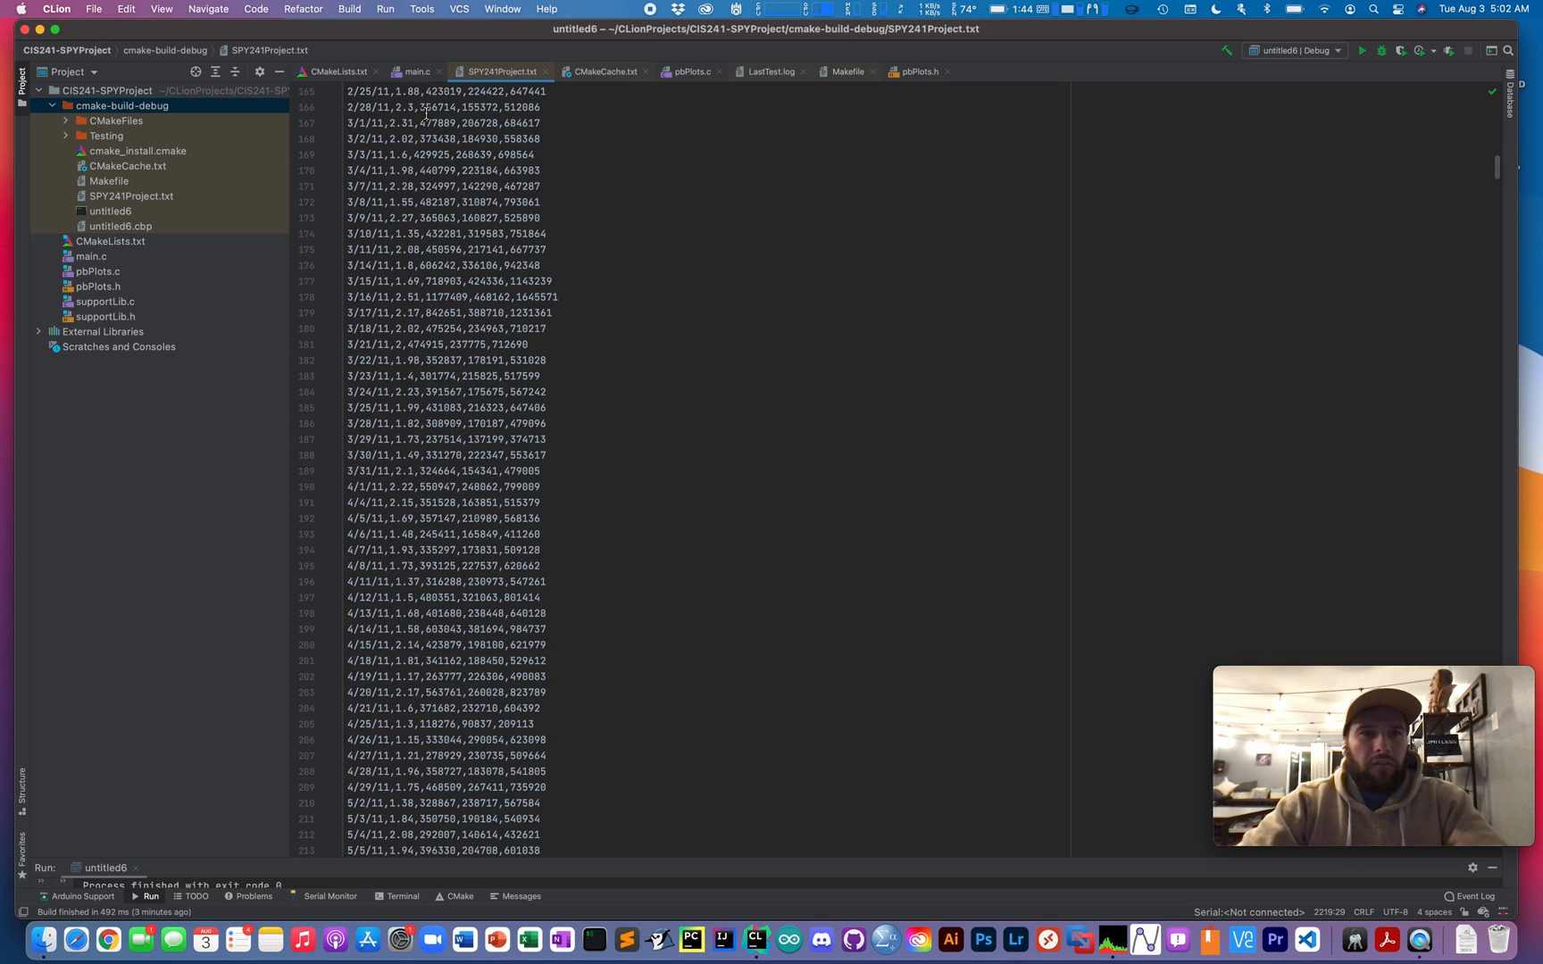
pyautogui.click(418, 72)
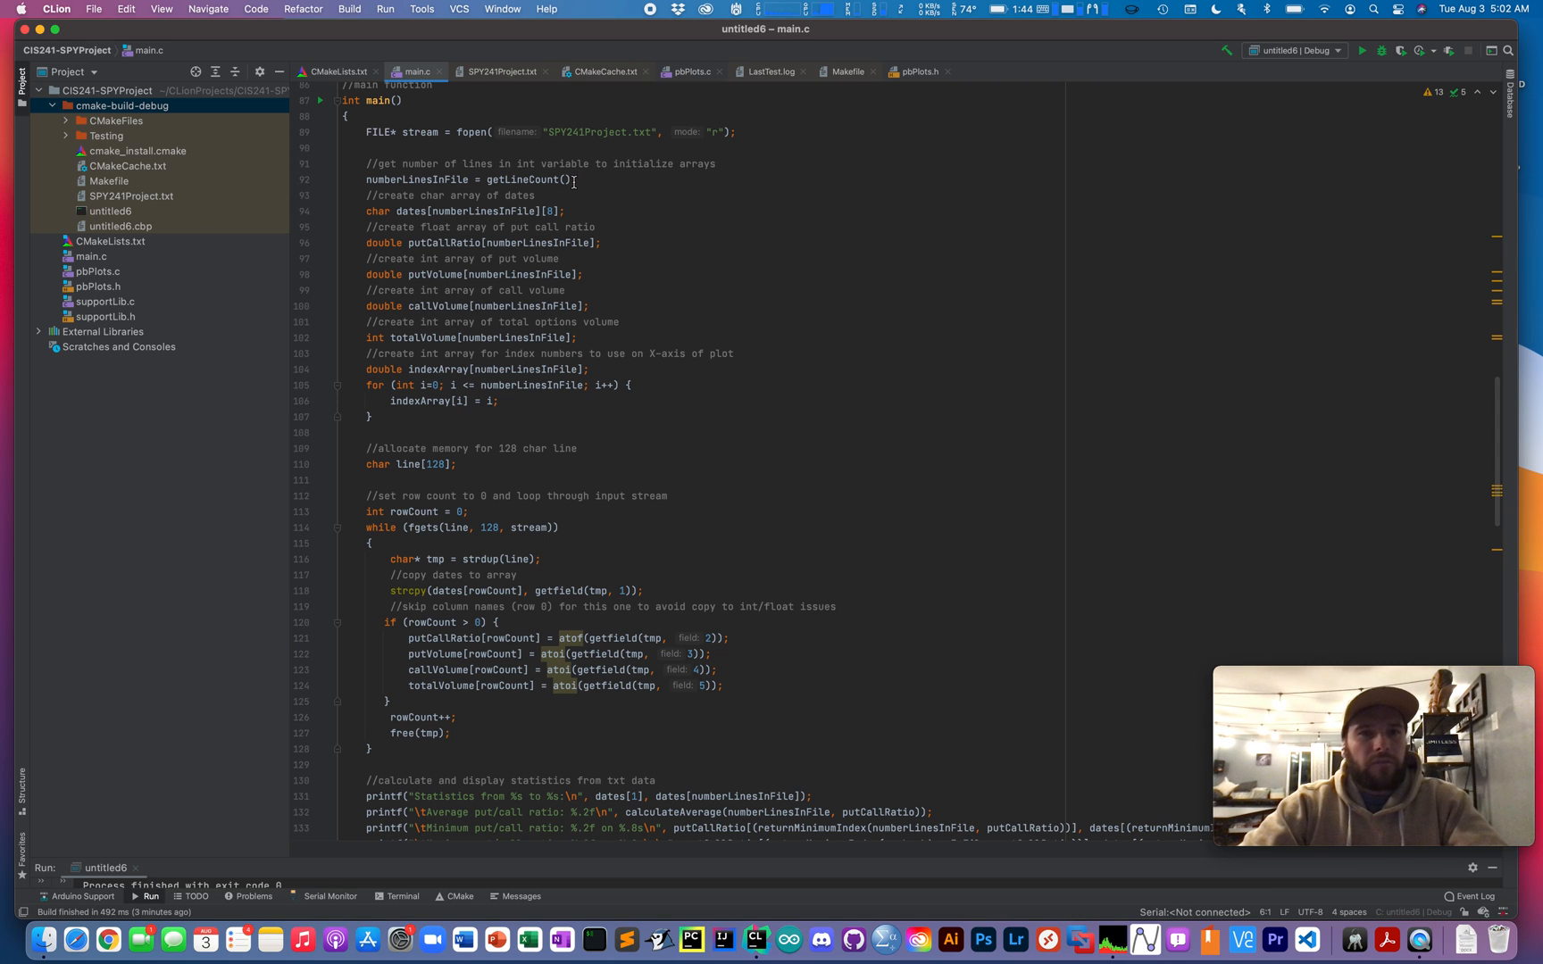
pyautogui.moveTo(578, 185)
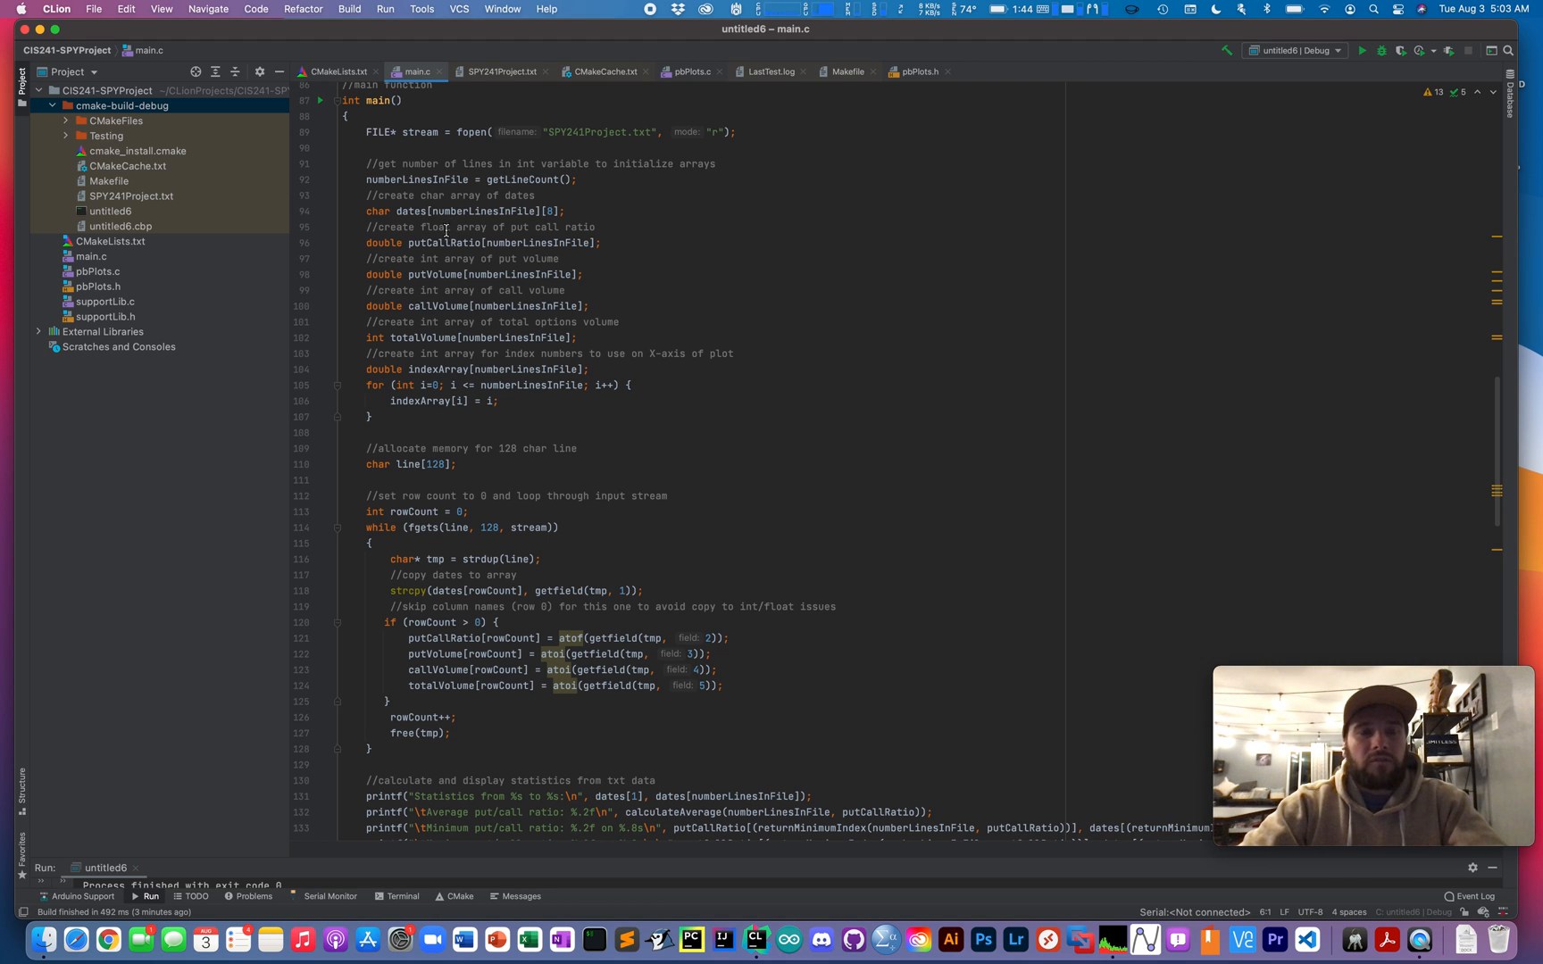
pyautogui.moveTo(493, 243)
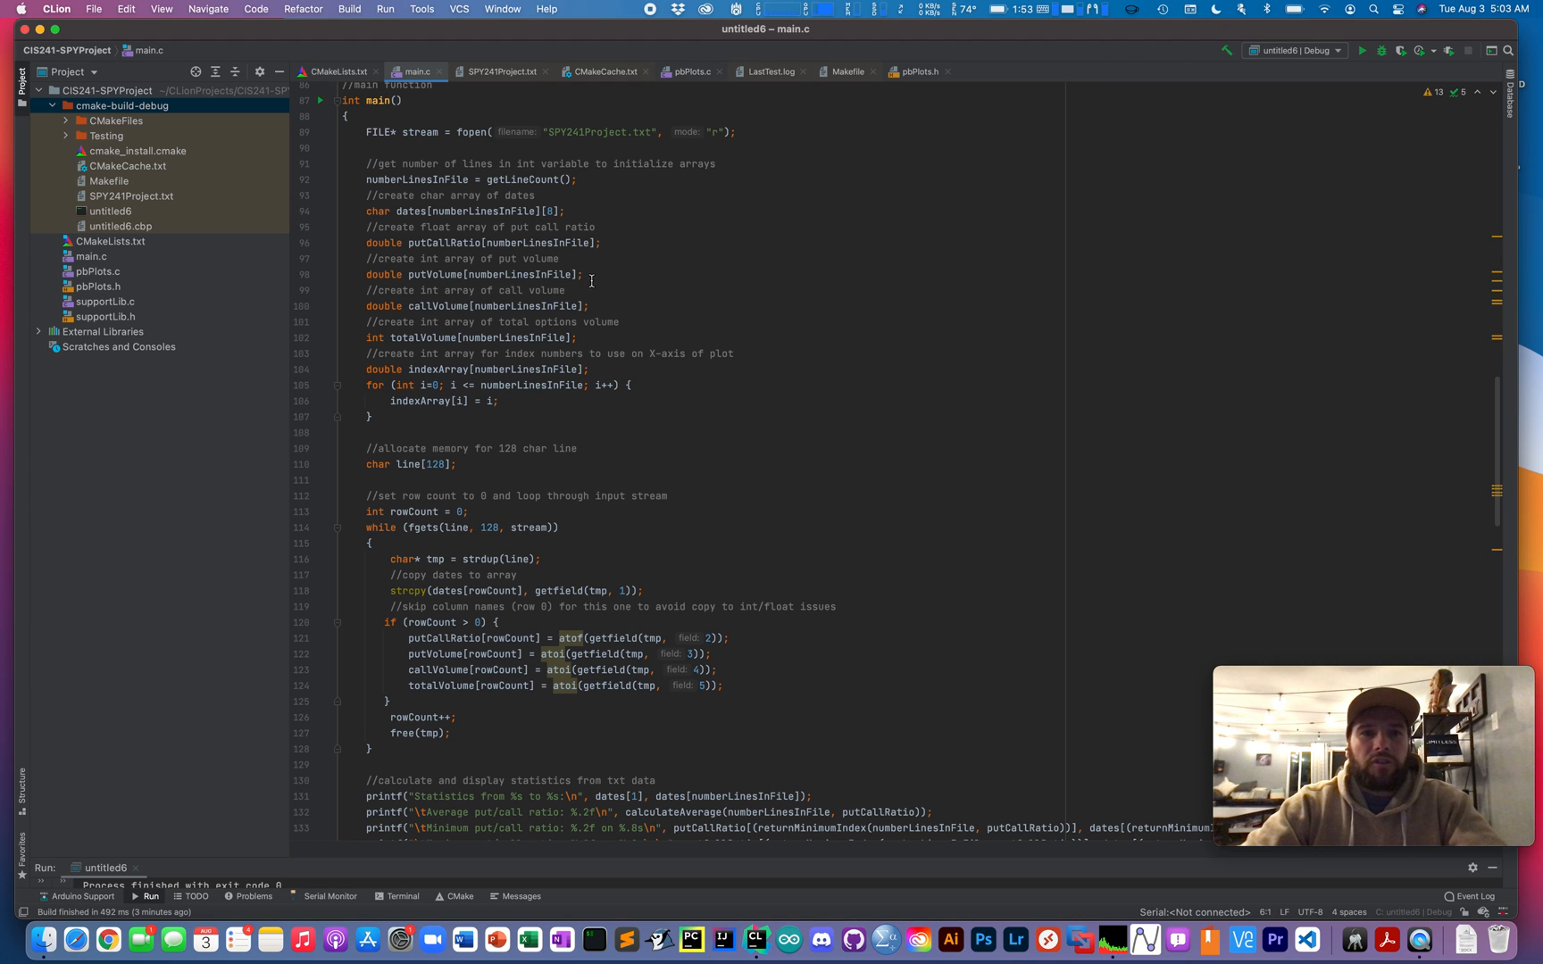
pyautogui.moveTo(533, 334)
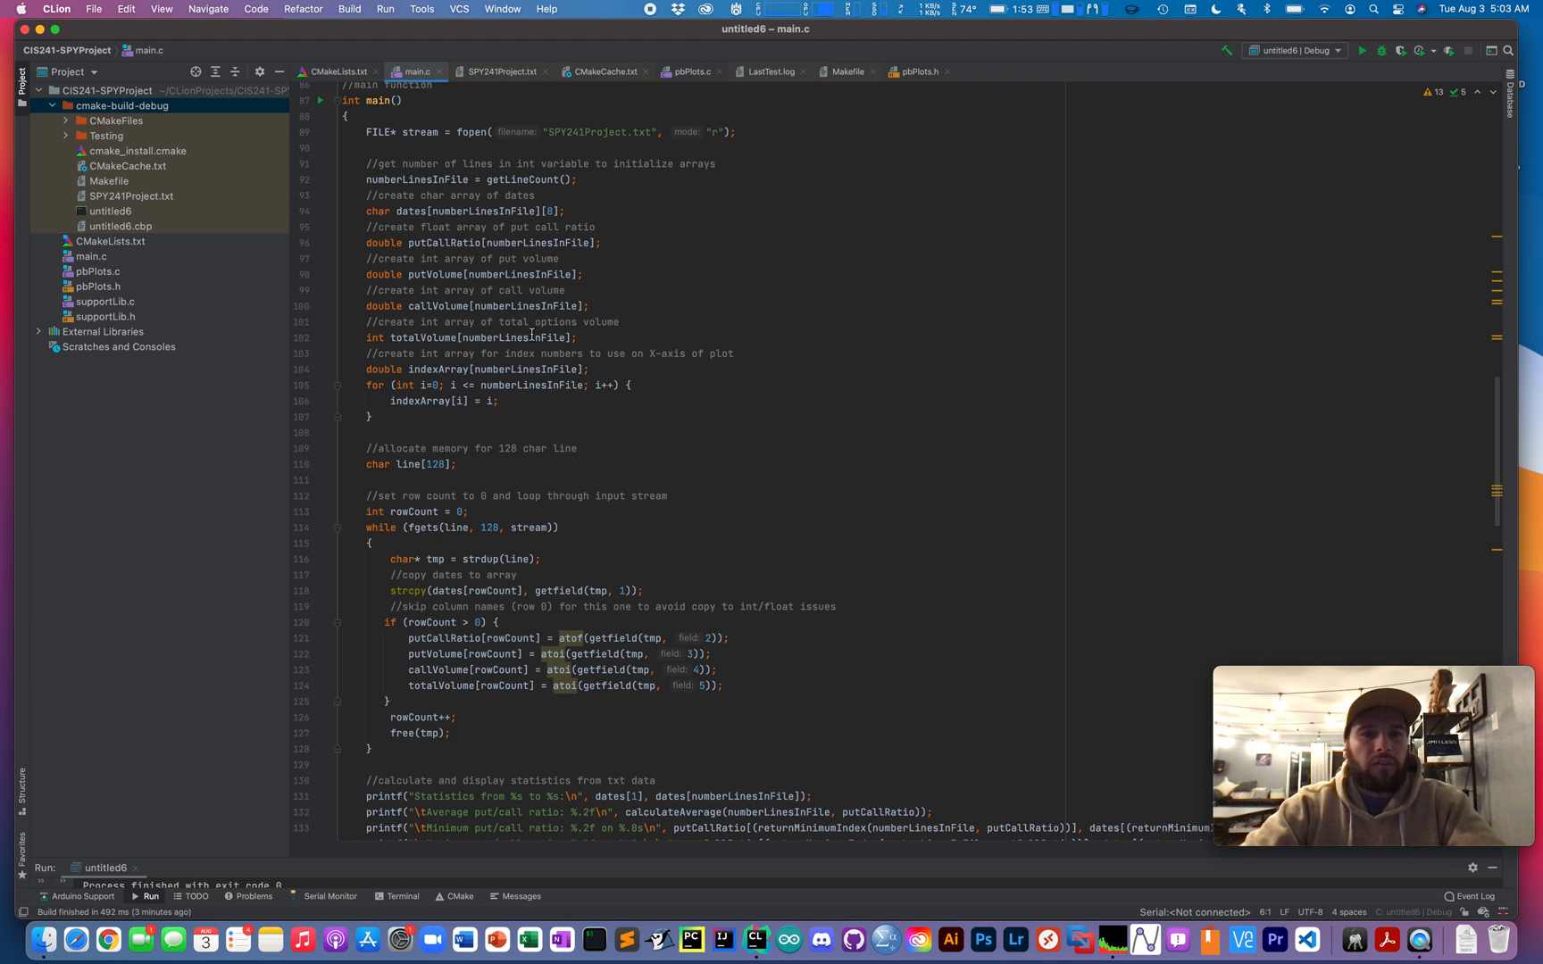
pyautogui.moveTo(654, 389)
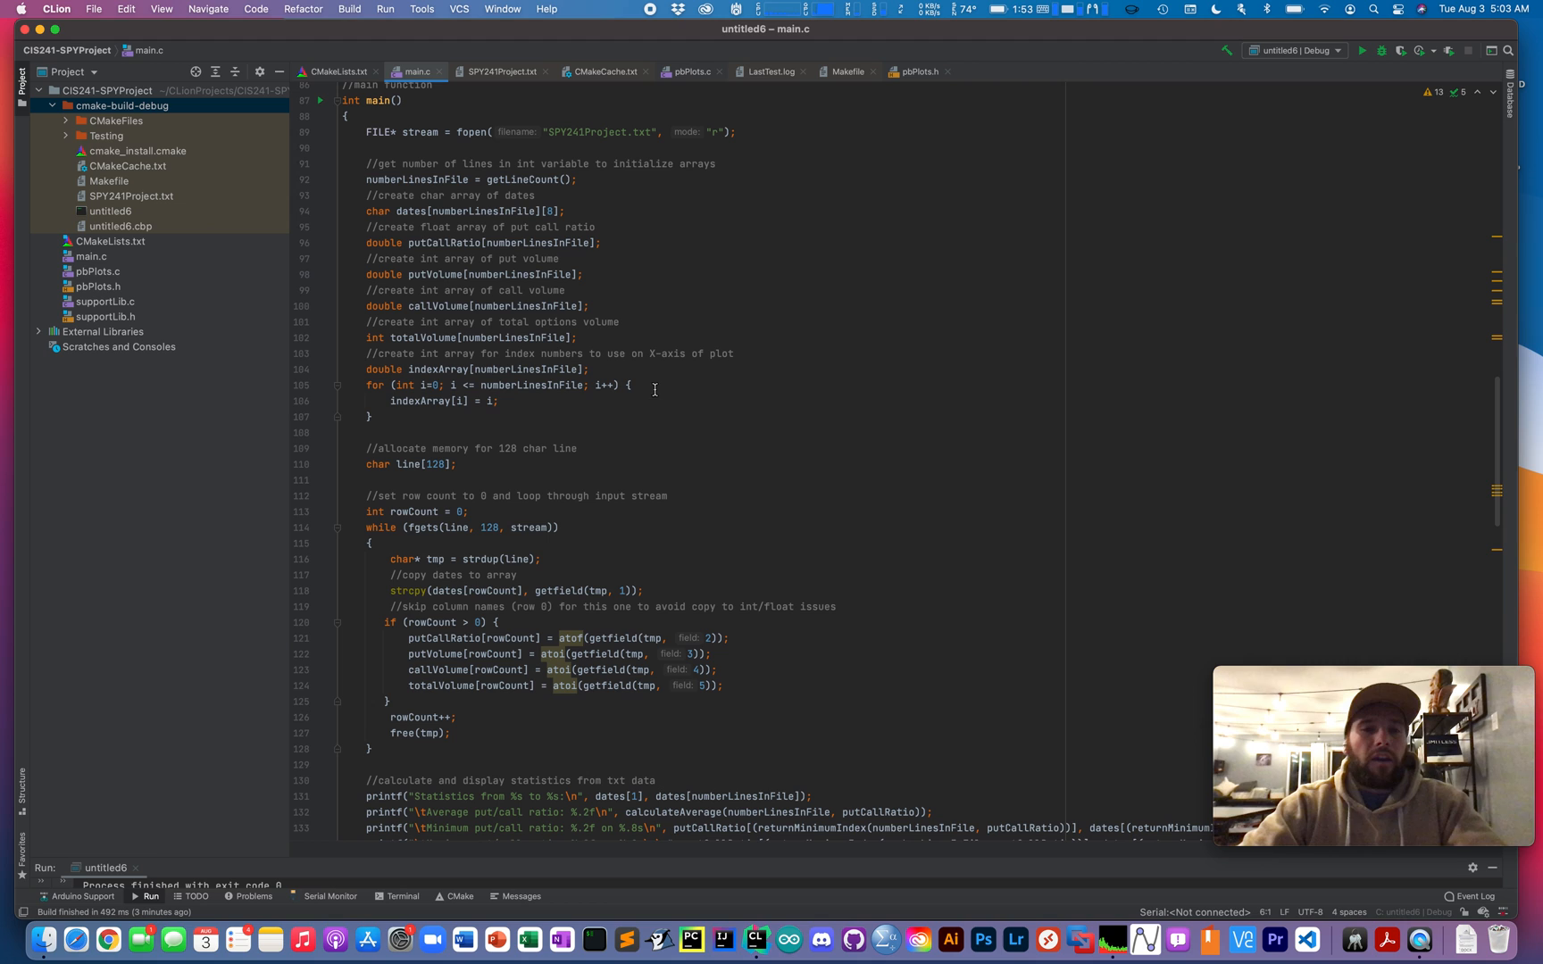
pyautogui.moveTo(564, 409)
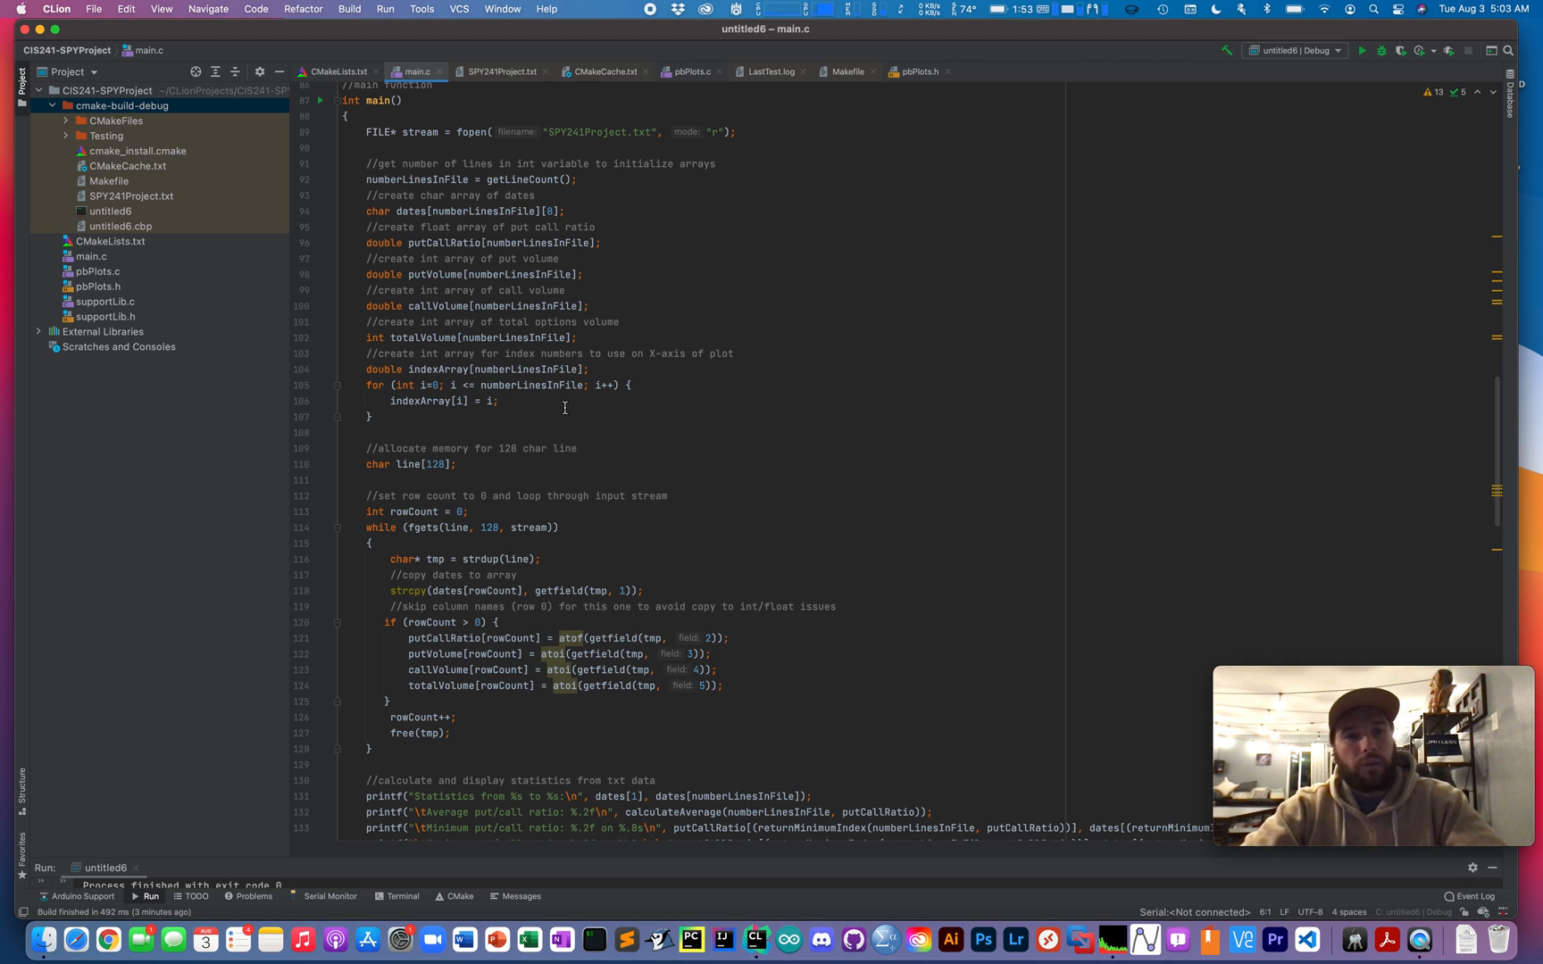
pyautogui.scroll(3)
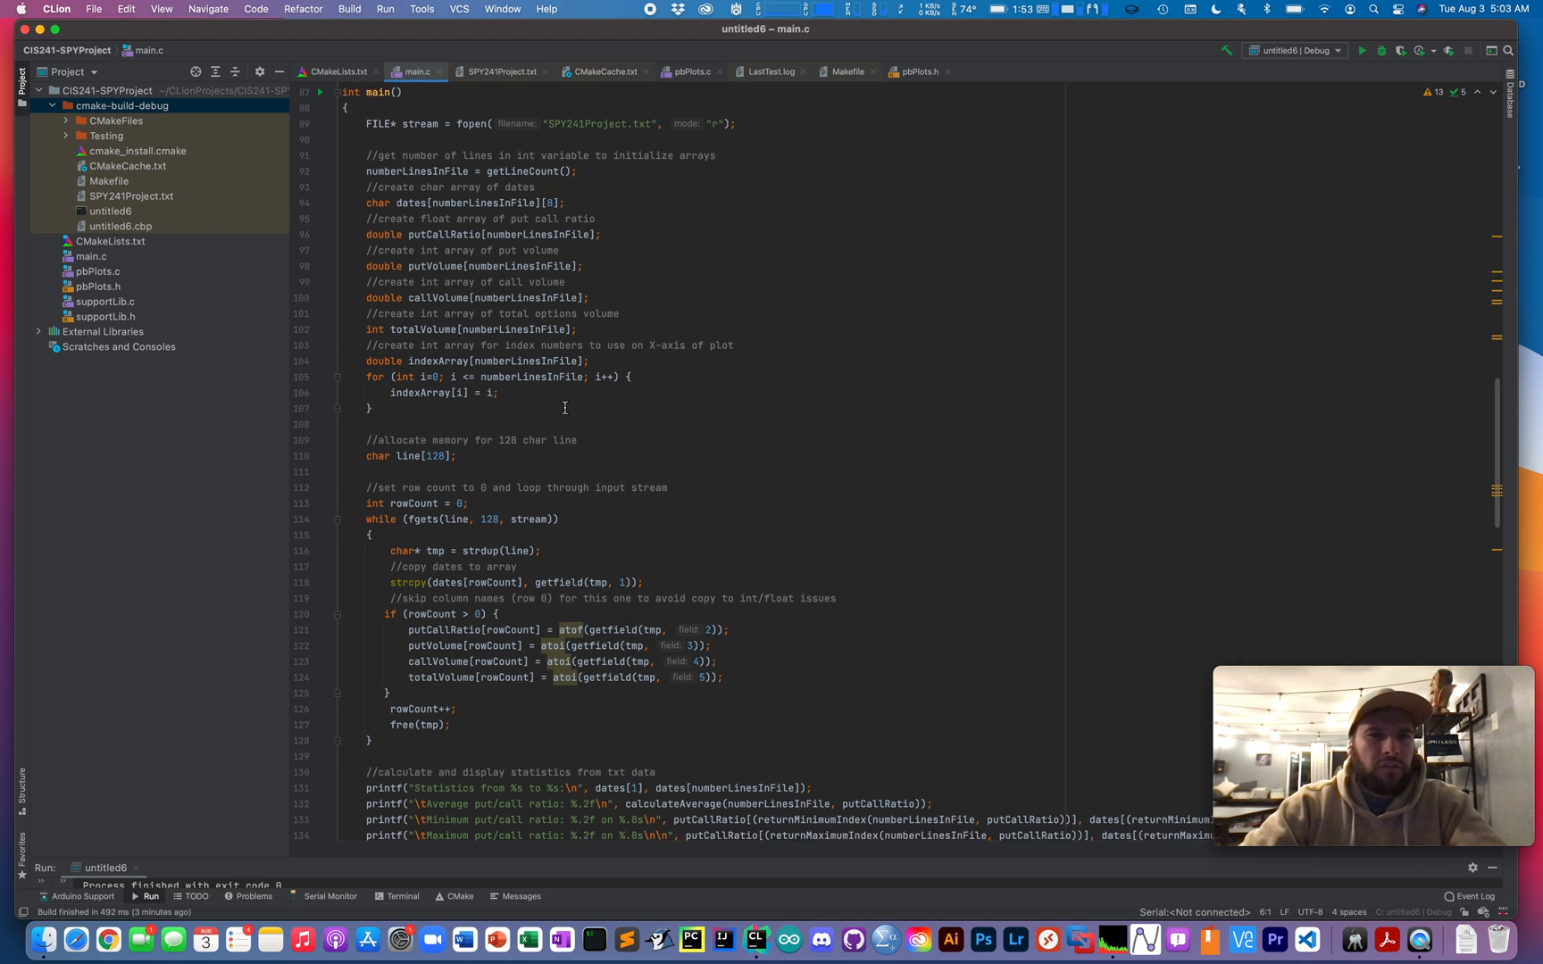
pyautogui.scroll(-3)
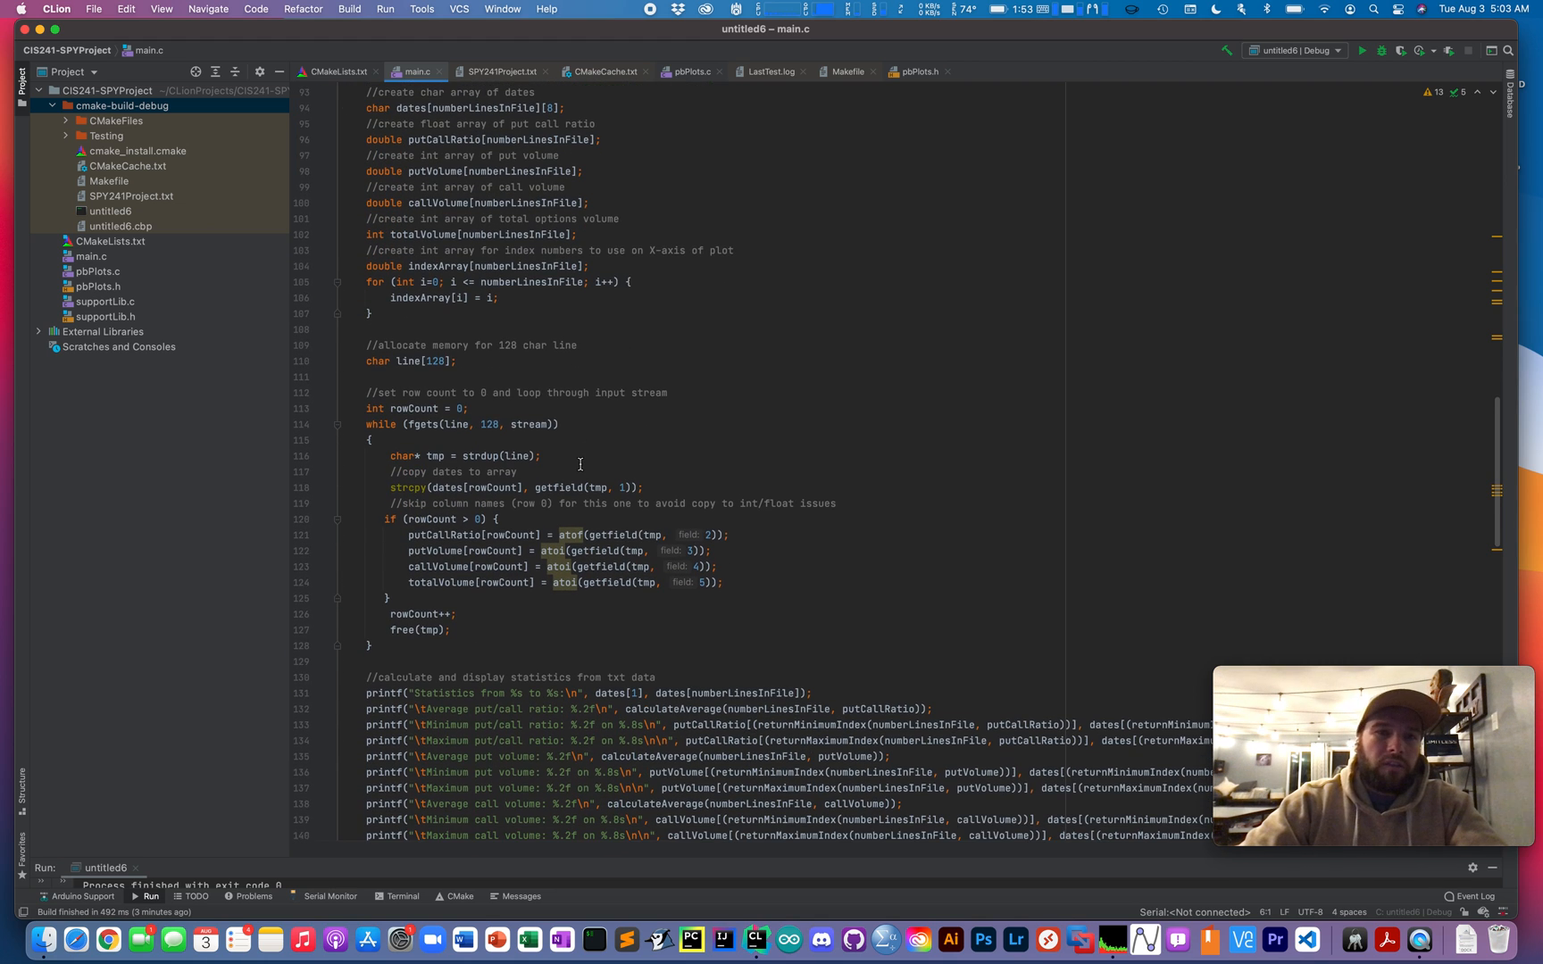
pyautogui.scroll(3)
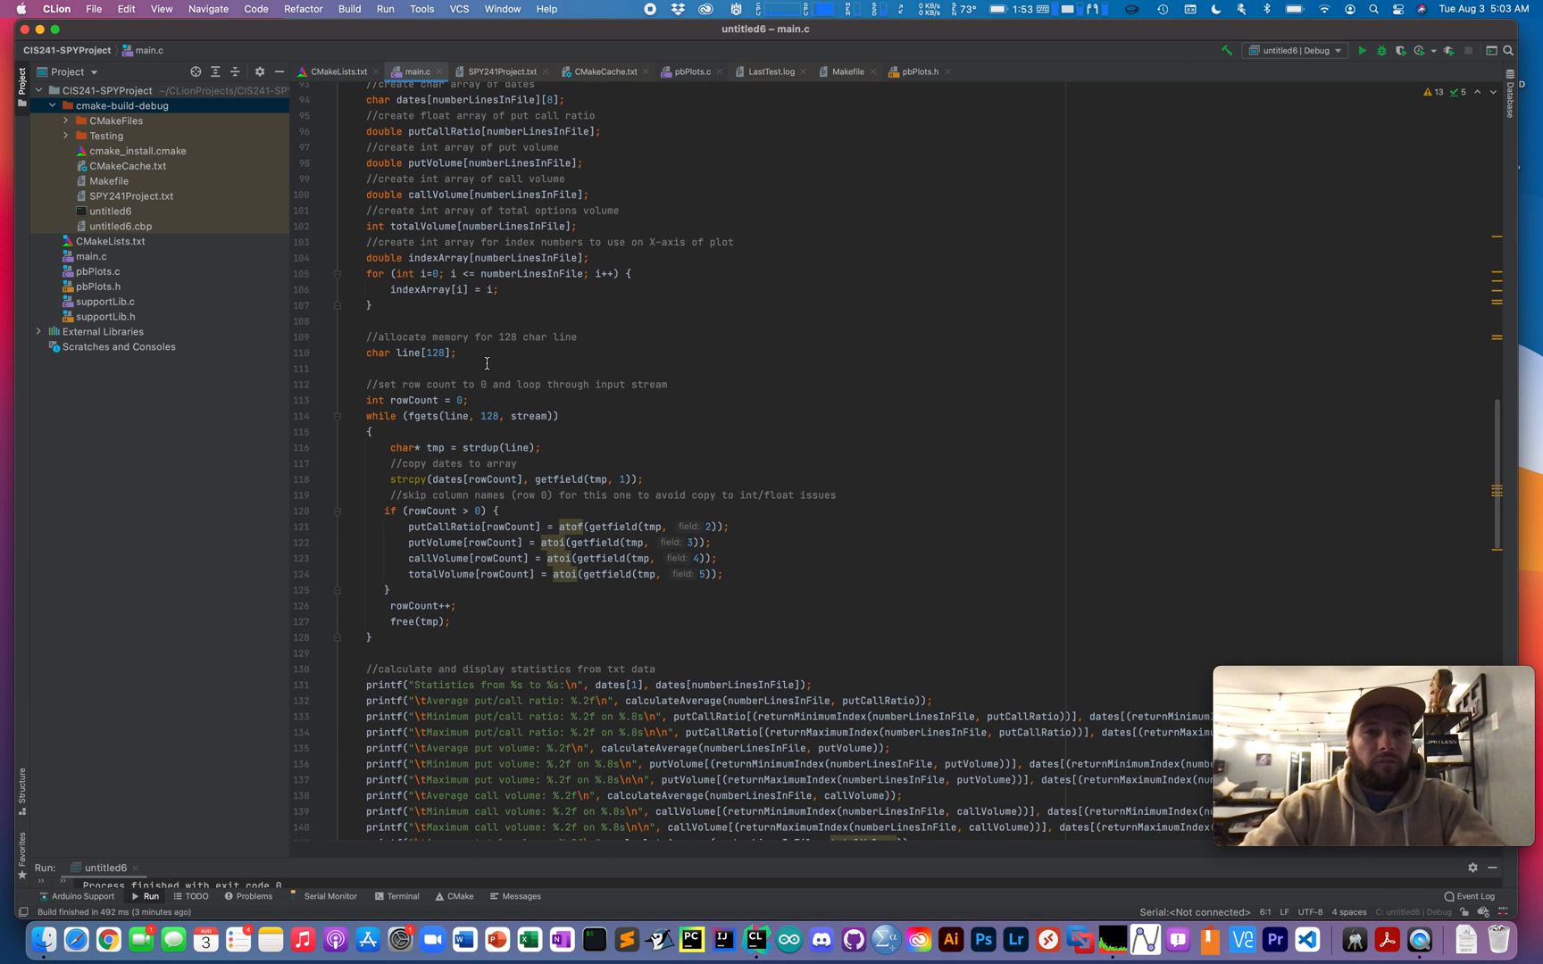
pyautogui.scroll(-3)
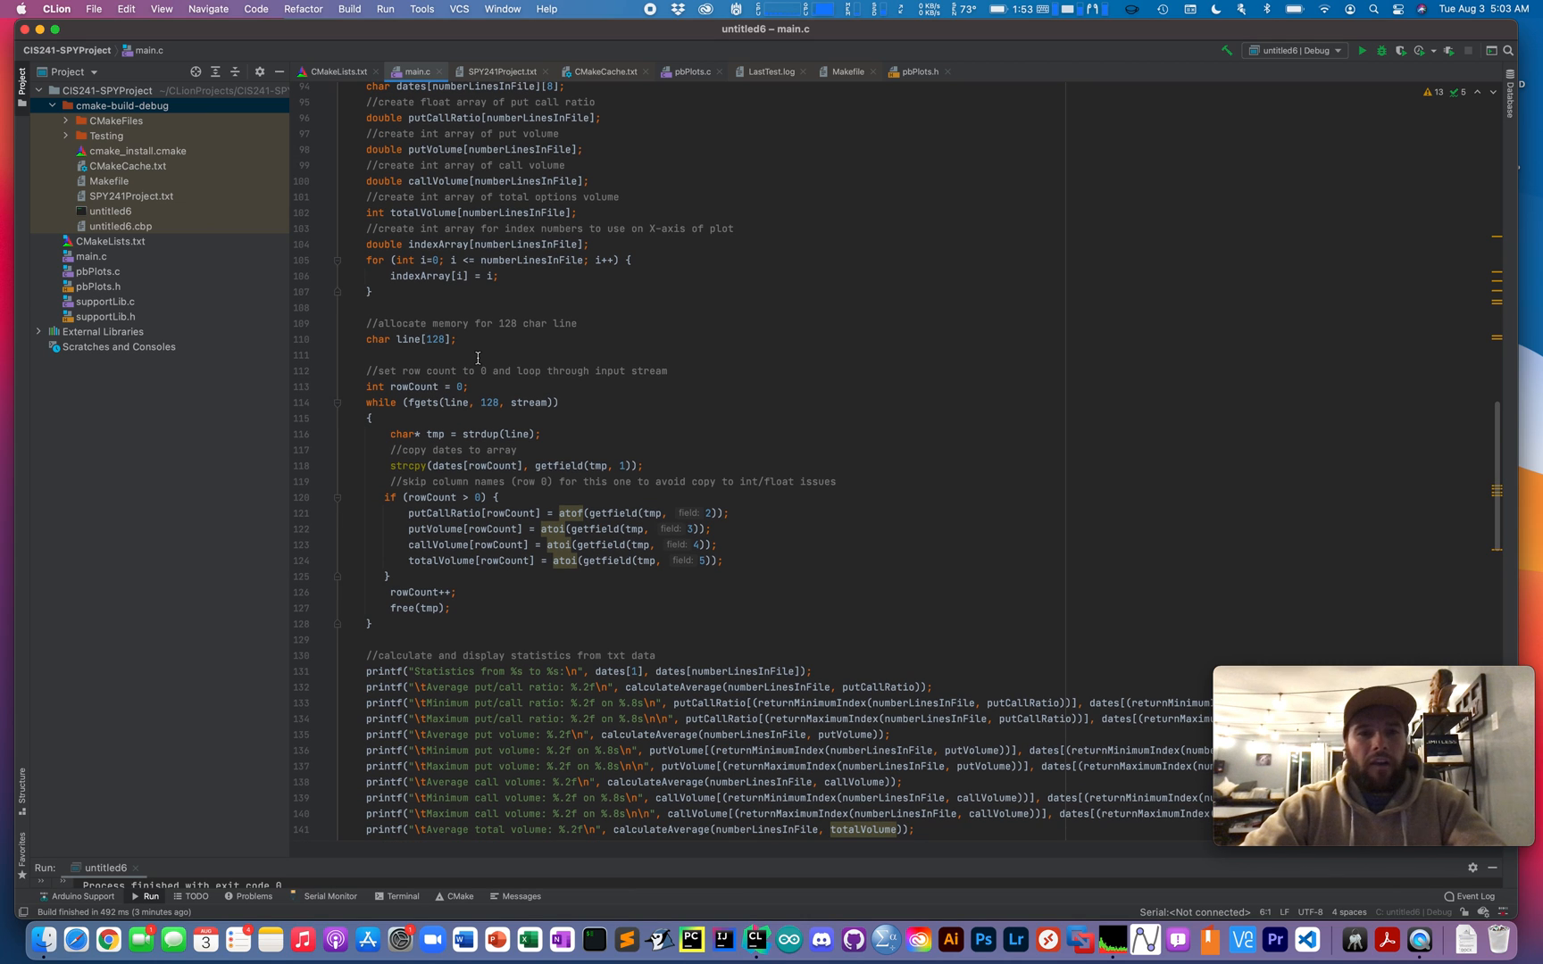
pyautogui.moveTo(470, 341)
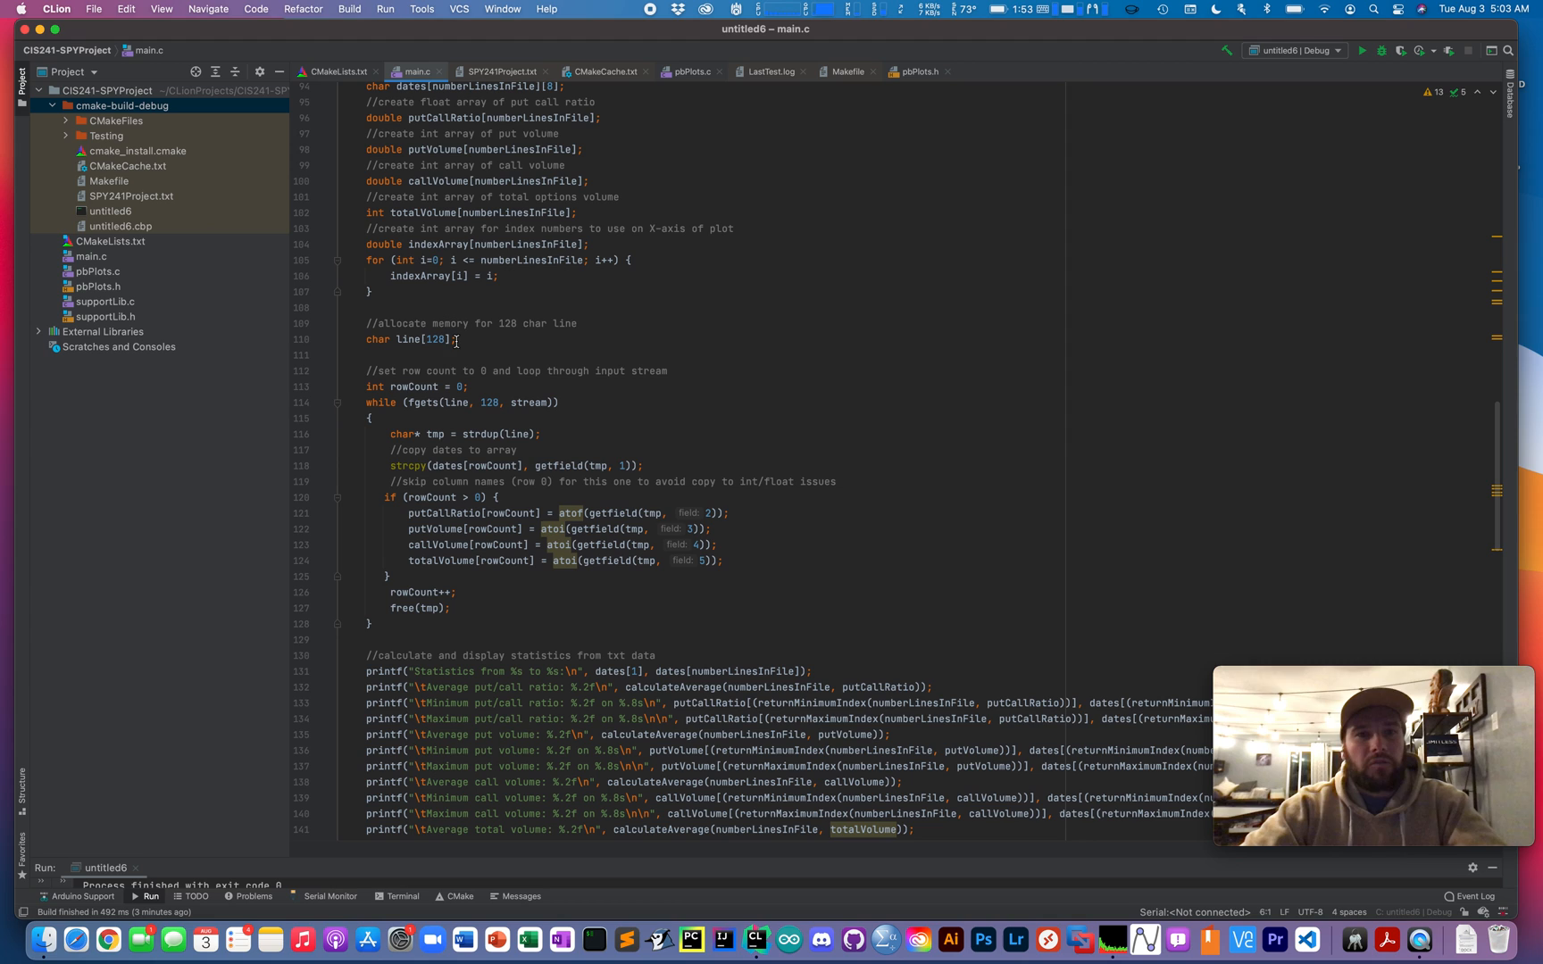
pyautogui.moveTo(473, 342)
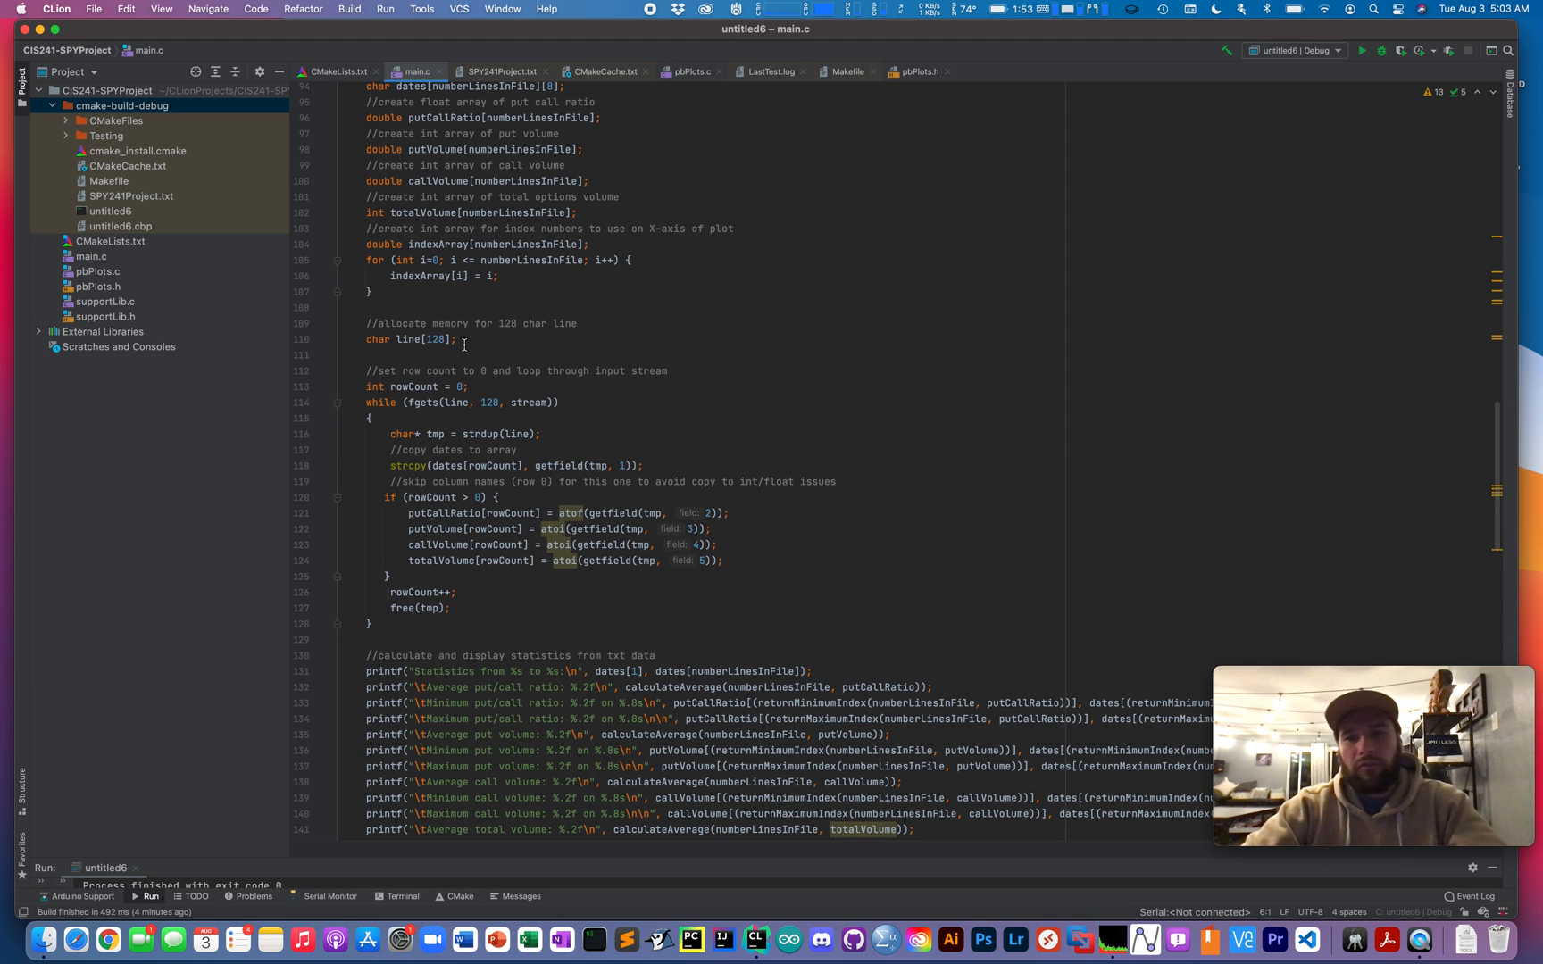
pyautogui.scroll(-3)
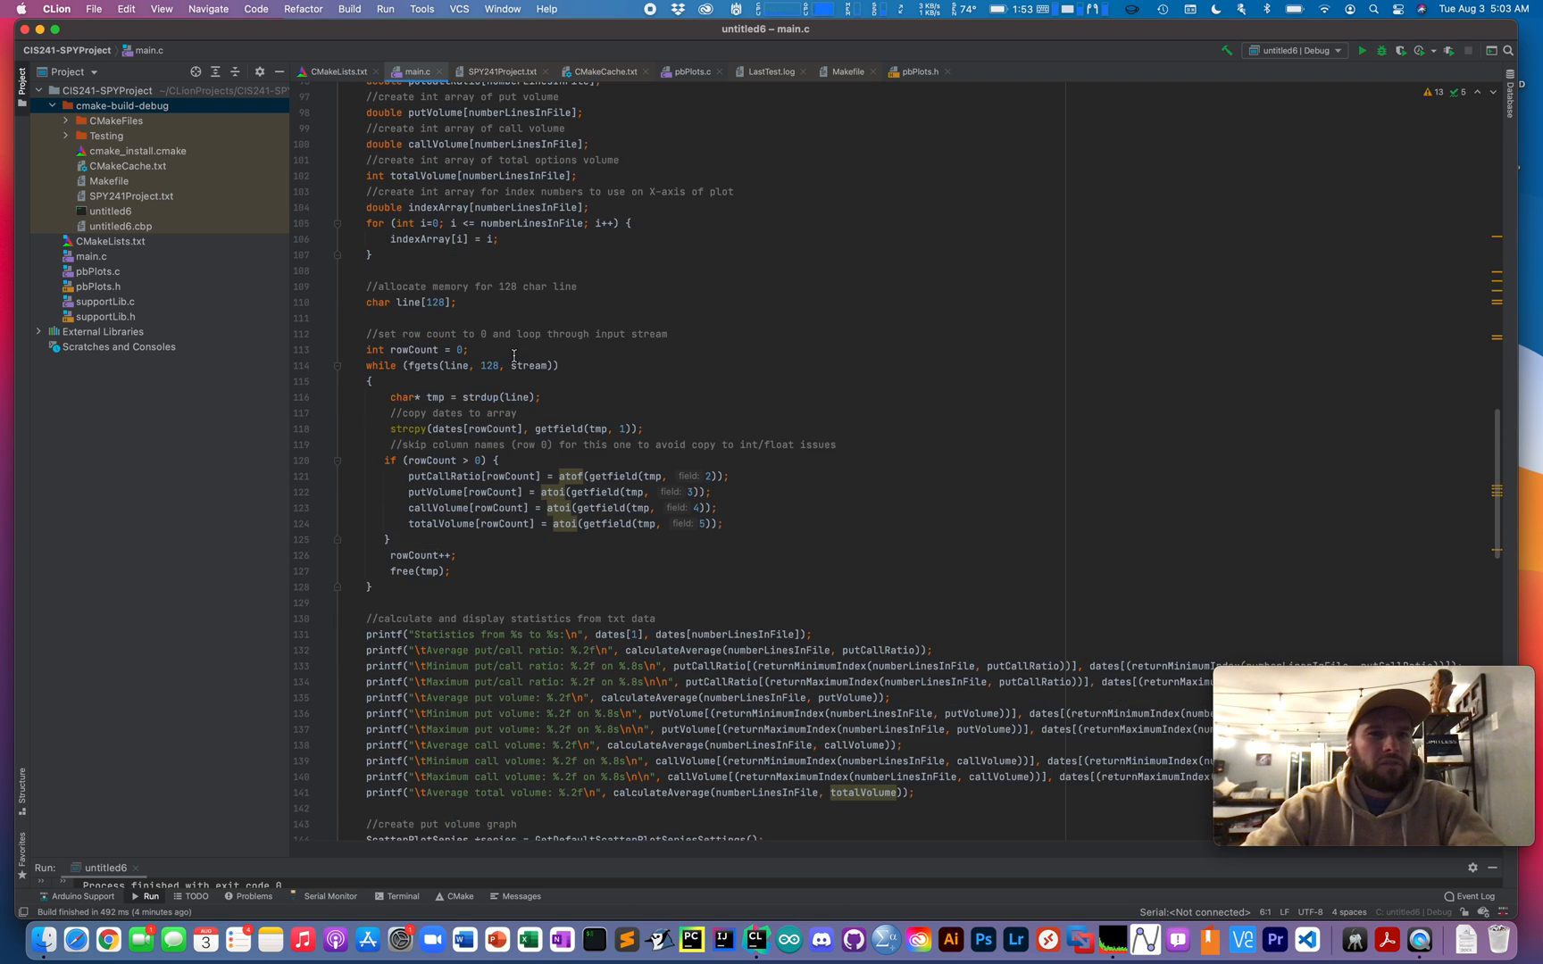
pyautogui.scroll(-3)
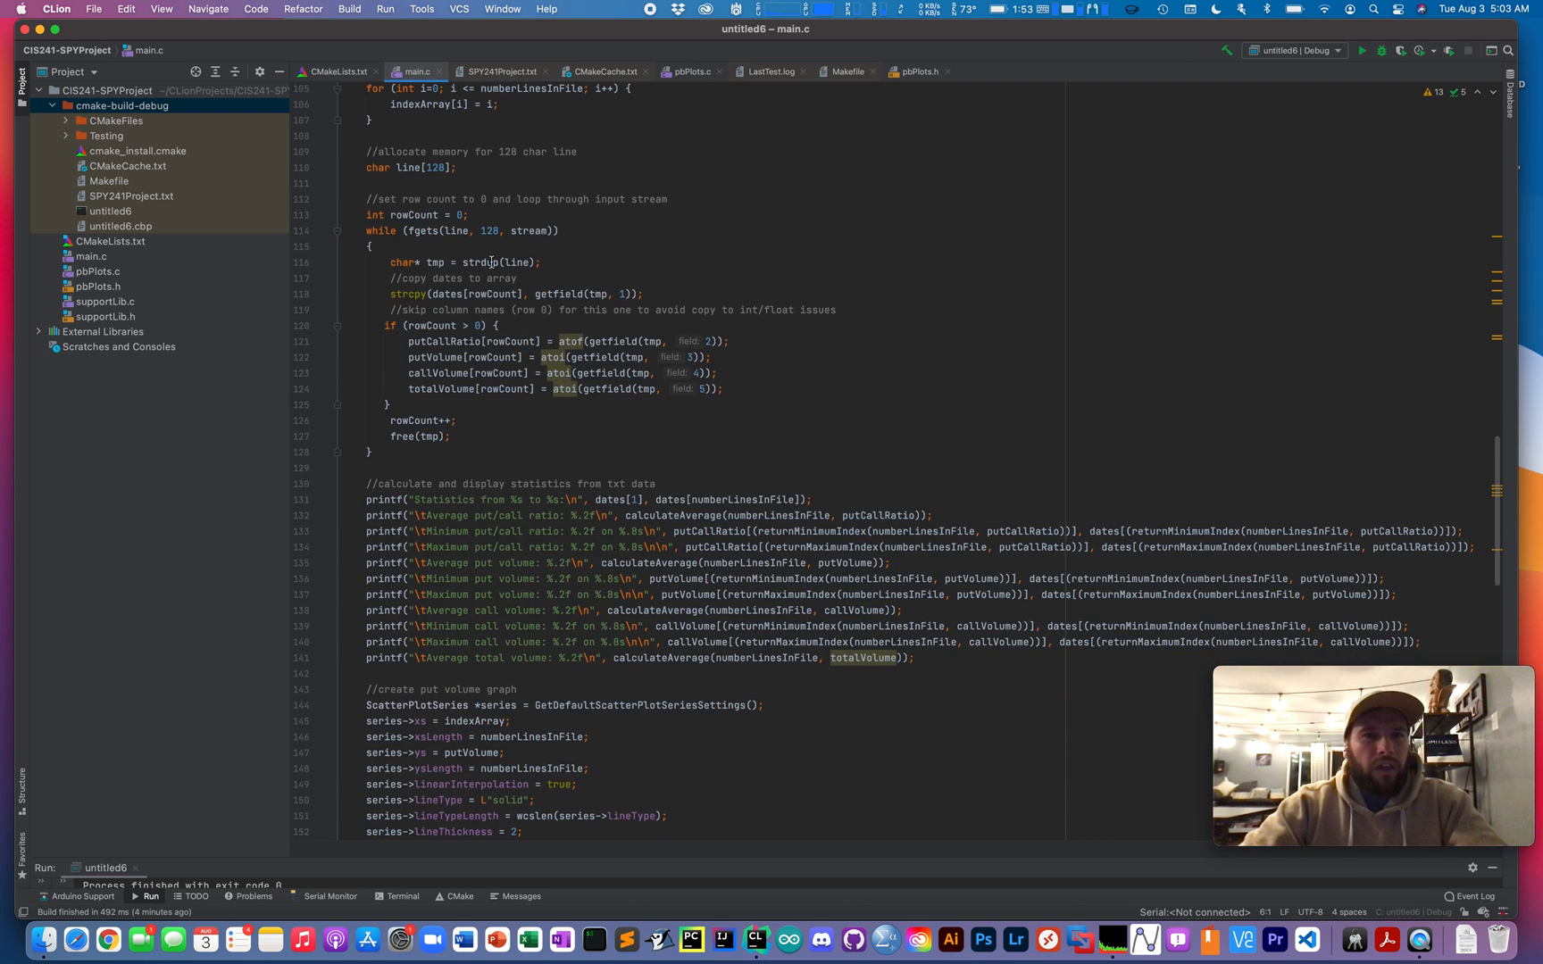
pyautogui.moveTo(663, 236)
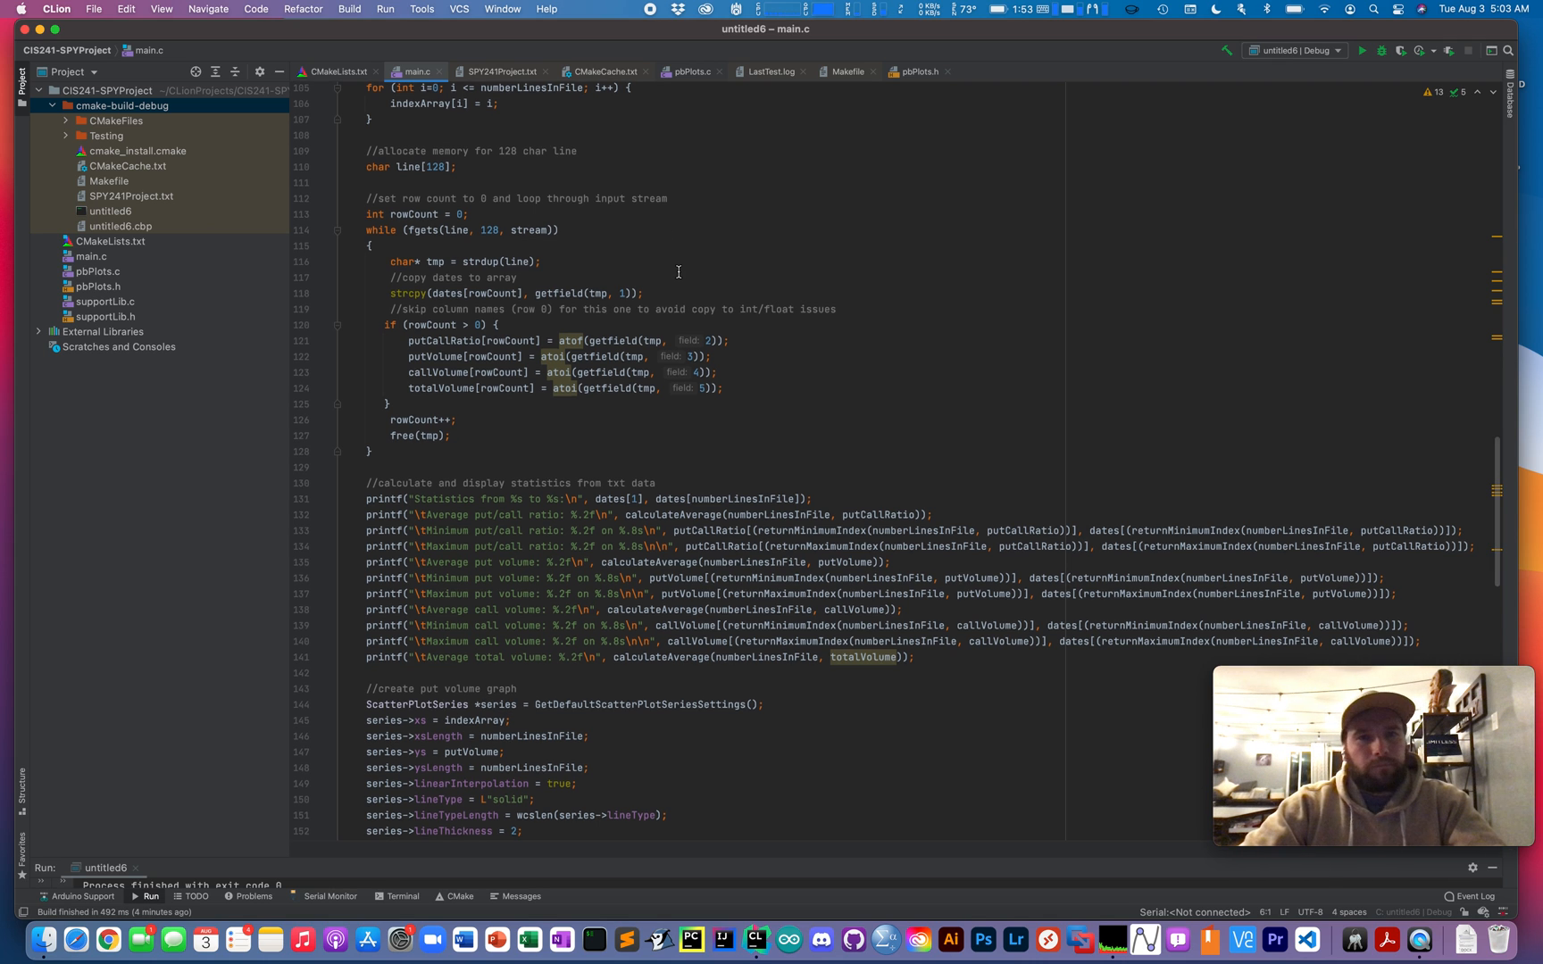
pyautogui.scroll(-3)
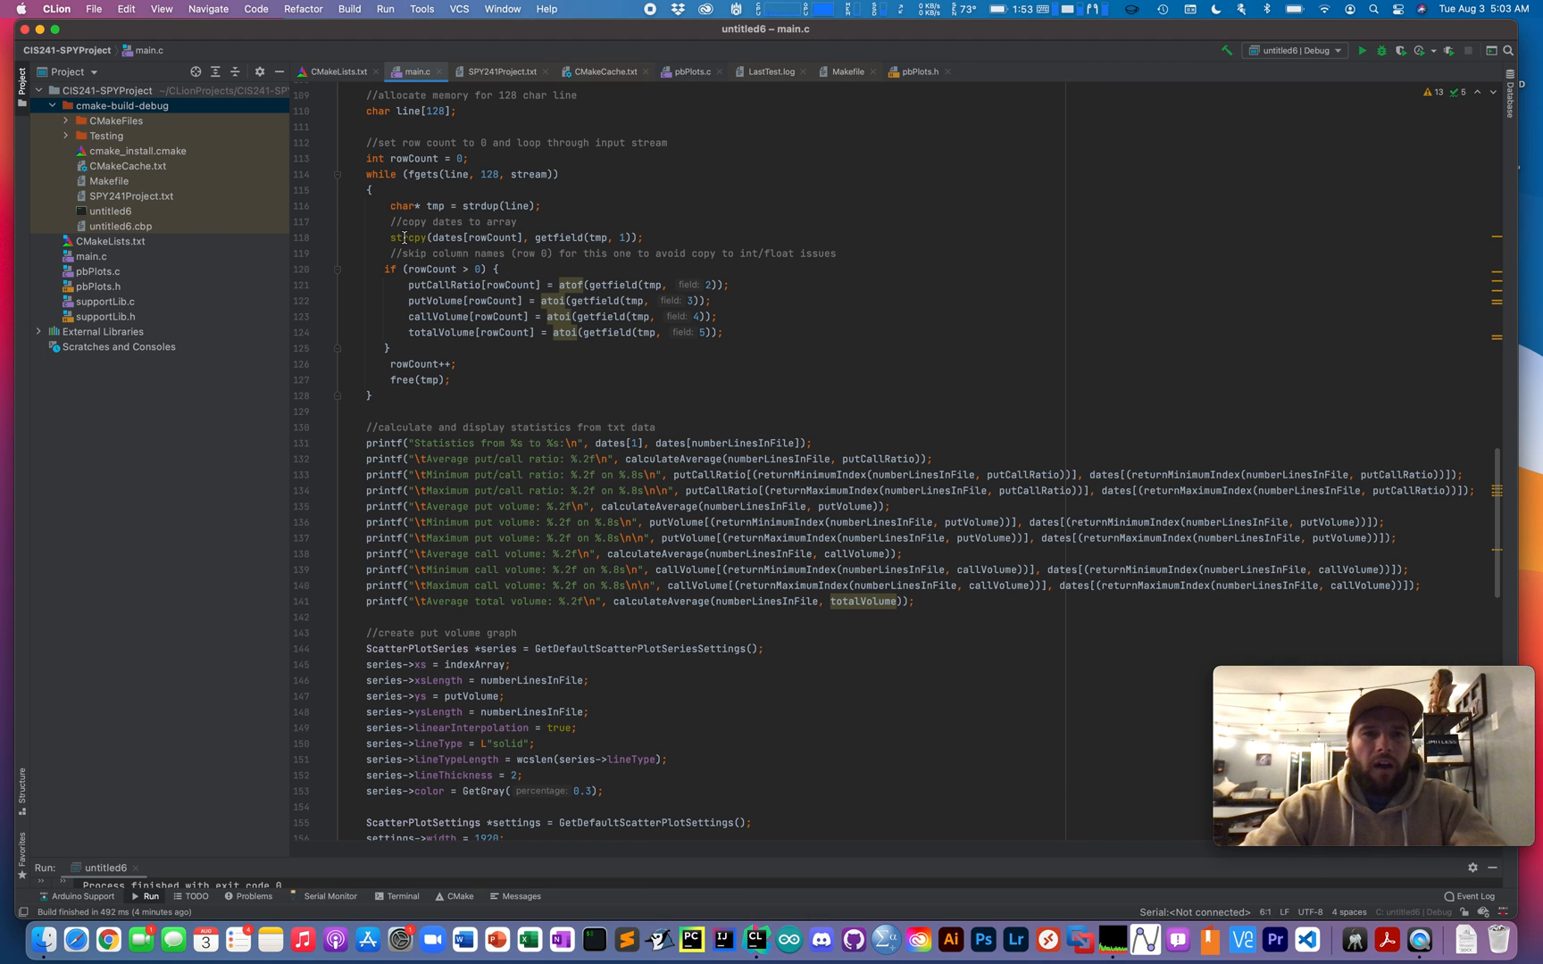
pyautogui.moveTo(897, 193)
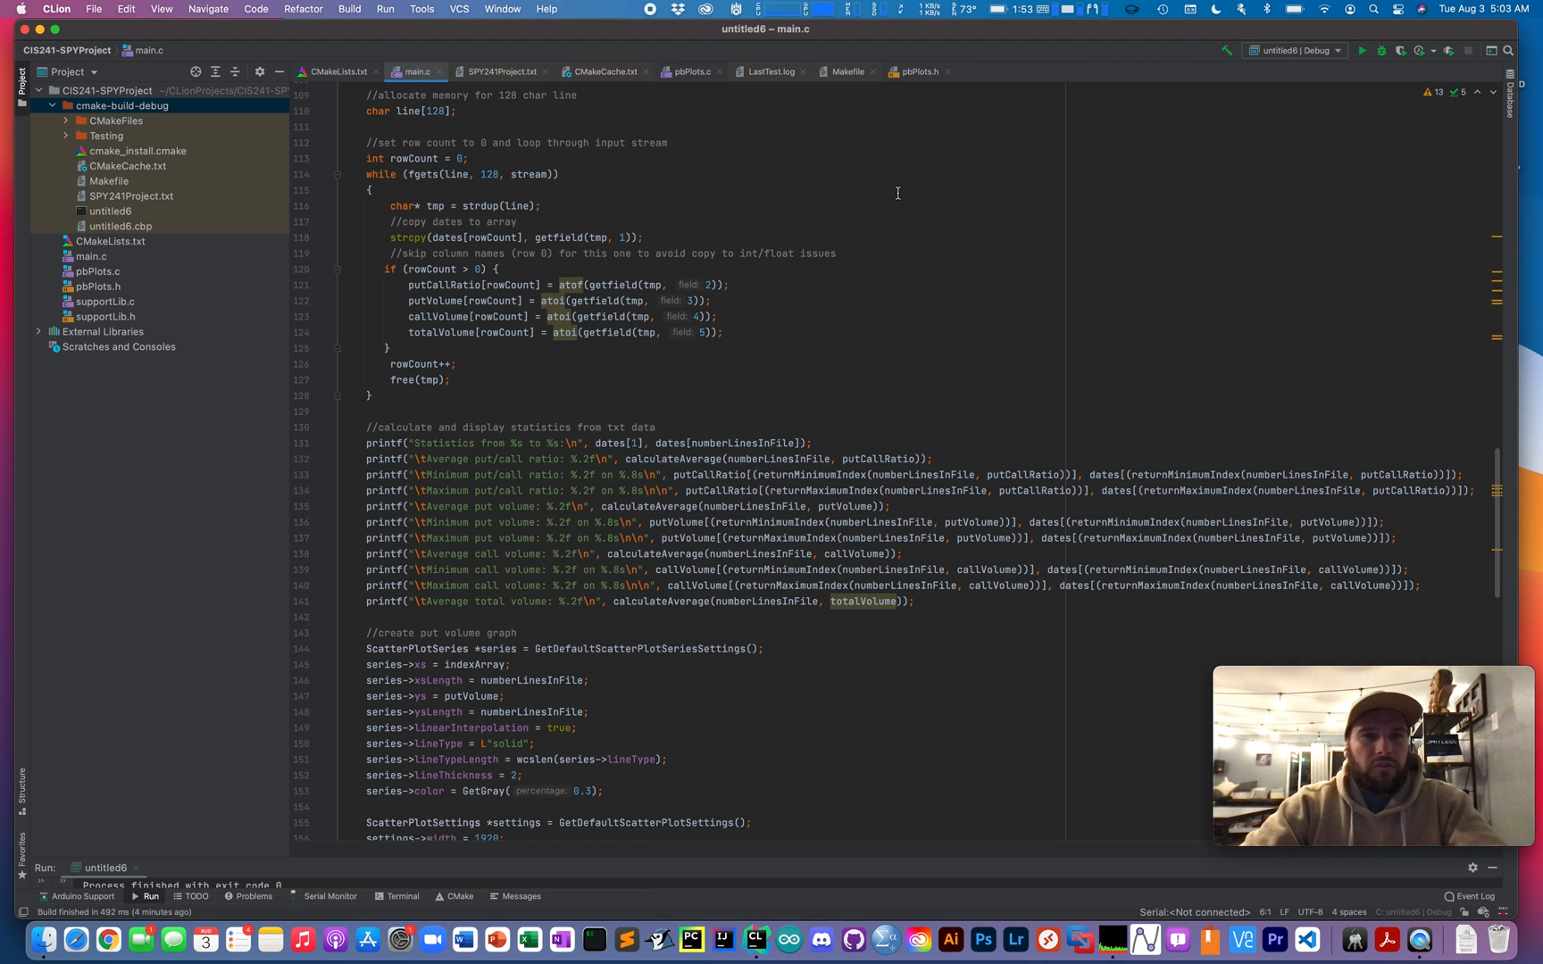
pyautogui.moveTo(934, 206)
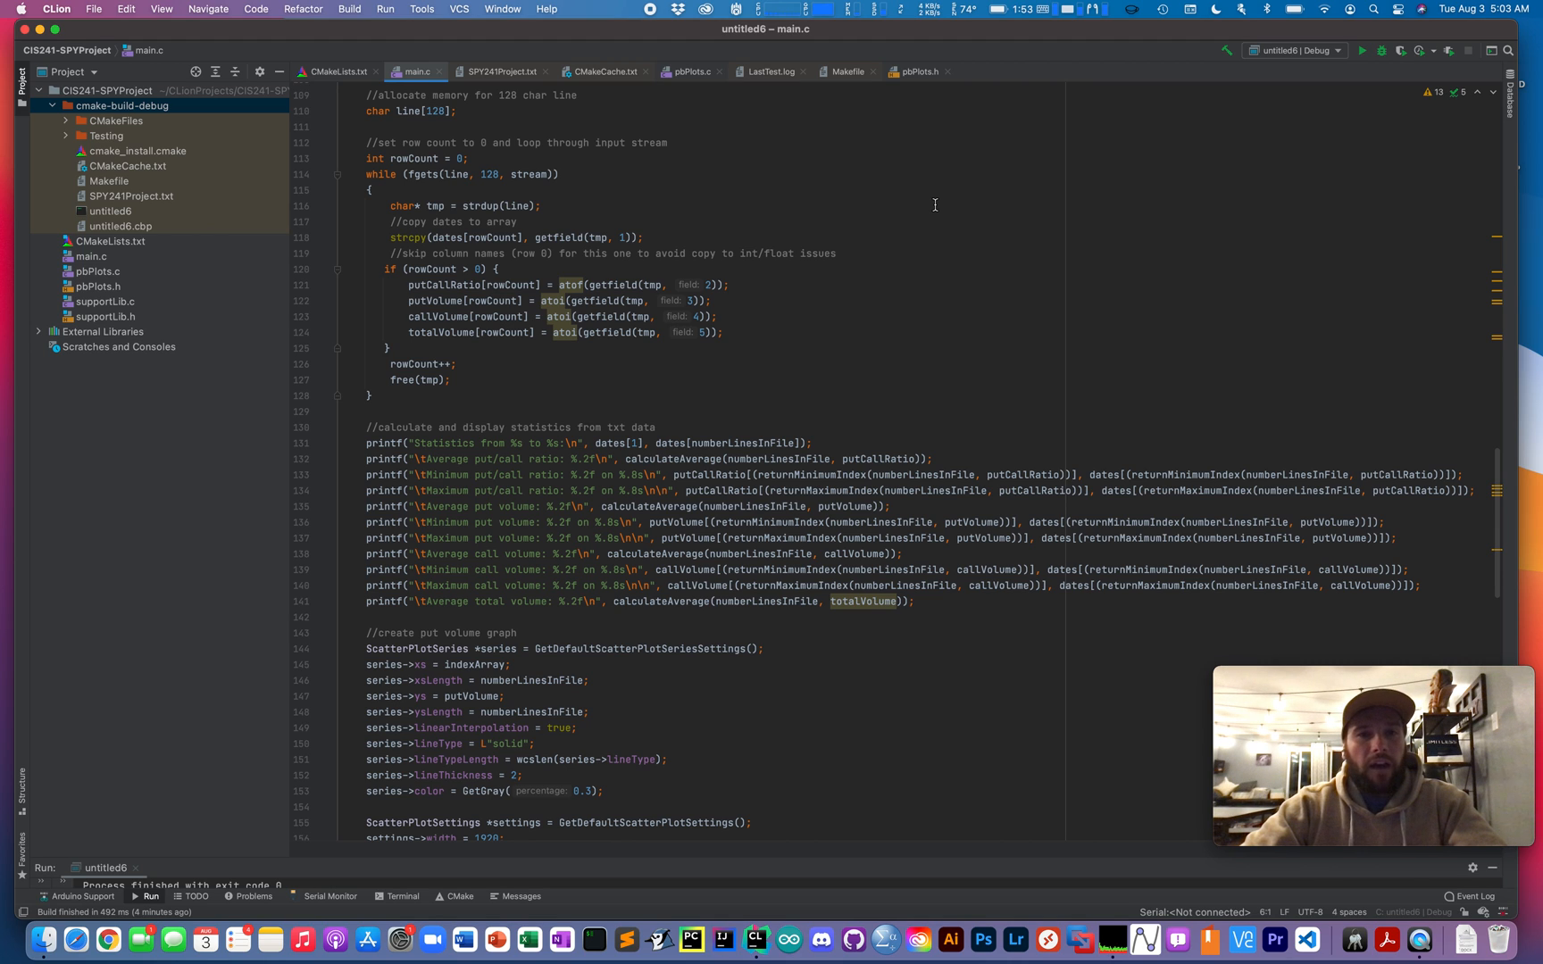
pyautogui.moveTo(804, 243)
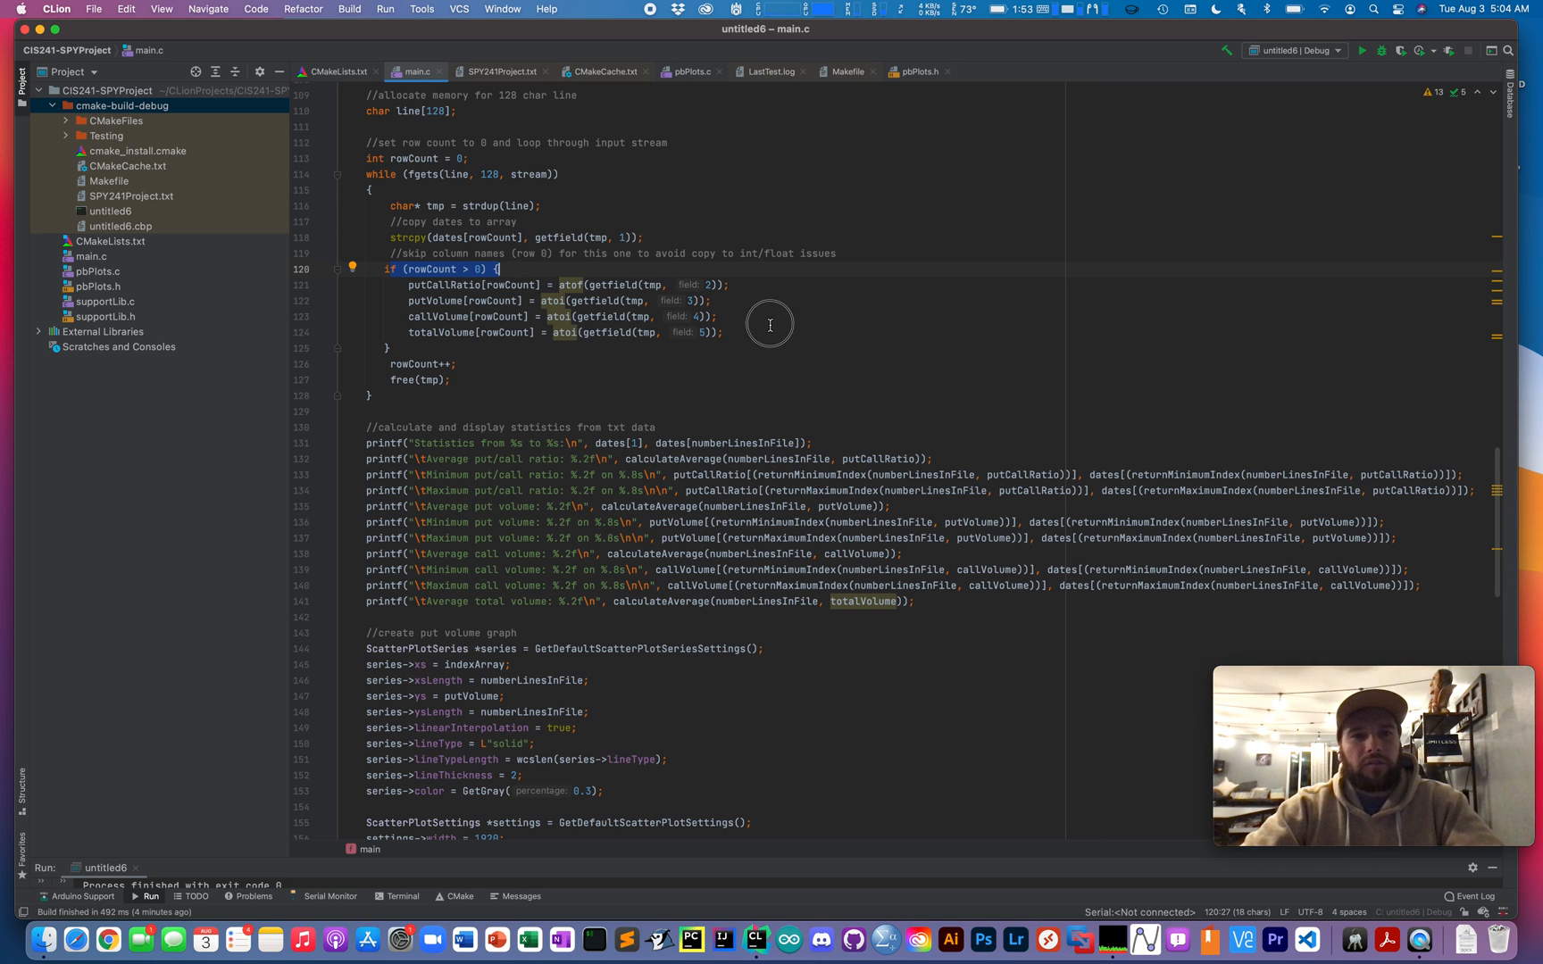
pyautogui.click(757, 332)
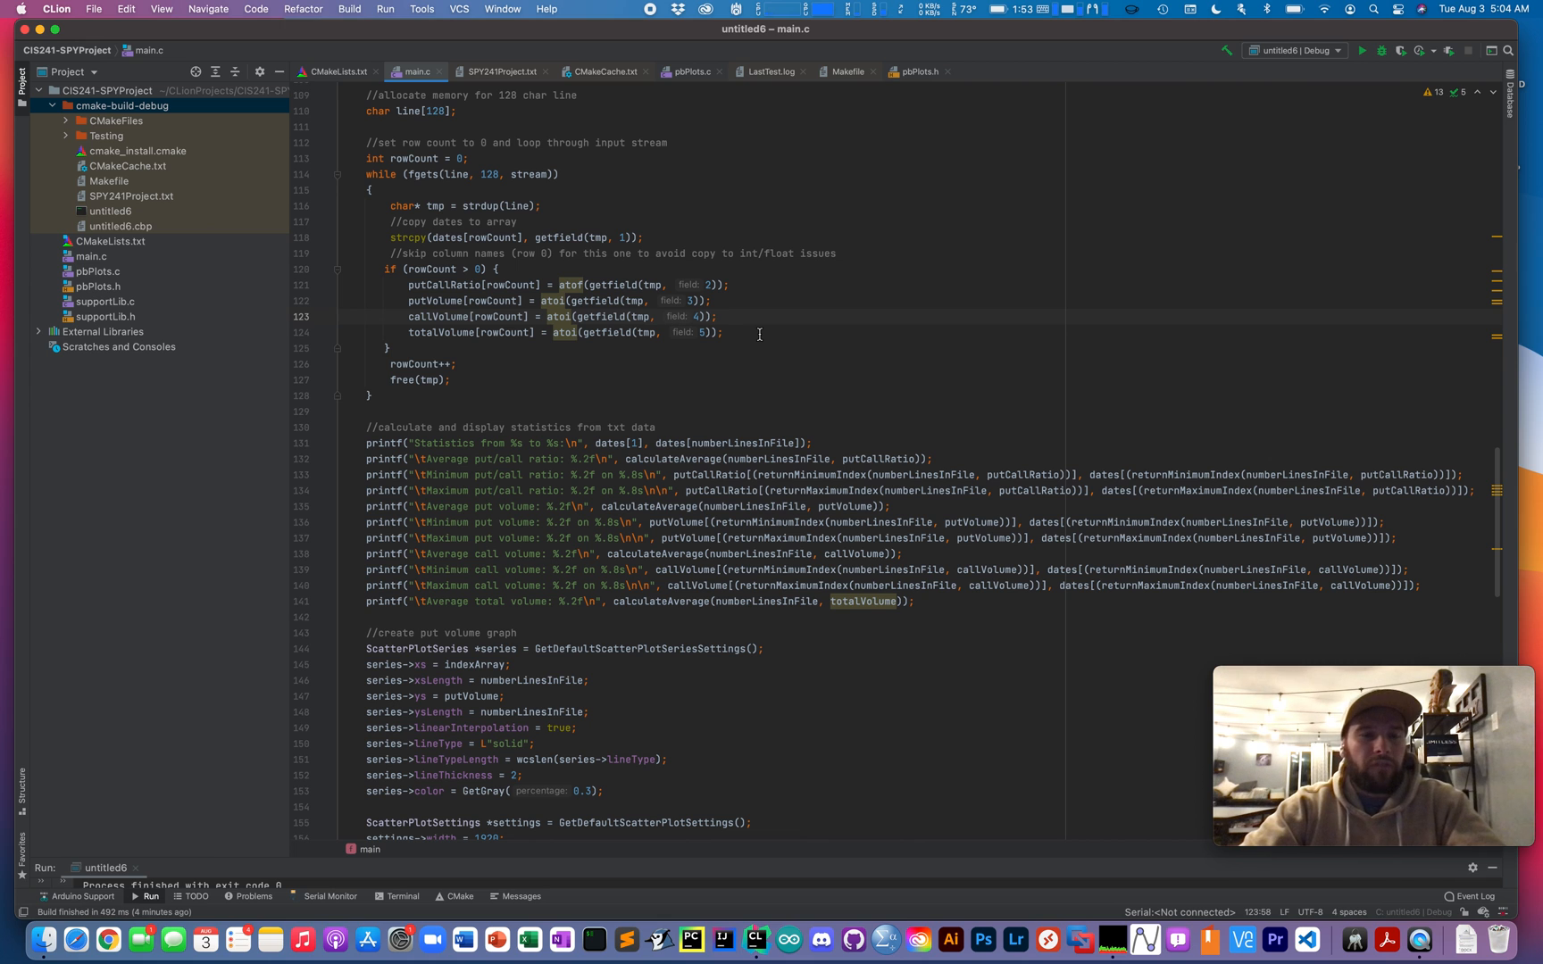
pyautogui.click(502, 72)
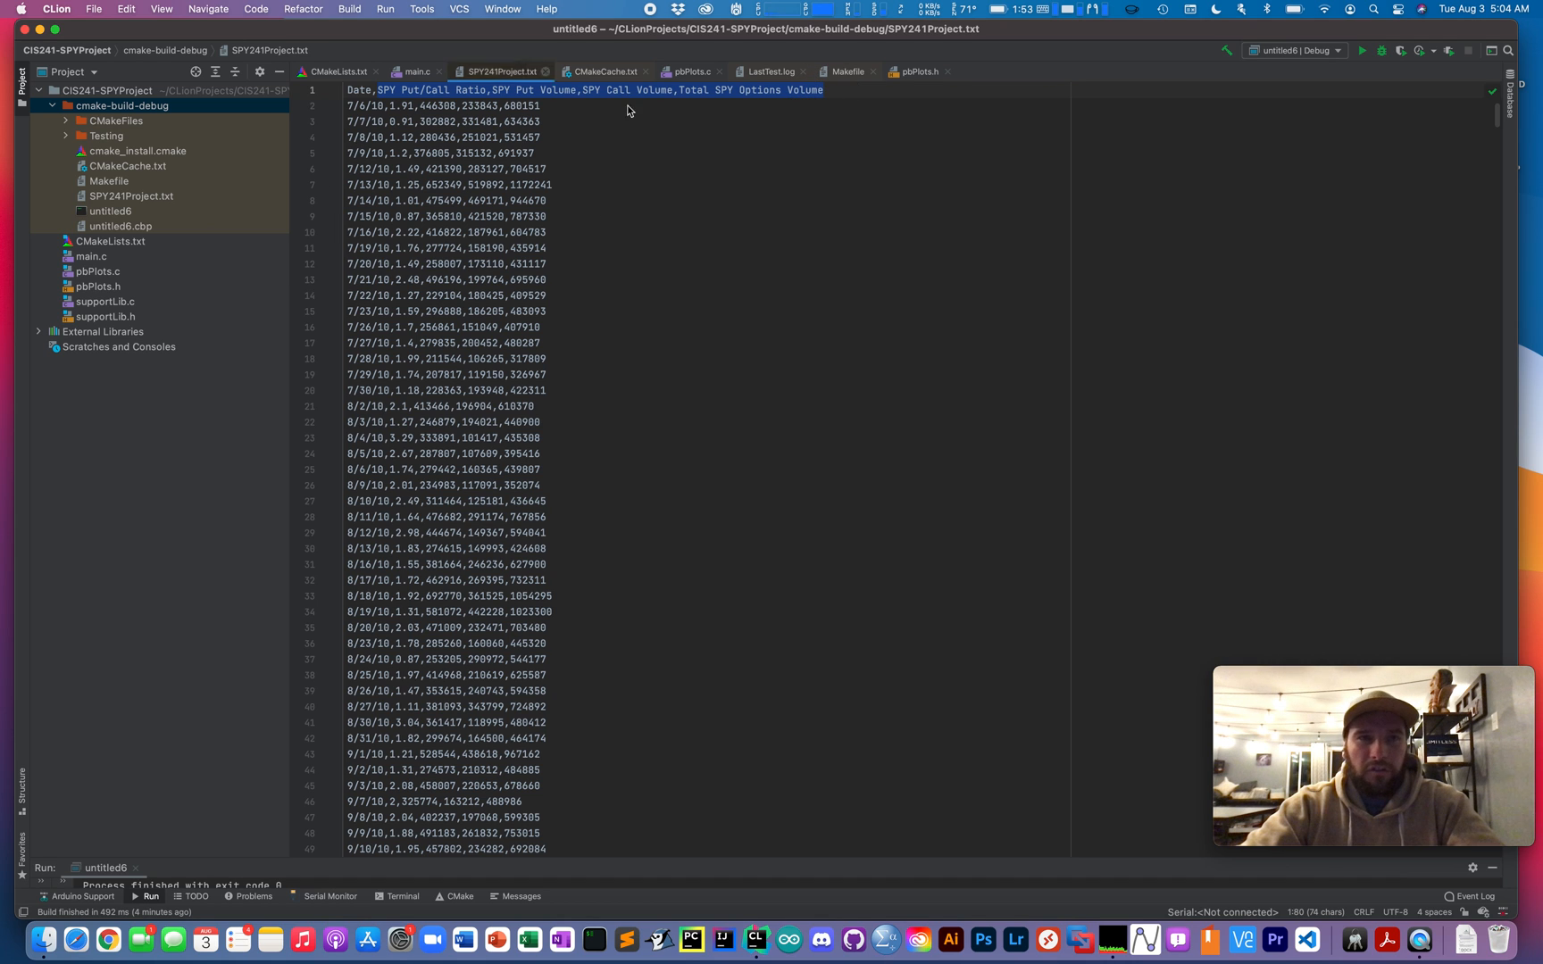
pyautogui.click(417, 71)
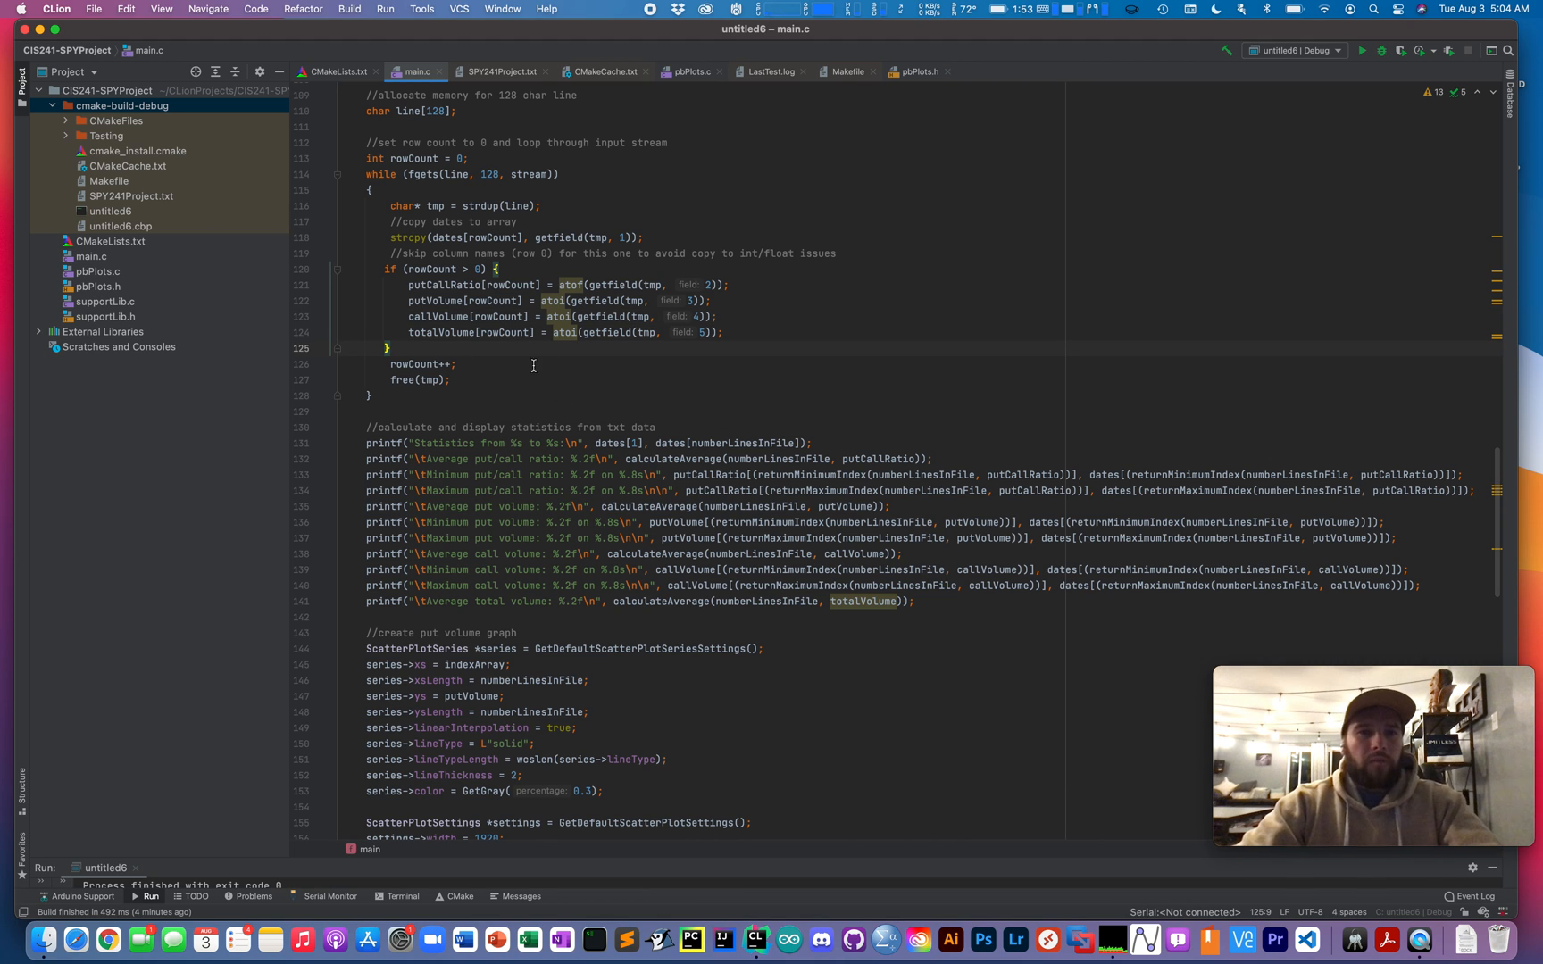
pyautogui.moveTo(597, 390)
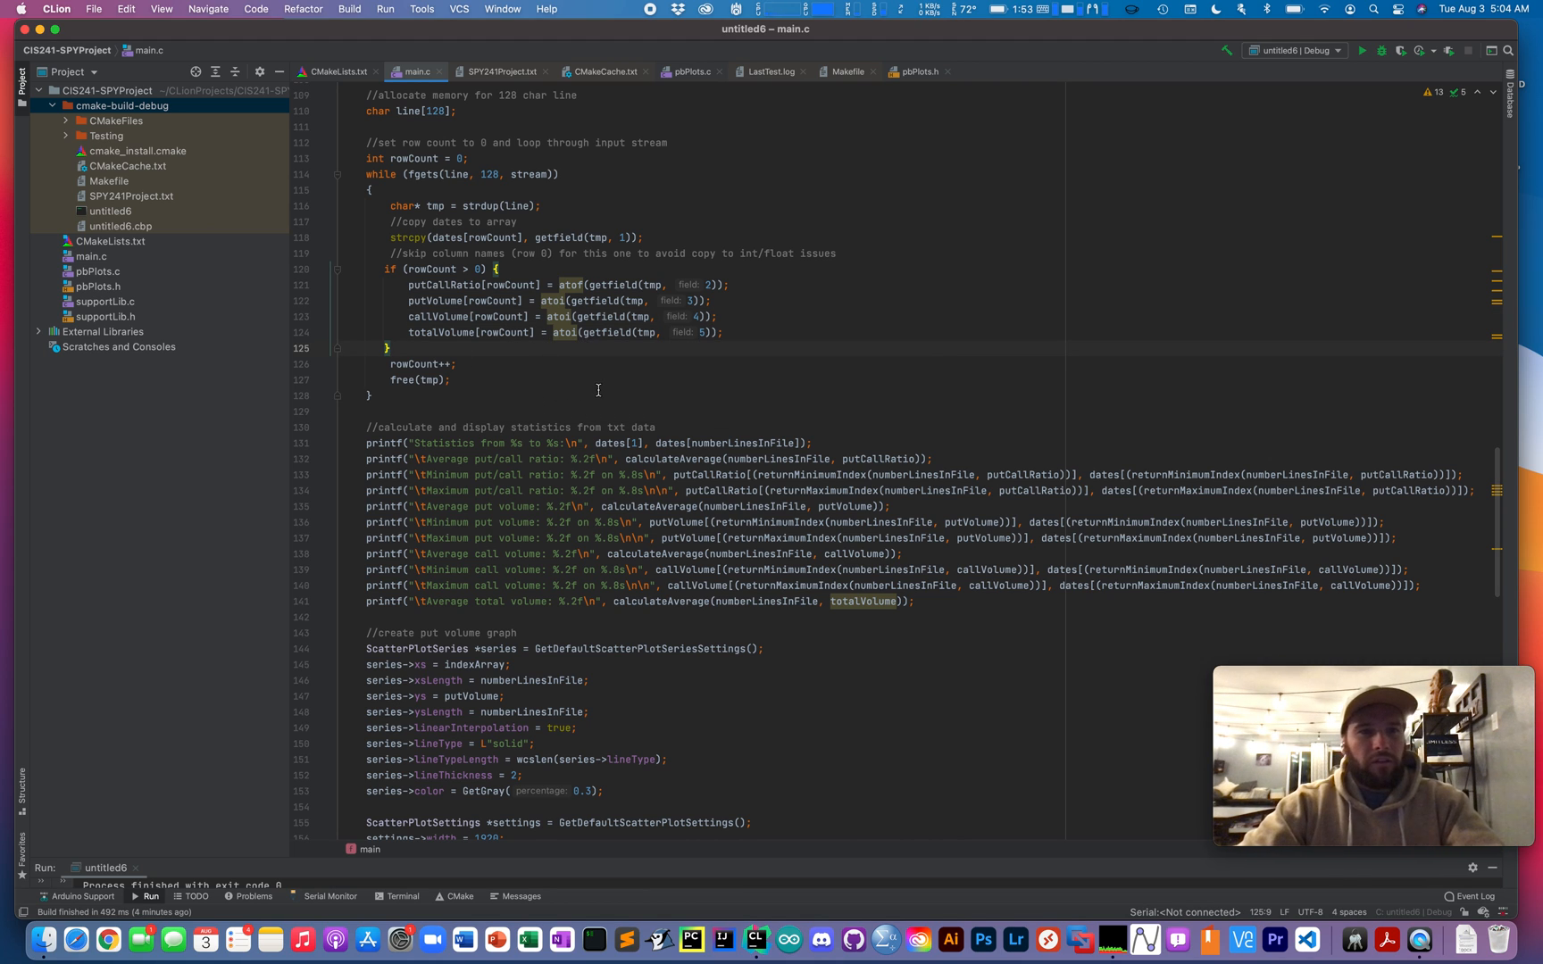
pyautogui.scroll(-3)
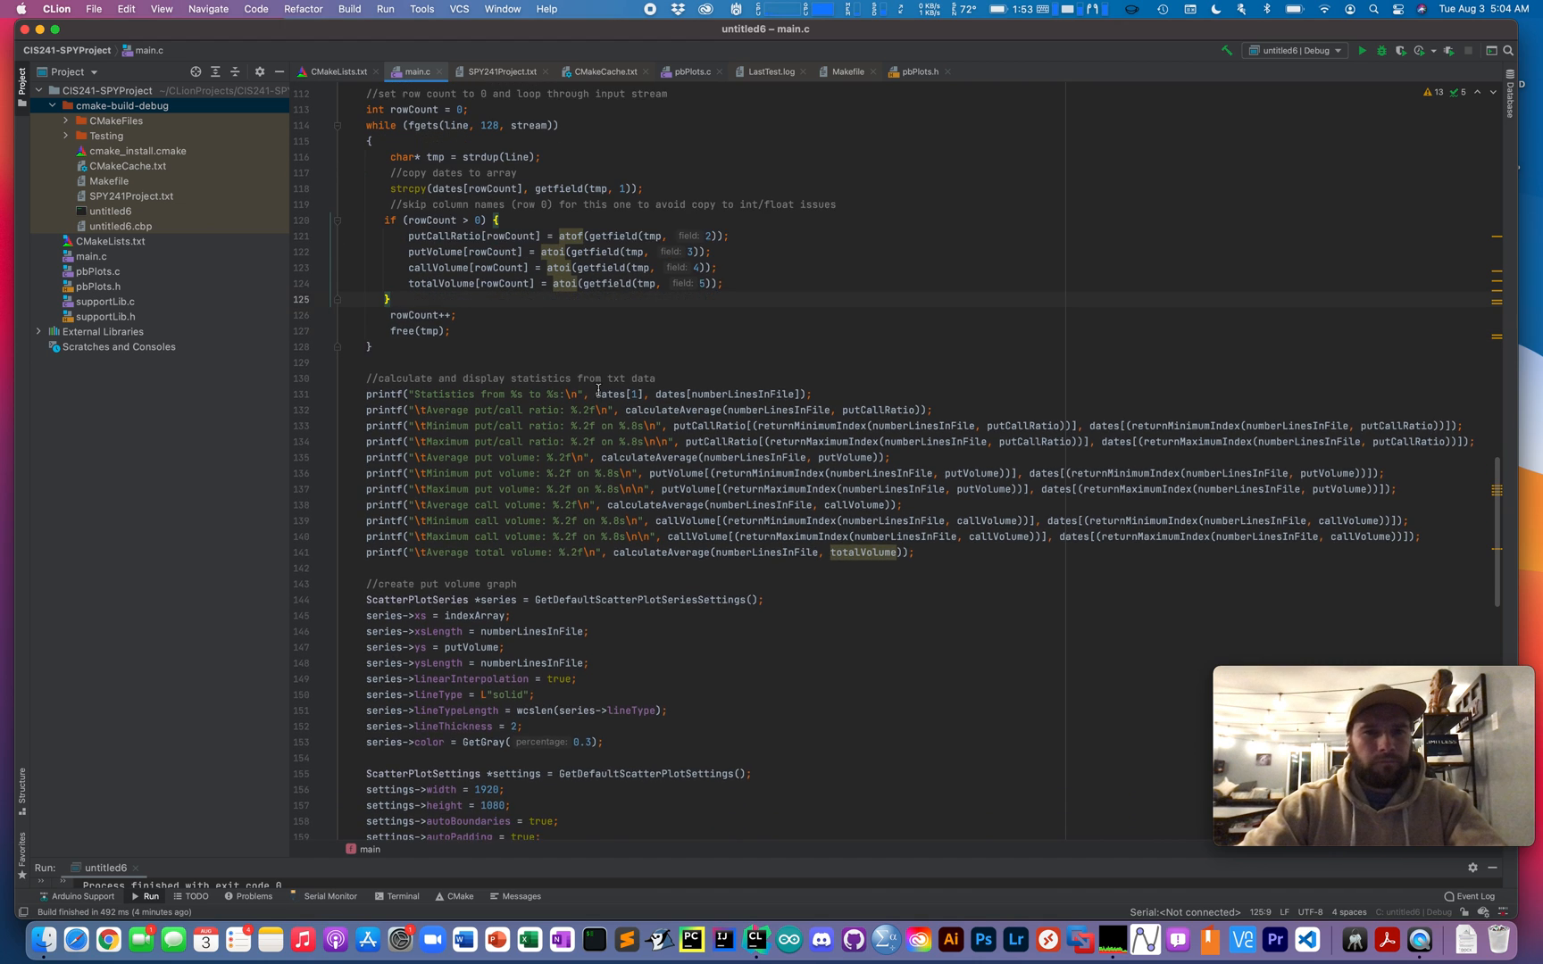
pyautogui.scroll(-3)
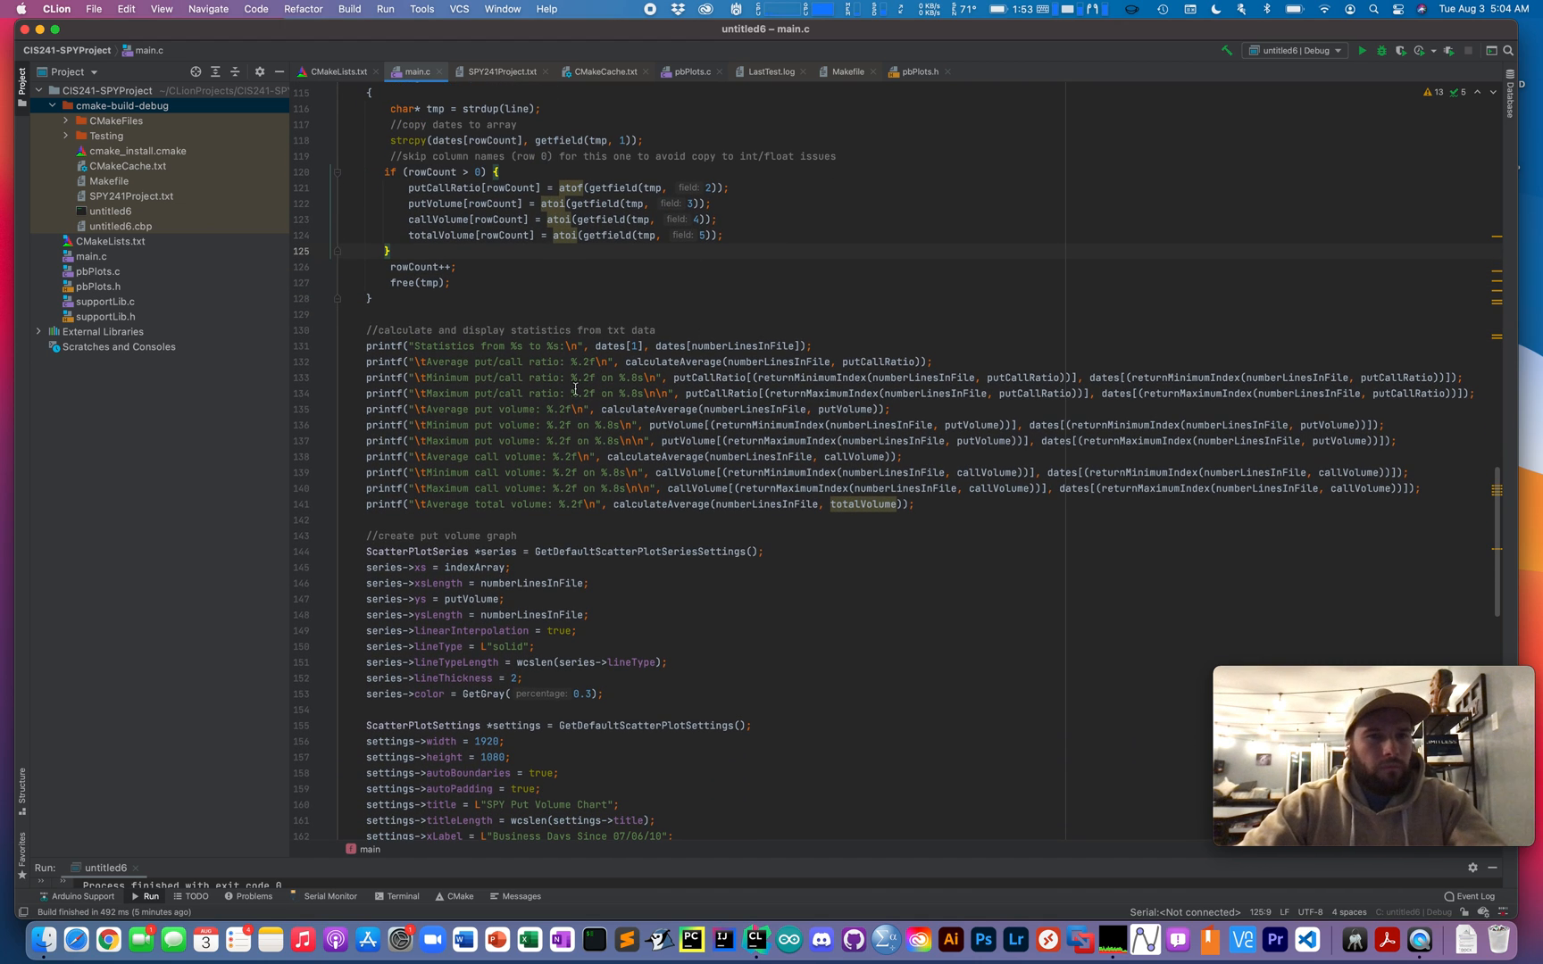
pyautogui.click(366, 330)
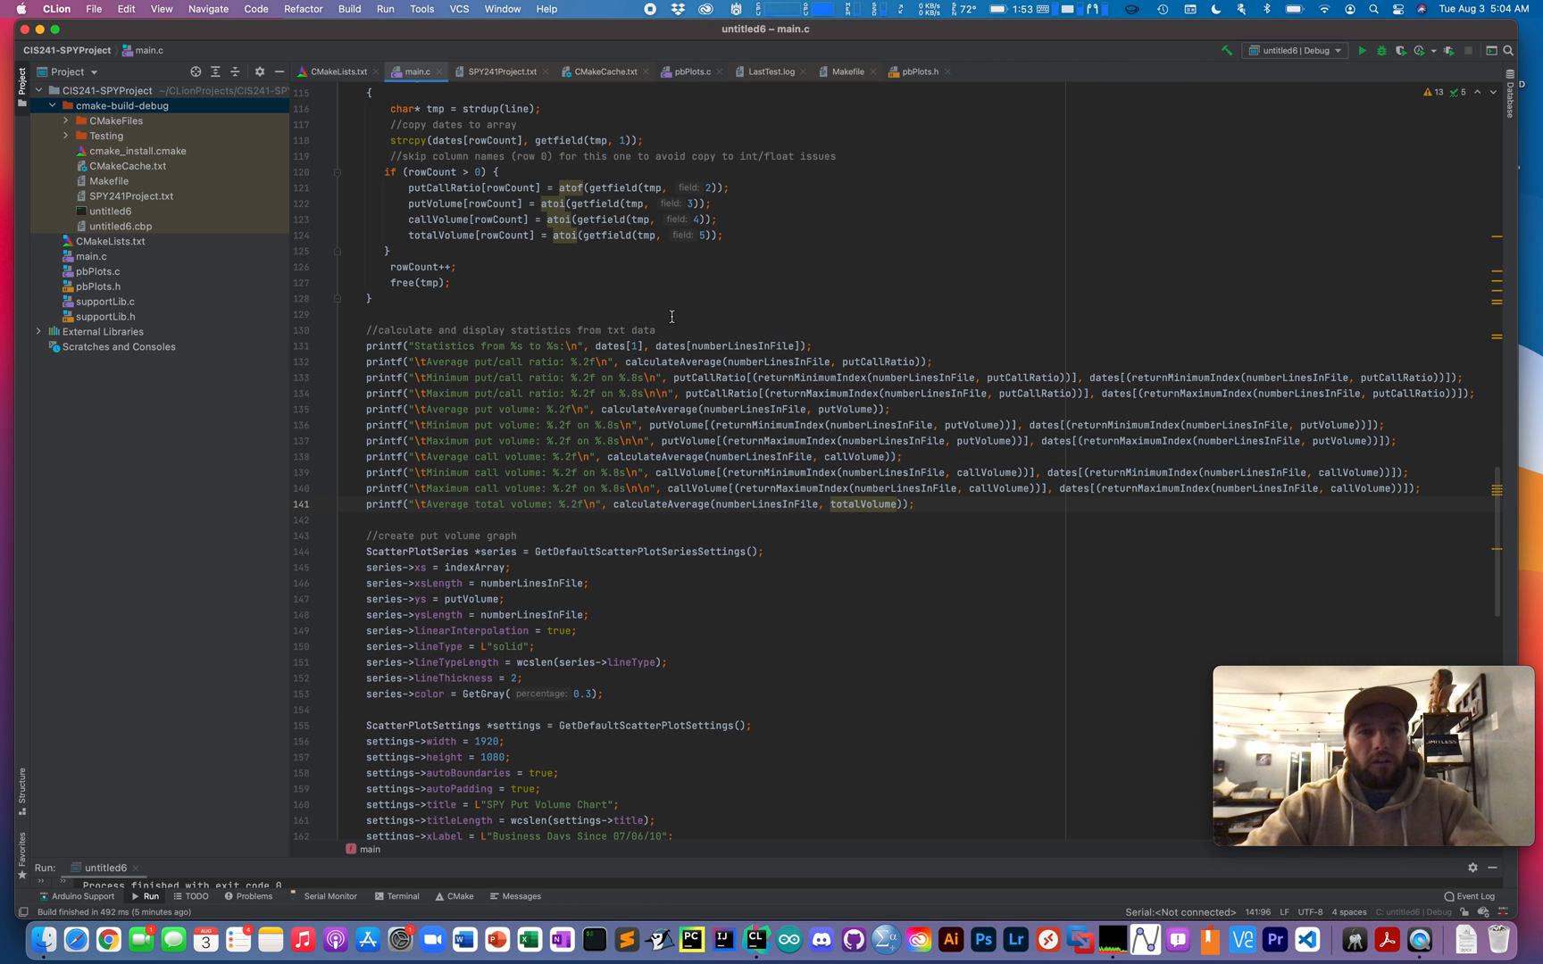
pyautogui.scroll(3)
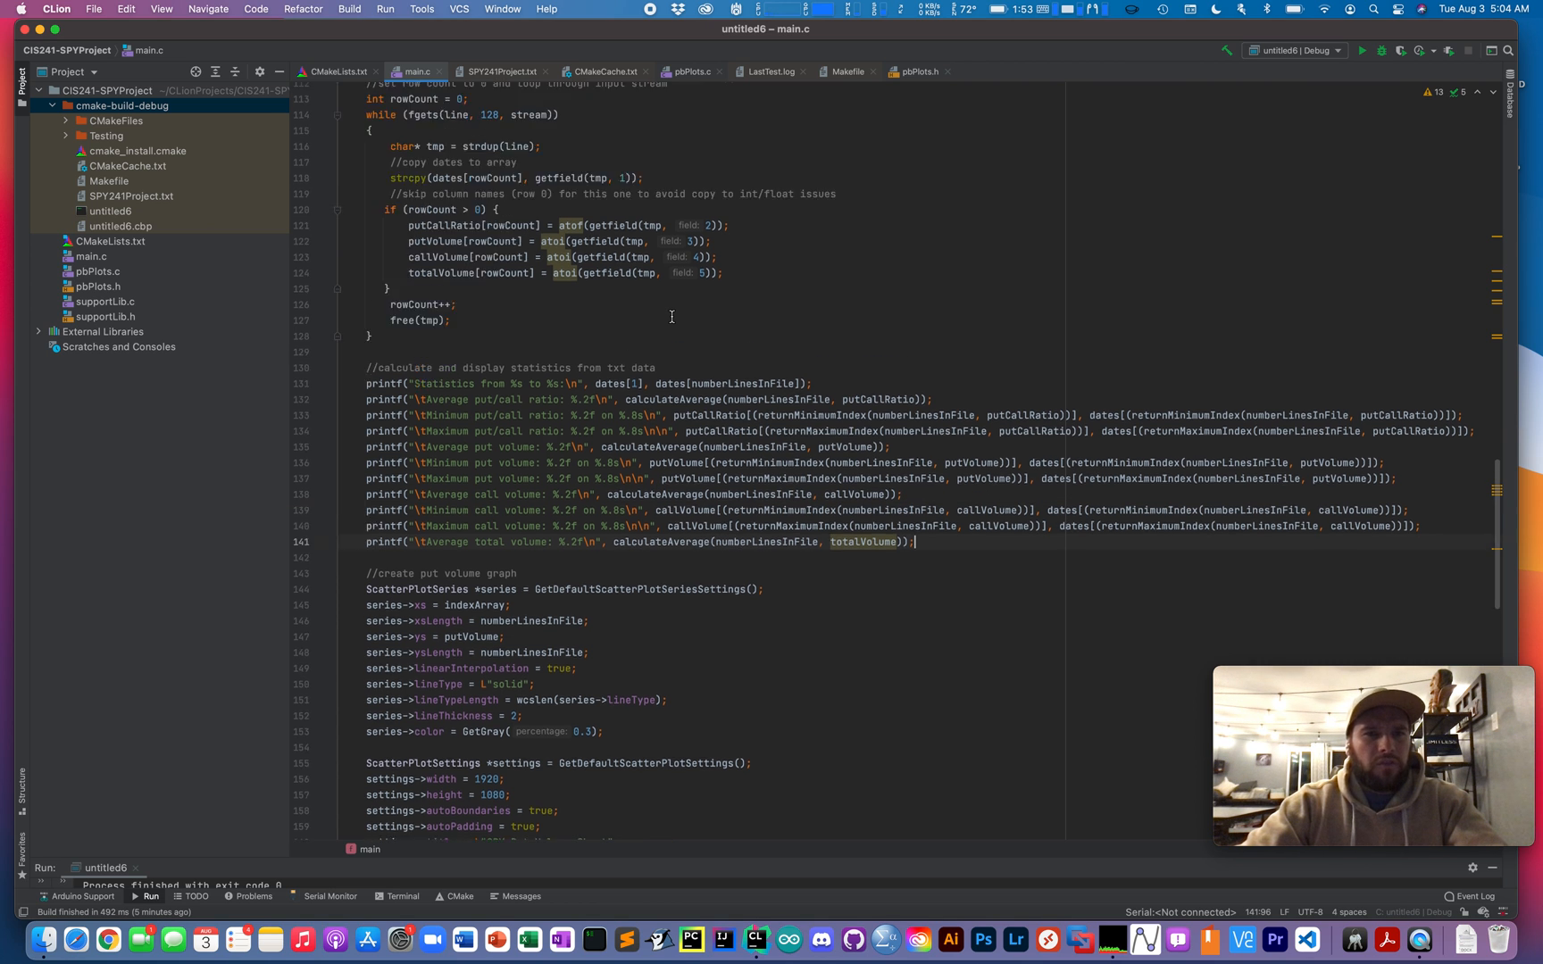
pyautogui.scroll(3)
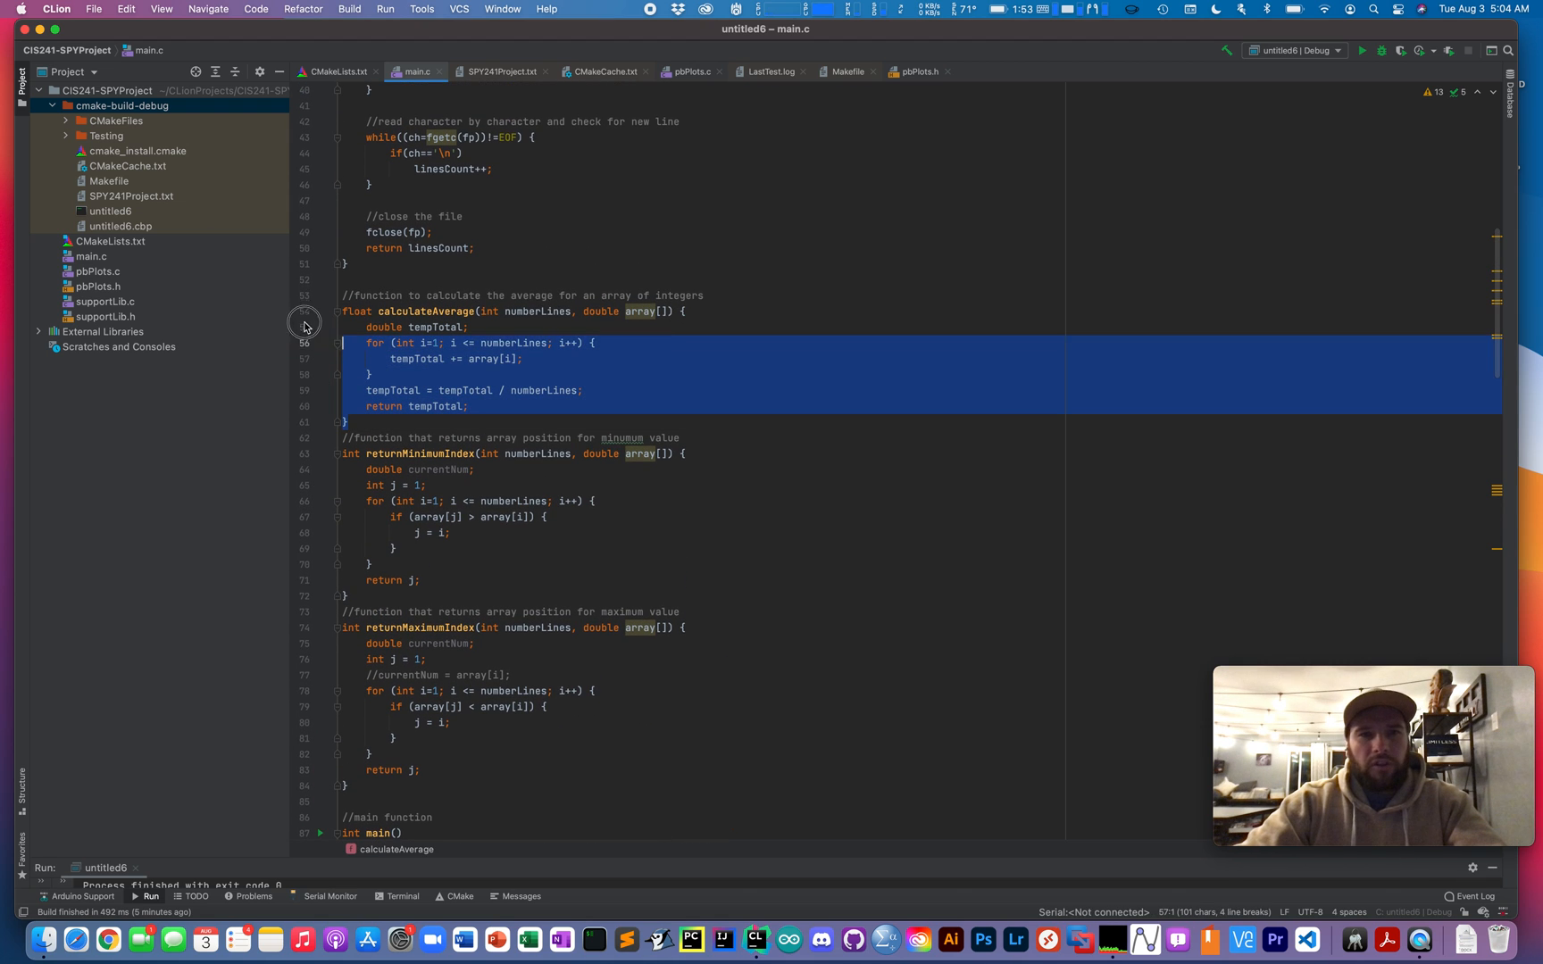
pyautogui.click(709, 289)
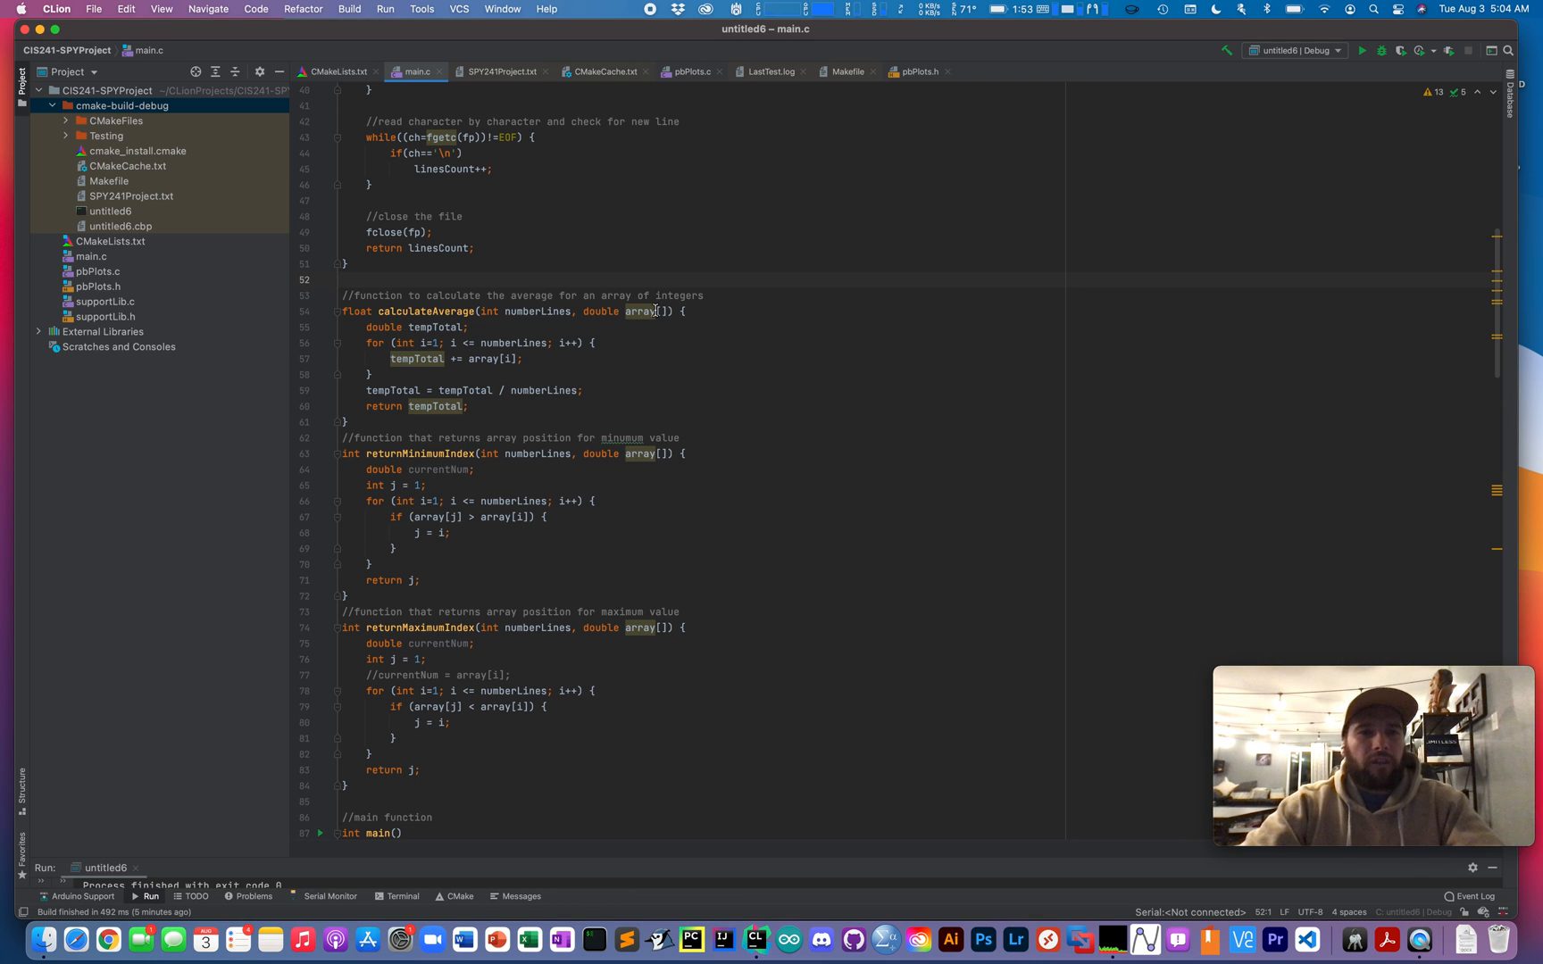
pyautogui.moveTo(602, 365)
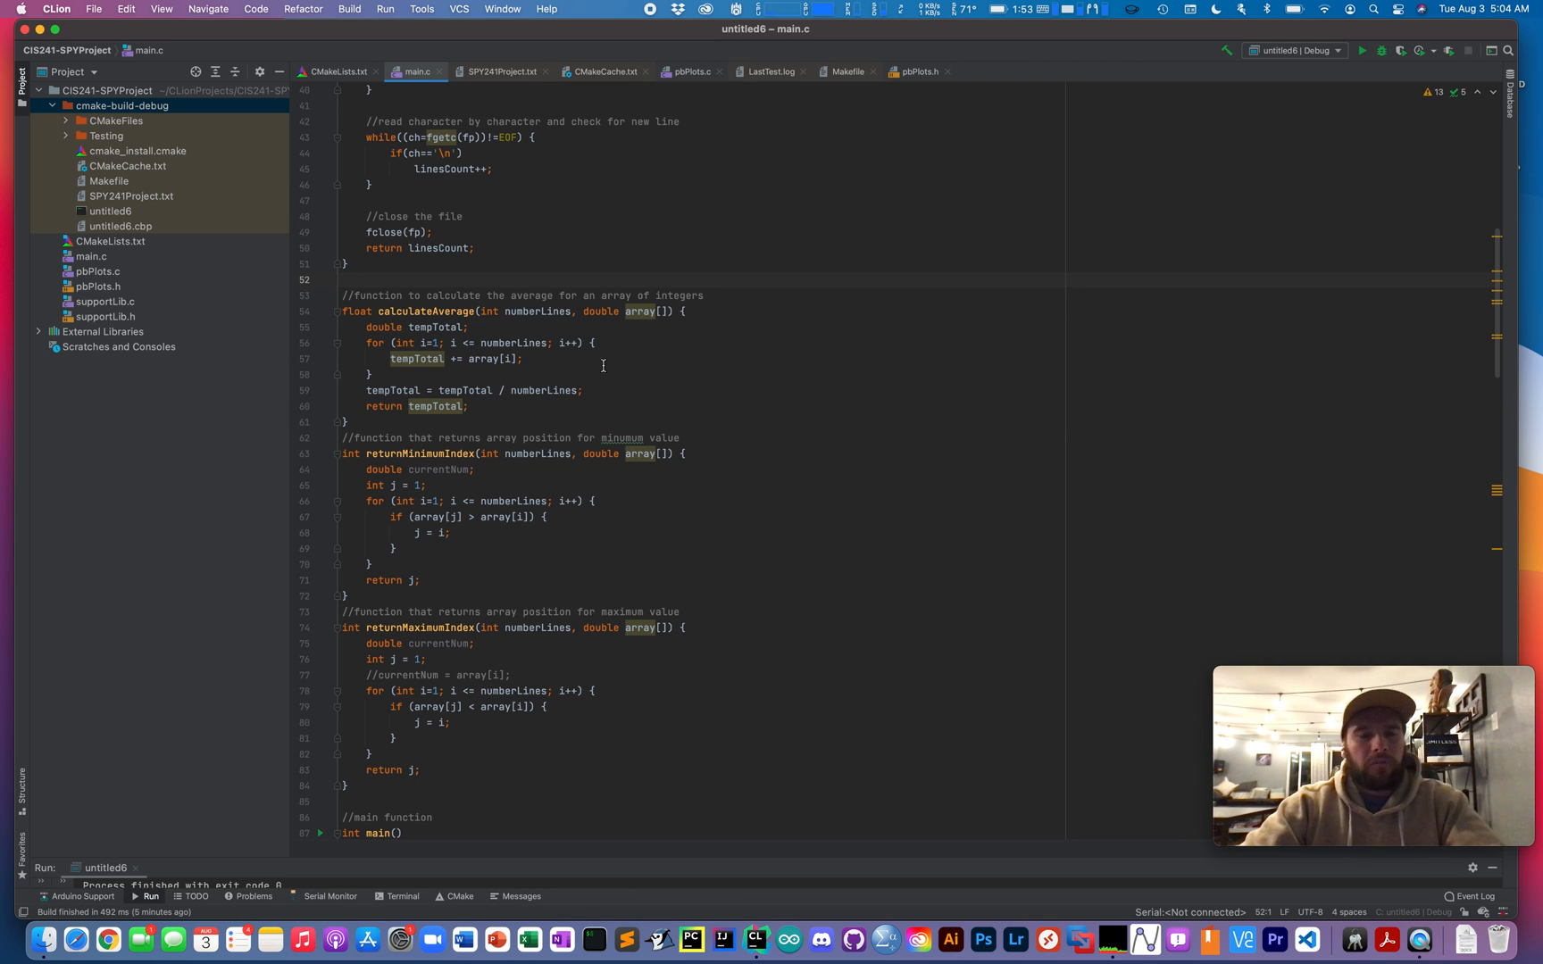
pyautogui.doubleClick(536, 311)
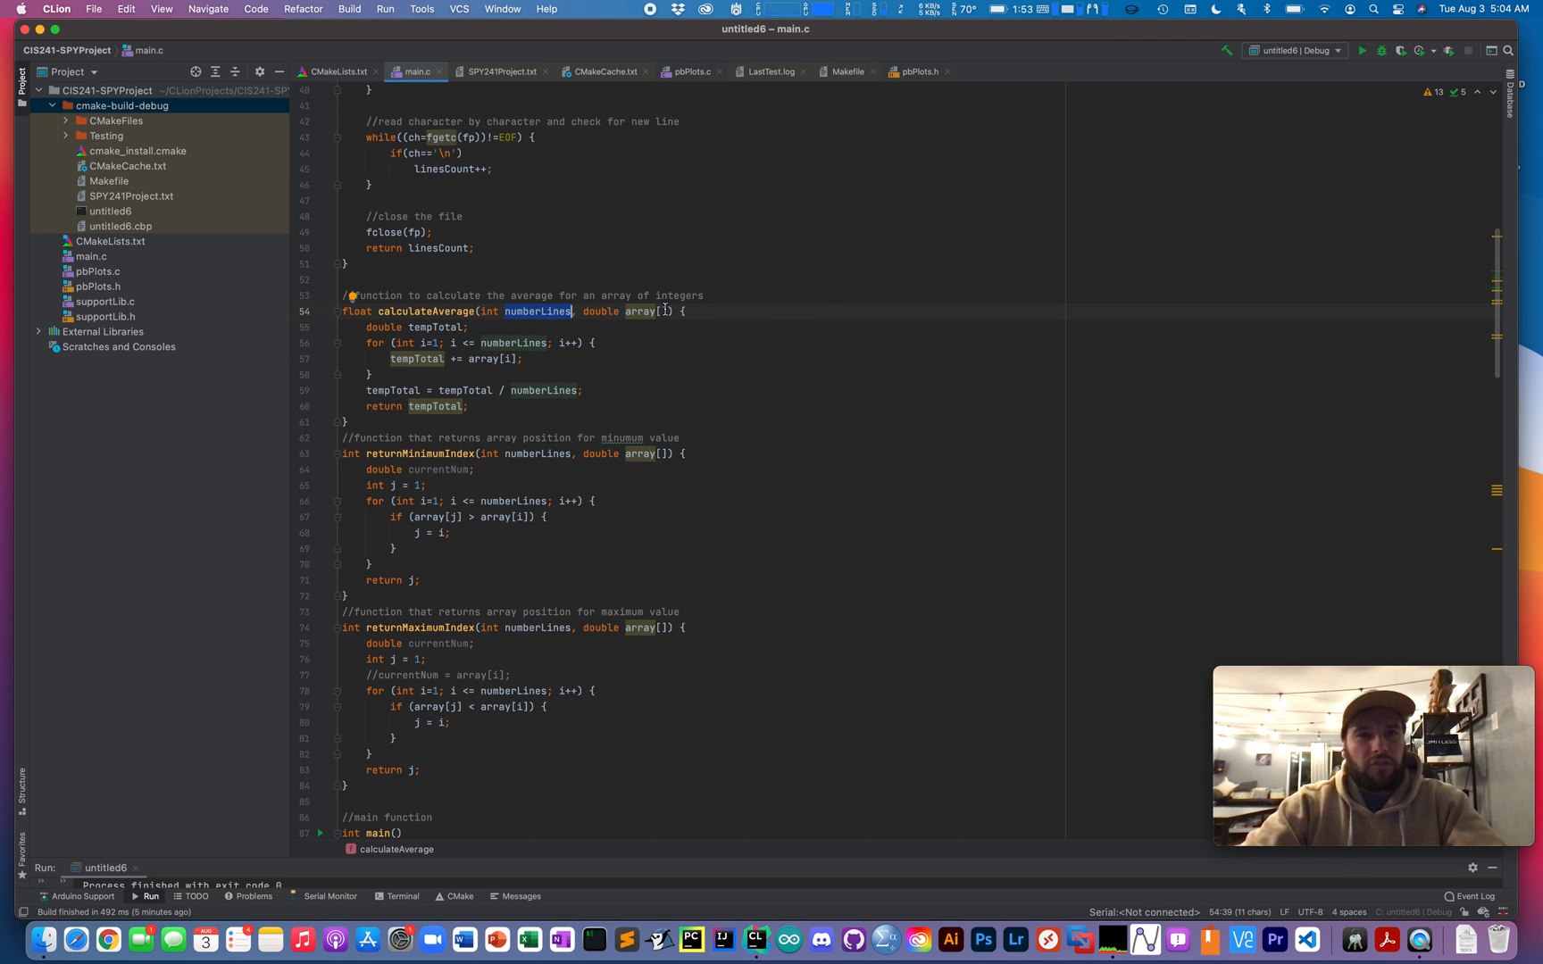
pyautogui.moveTo(616, 323)
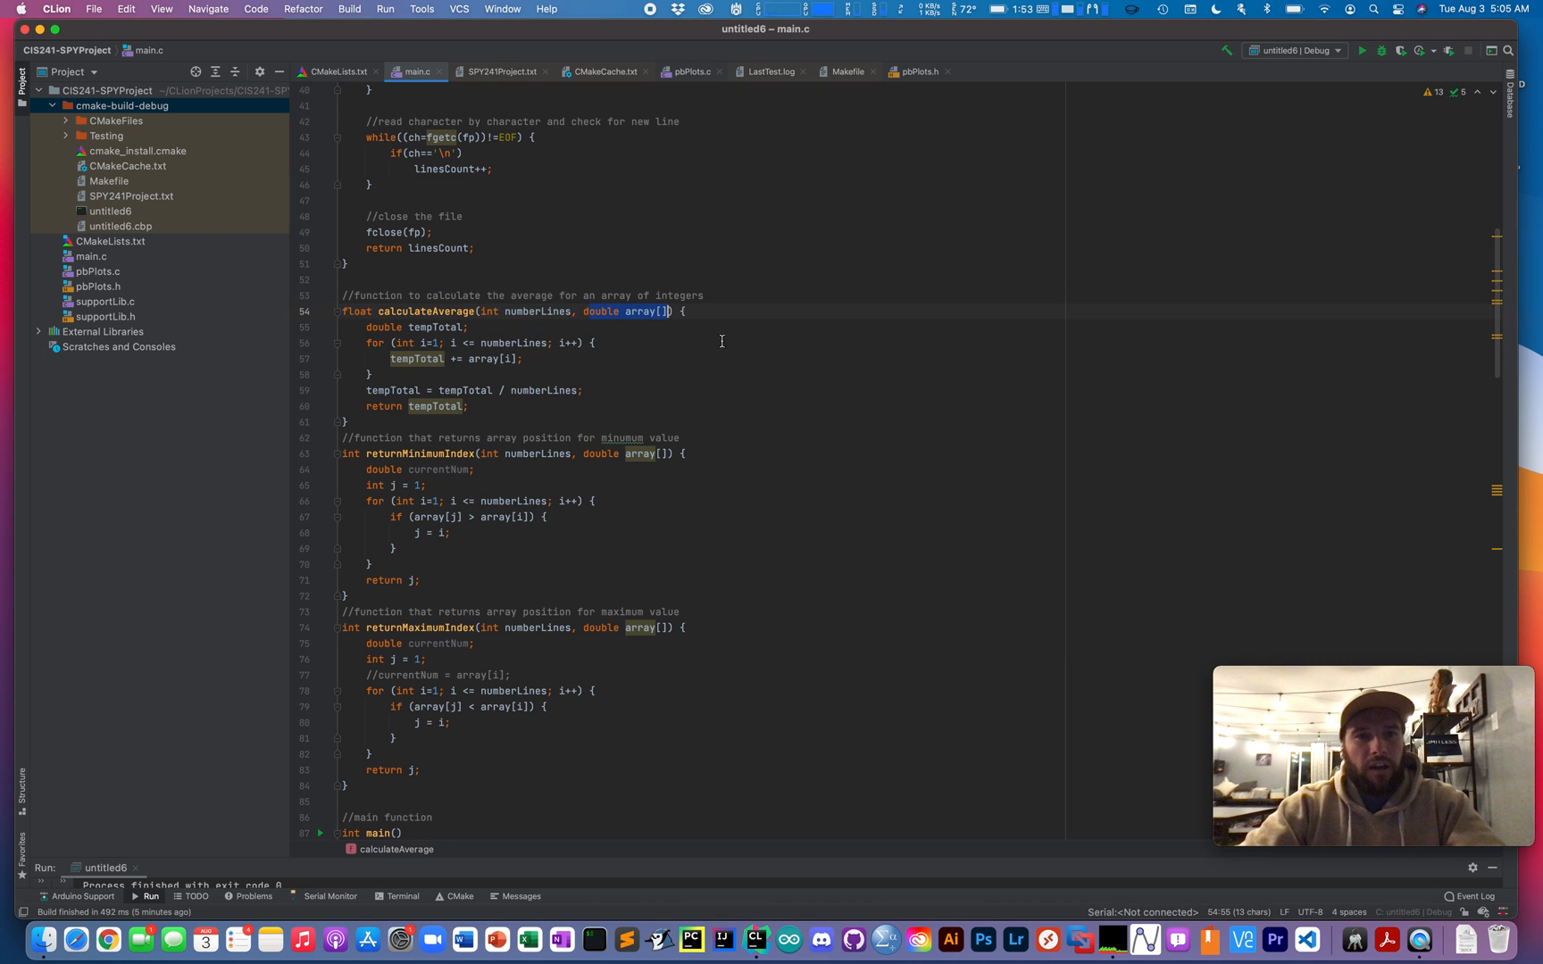
pyautogui.click(736, 359)
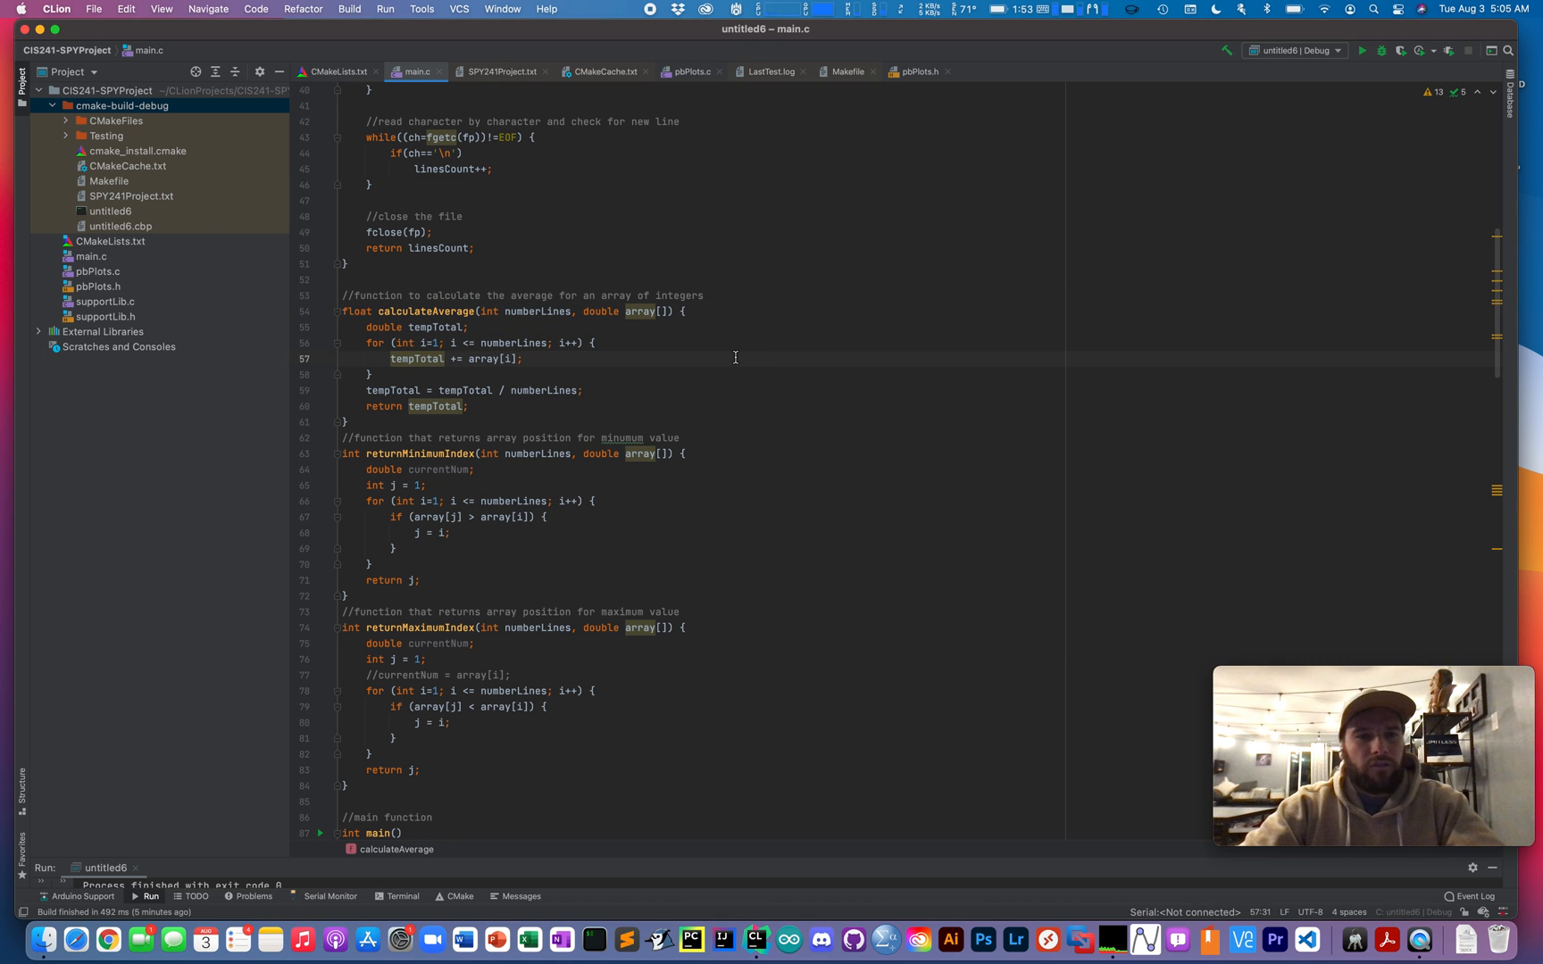
pyautogui.scroll(-3)
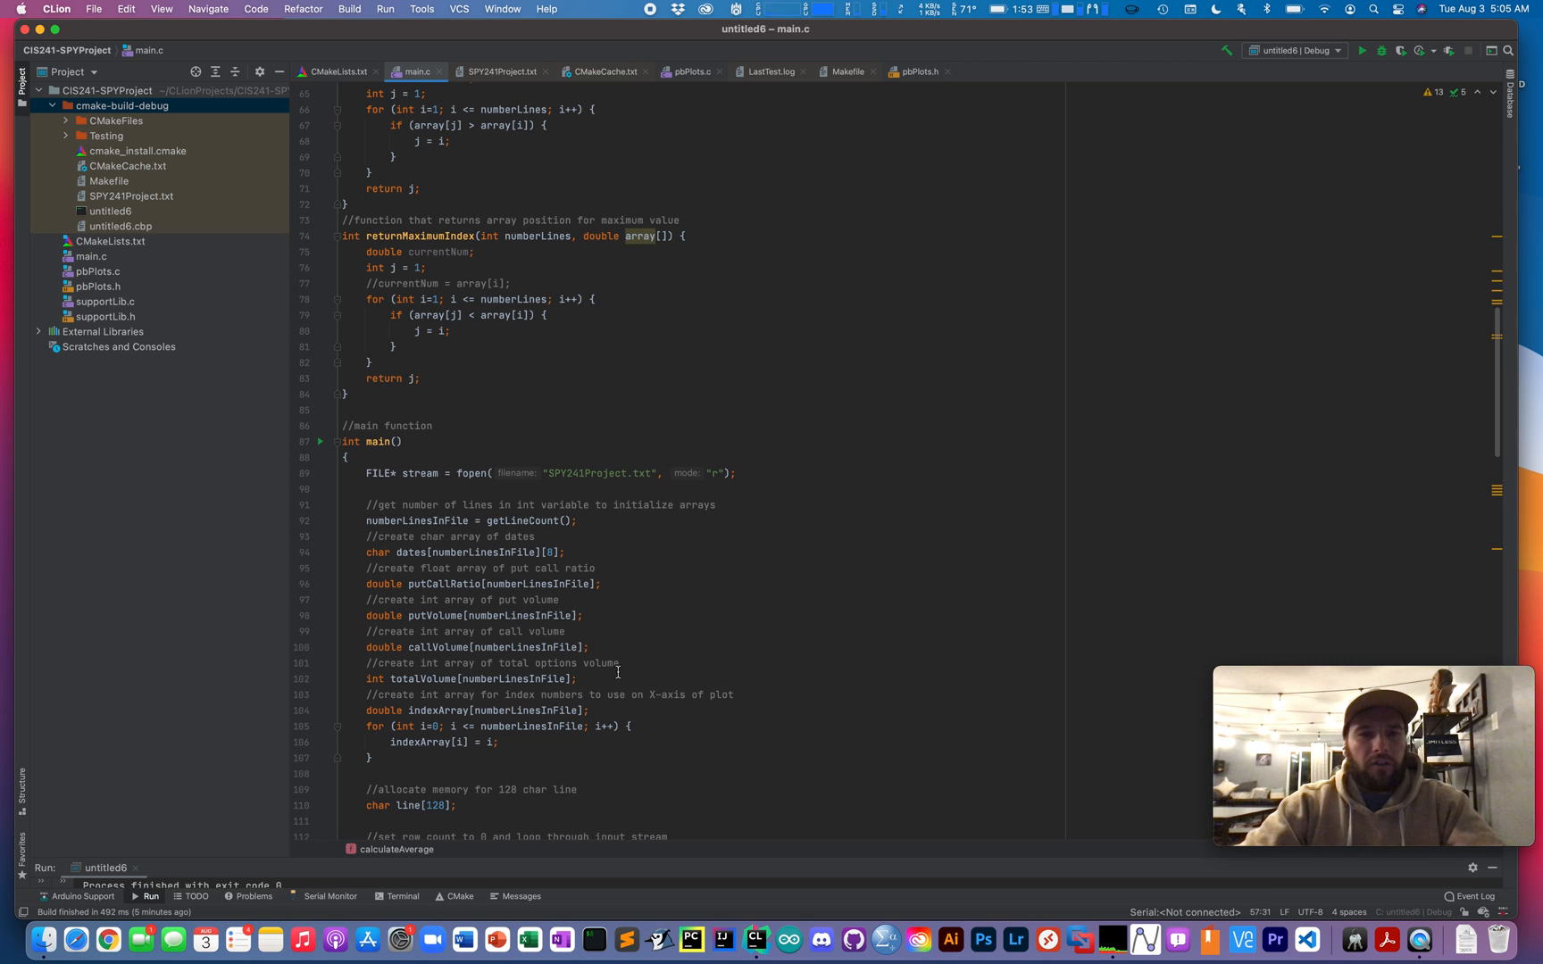
pyautogui.moveTo(634, 493)
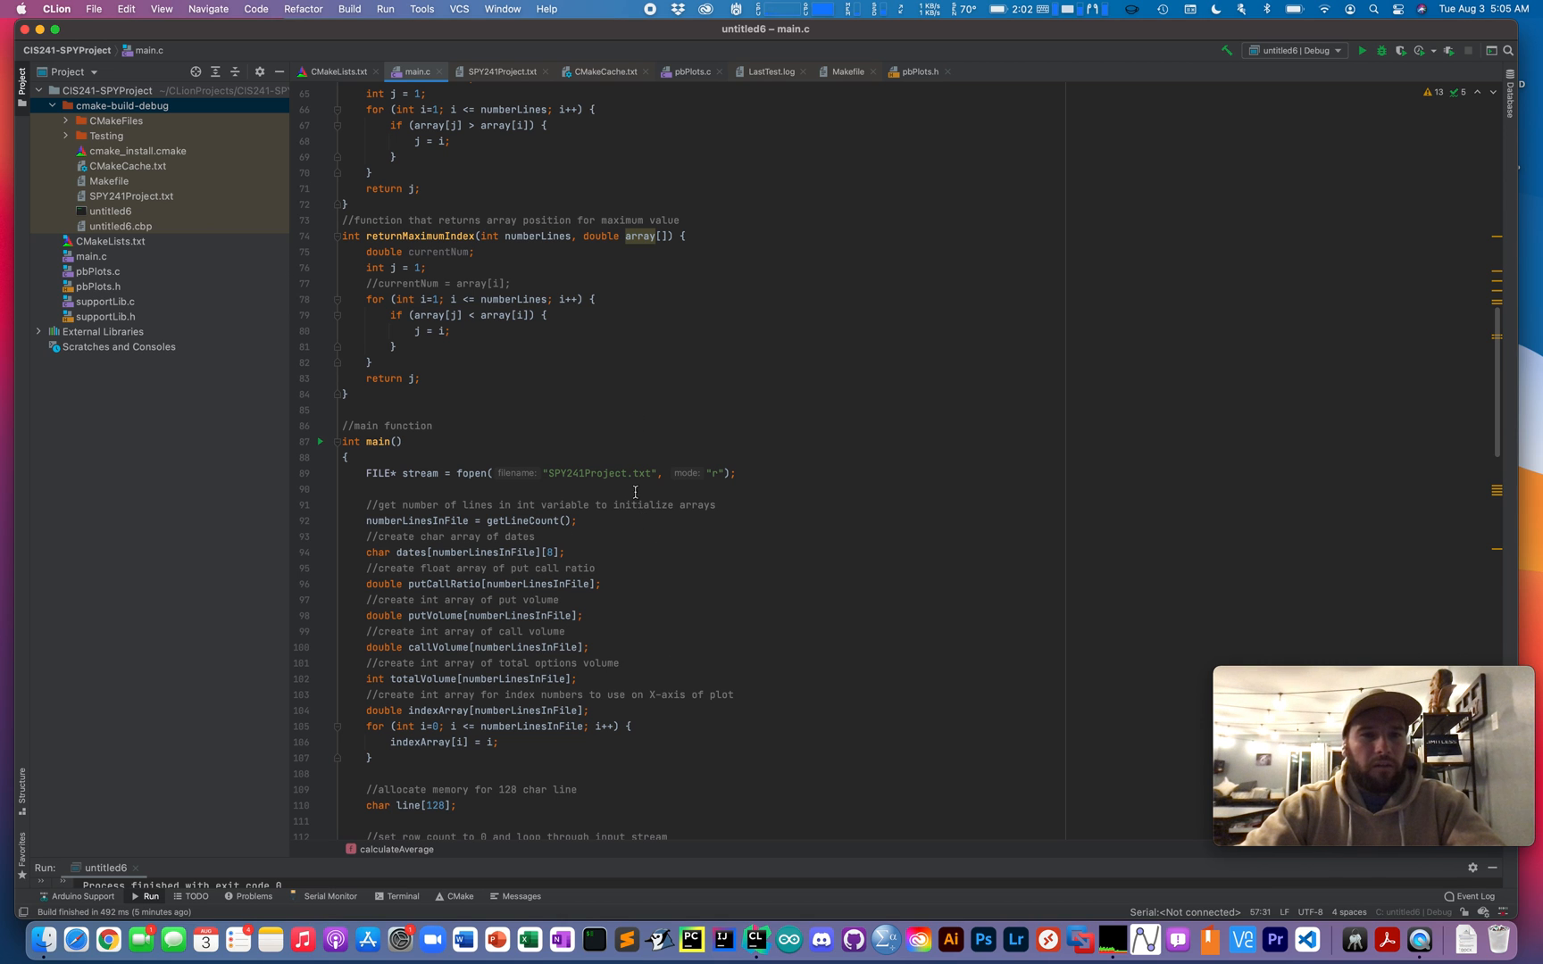
pyautogui.scroll(3)
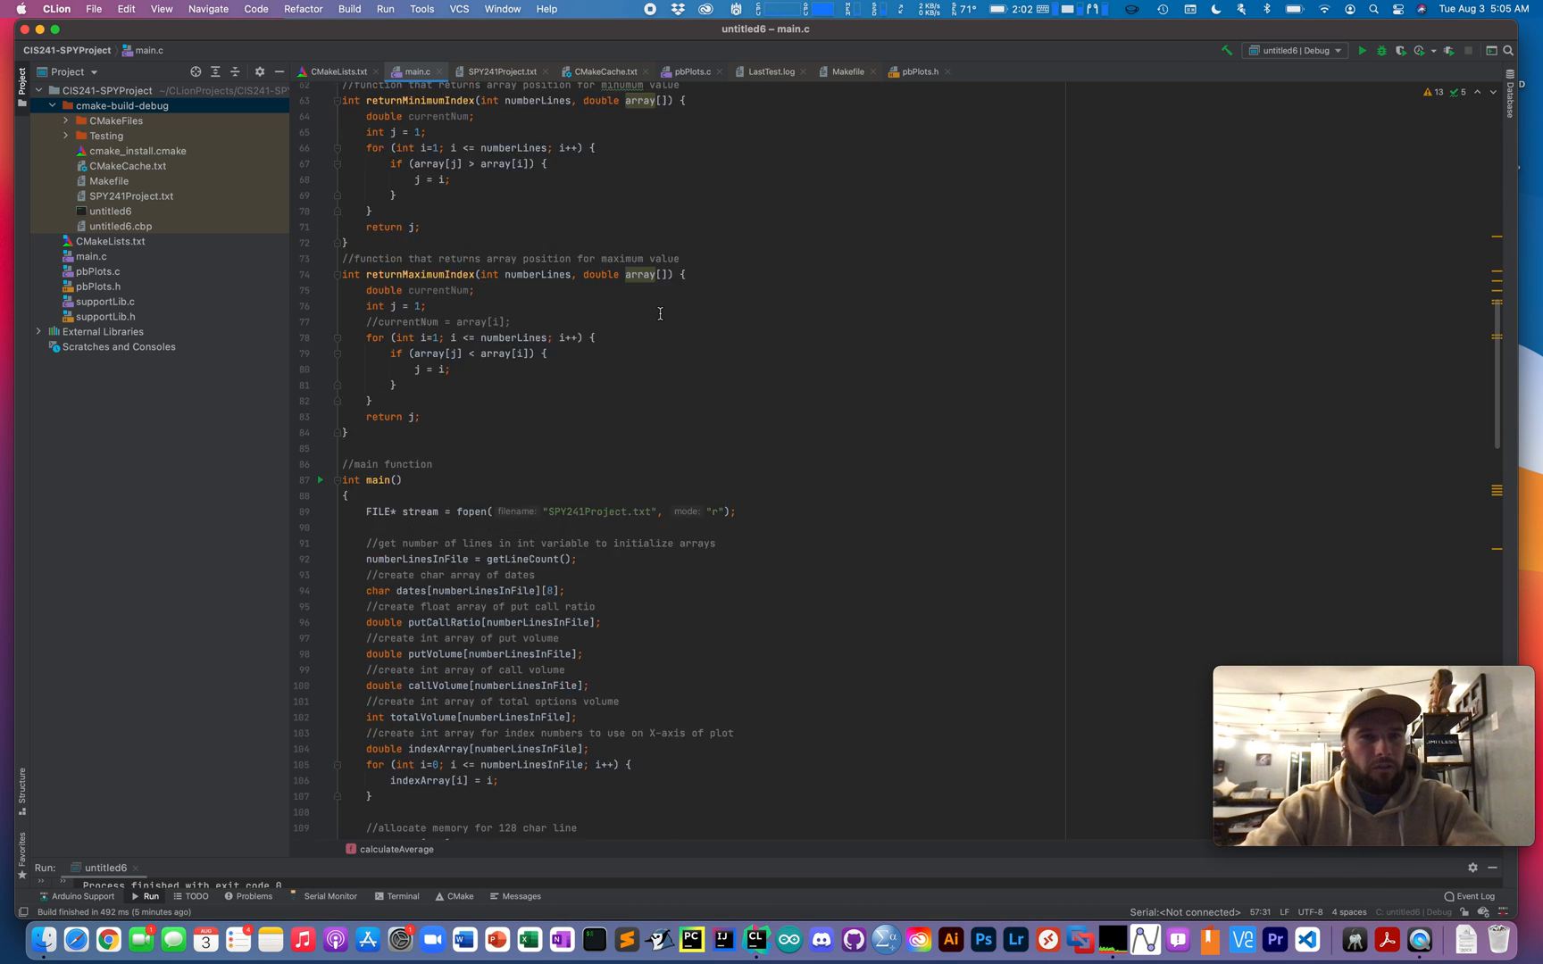
pyautogui.scroll(3)
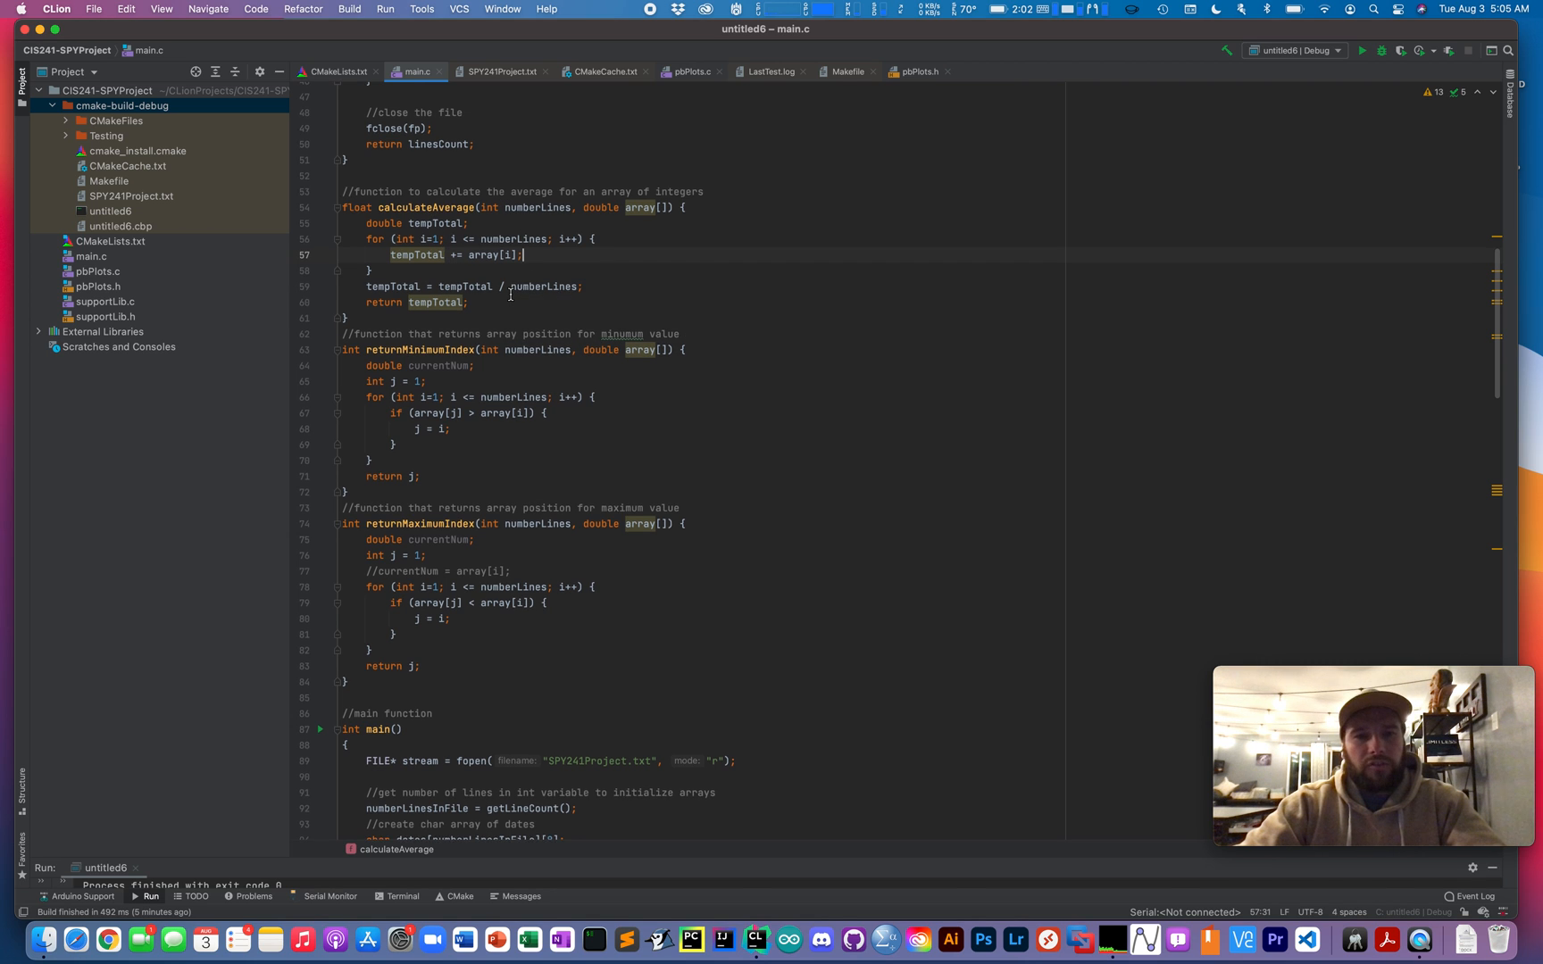
pyautogui.scroll(-3)
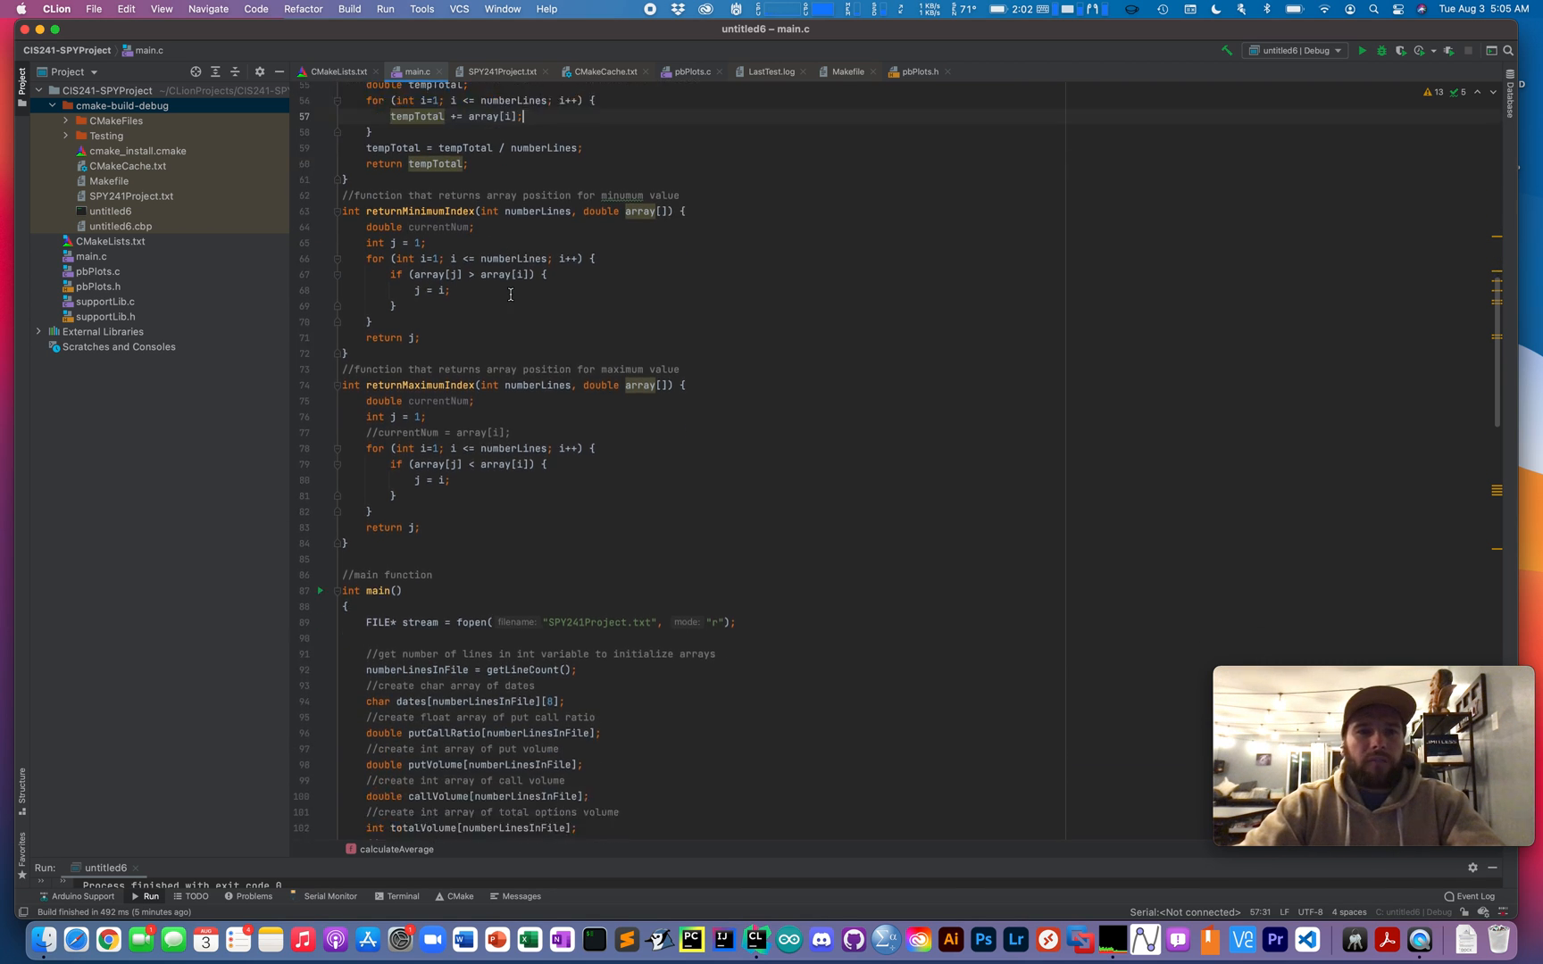
pyautogui.scroll(-3)
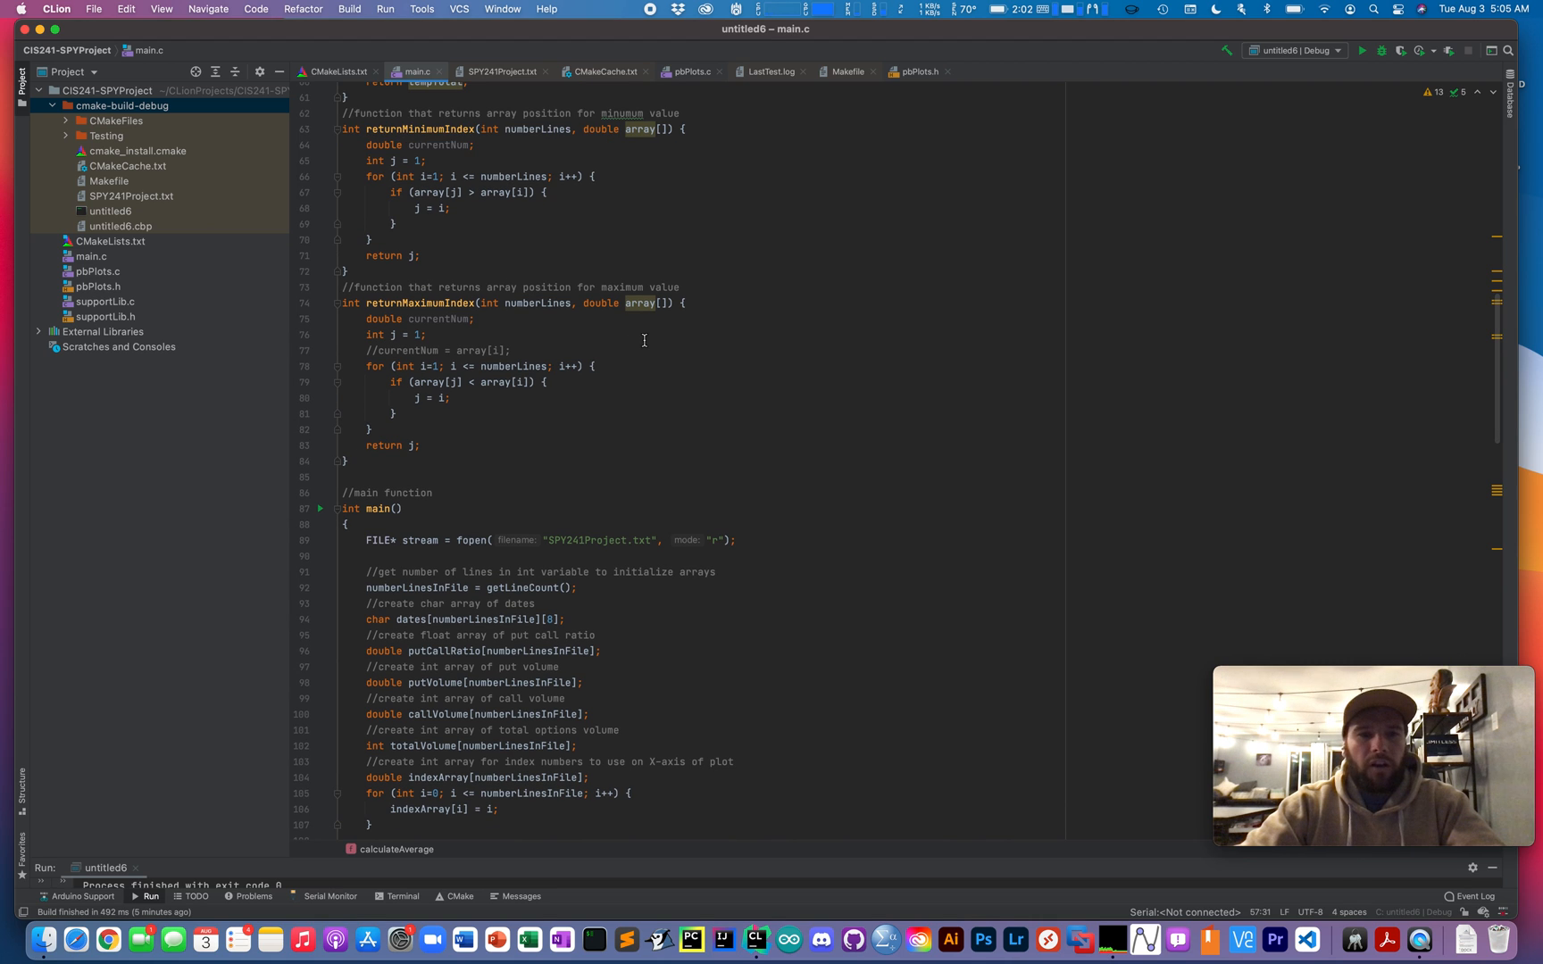
pyautogui.scroll(3)
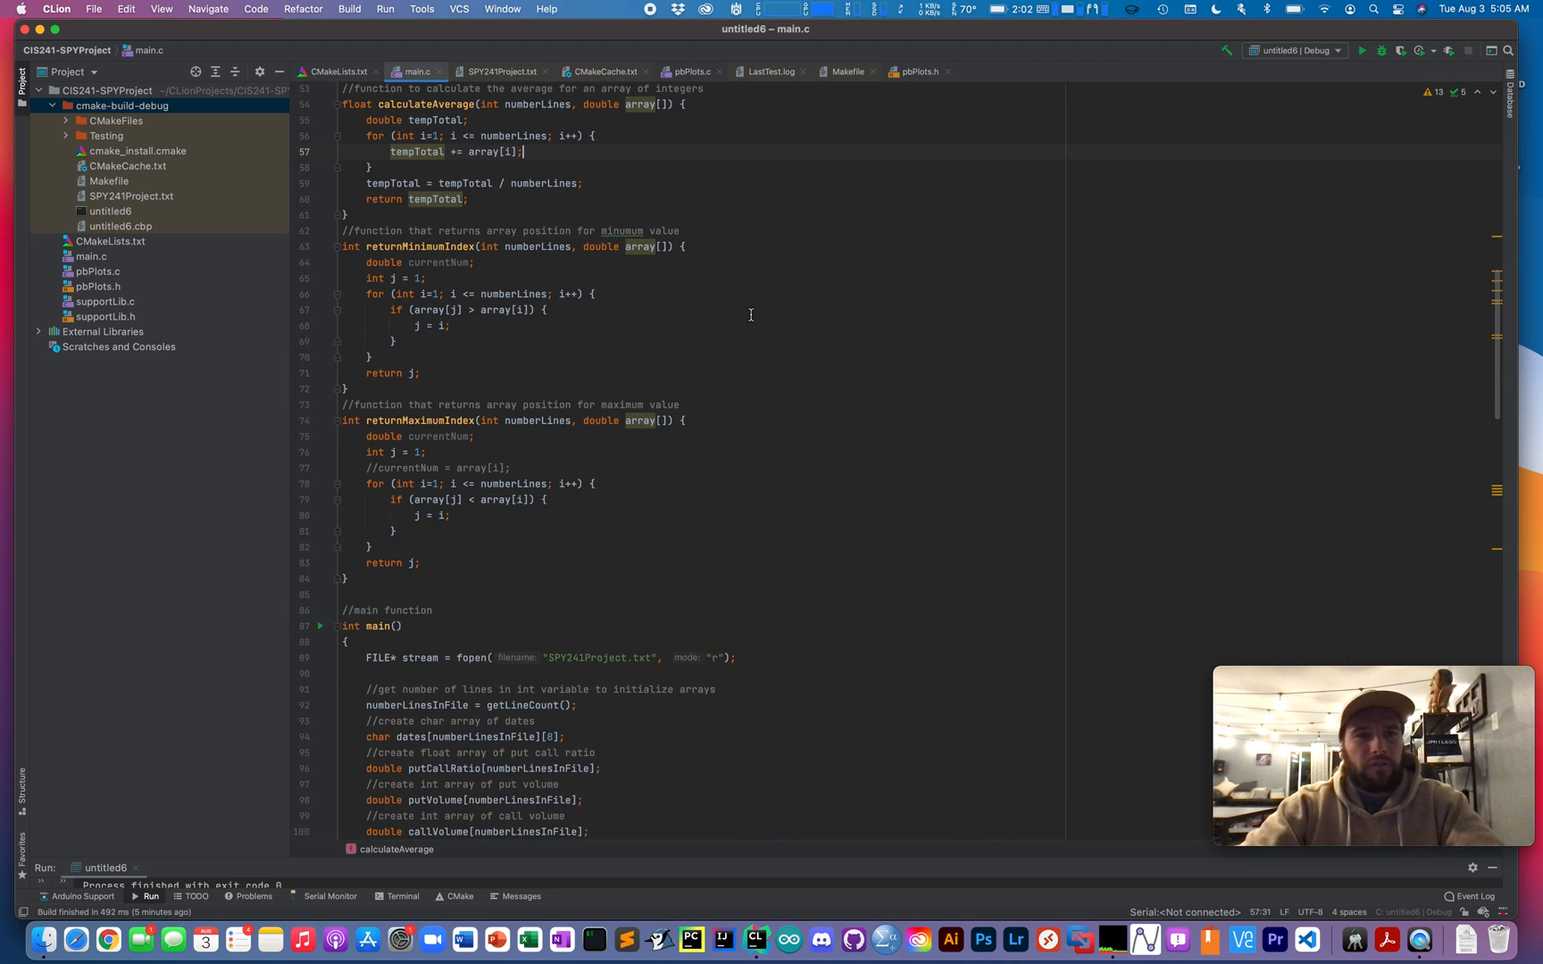
pyautogui.scroll(3)
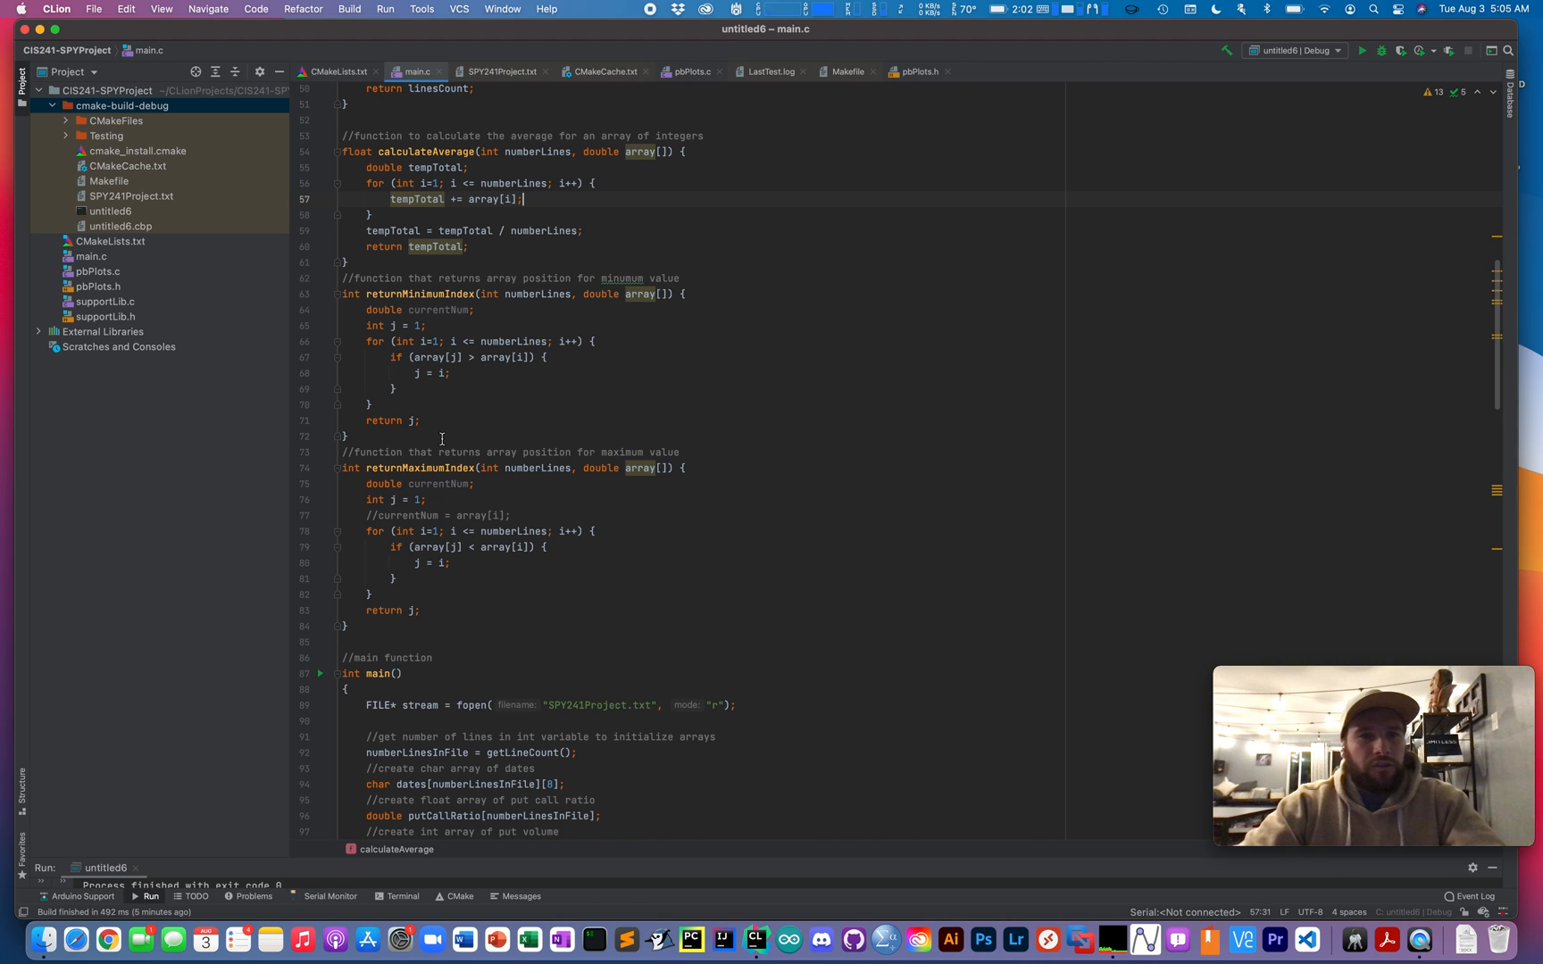
pyautogui.moveTo(472, 434)
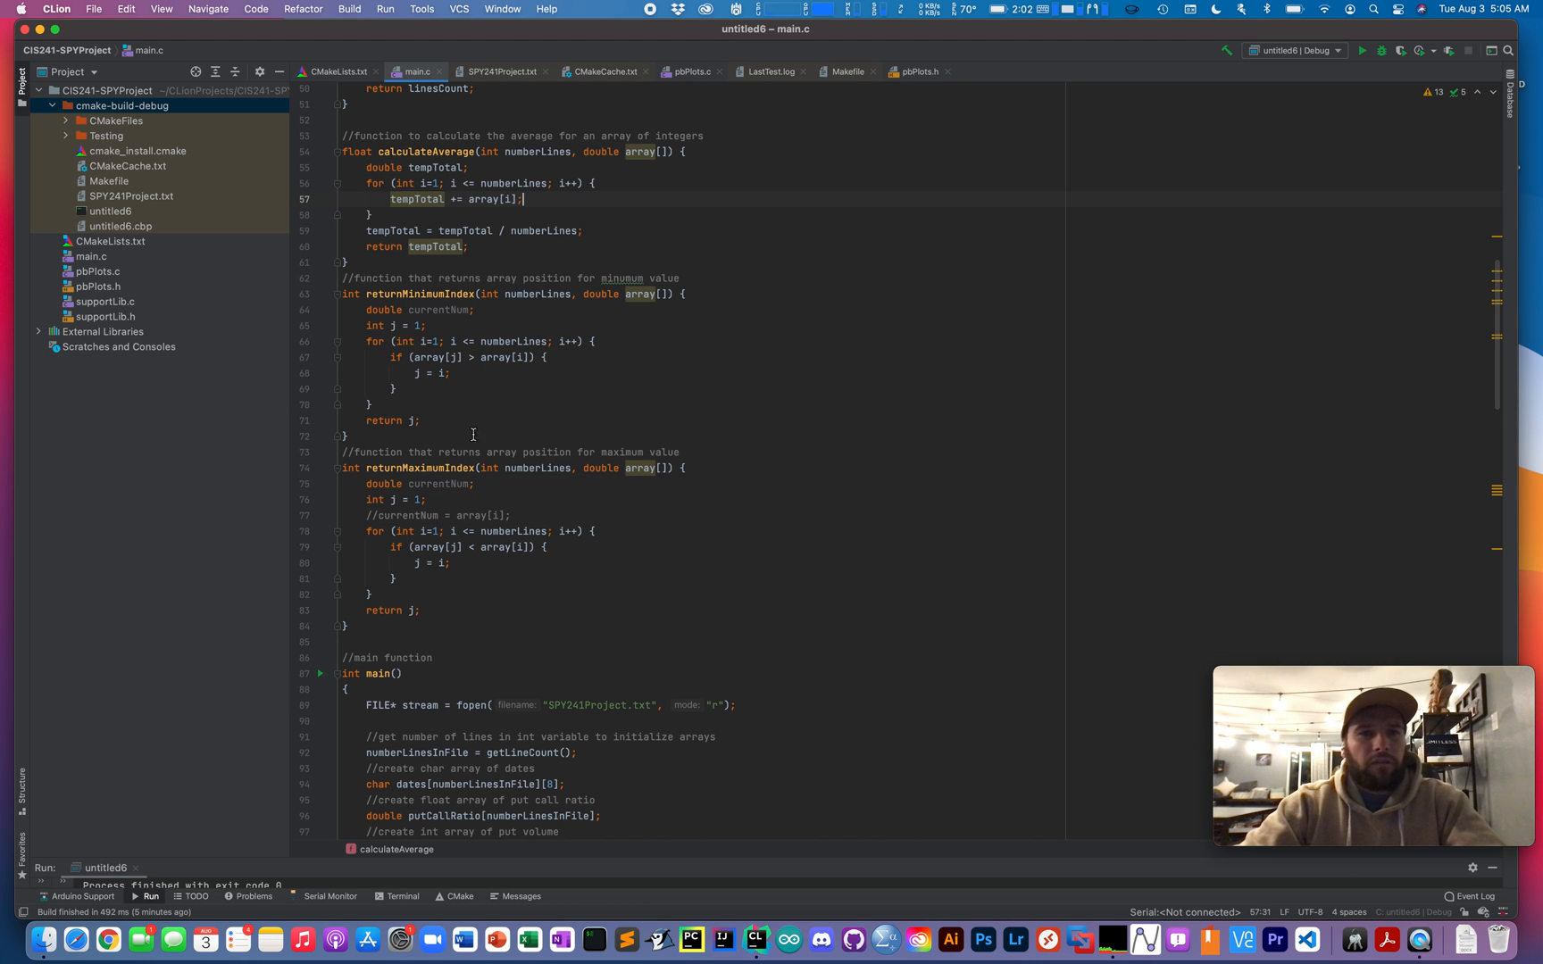
pyautogui.click(352, 293)
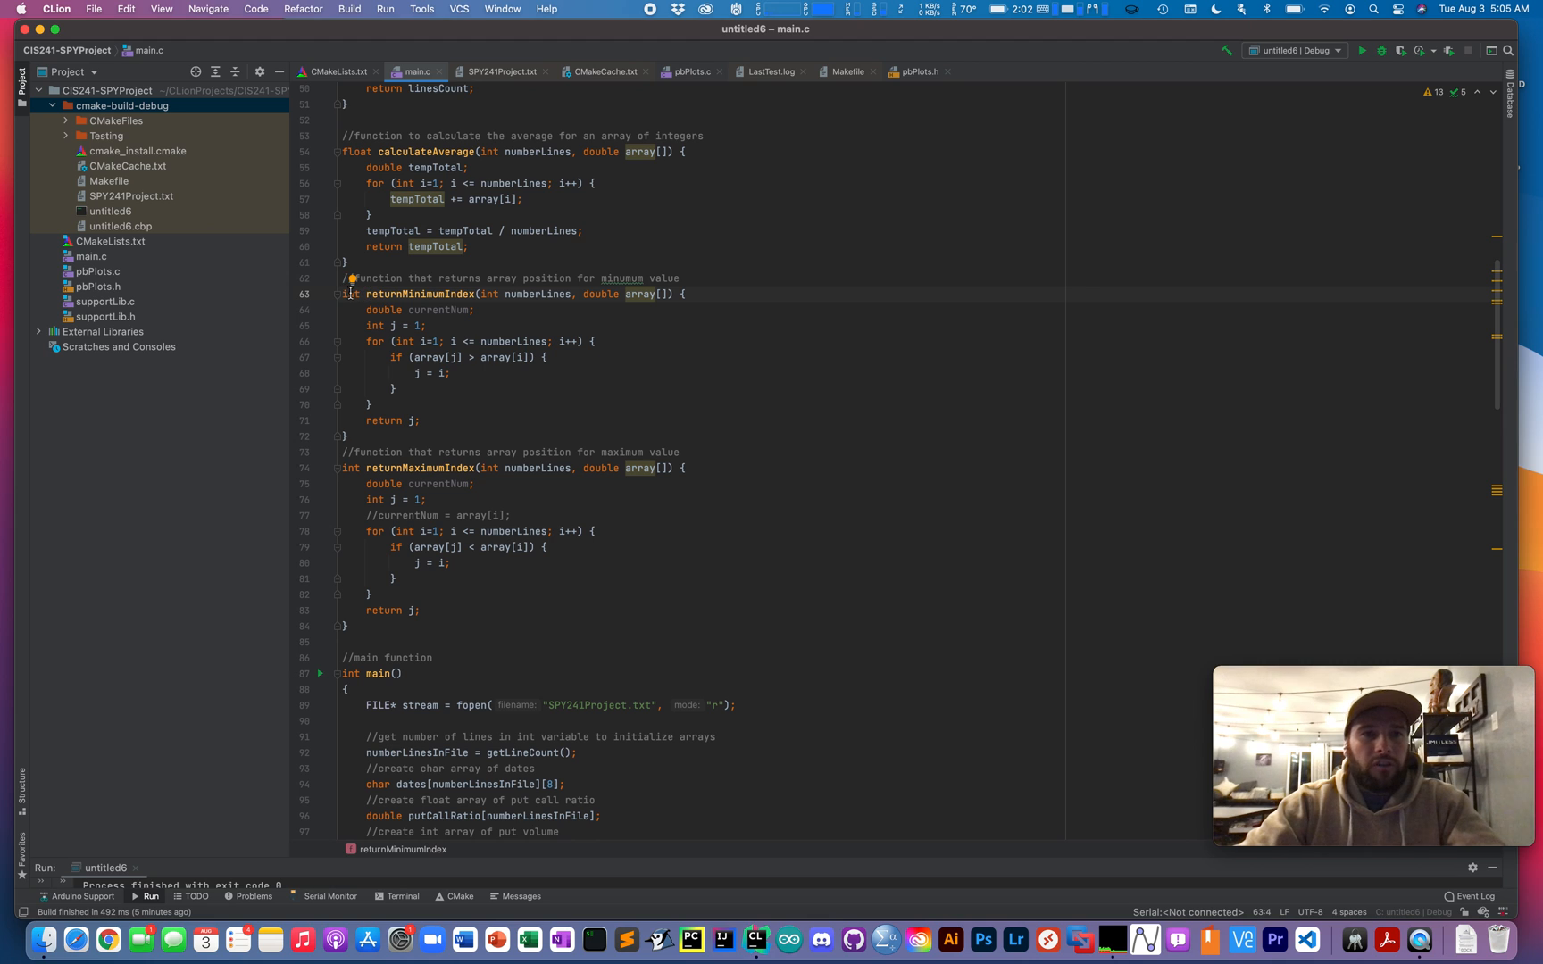
pyautogui.click(586, 313)
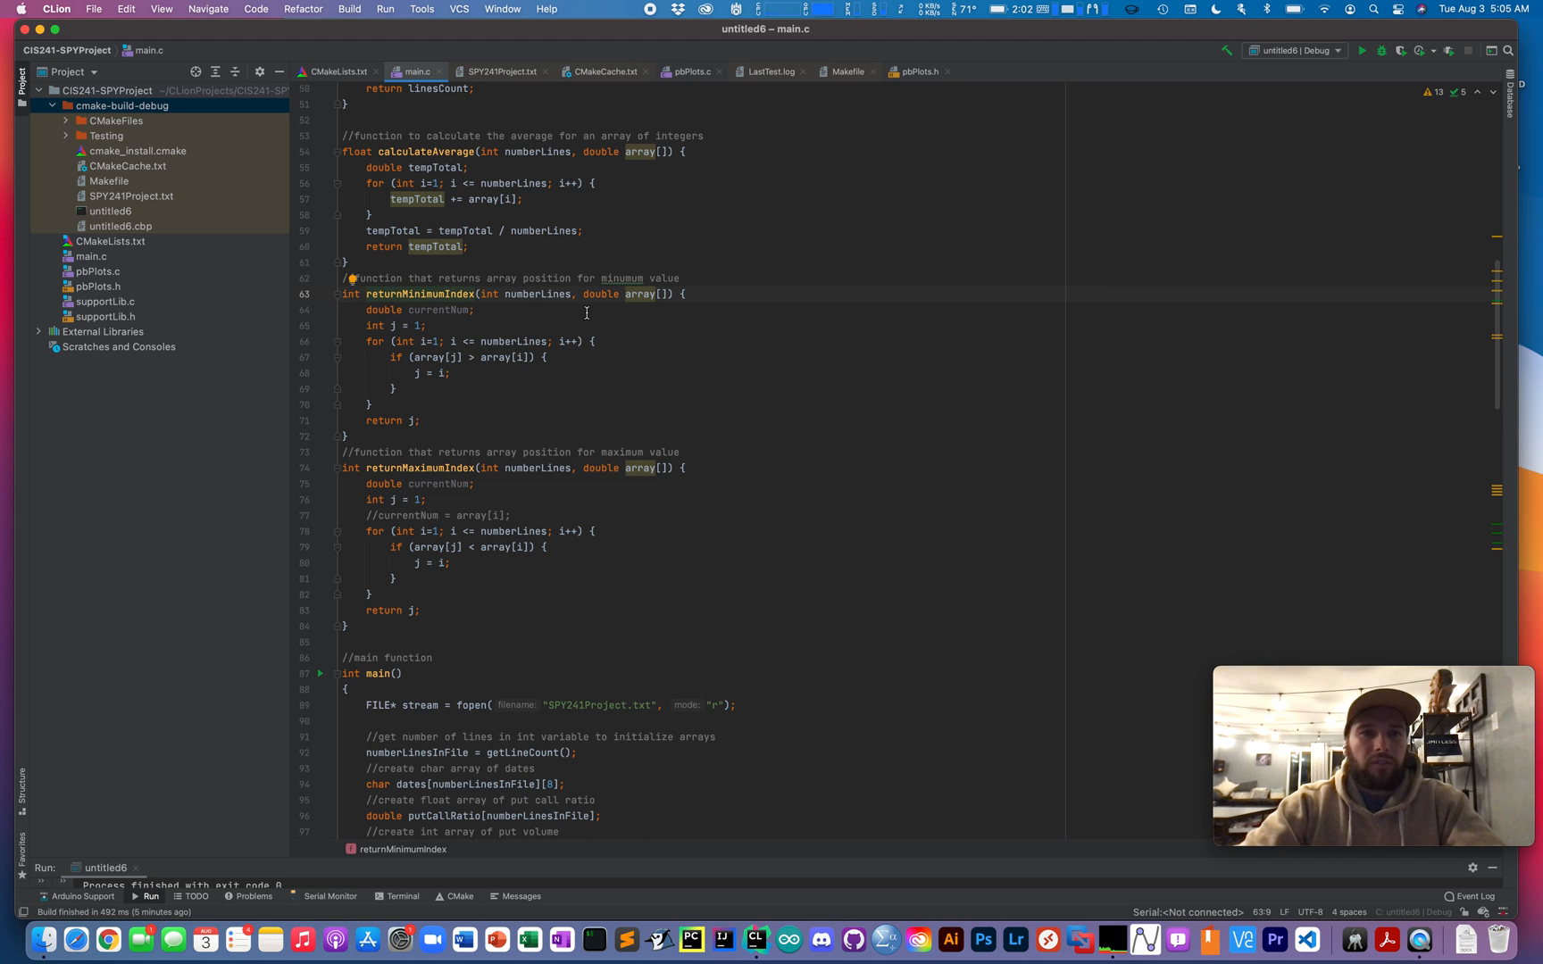
pyautogui.moveTo(455, 468)
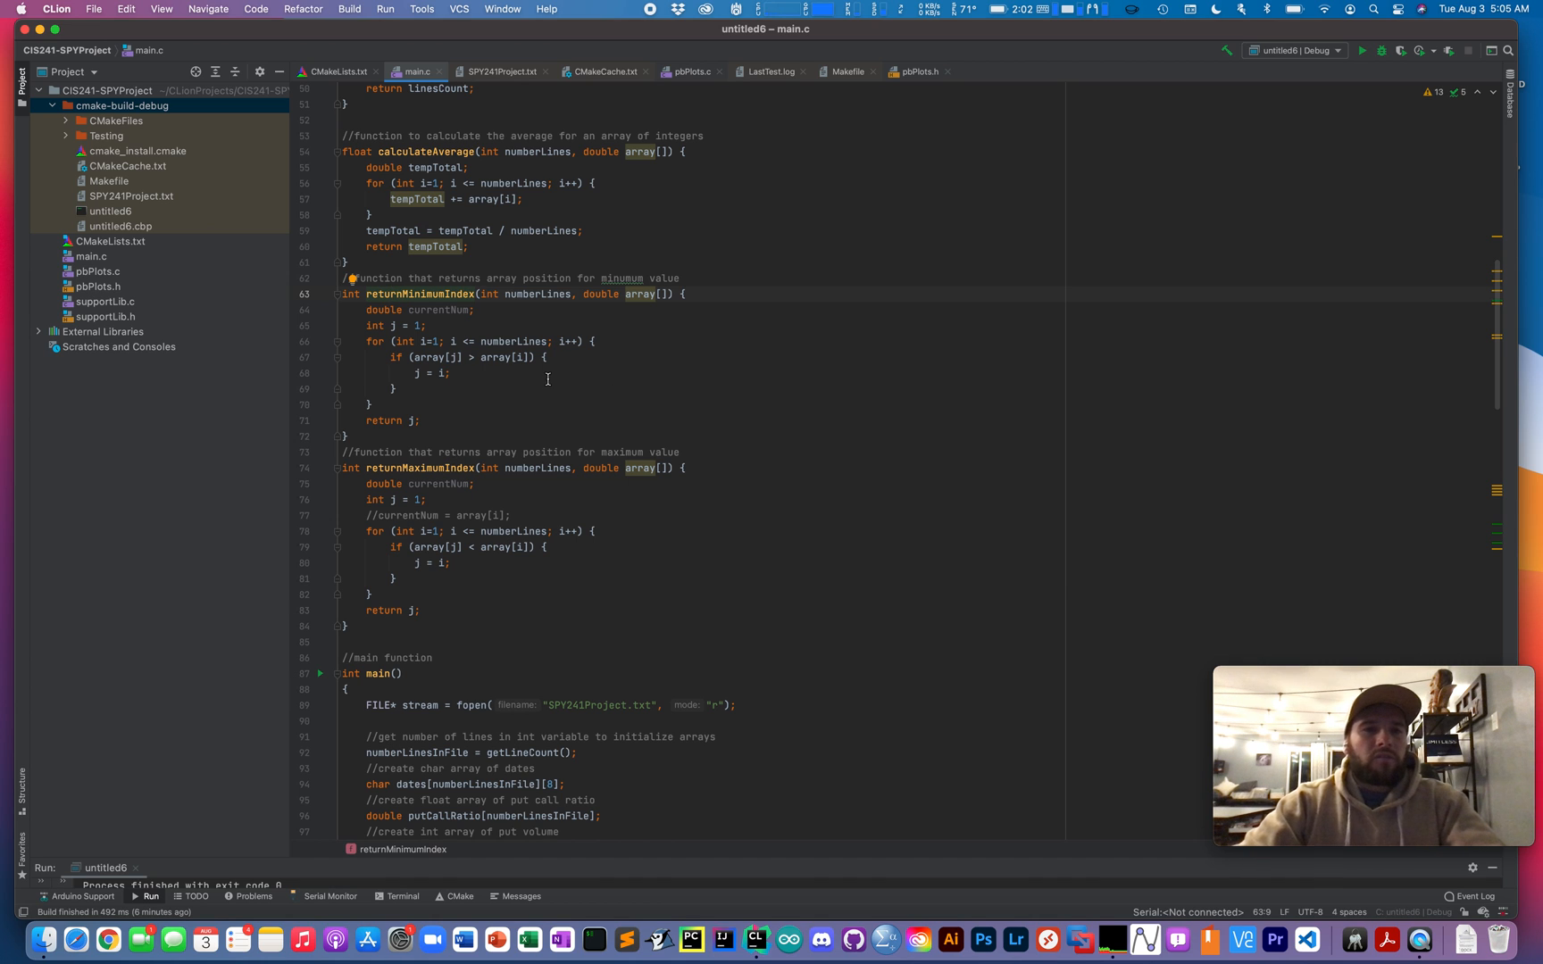
pyautogui.click(422, 420)
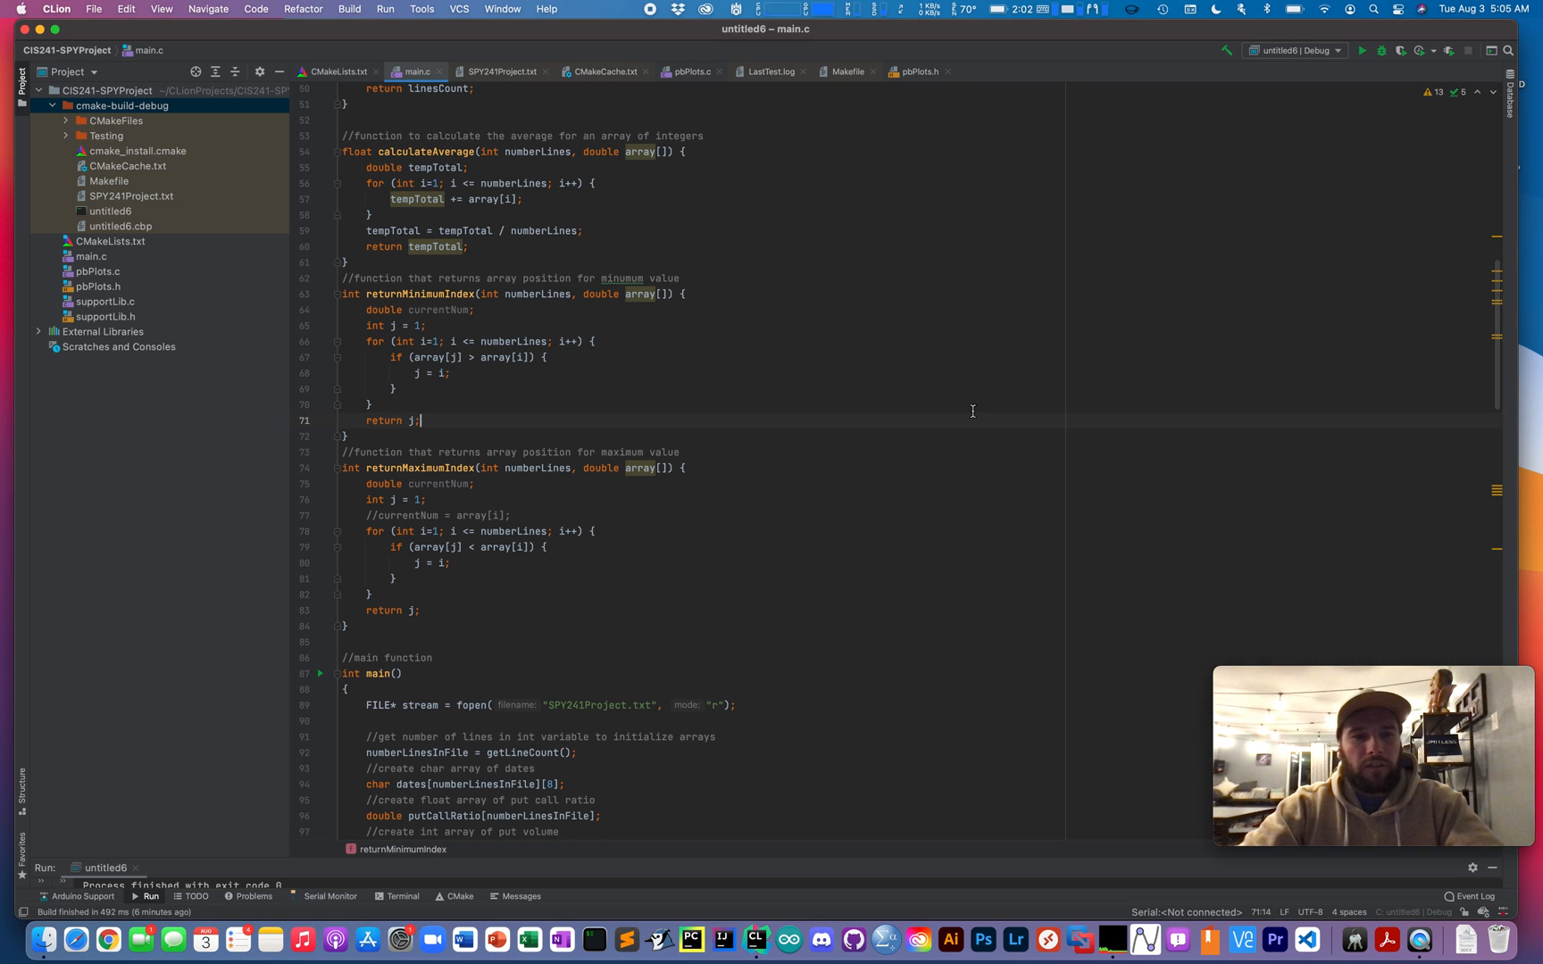
pyautogui.moveTo(965, 448)
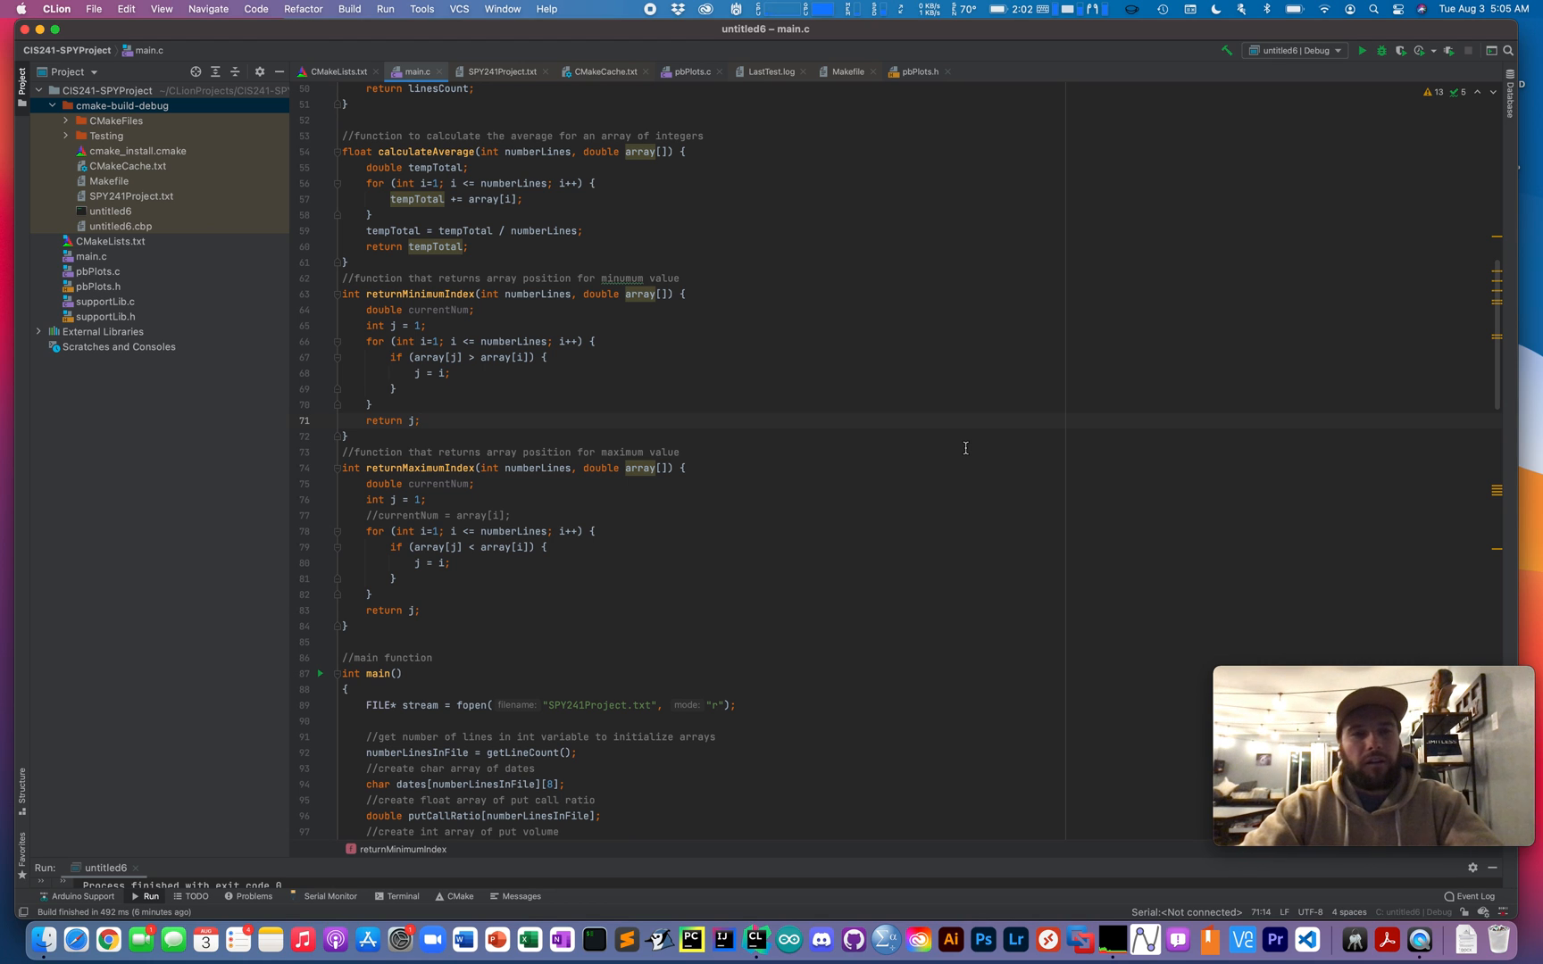
pyautogui.scroll(-3)
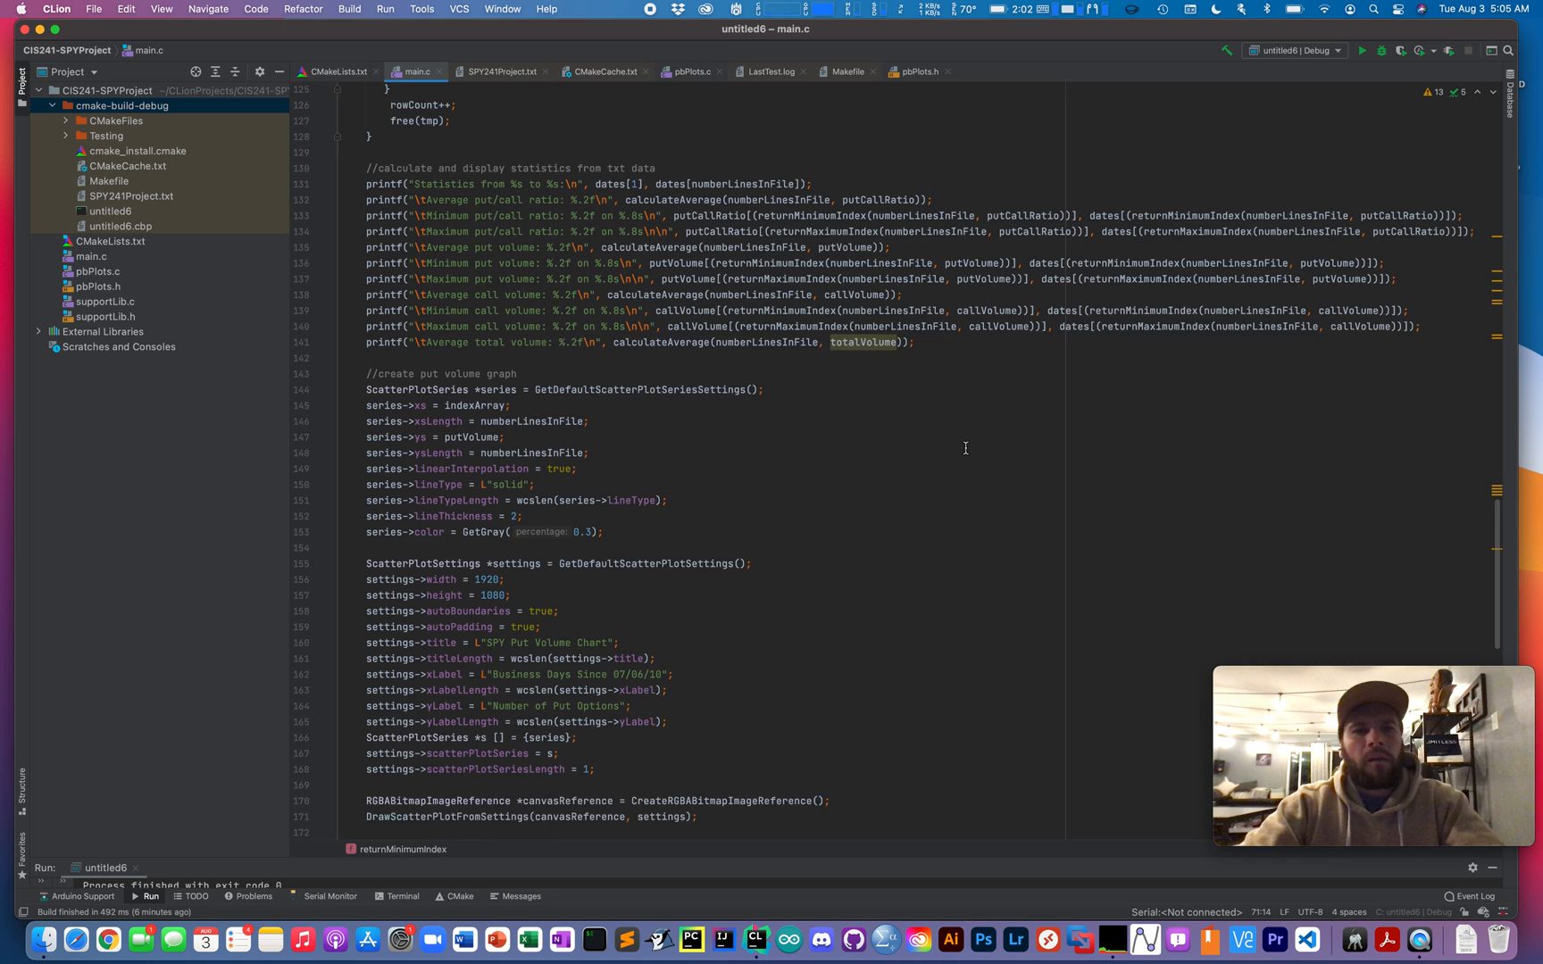
pyautogui.scroll(3)
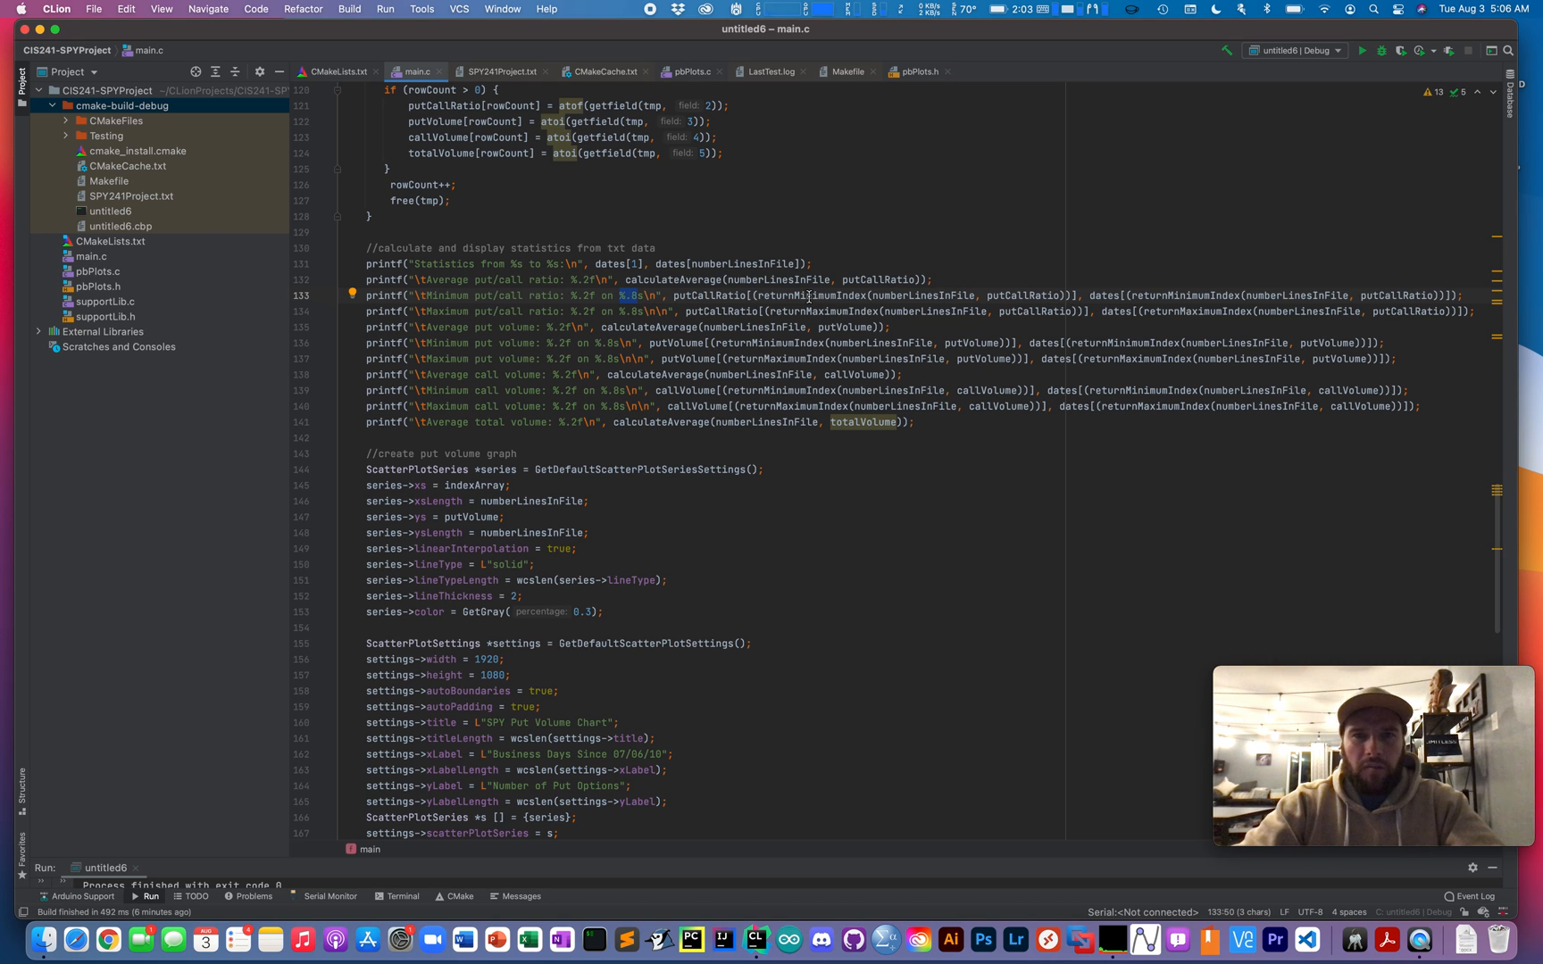
pyautogui.doubleClick(1186, 295)
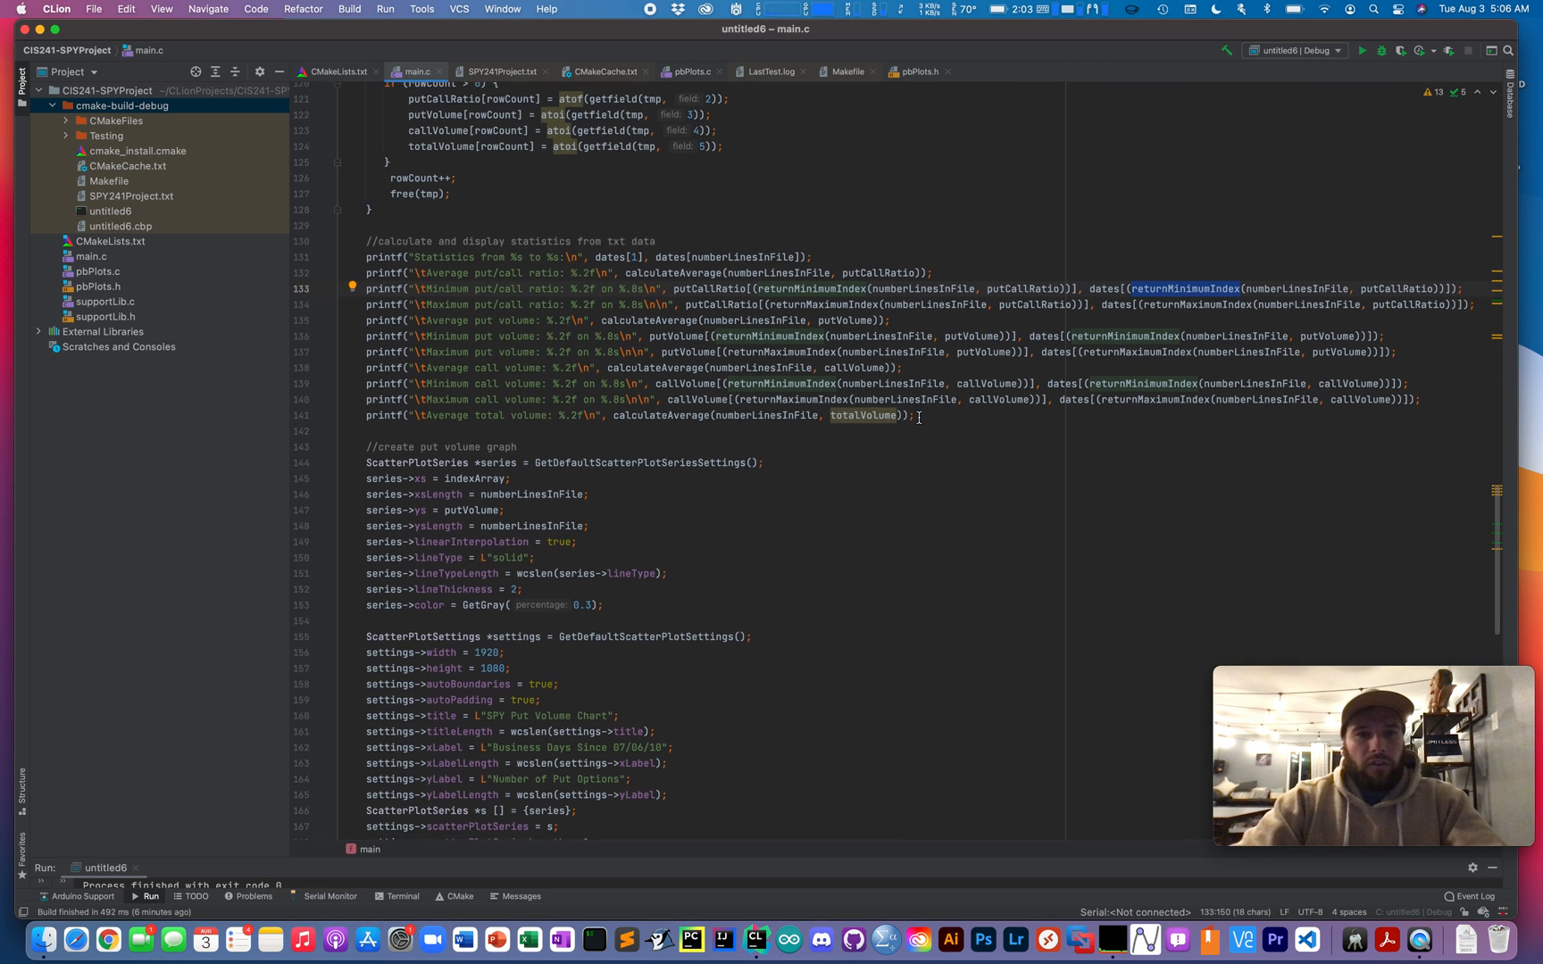
pyautogui.scroll(-3)
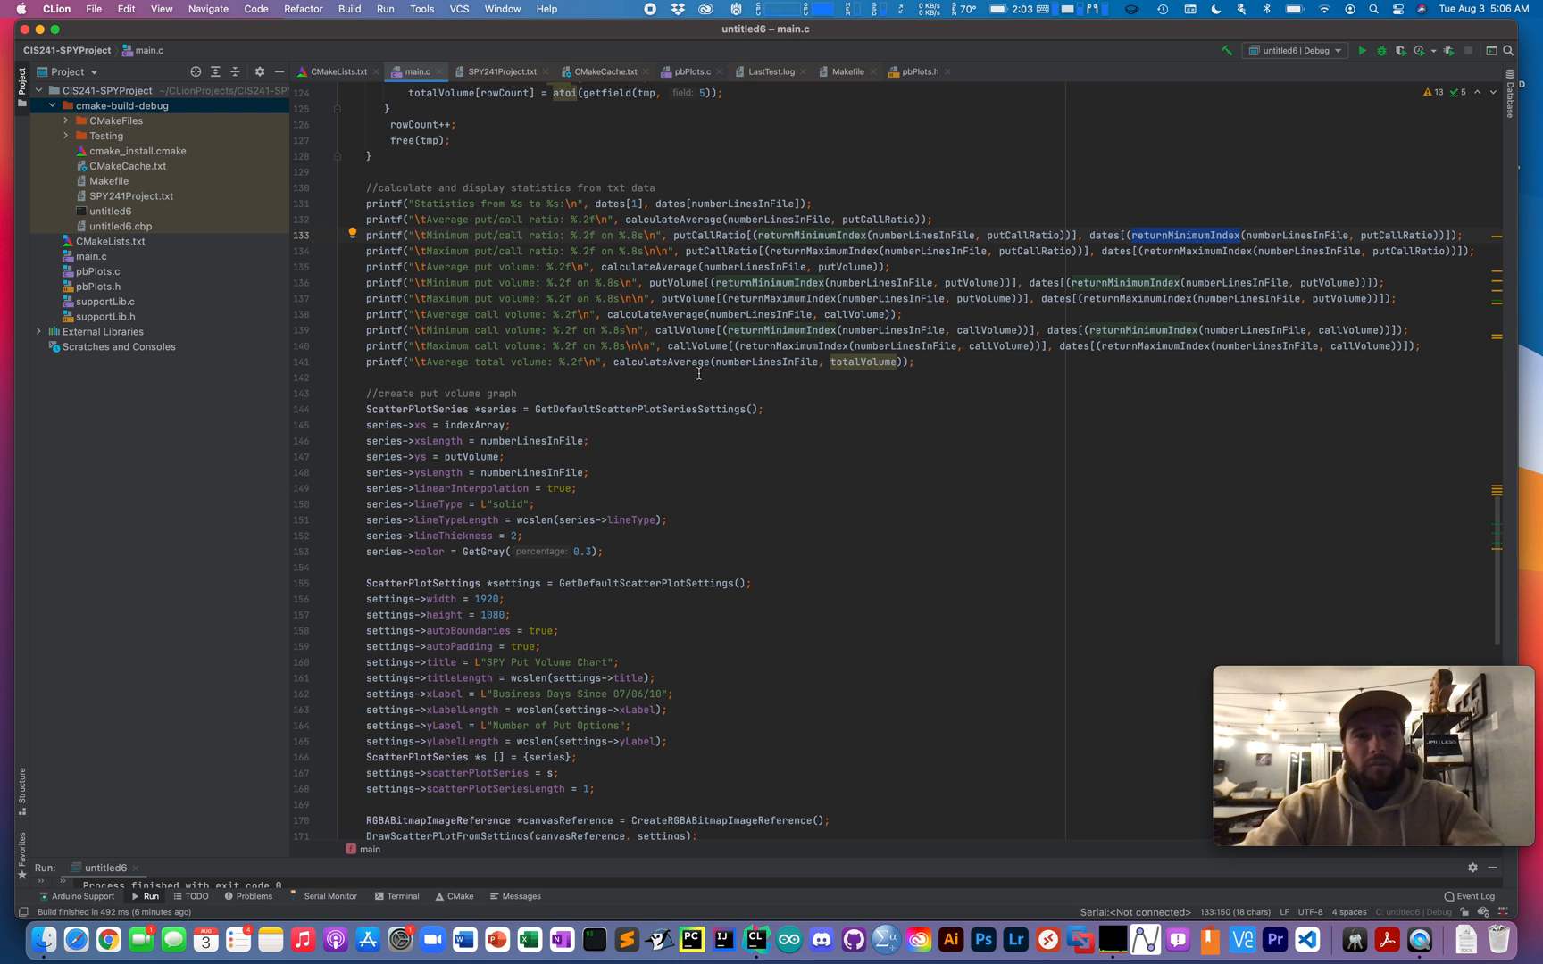
pyautogui.click(834, 361)
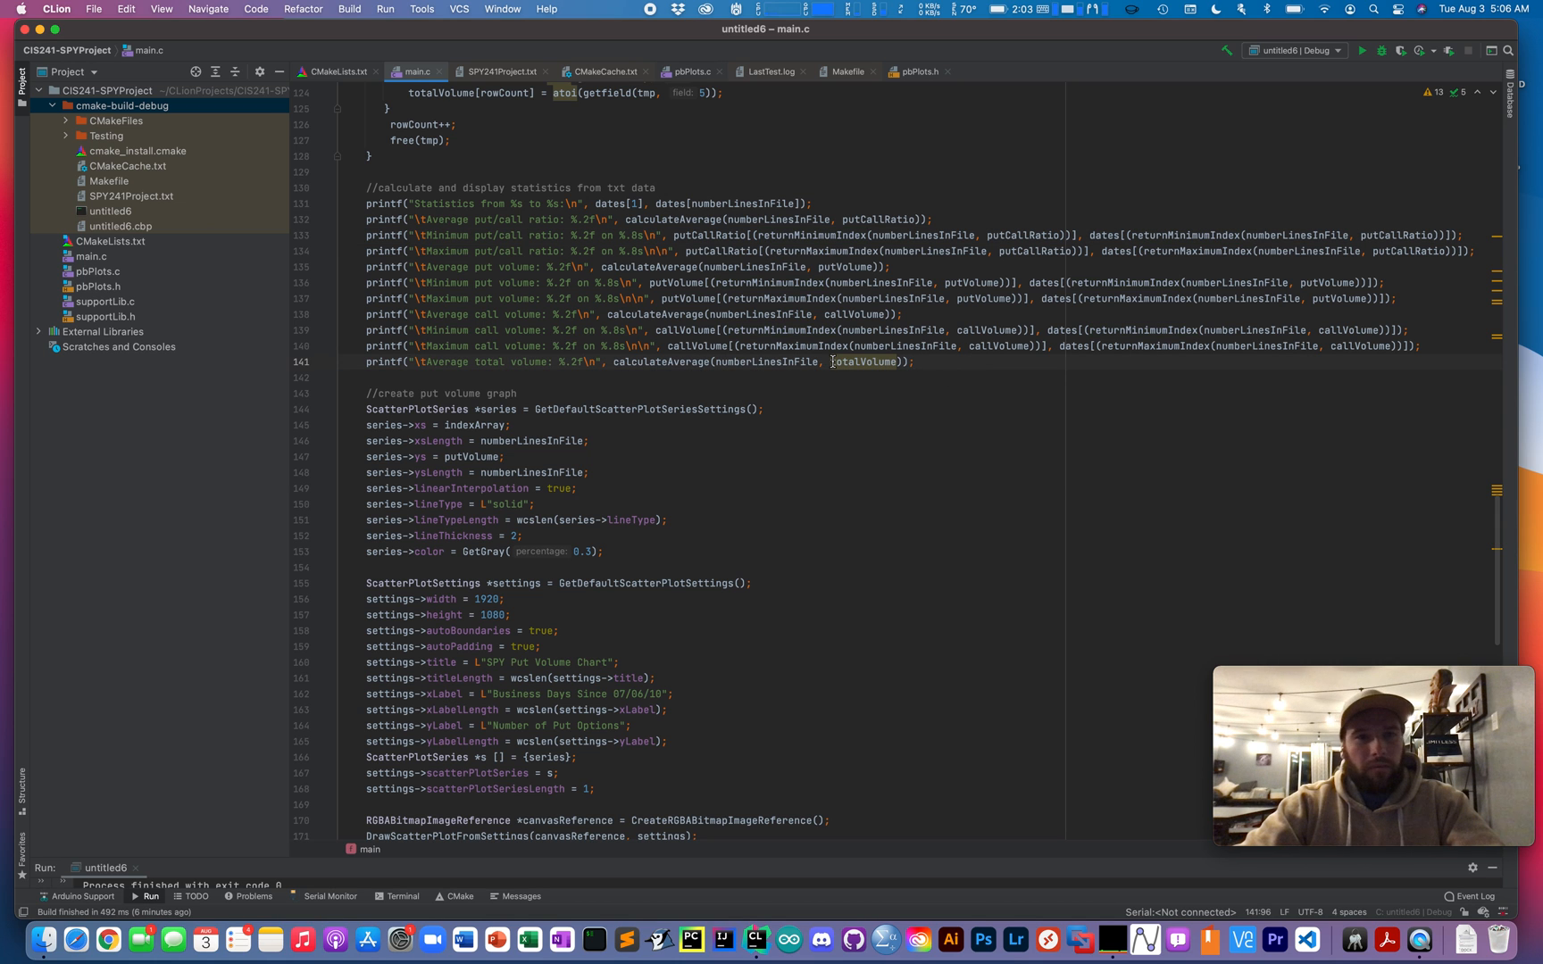
# Review the call volume graph setup block further down in main.c
pyautogui.scroll(-3)
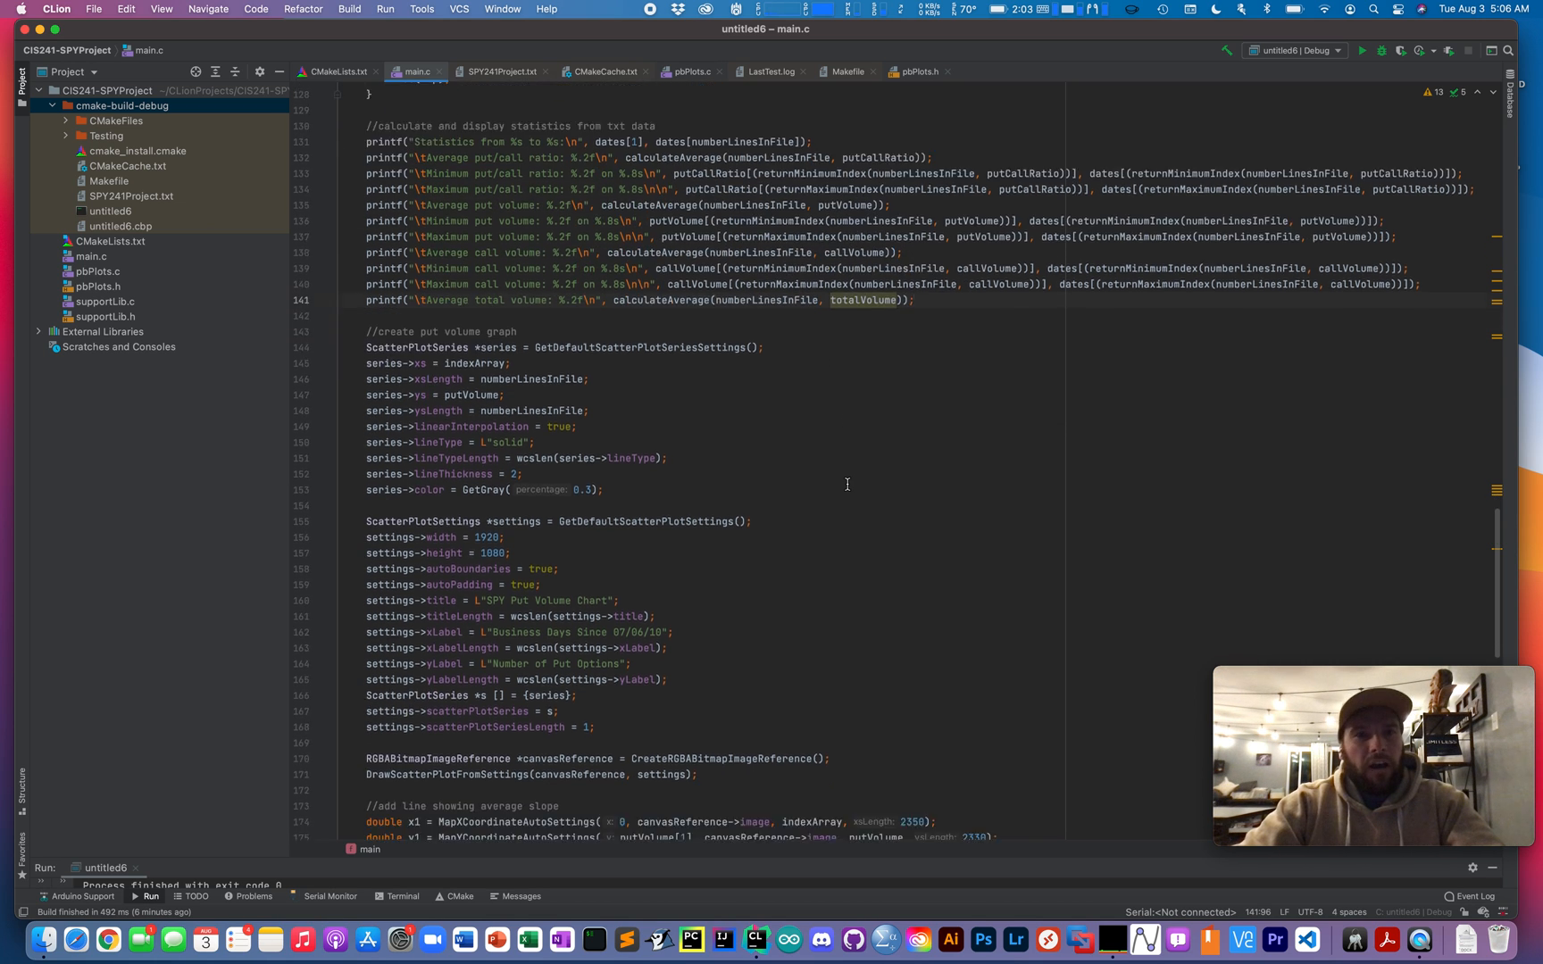
pyautogui.scroll(-3)
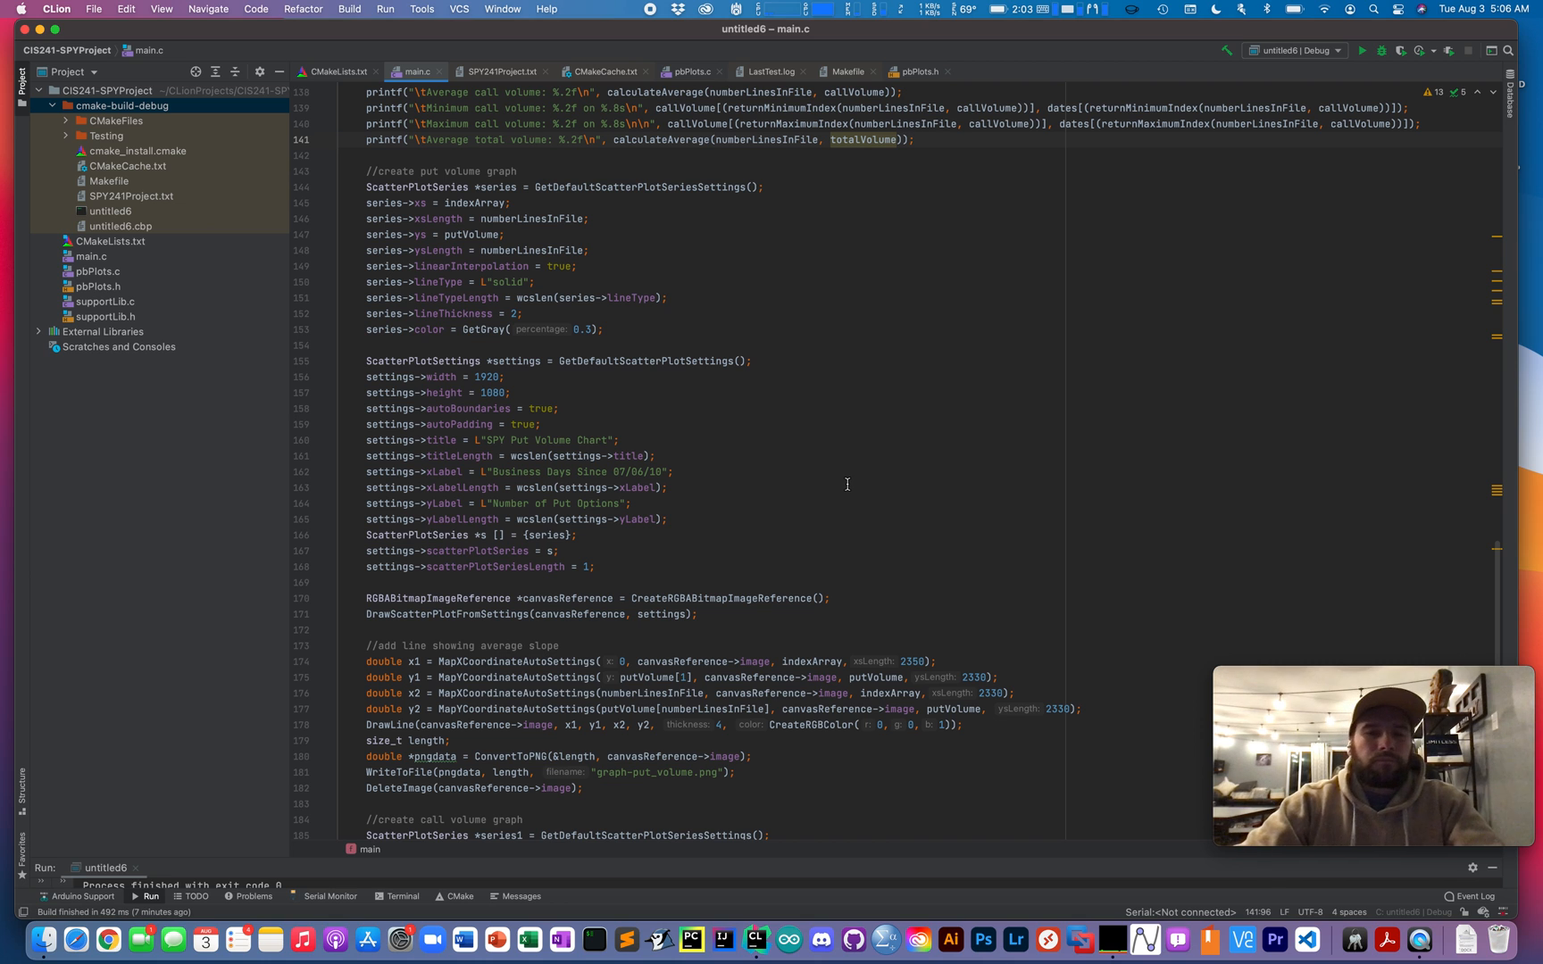
pyautogui.scroll(-3)
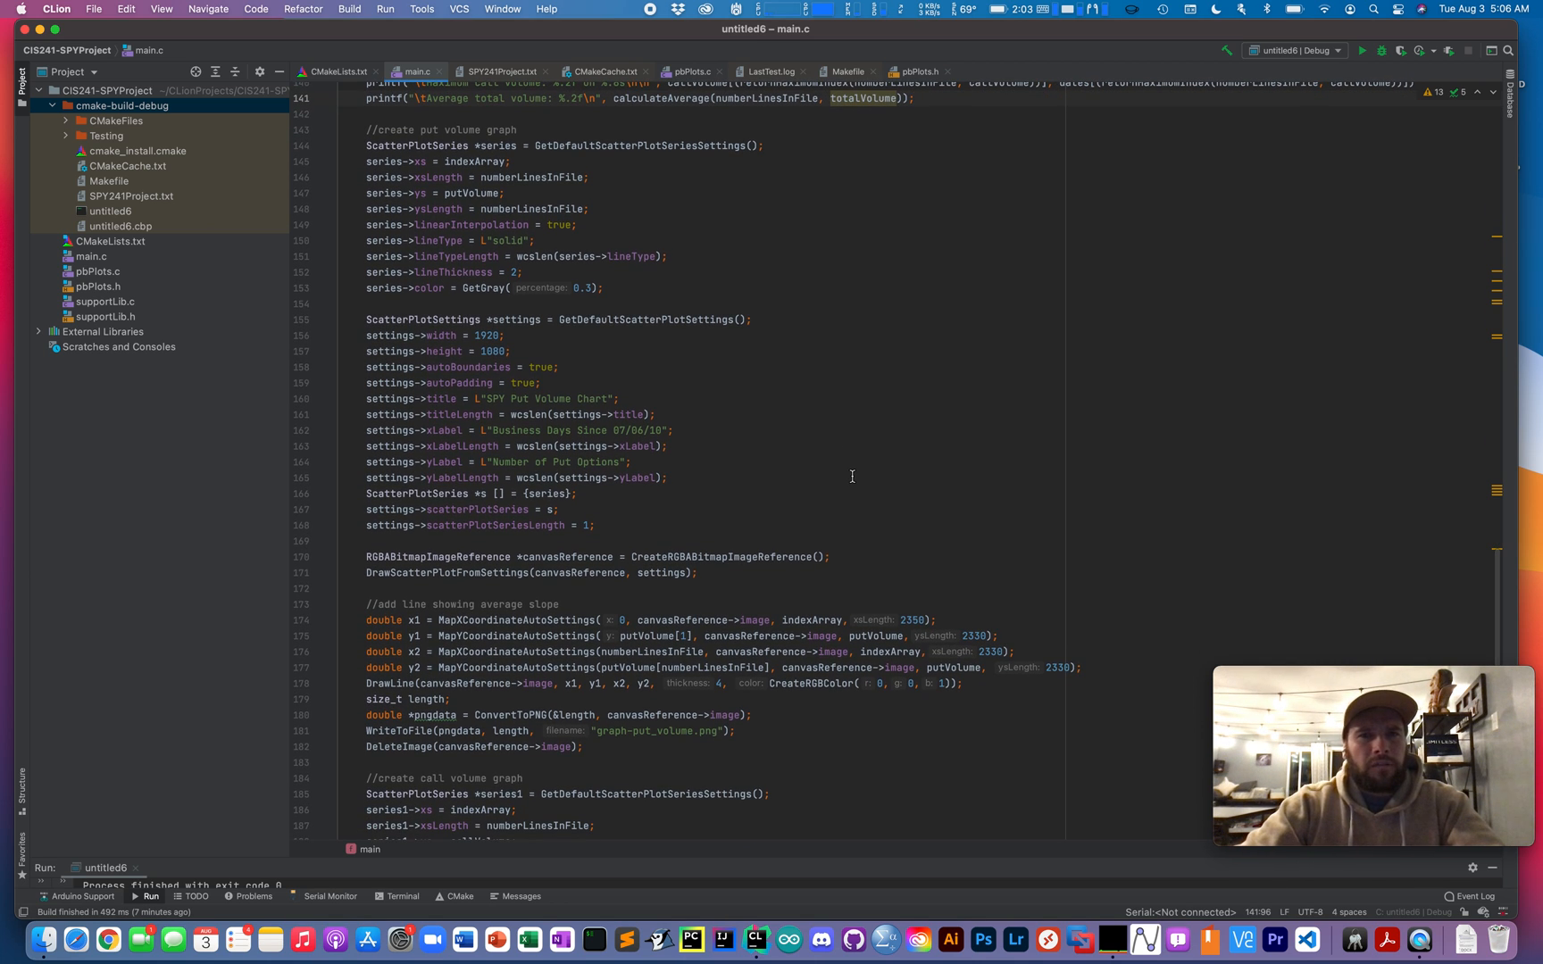
pyautogui.moveTo(816, 517)
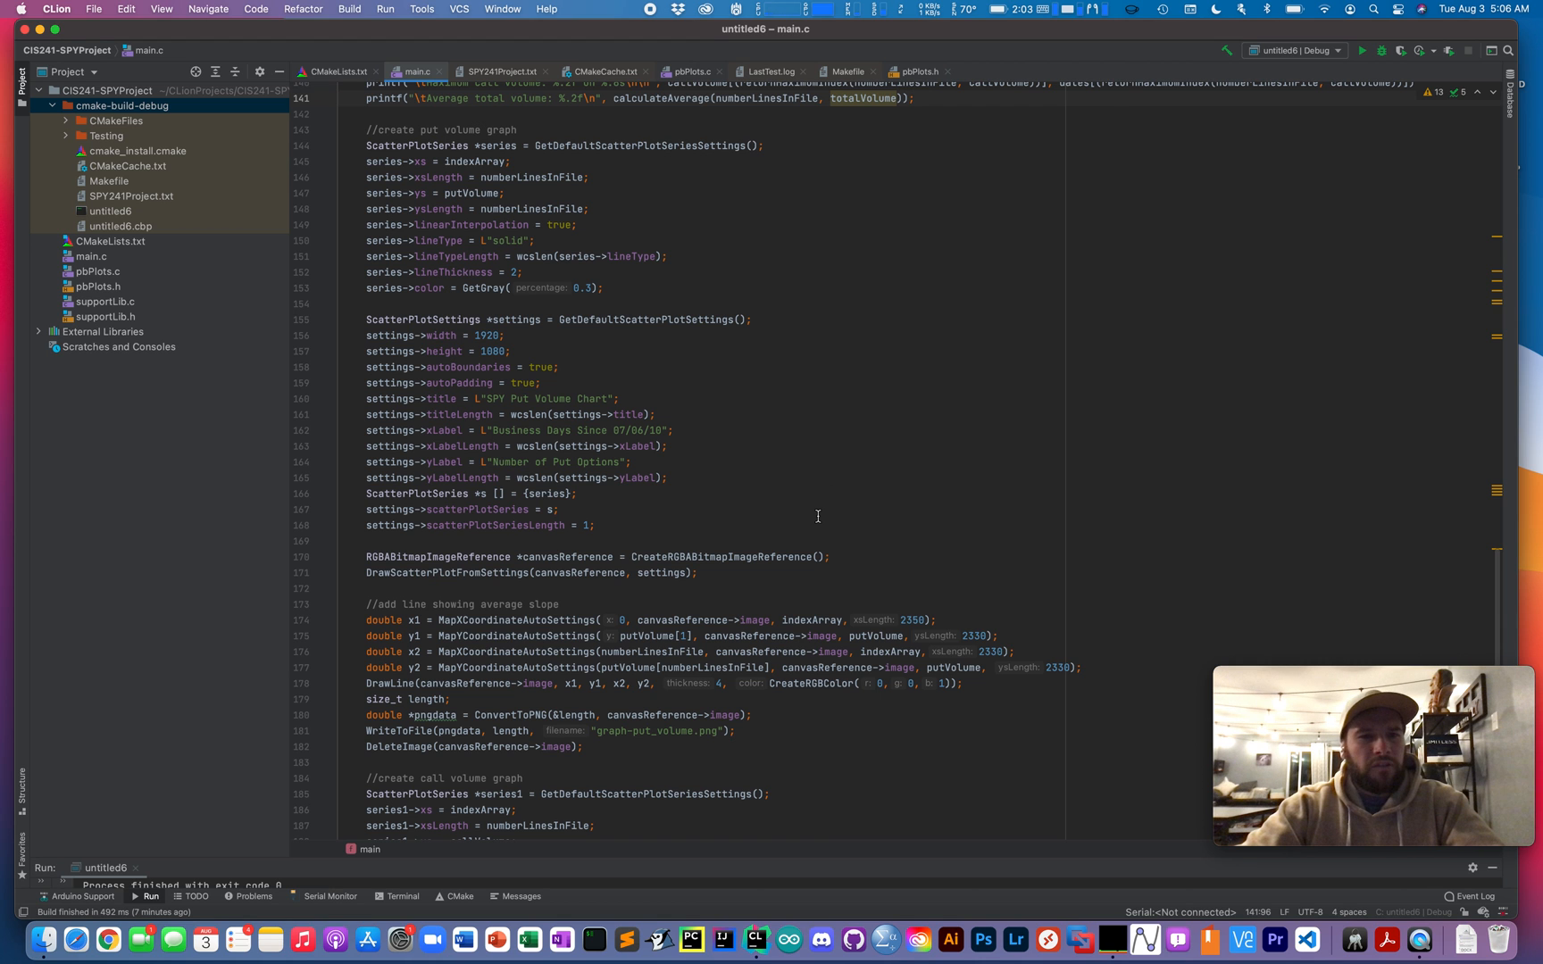
pyautogui.scroll(-3)
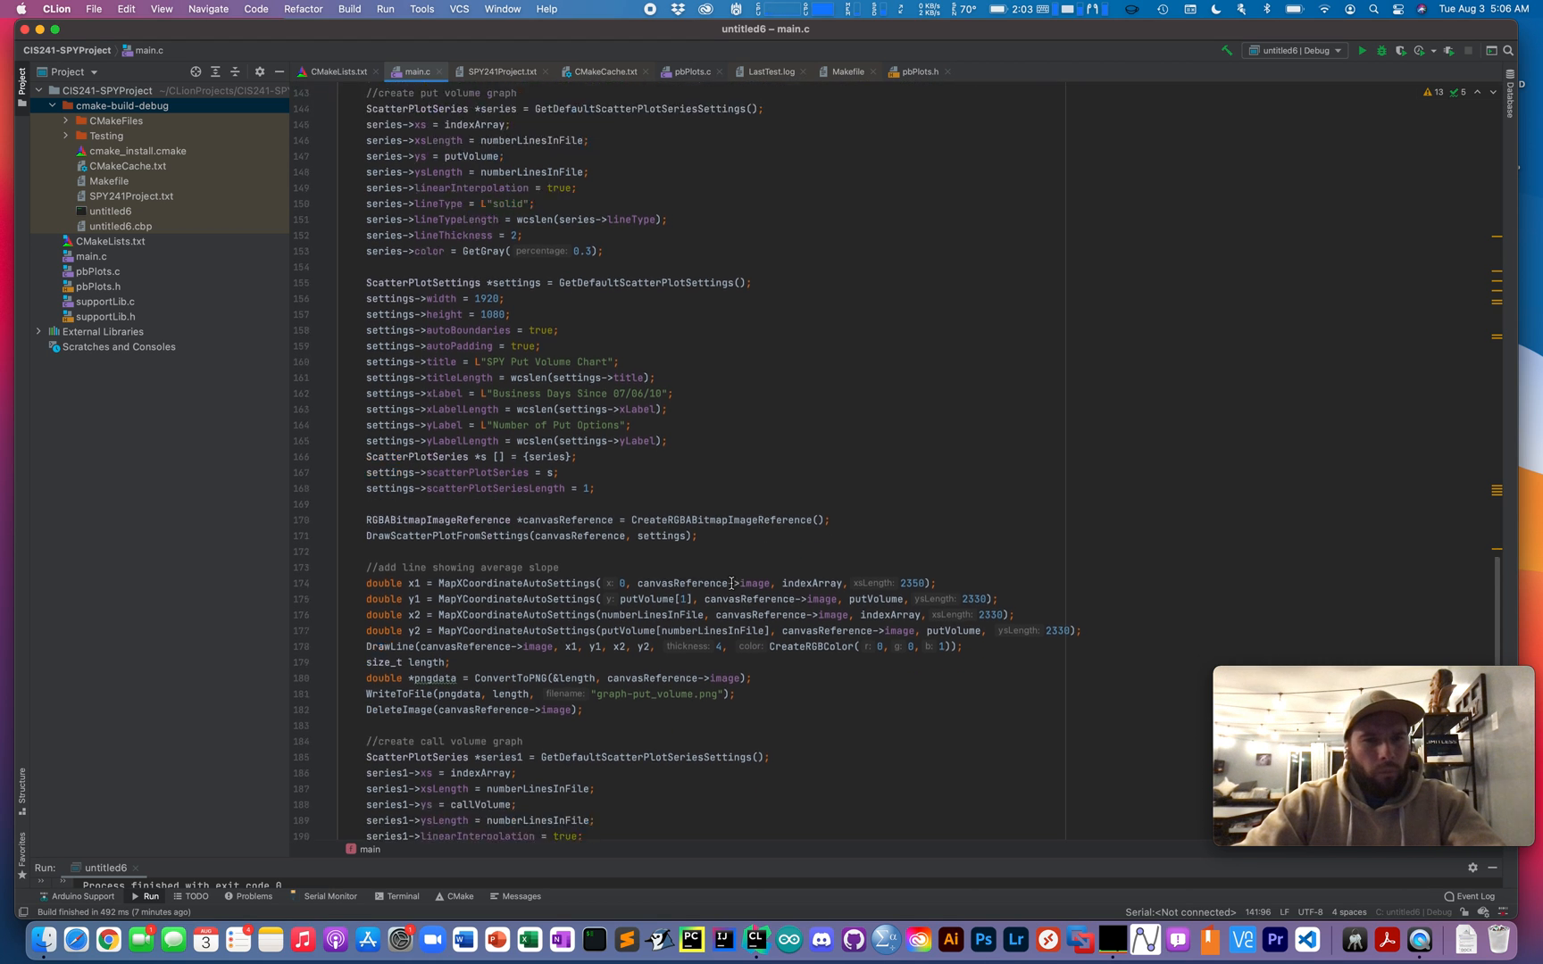
pyautogui.scroll(-3)
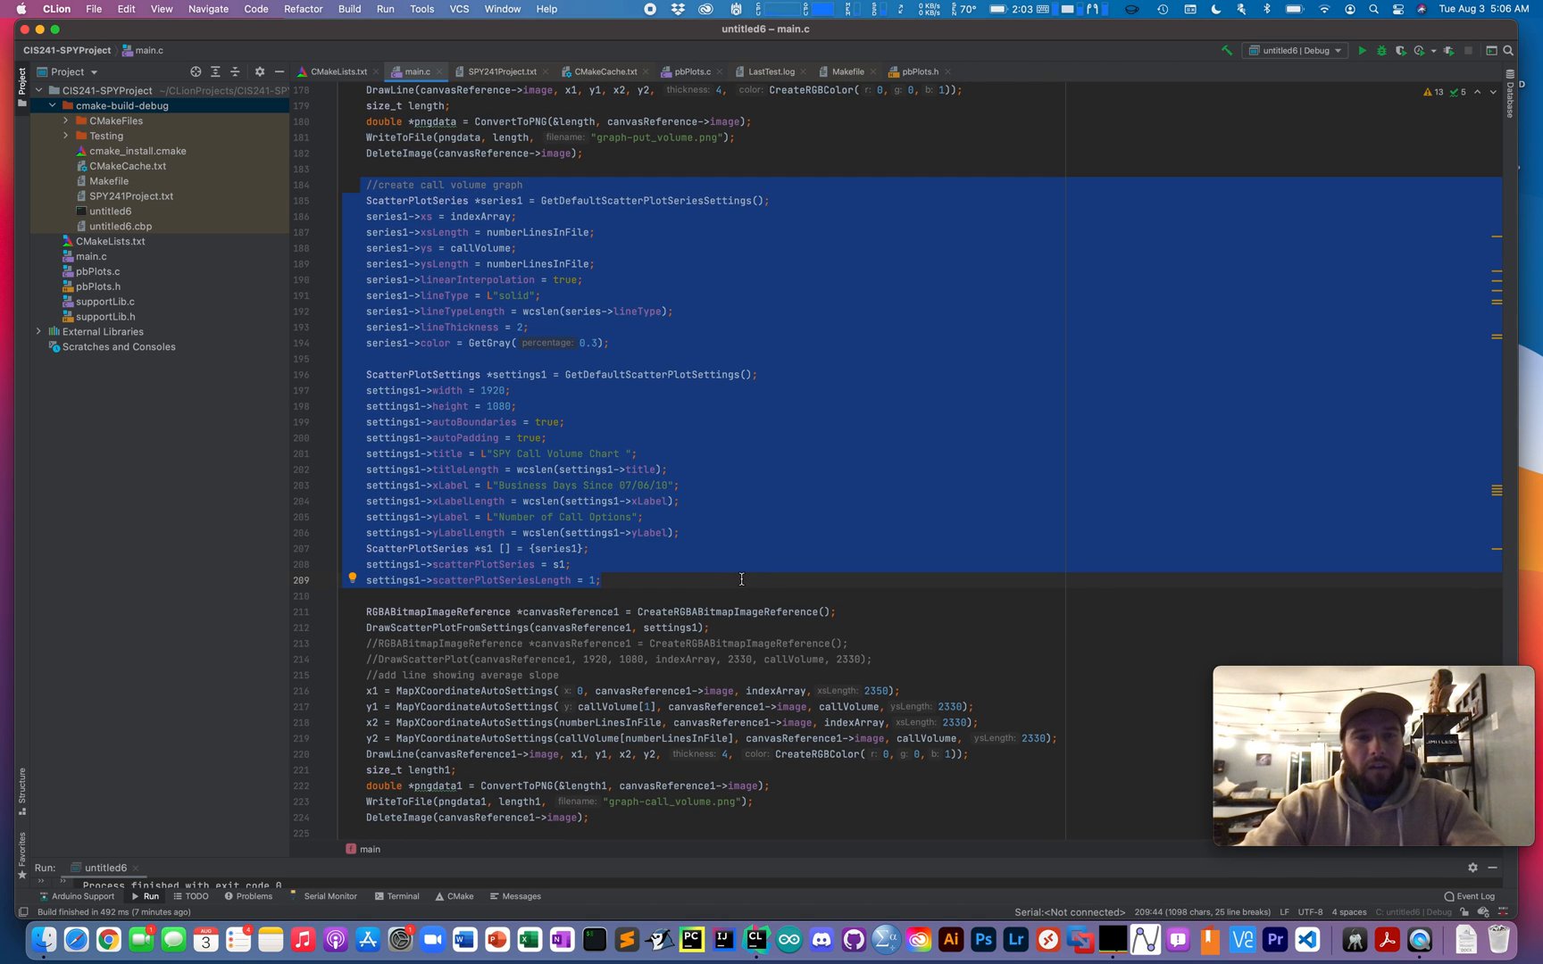
pyautogui.moveTo(580, 370)
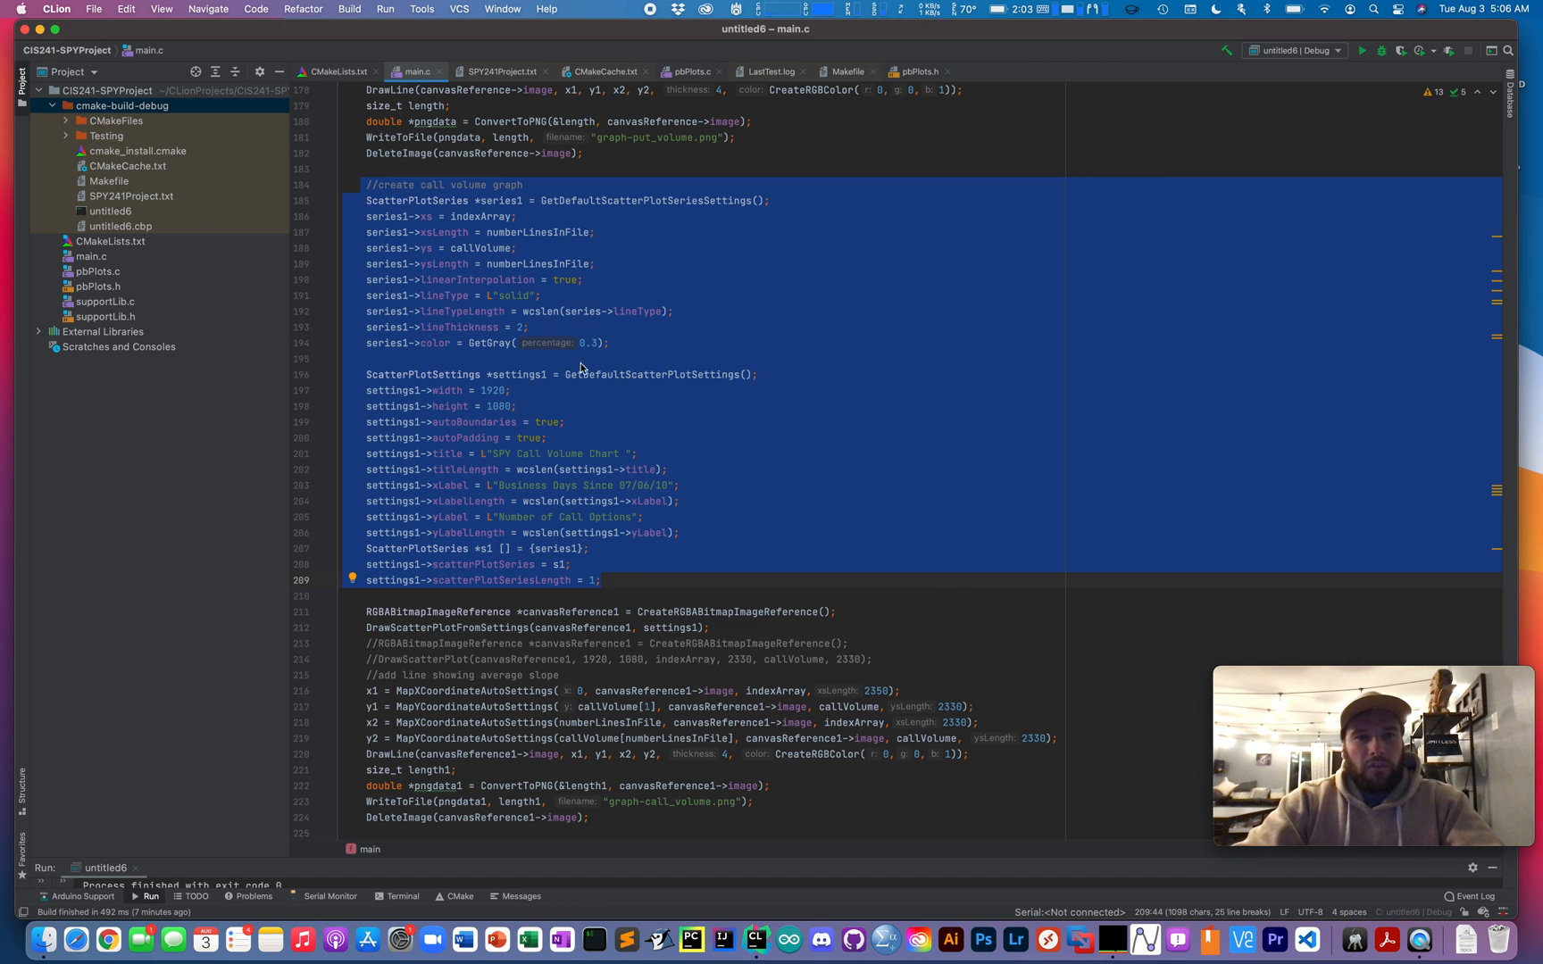
pyautogui.moveTo(716, 691)
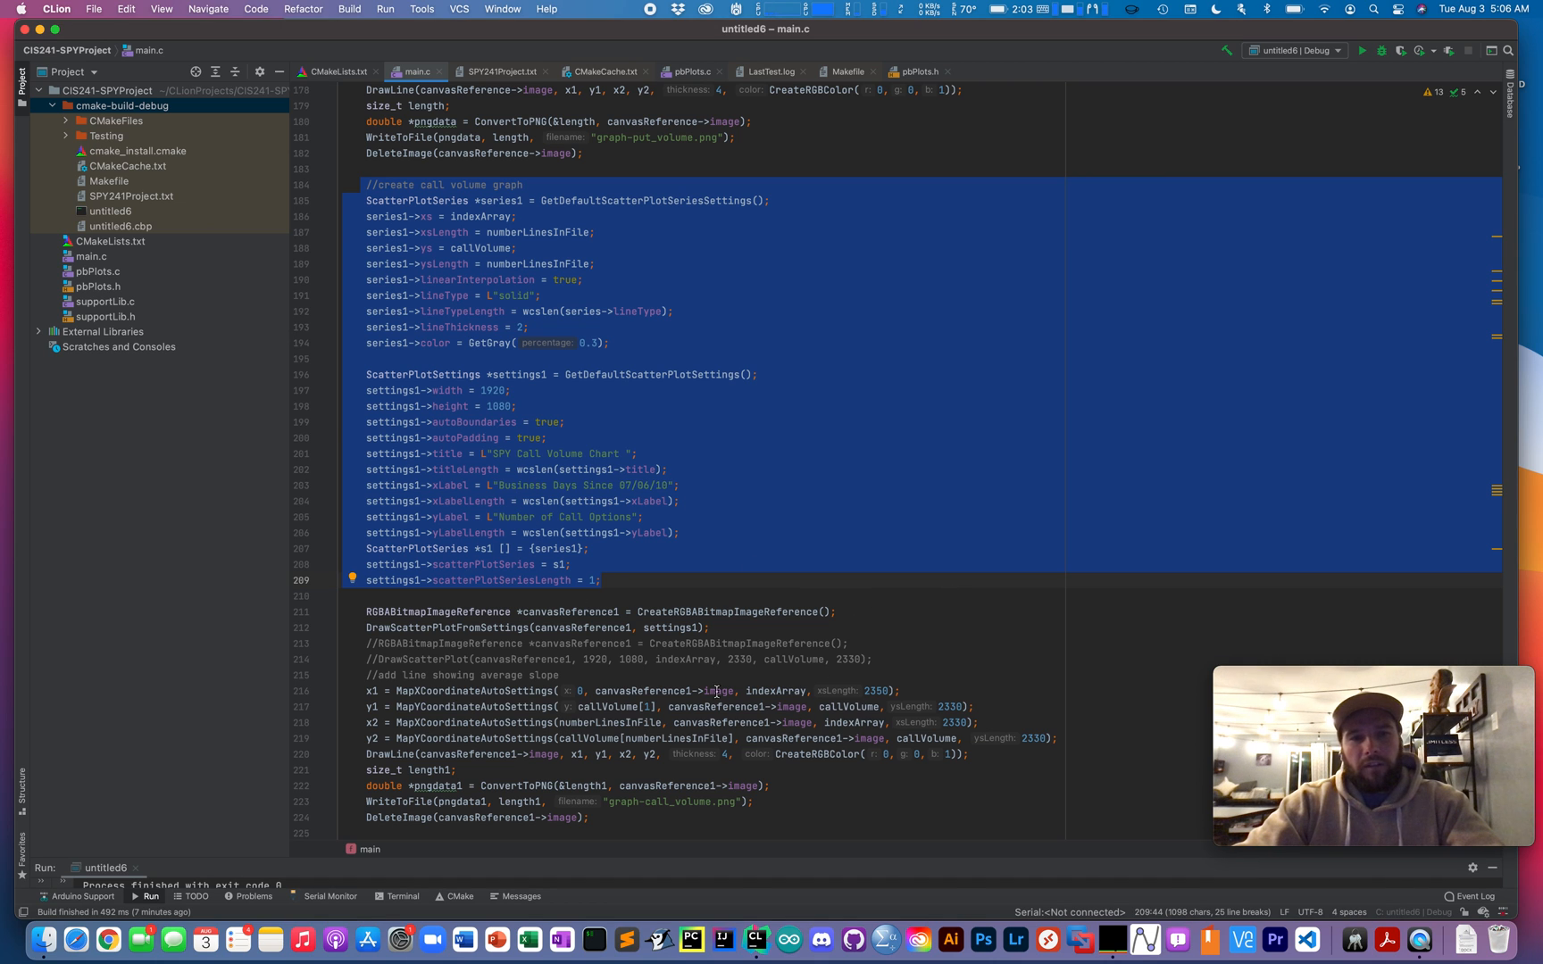
pyautogui.click(845, 659)
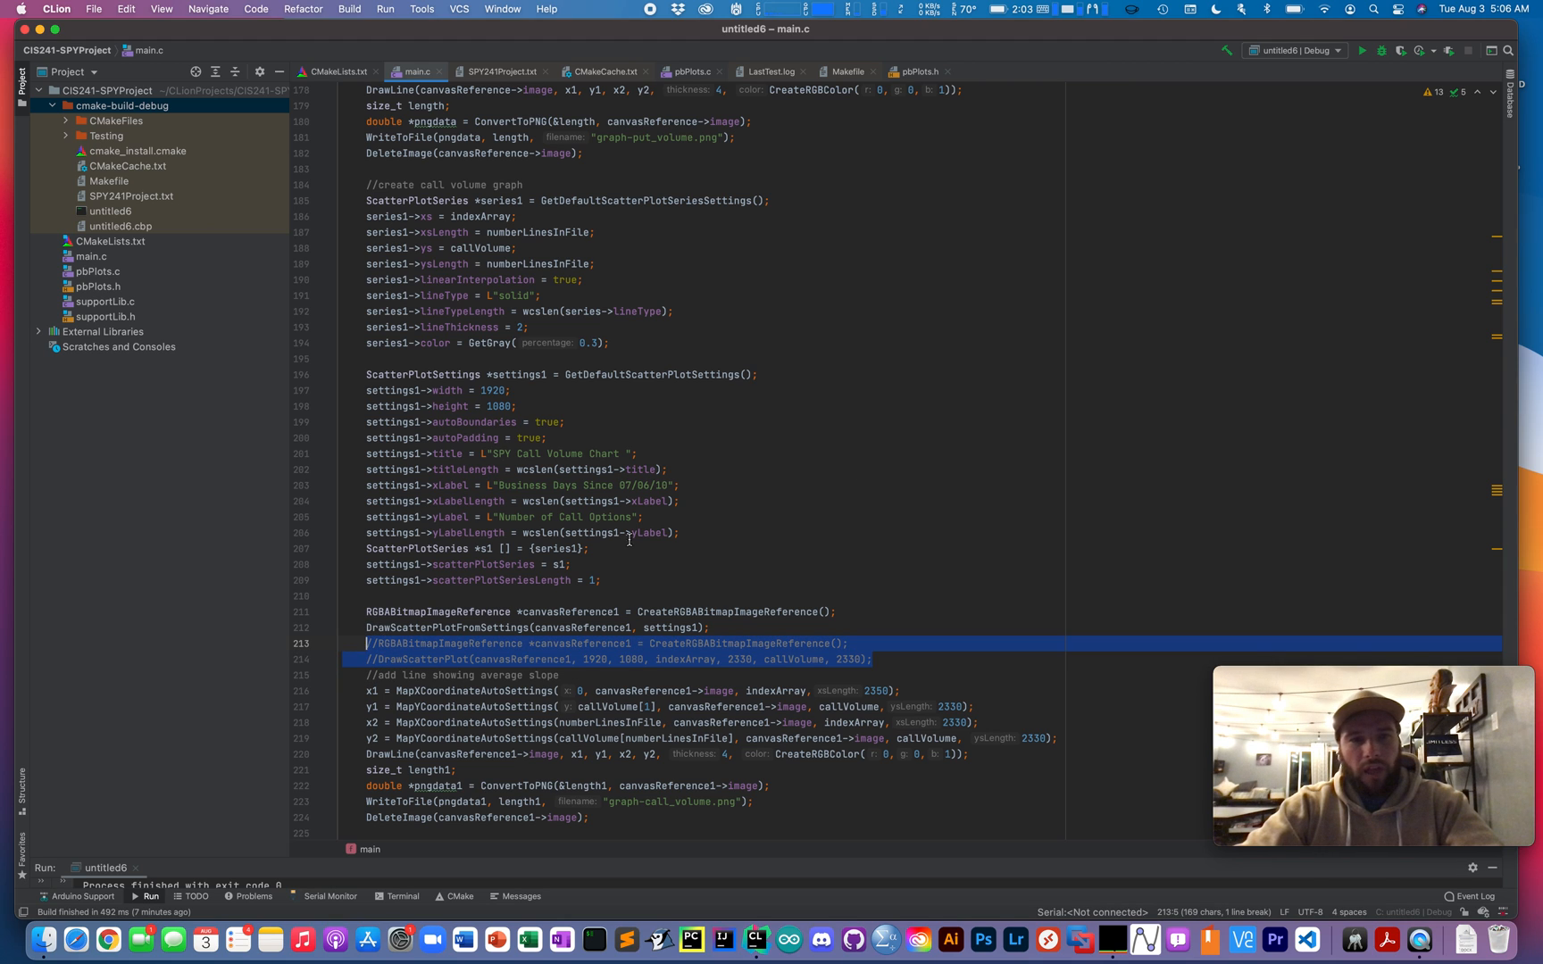
pyautogui.moveTo(811, 484)
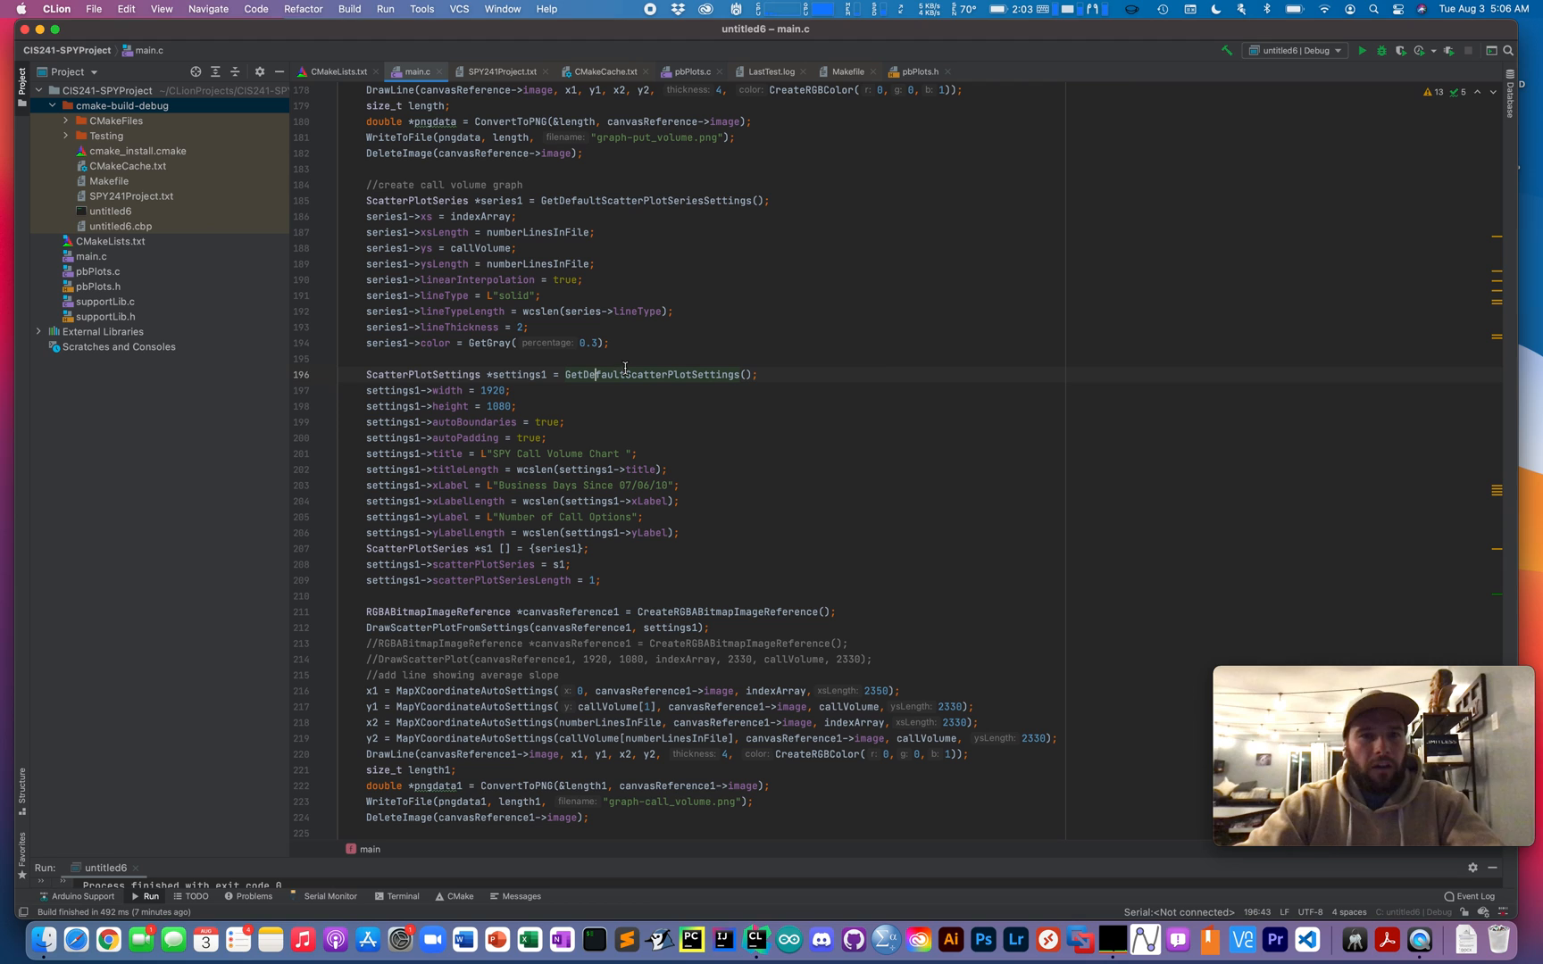
pyautogui.moveTo(884, 359)
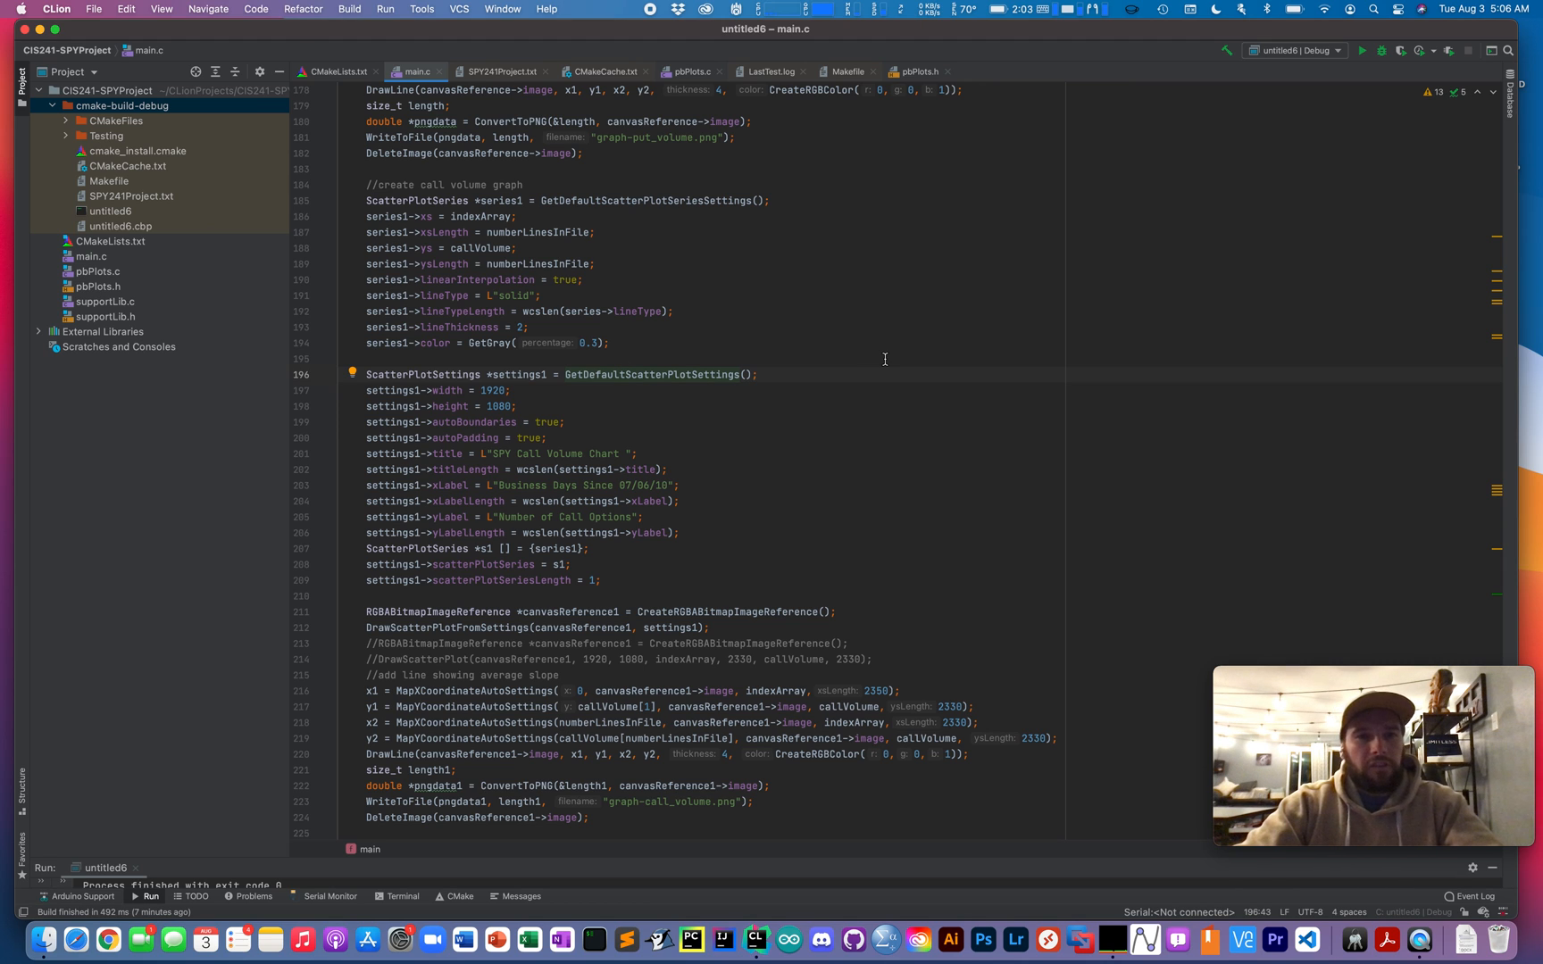
pyautogui.moveTo(778, 444)
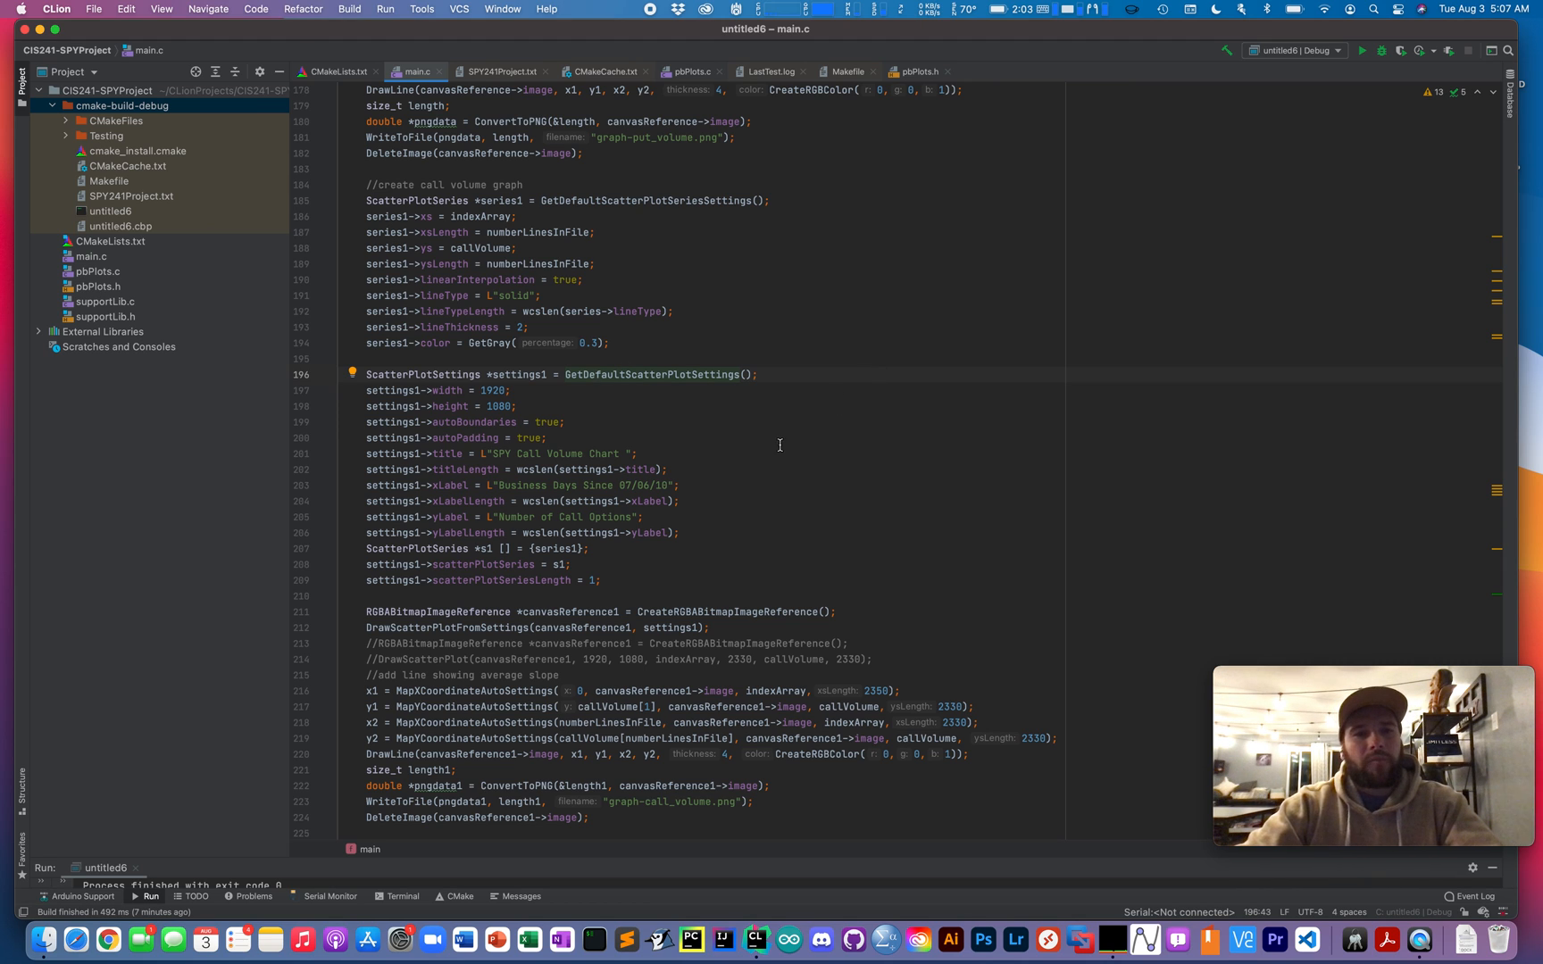
pyautogui.moveTo(637, 465)
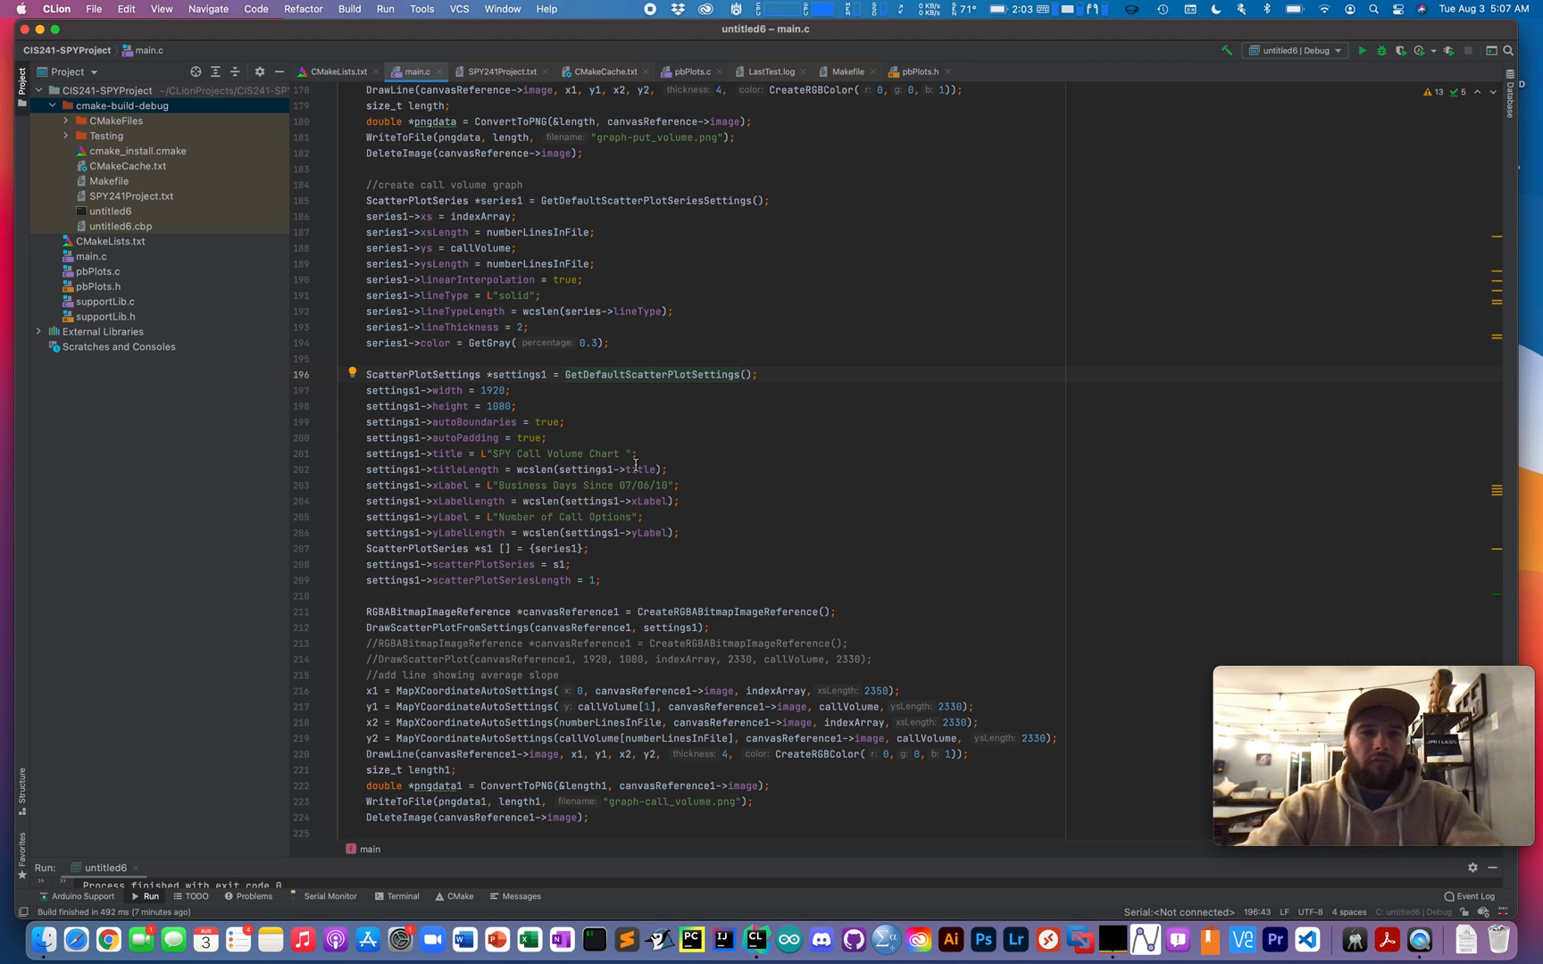
pyautogui.moveTo(672, 424)
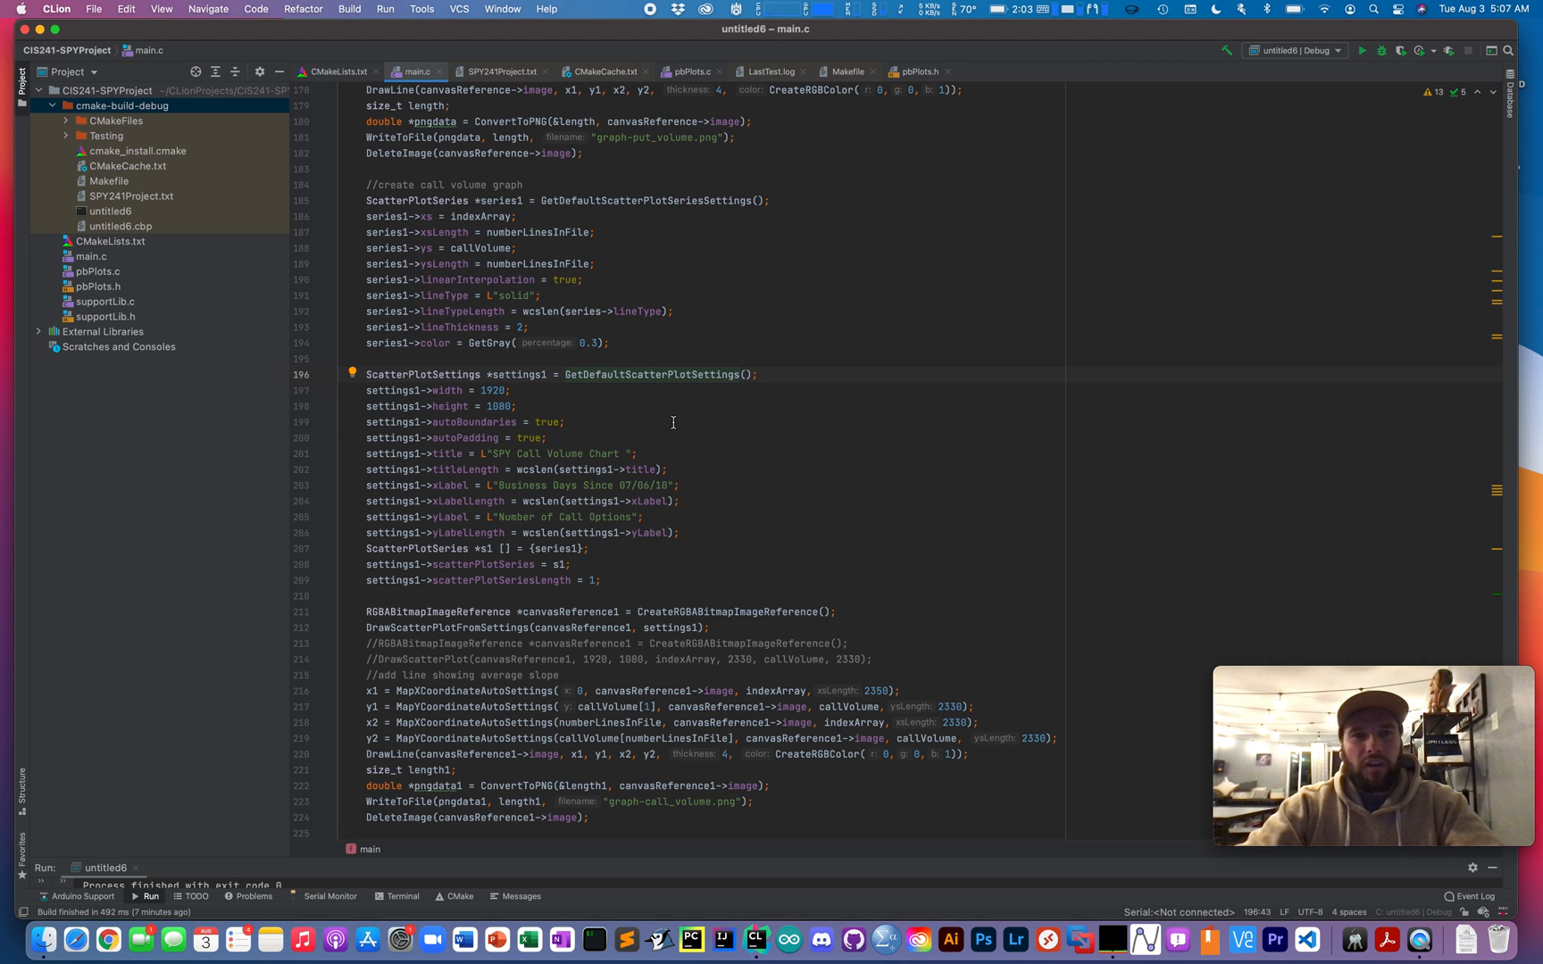
pyautogui.moveTo(672, 460)
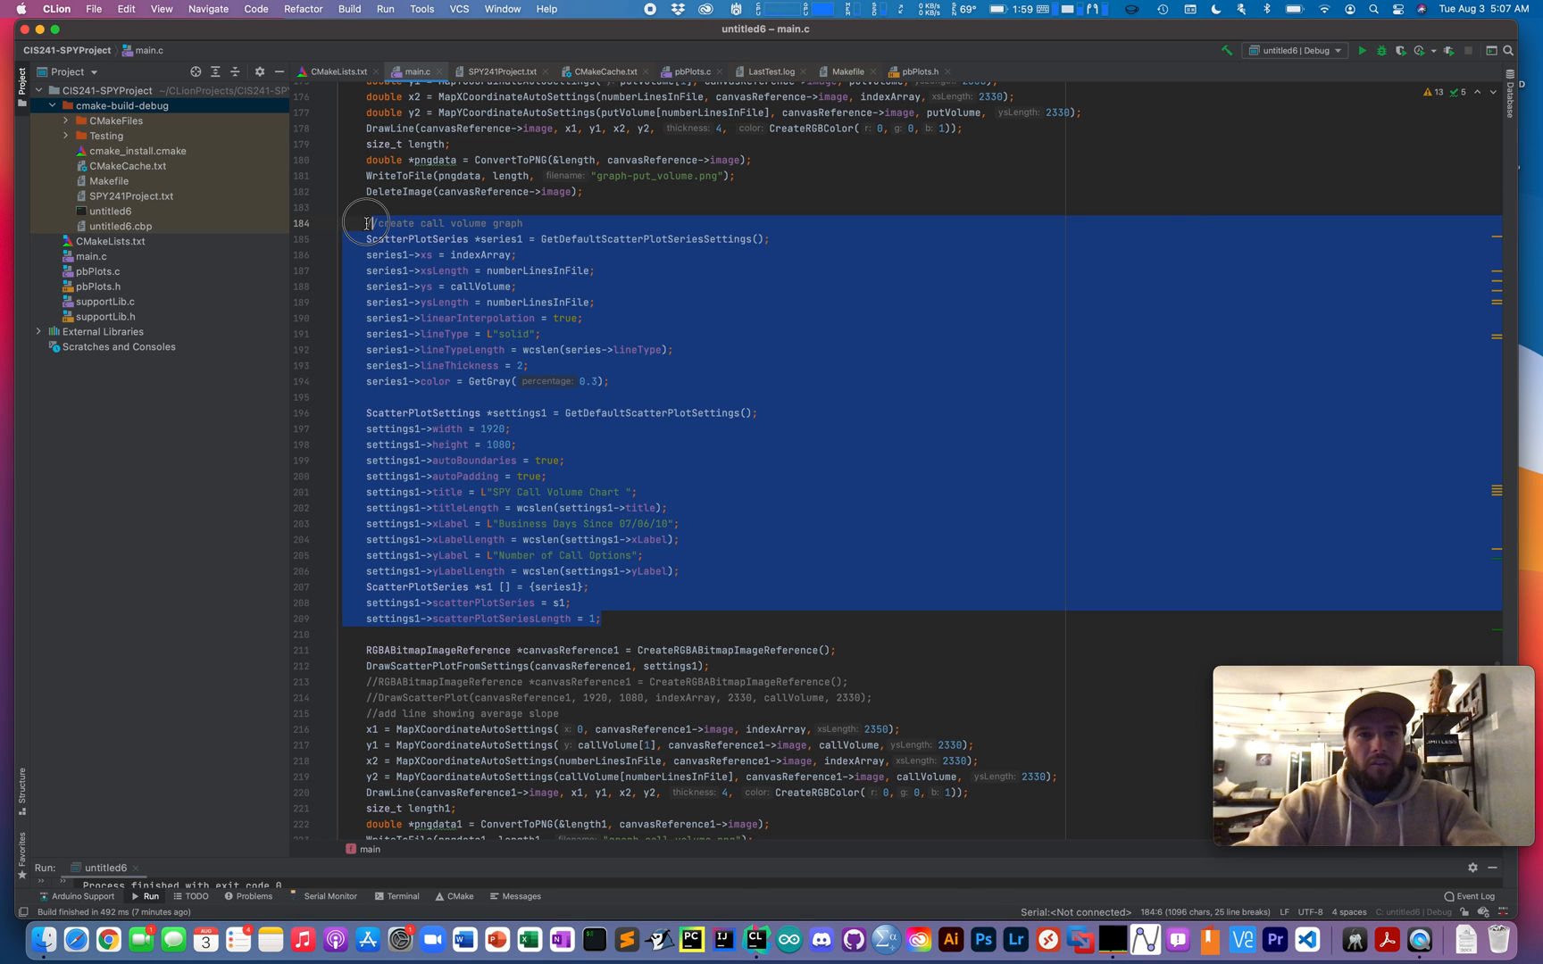
# Build the untitled6 project and confirm the build finishes successfully in Messages
pyautogui.click(525, 223)
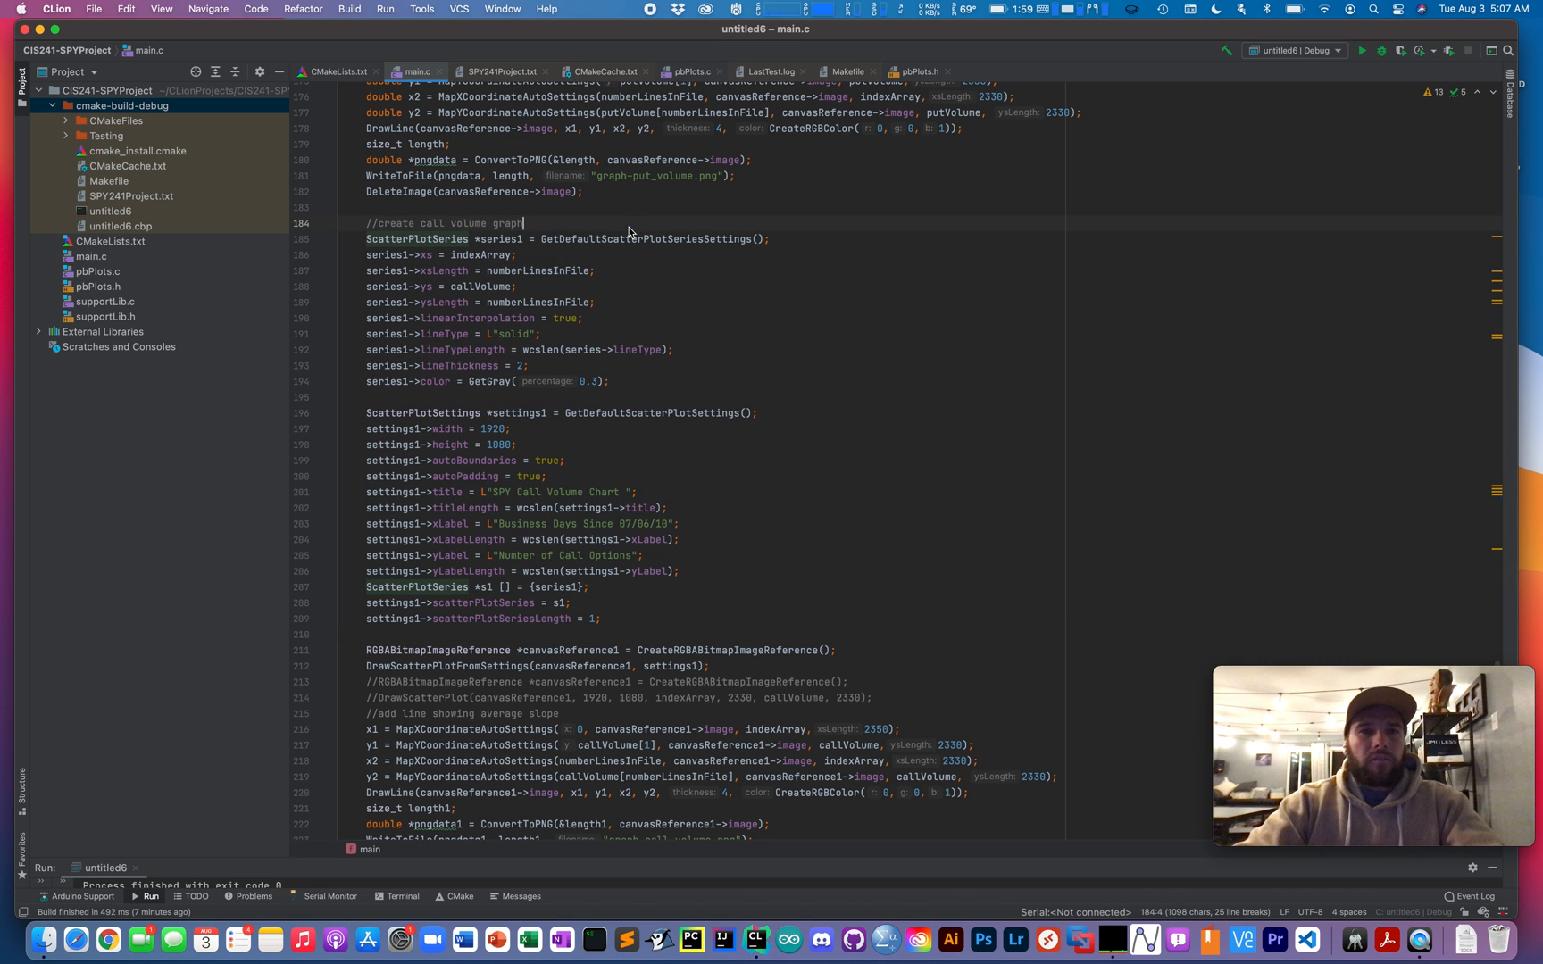
pyautogui.scroll(-3)
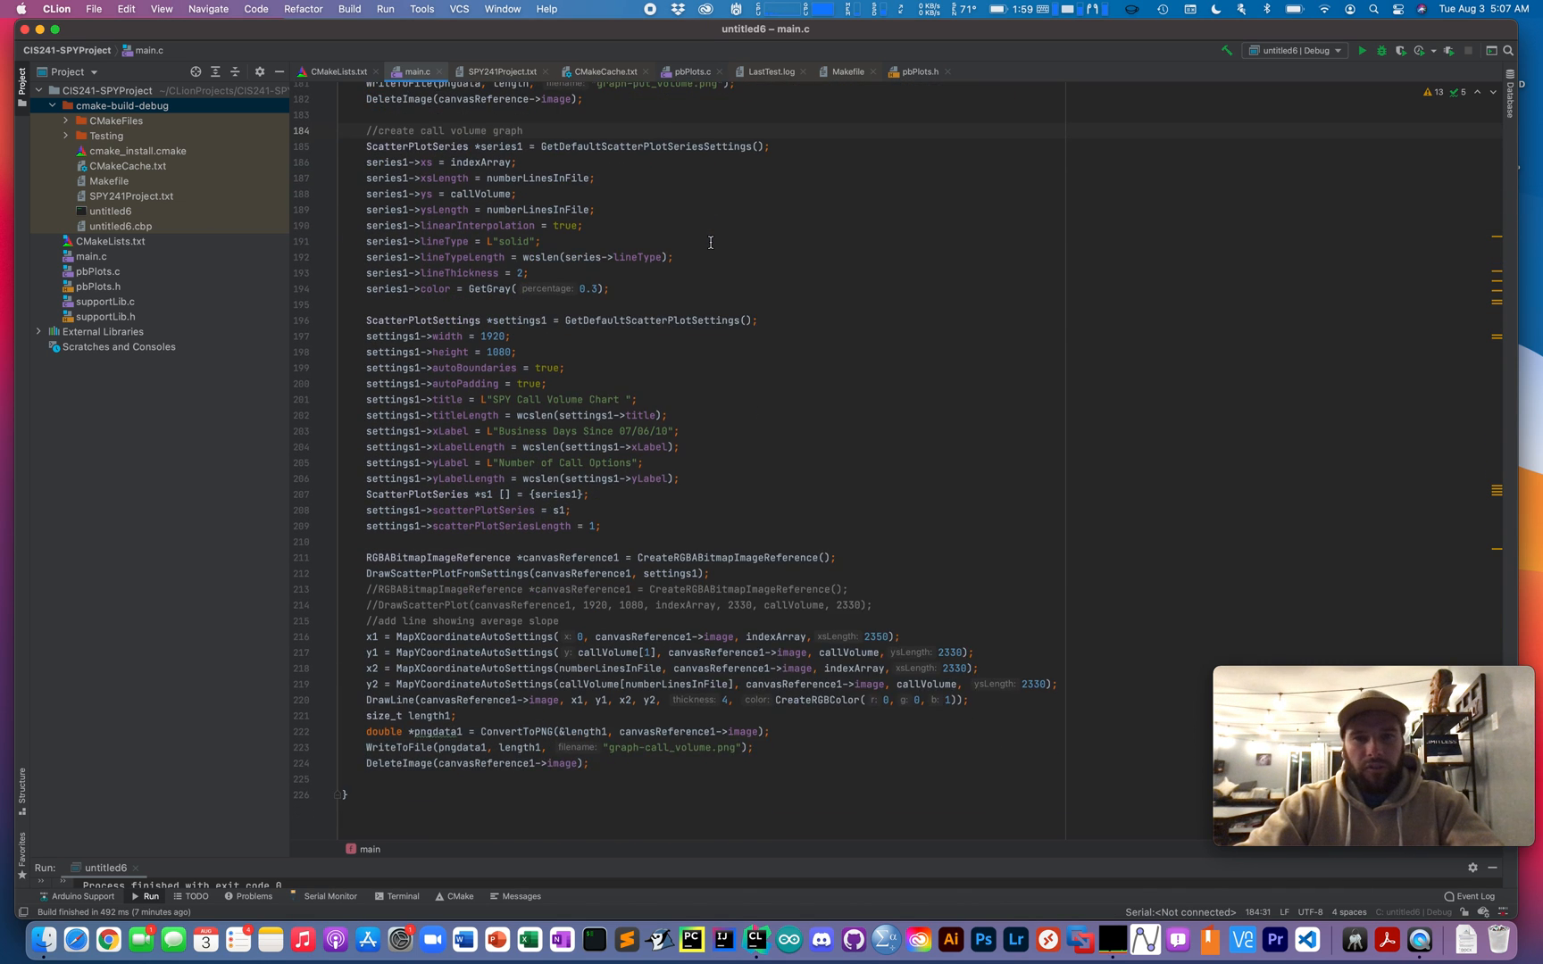
pyautogui.scroll(3)
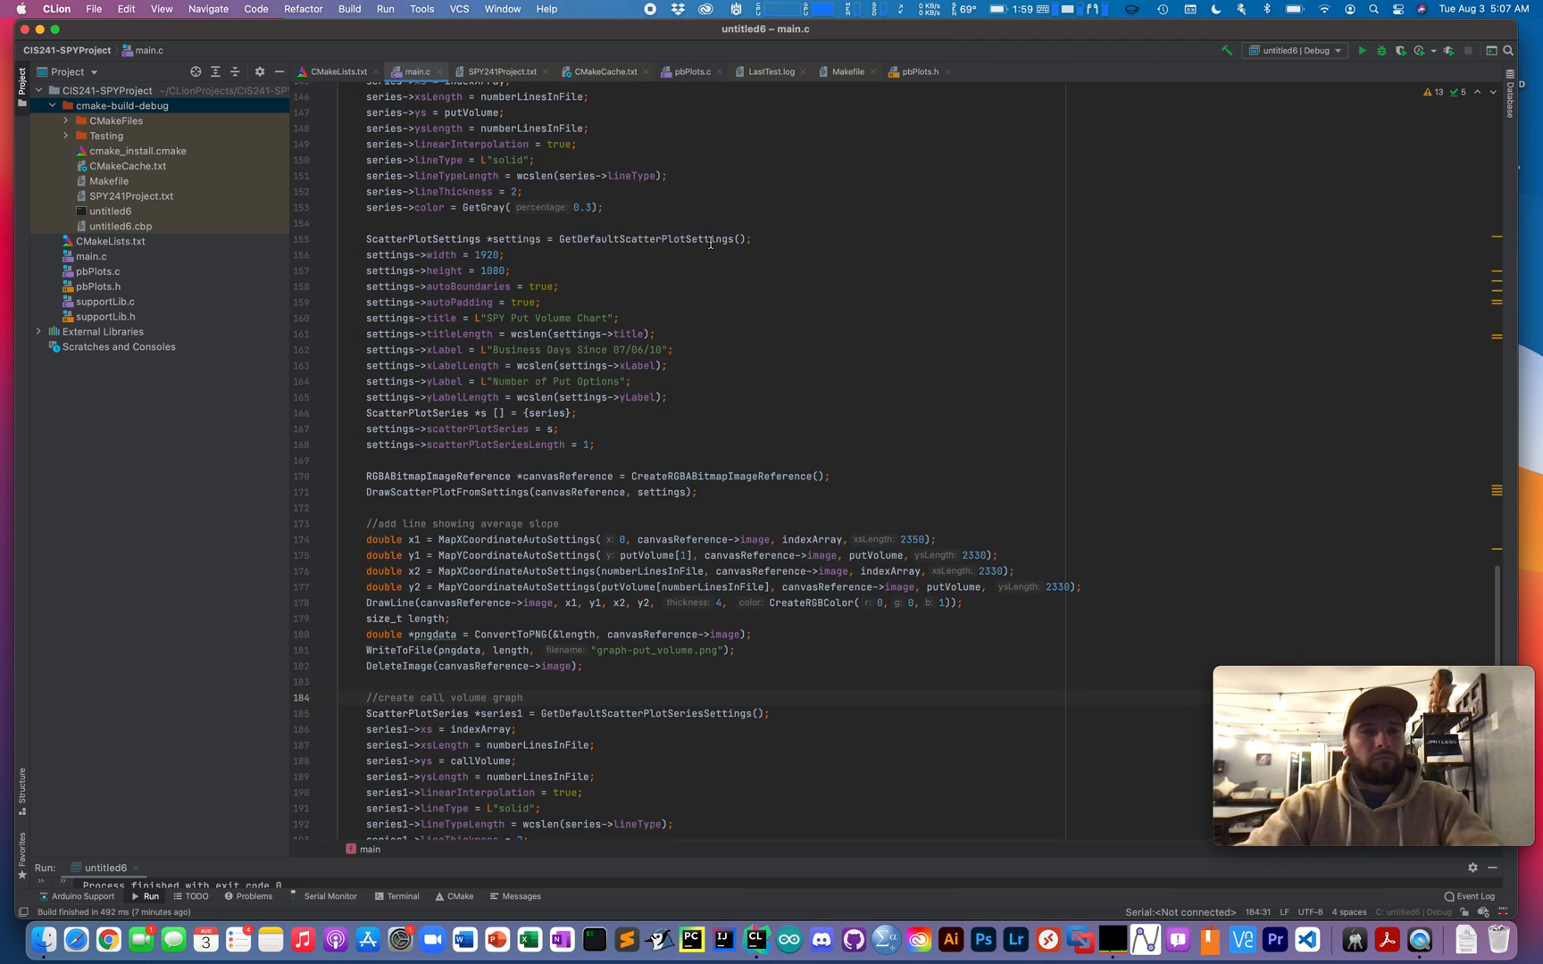
pyautogui.scroll(3)
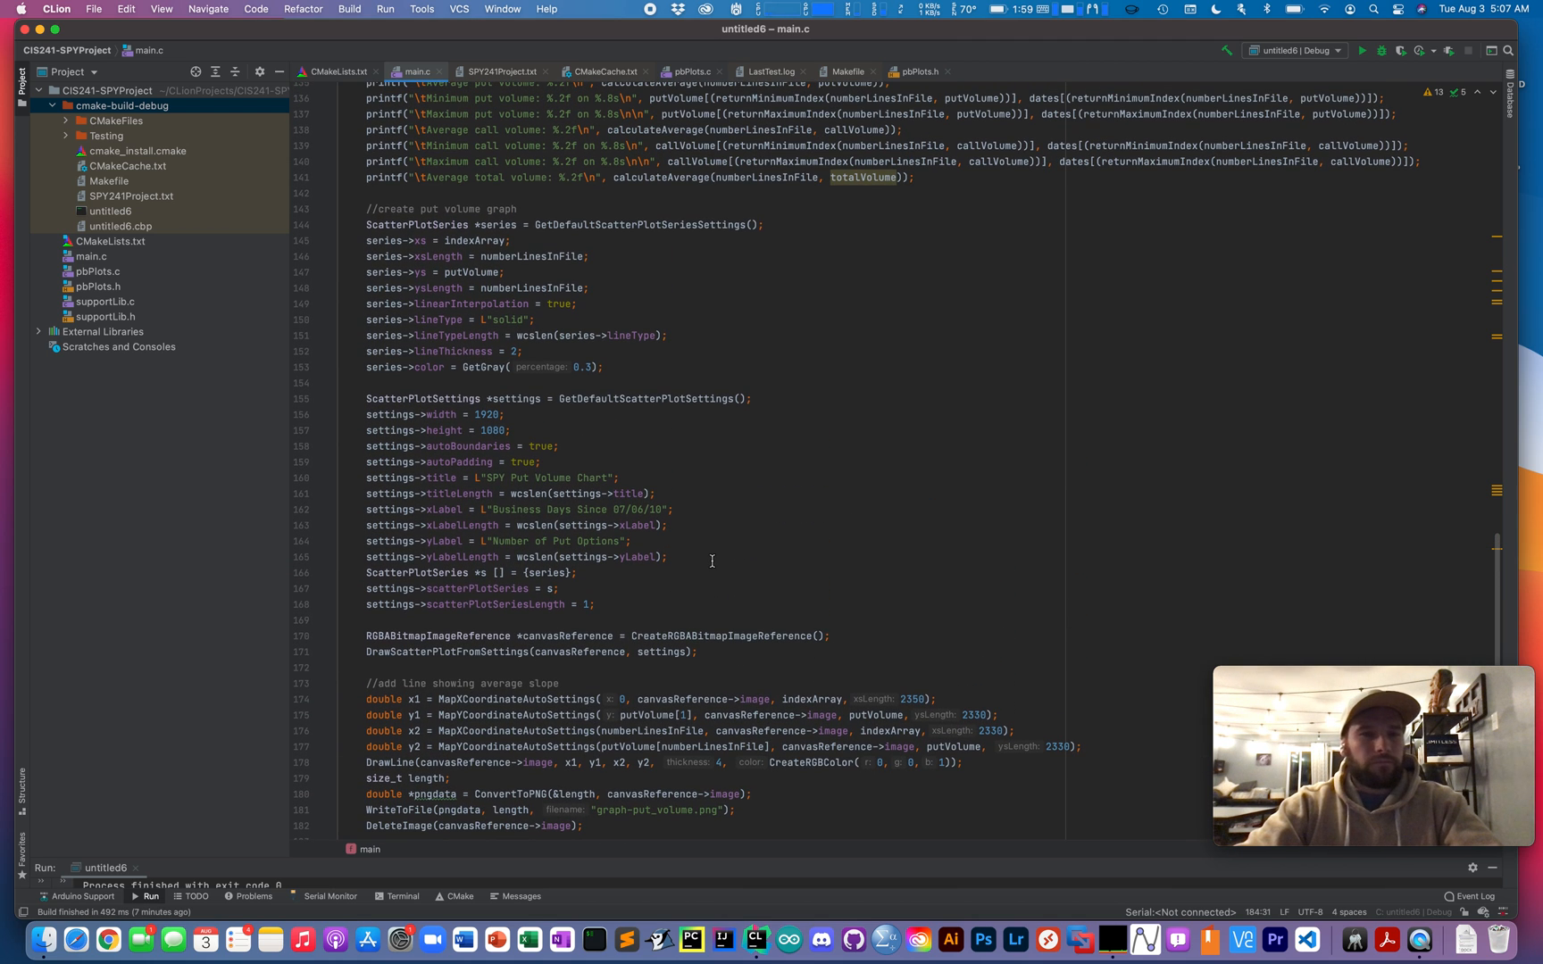
pyautogui.scroll(-3)
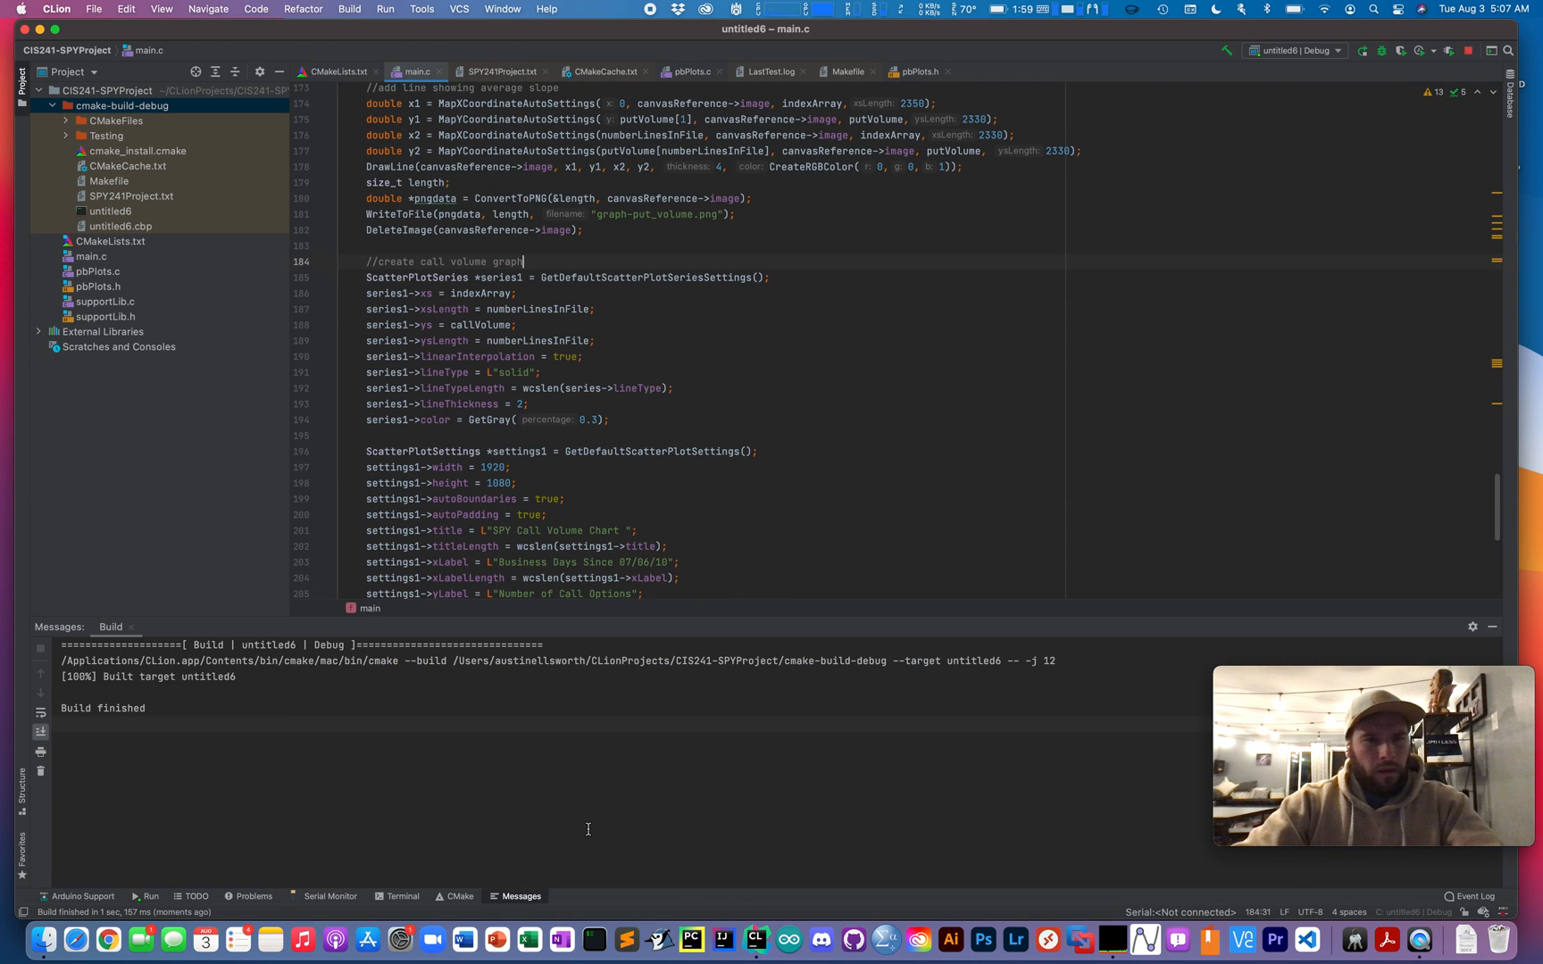
# Run untitled6 so put/call ratio and volume statistics print in the console, exiting with code 0
pyautogui.click(150, 896)
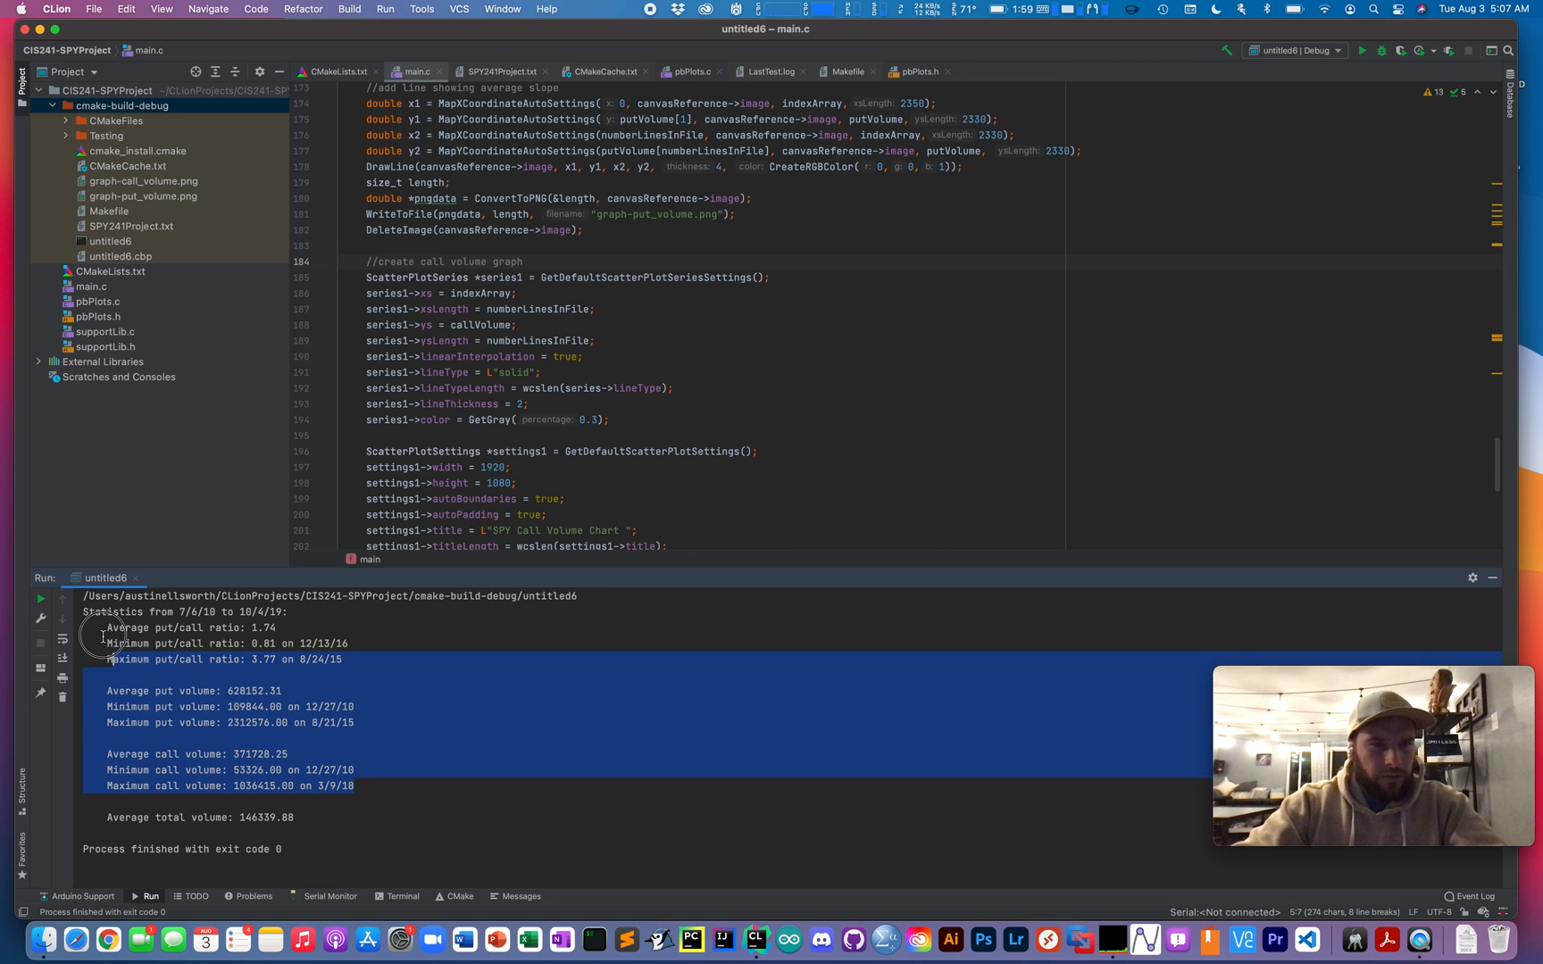
pyautogui.click(316, 677)
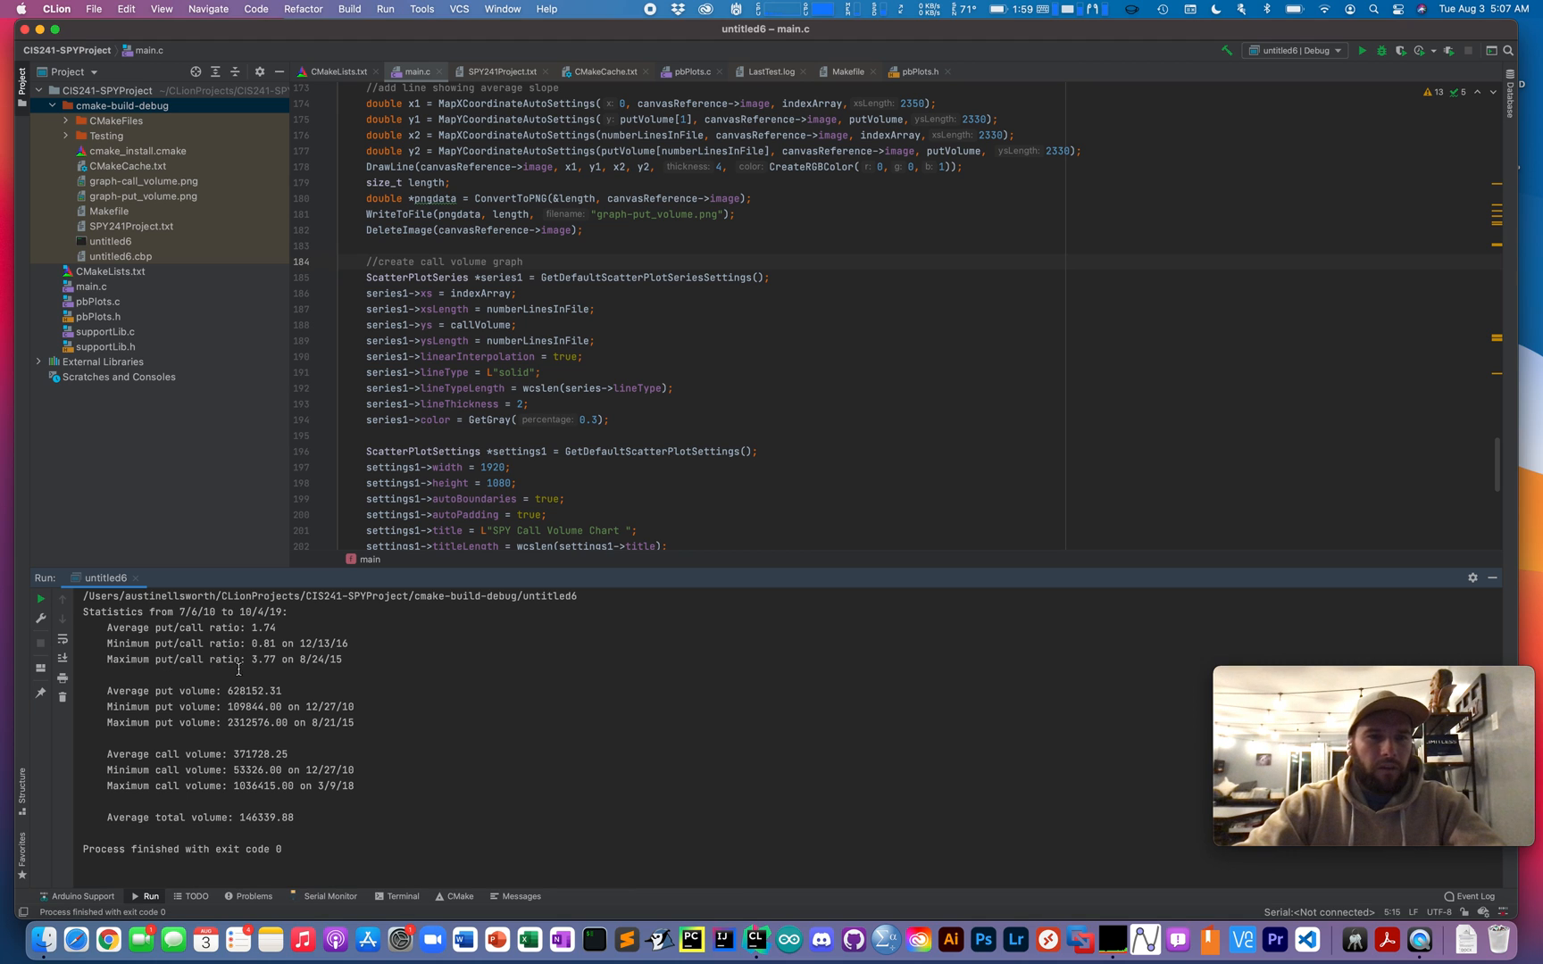
pyautogui.moveTo(493, 736)
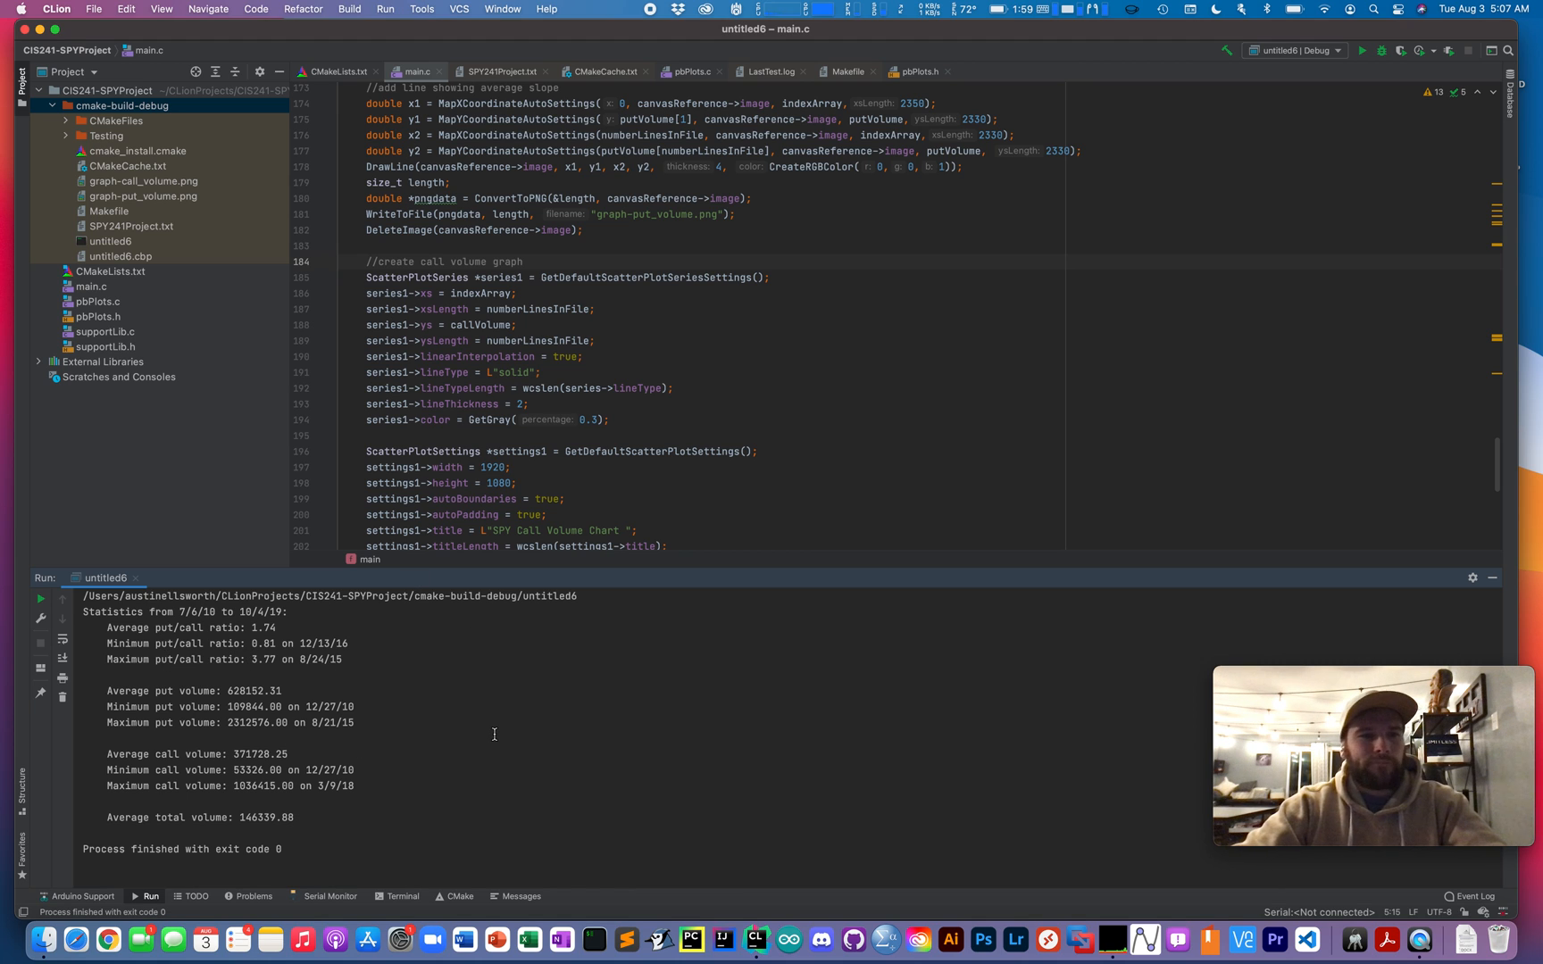
pyautogui.moveTo(321, 700)
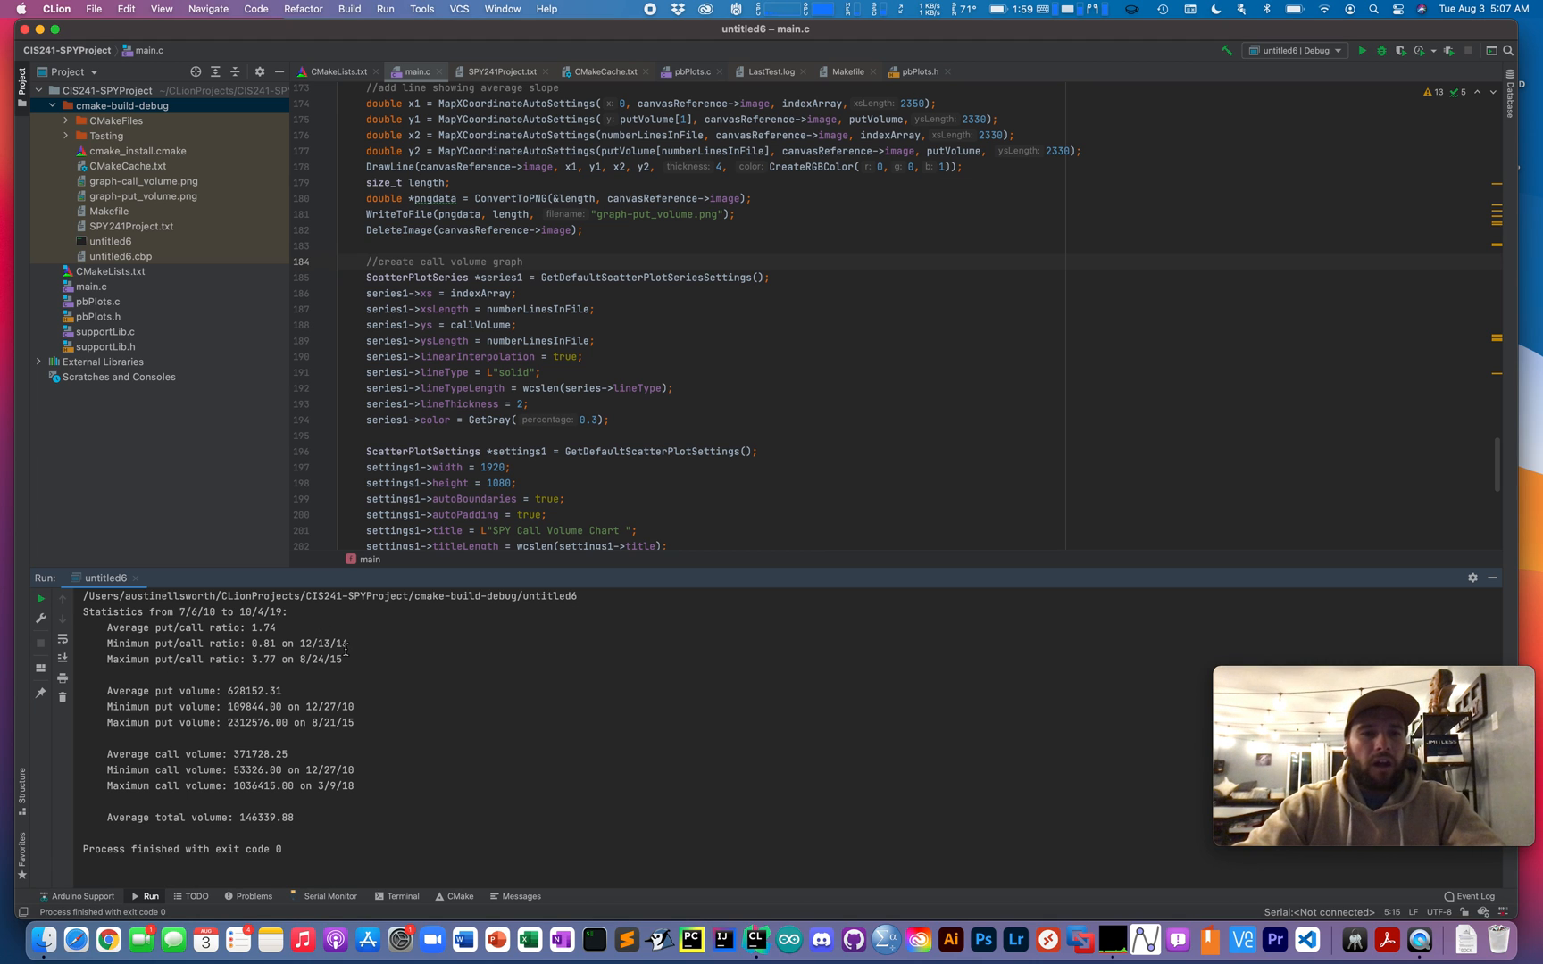
pyautogui.doubleClick(321, 643)
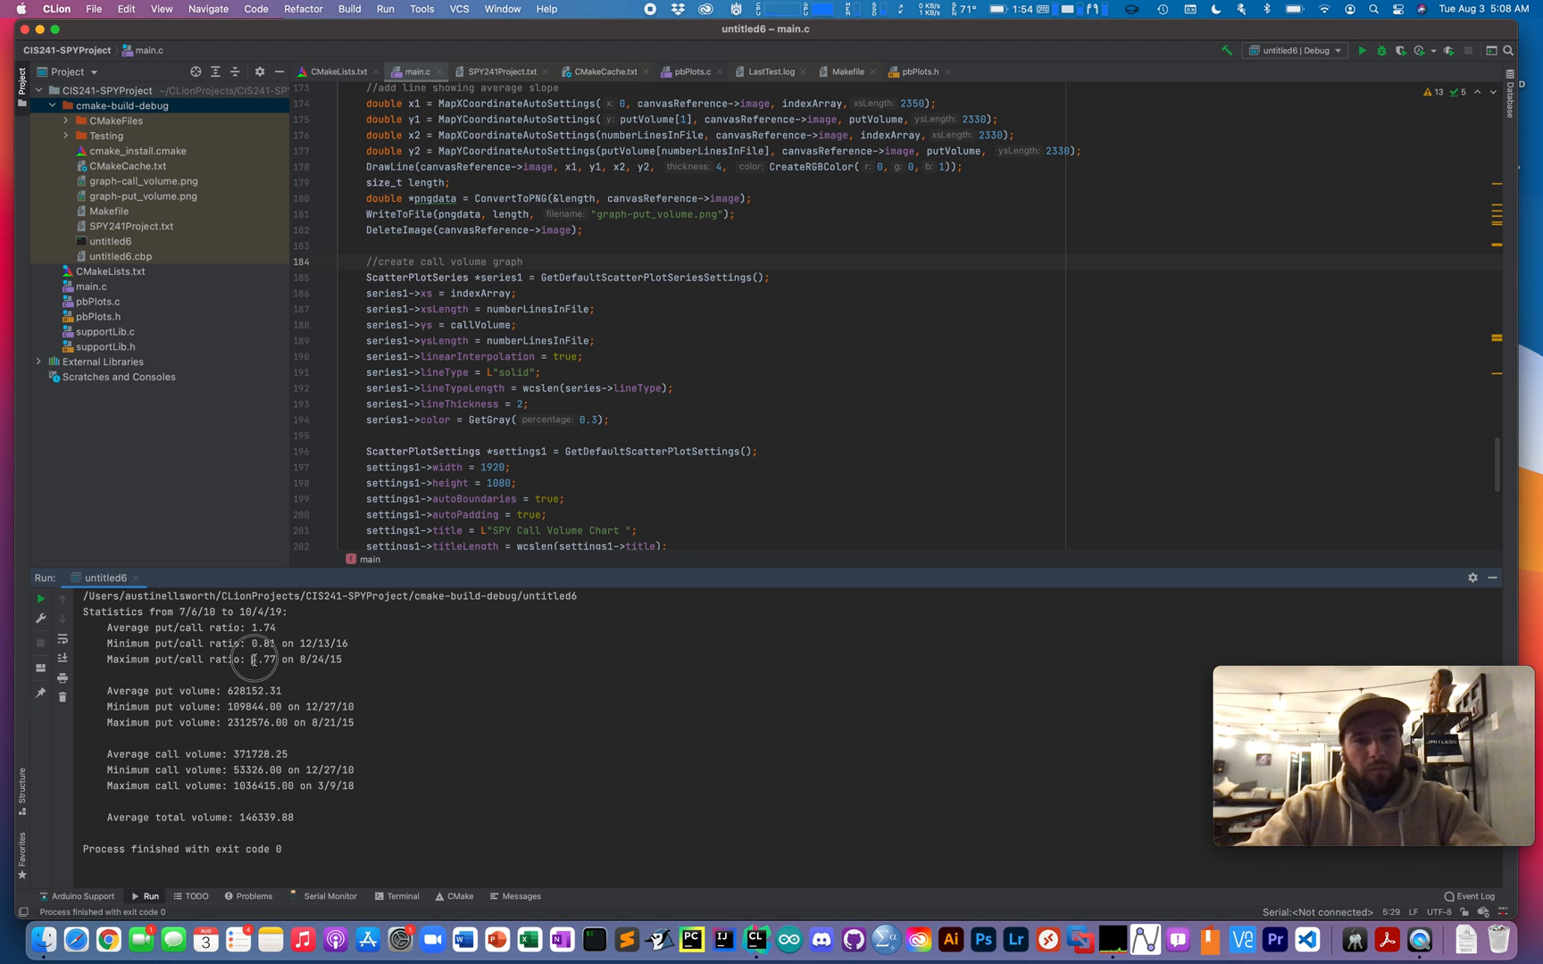
pyautogui.doubleClick(263, 659)
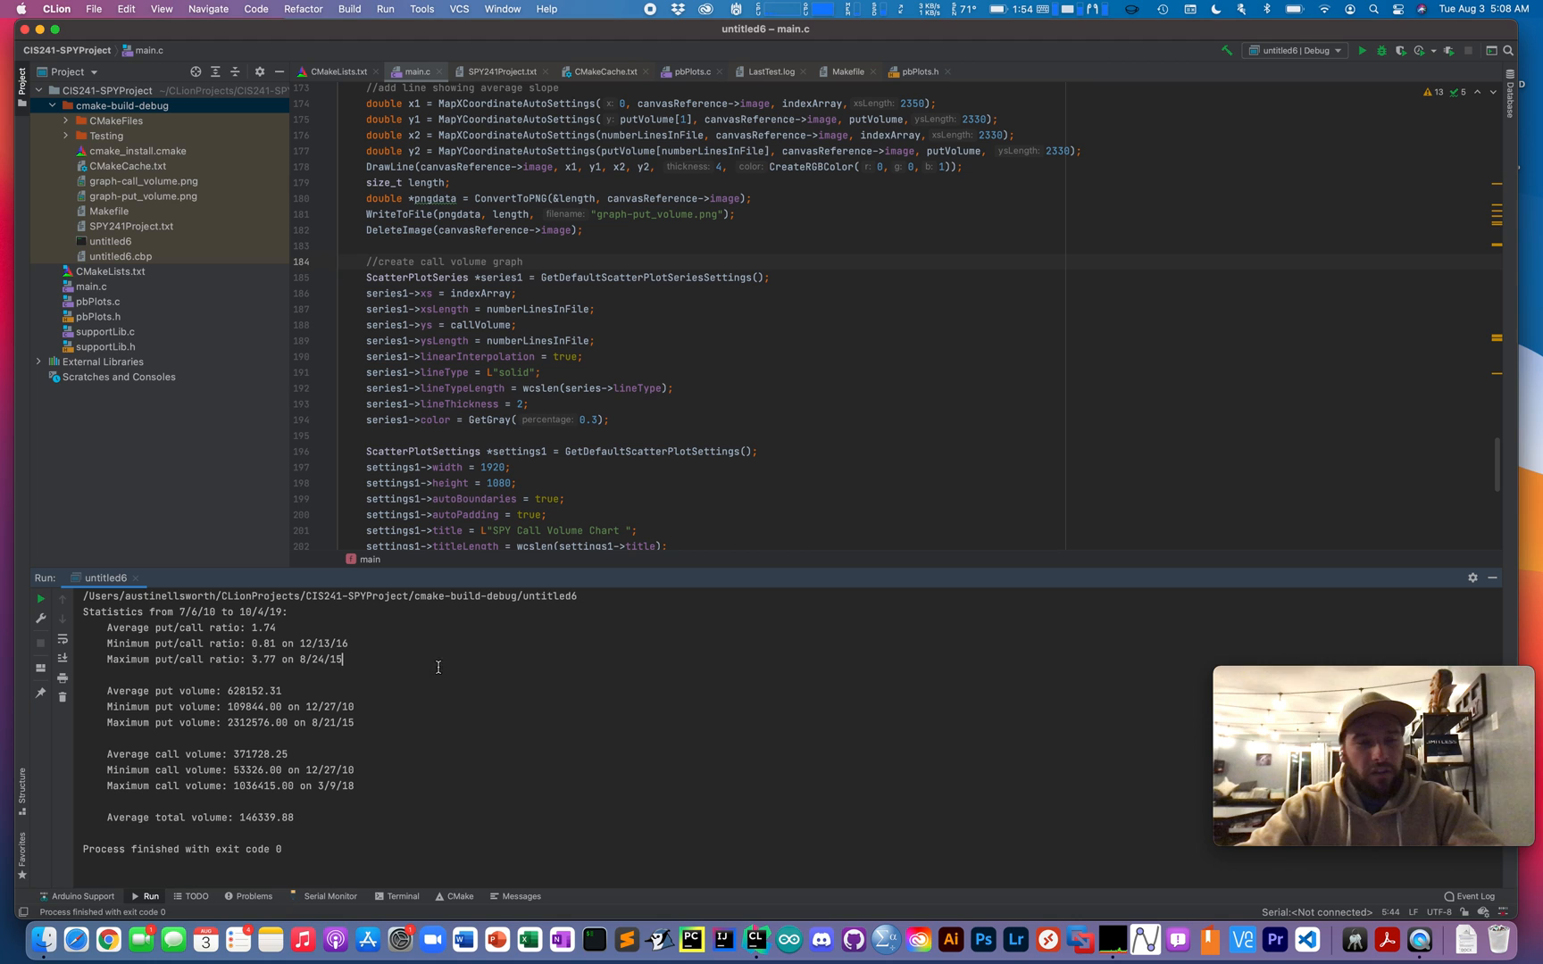
pyautogui.moveTo(449, 822)
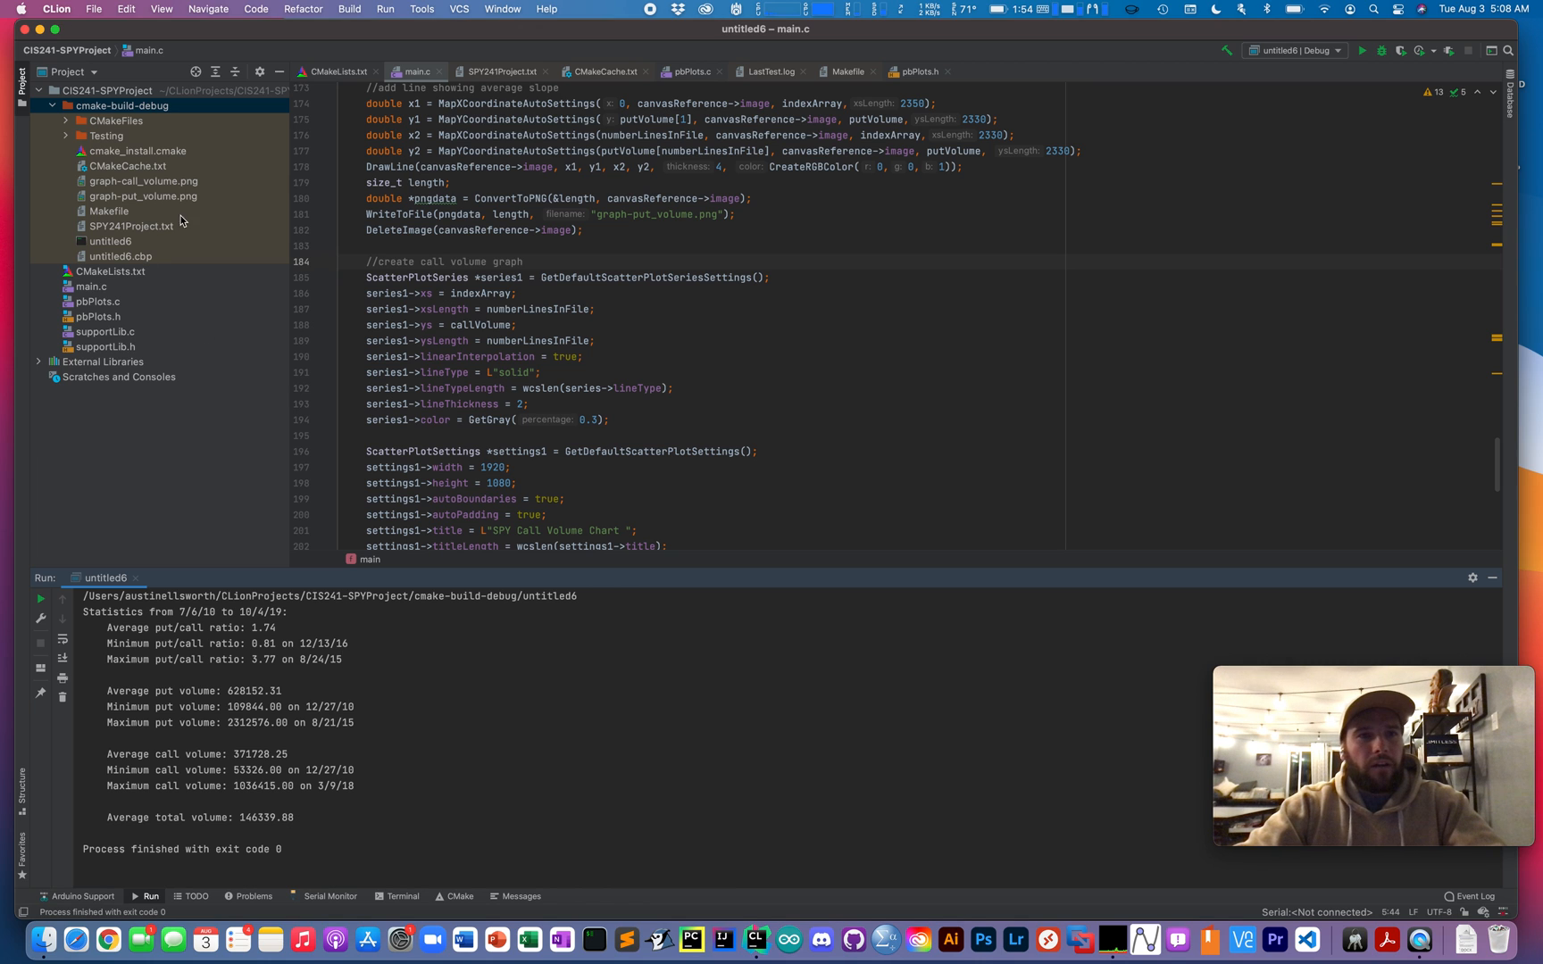
pyautogui.moveTo(507, 576)
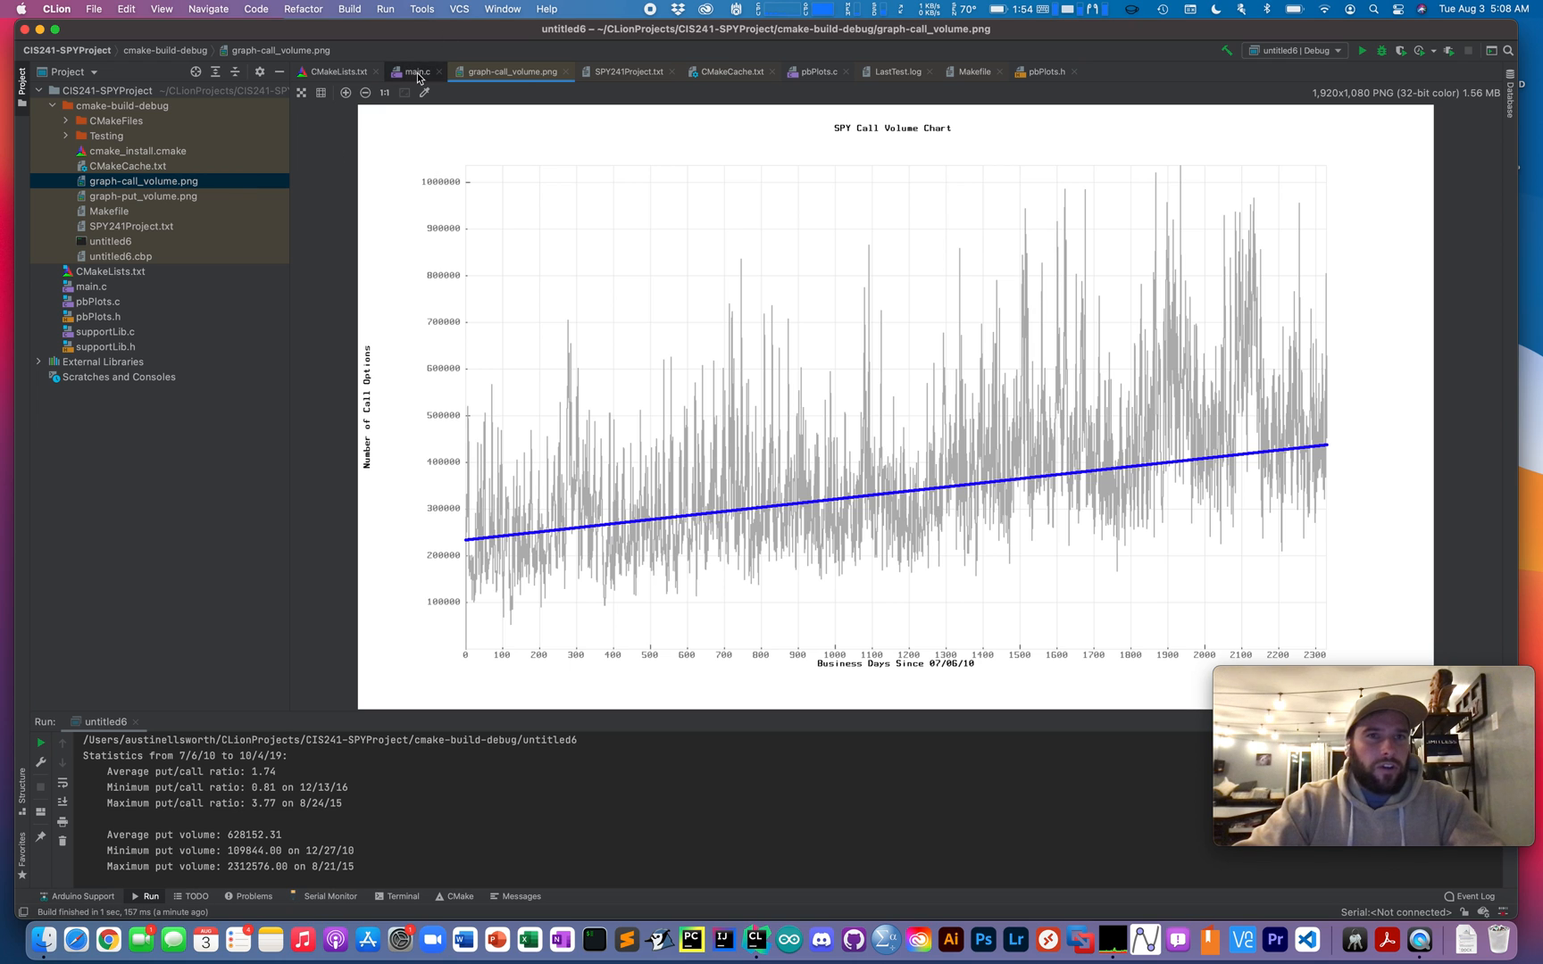
pyautogui.click(418, 71)
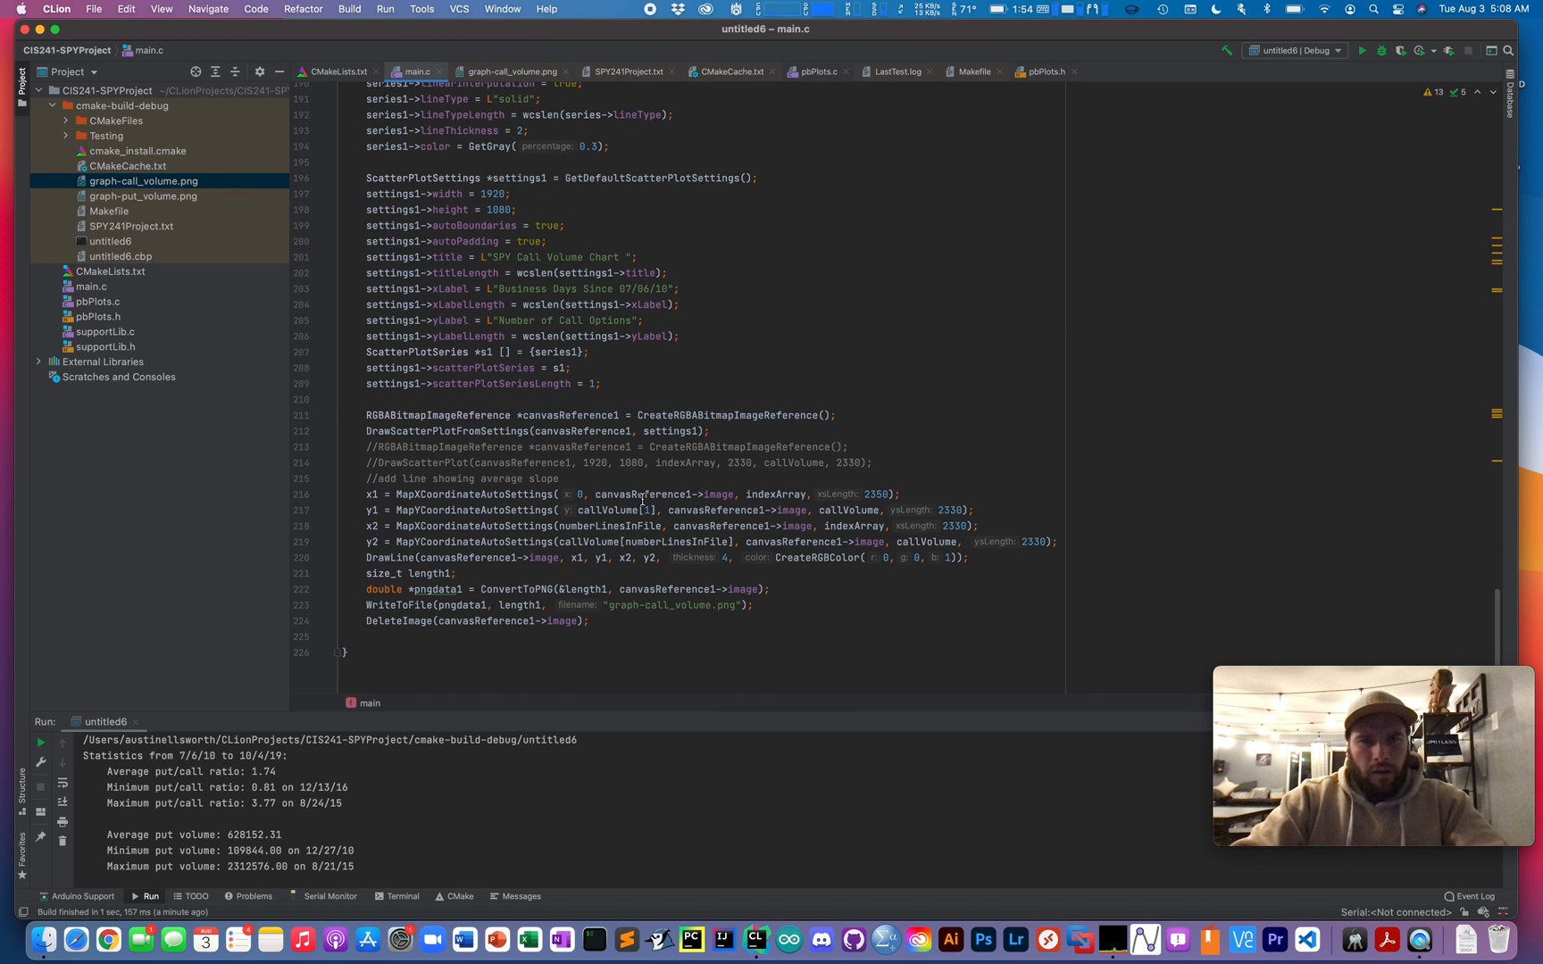
pyautogui.doubleClick(670, 606)
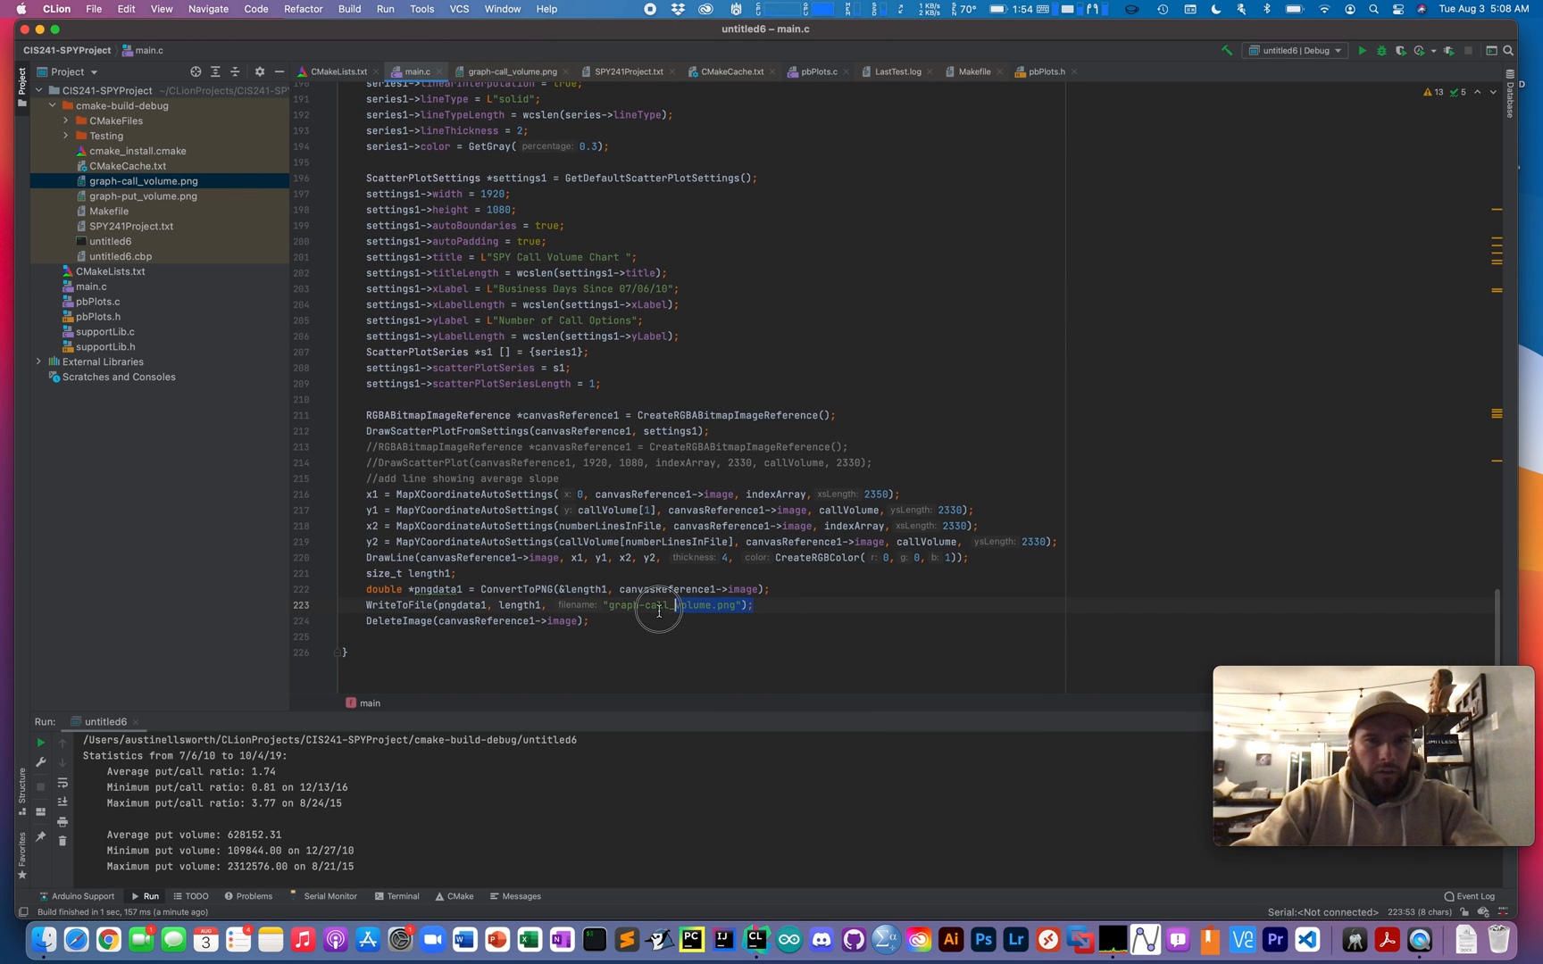
pyautogui.scroll(3)
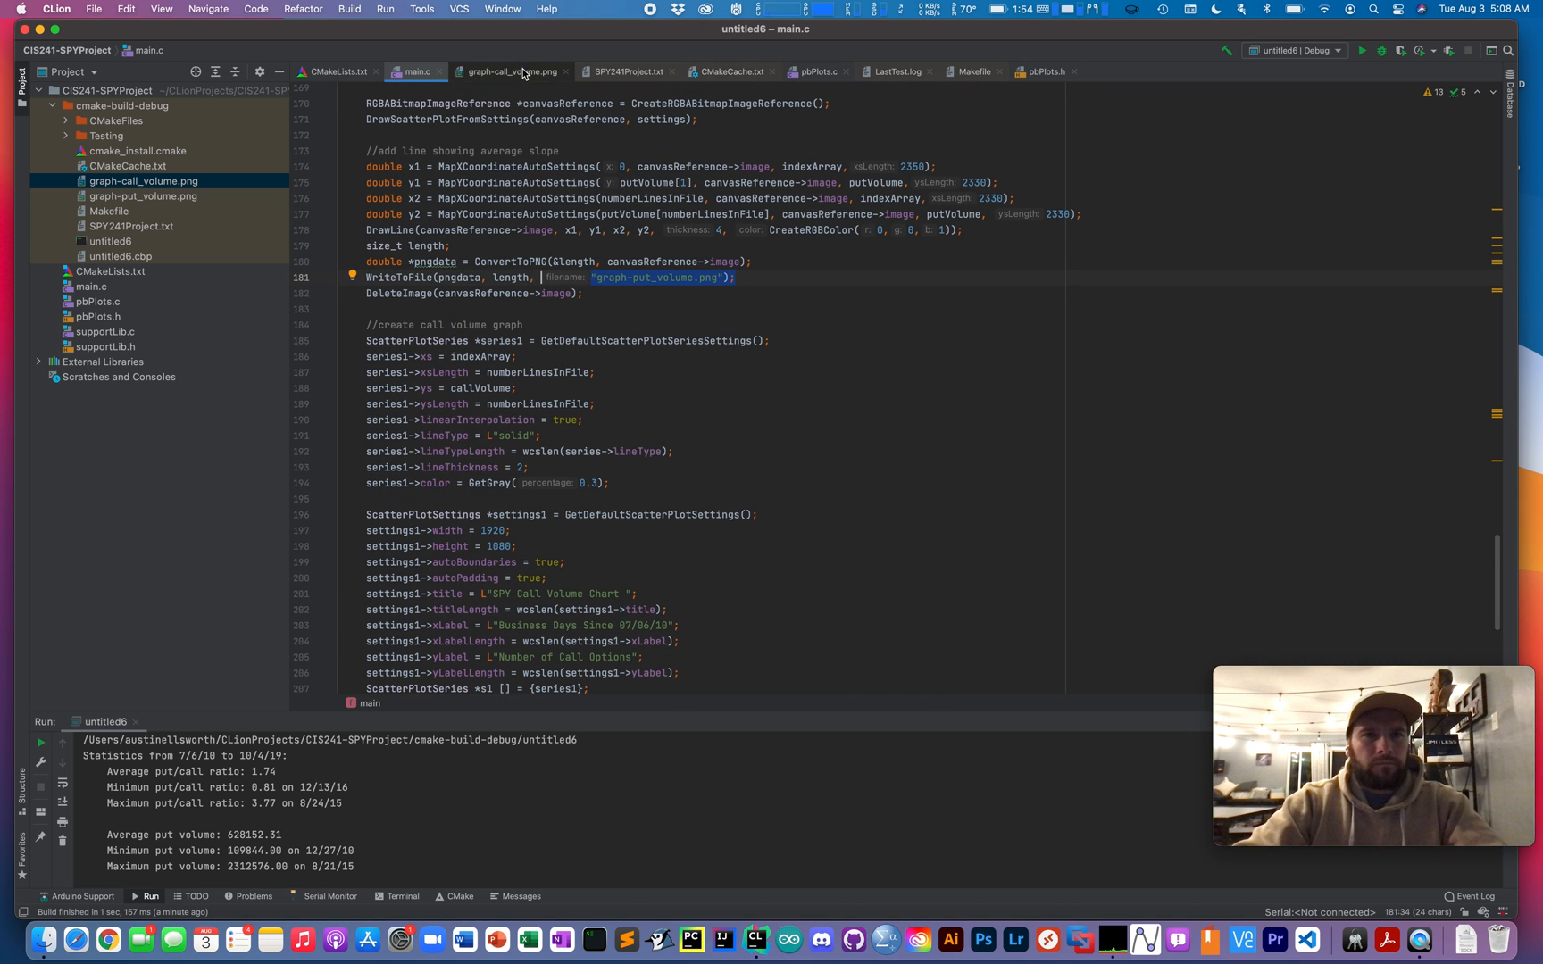
pyautogui.click(509, 71)
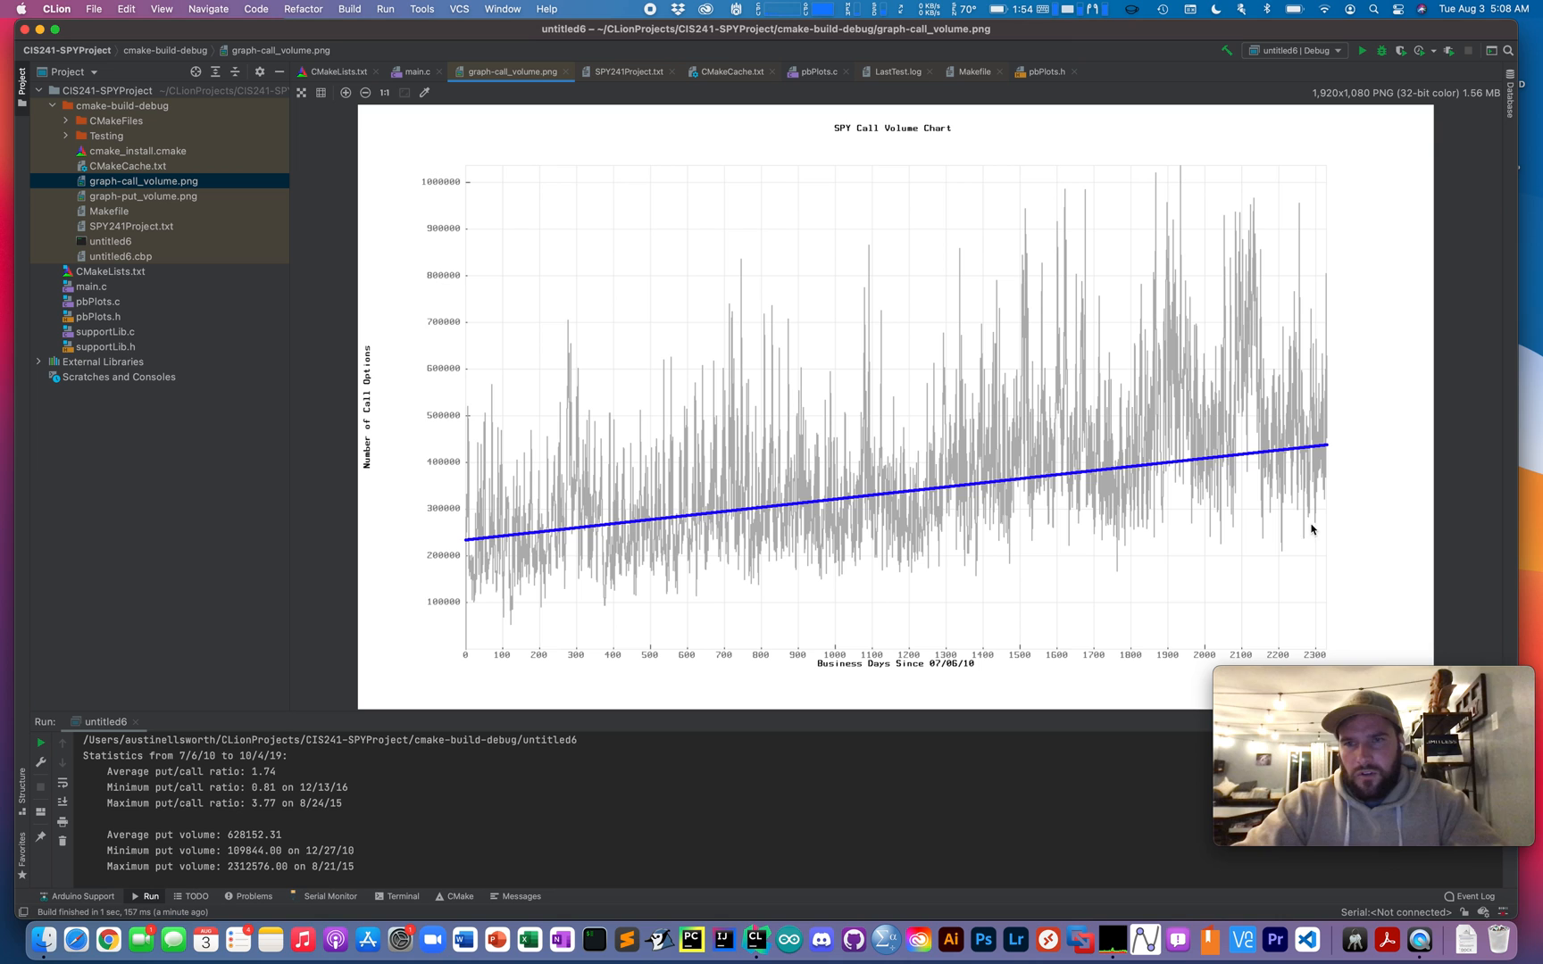
pyautogui.moveTo(711, 684)
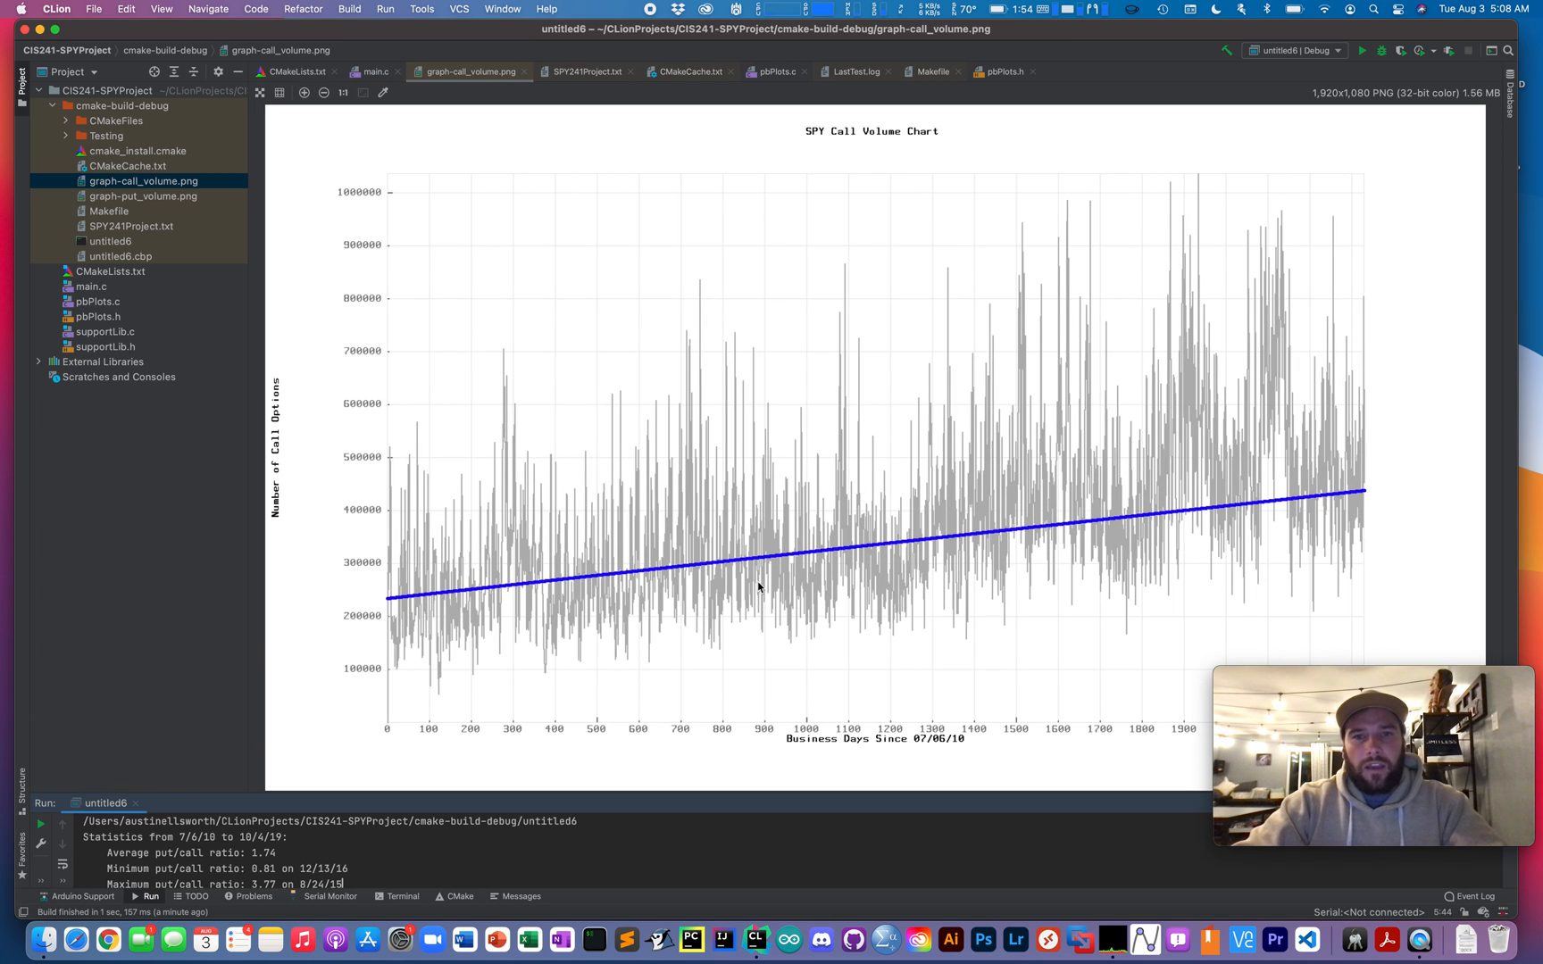
pyautogui.moveTo(911, 575)
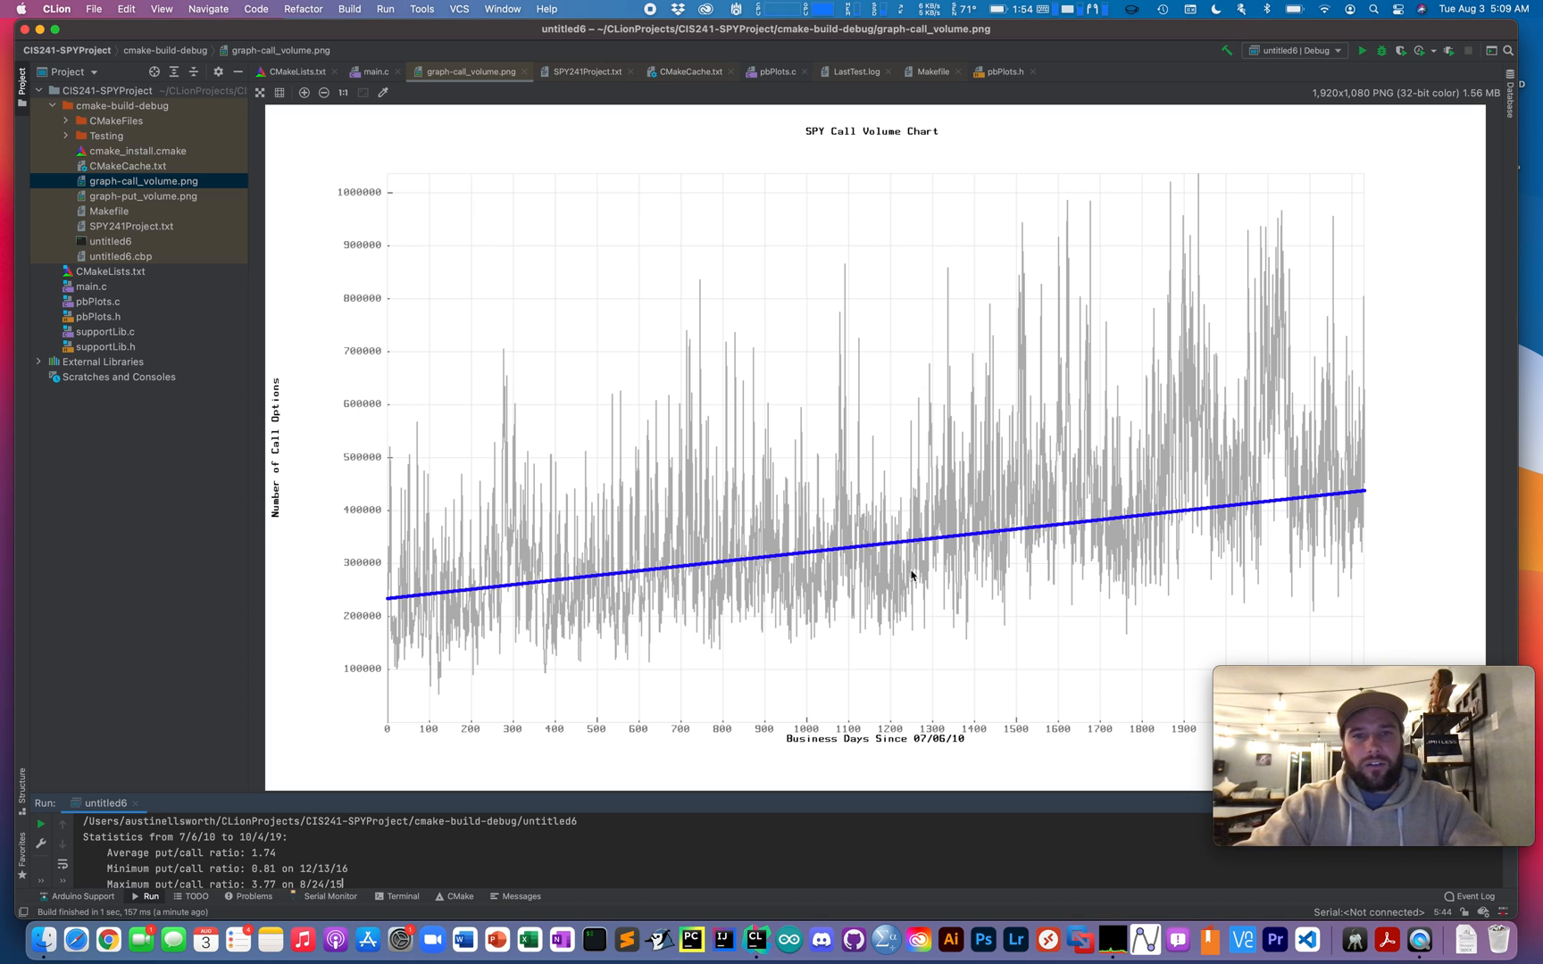
pyautogui.moveTo(722, 572)
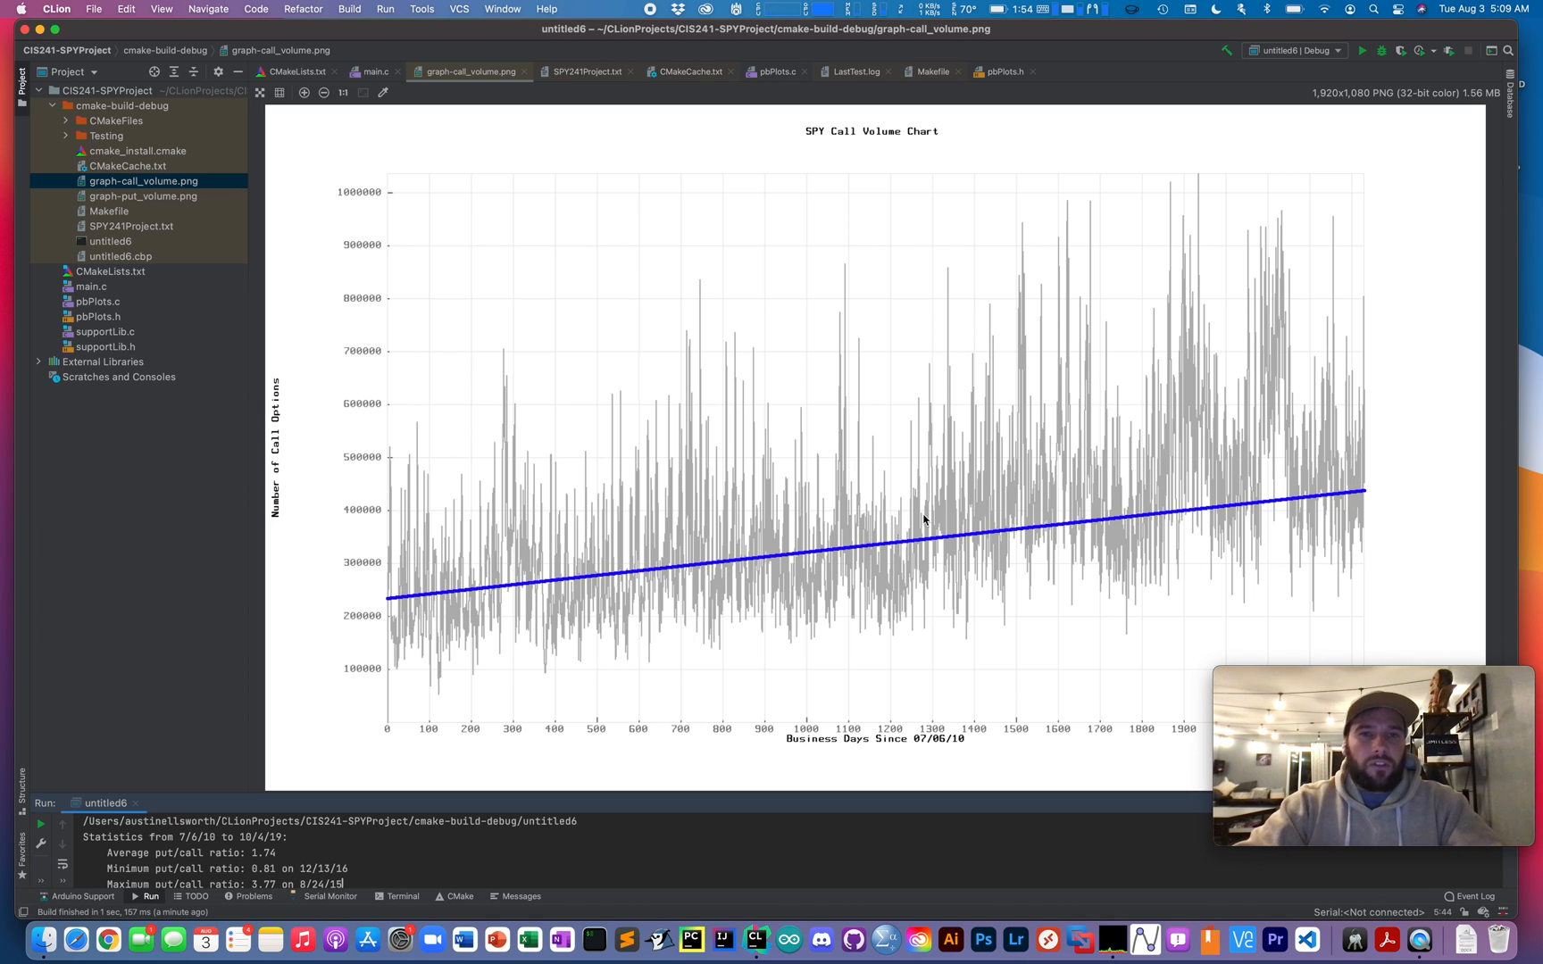
pyautogui.moveTo(988, 489)
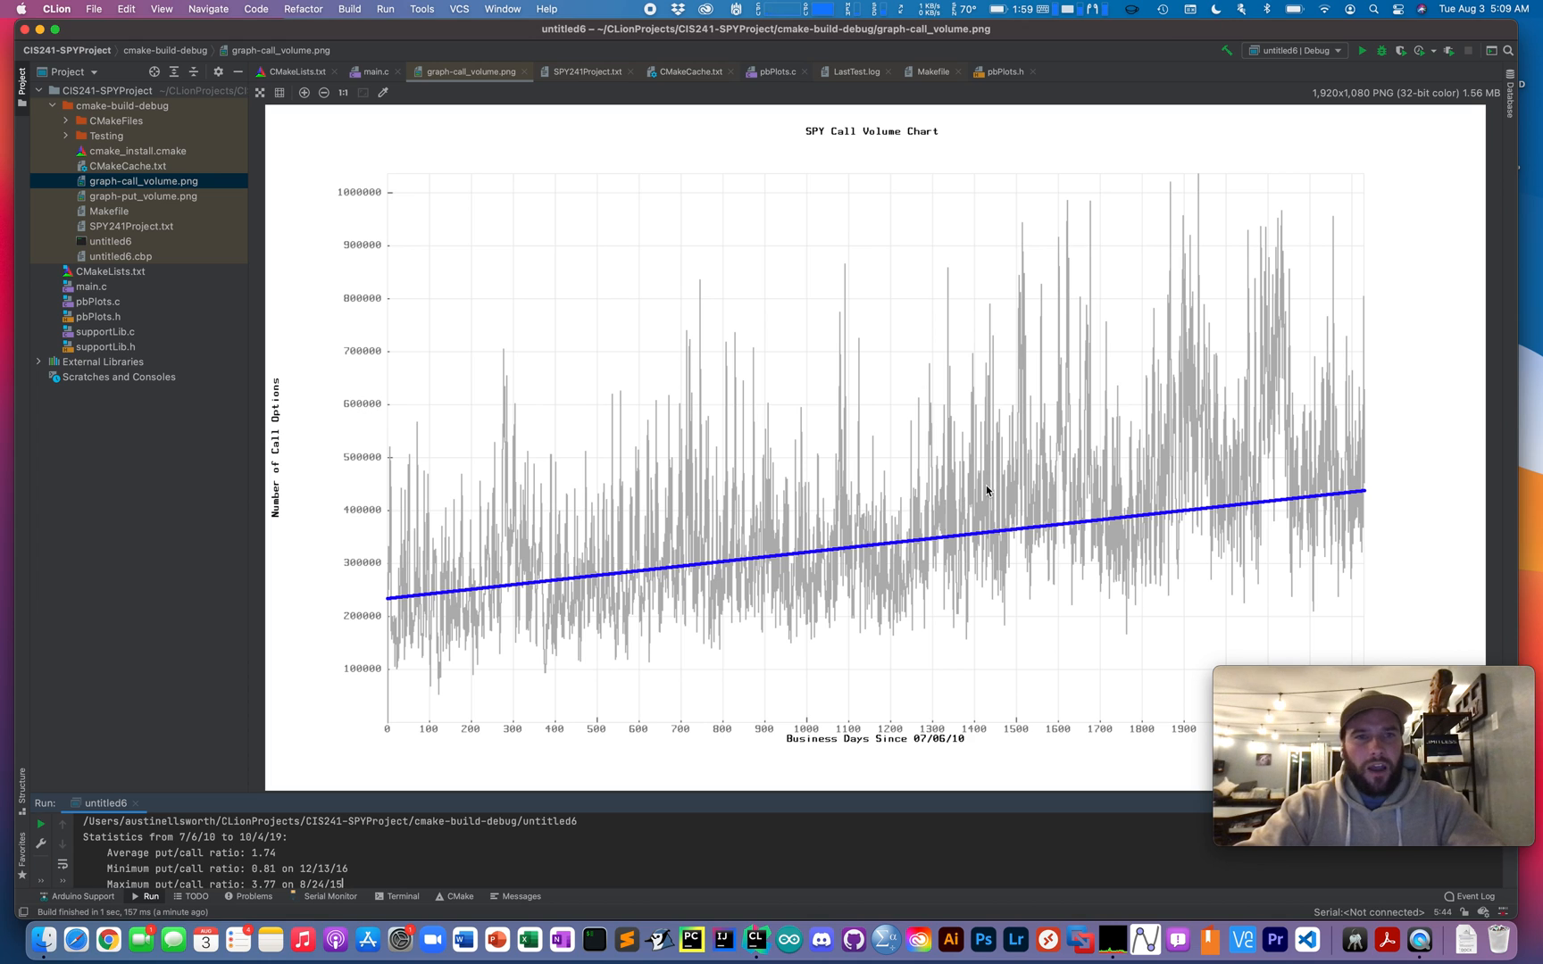
pyautogui.moveTo(1072, 335)
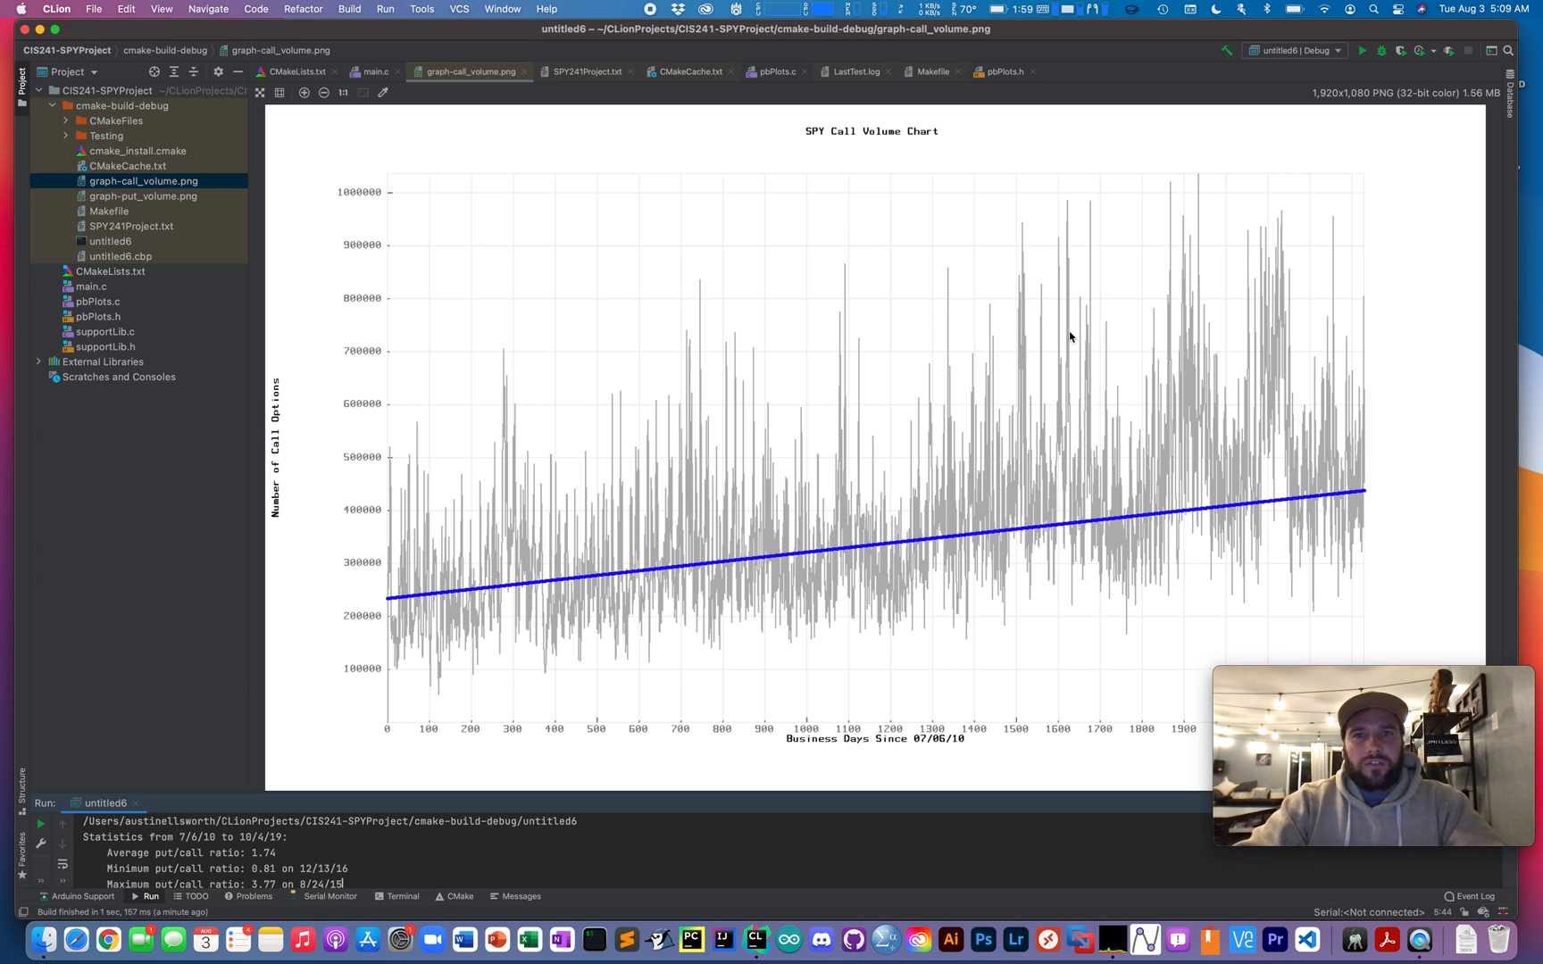
pyautogui.moveTo(575, 313)
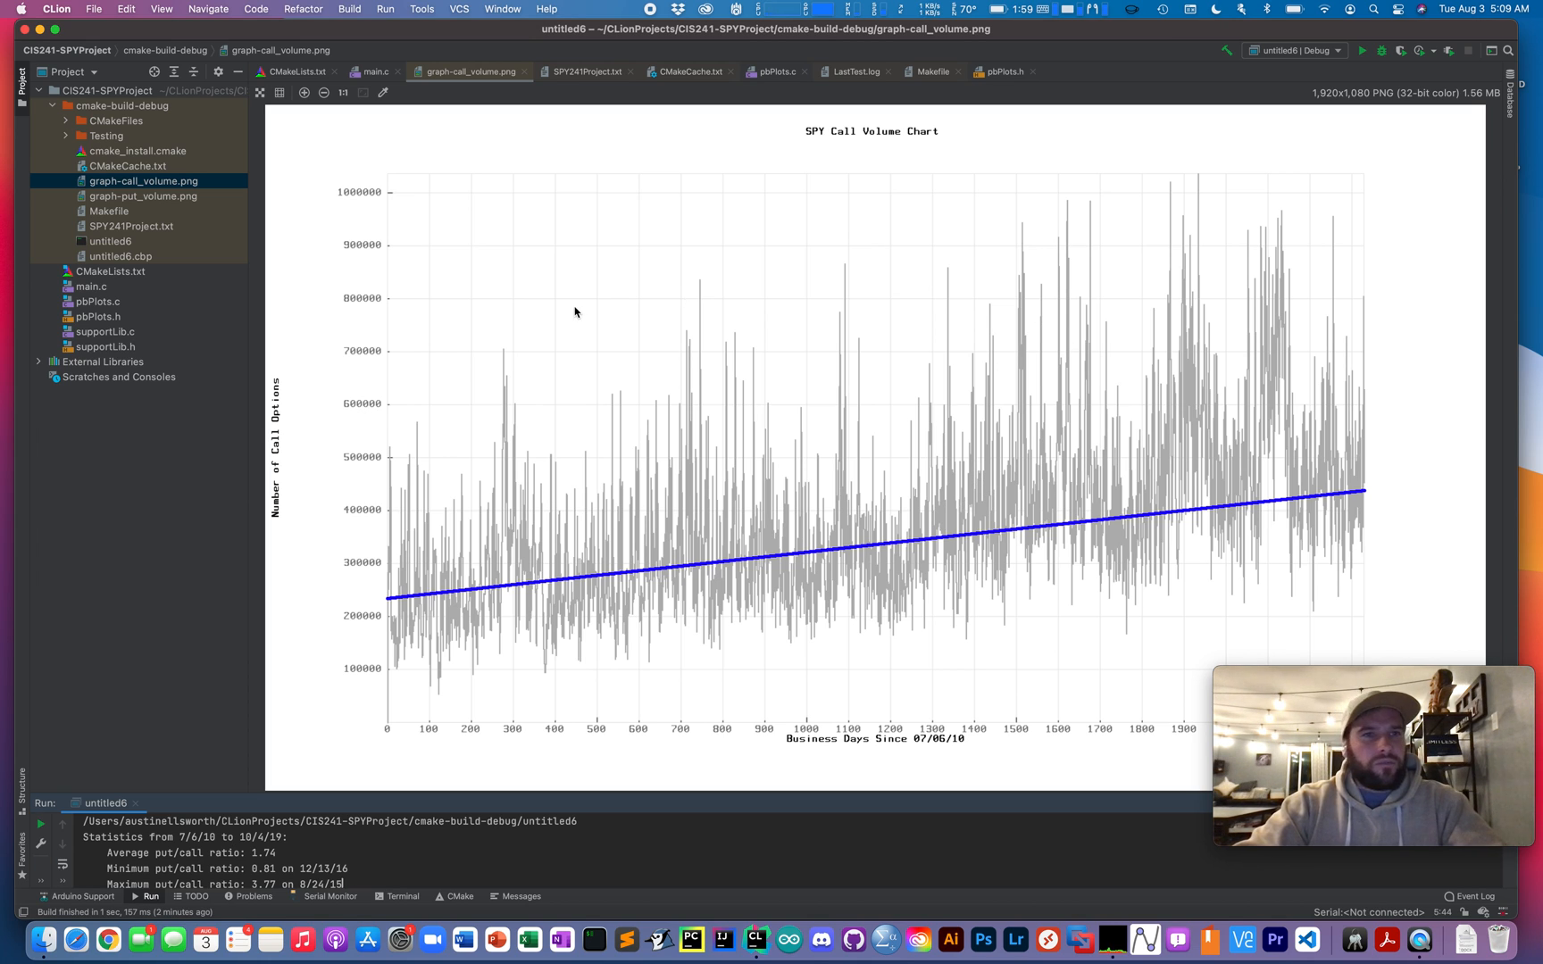
# View graph-put_volume.png, the SPY Put Volume Chart with its blue upward trend line
pyautogui.click(143, 196)
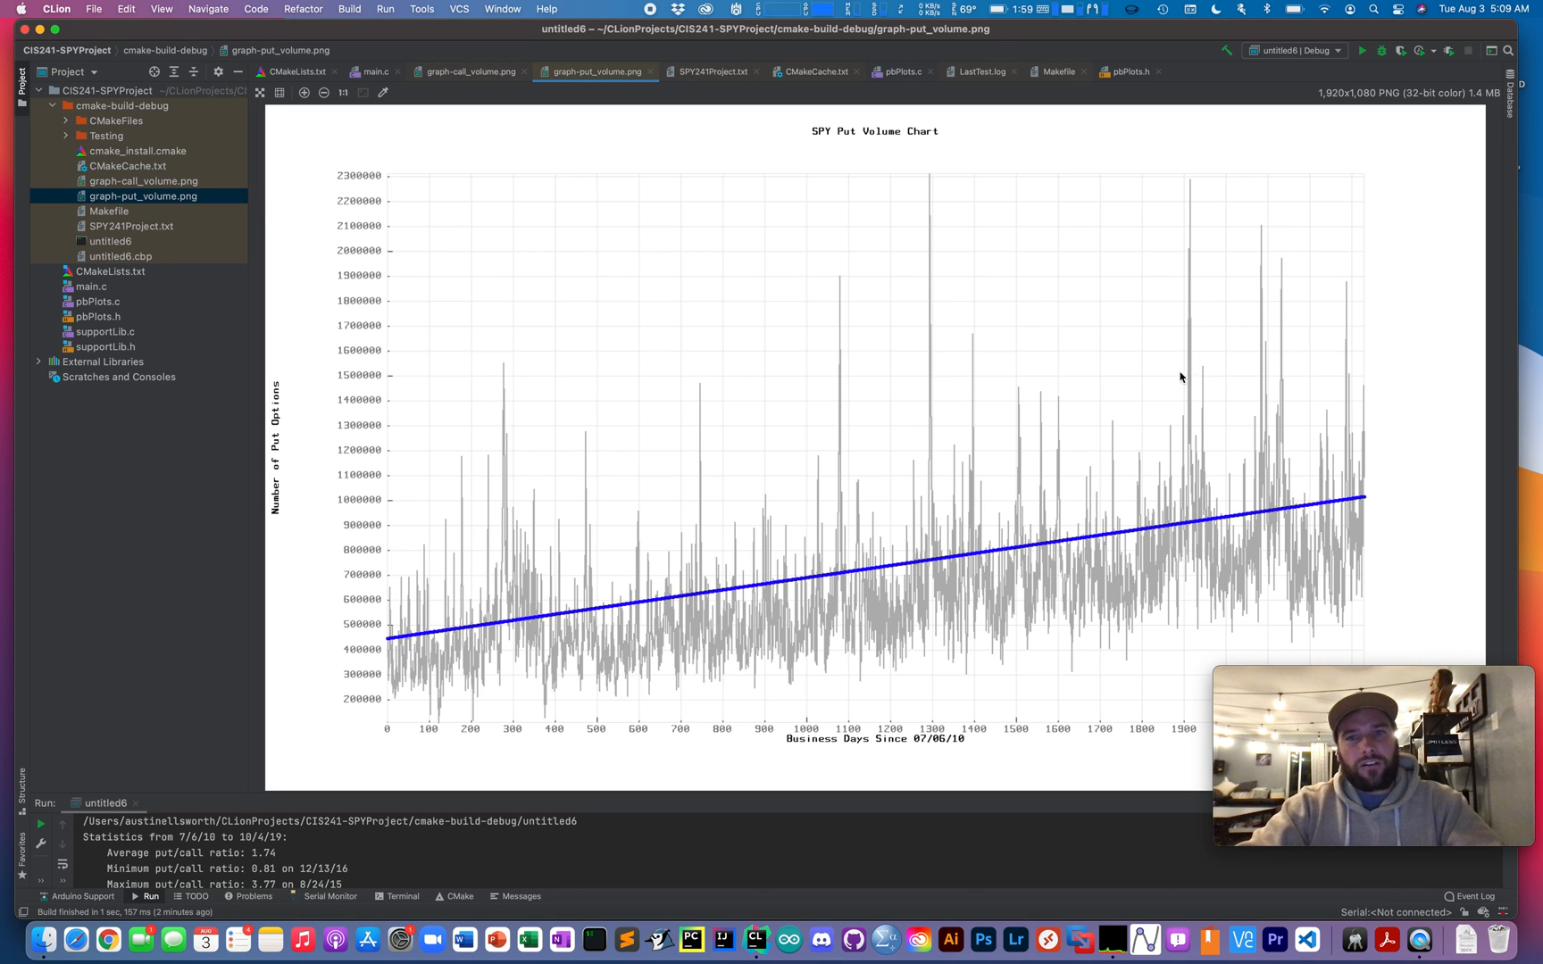
pyautogui.moveTo(463, 618)
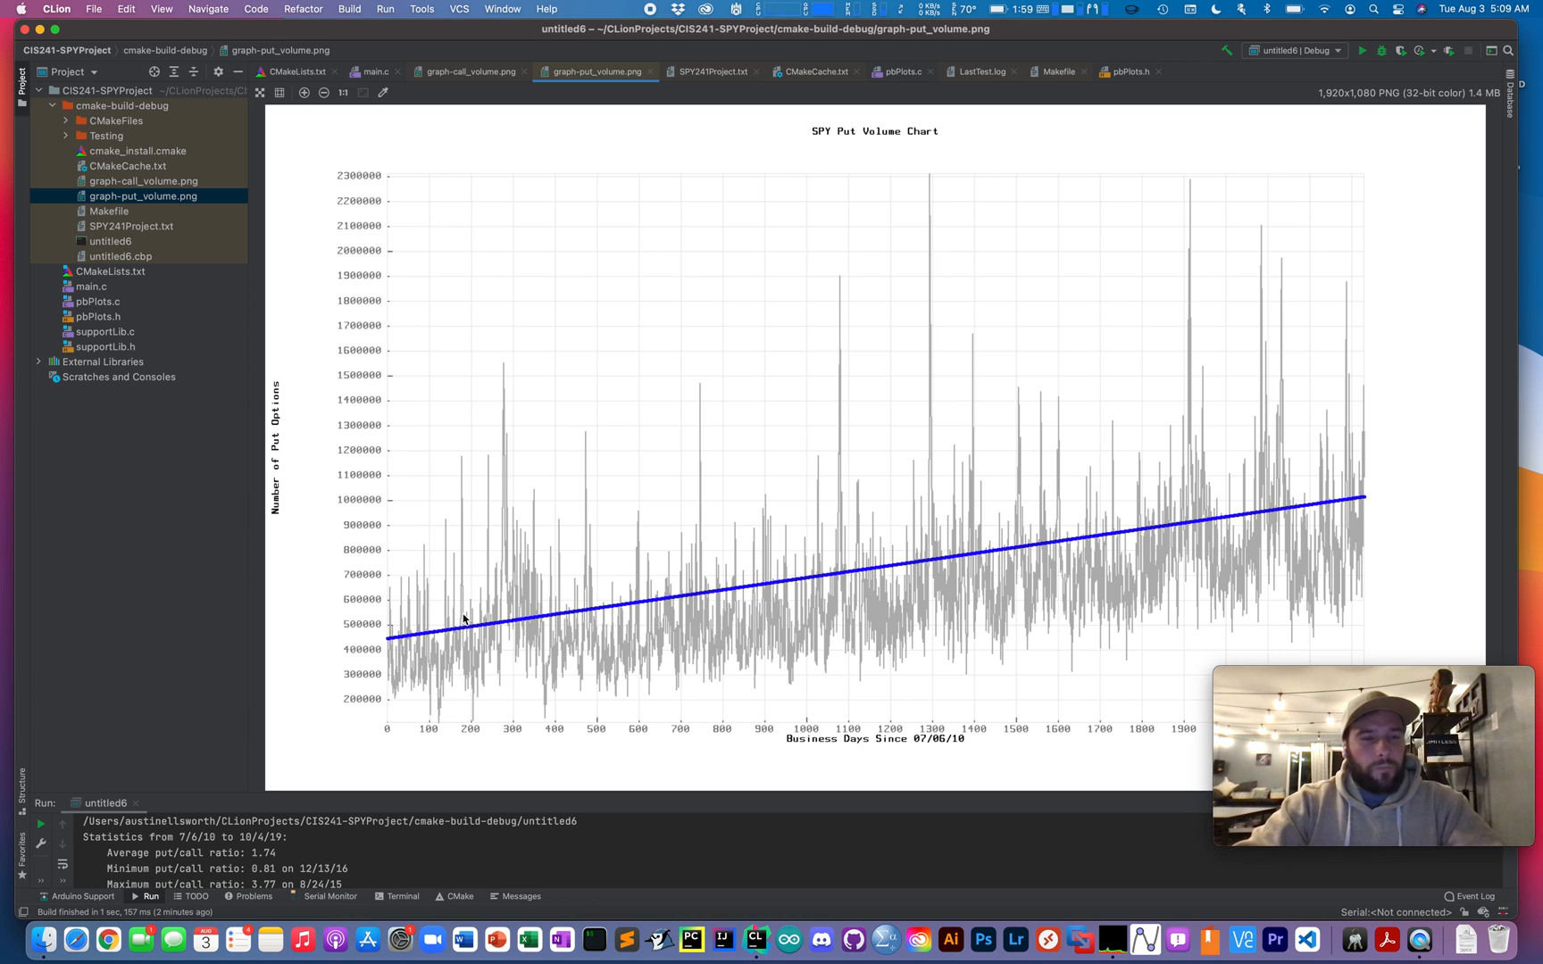
pyautogui.moveTo(1438, 475)
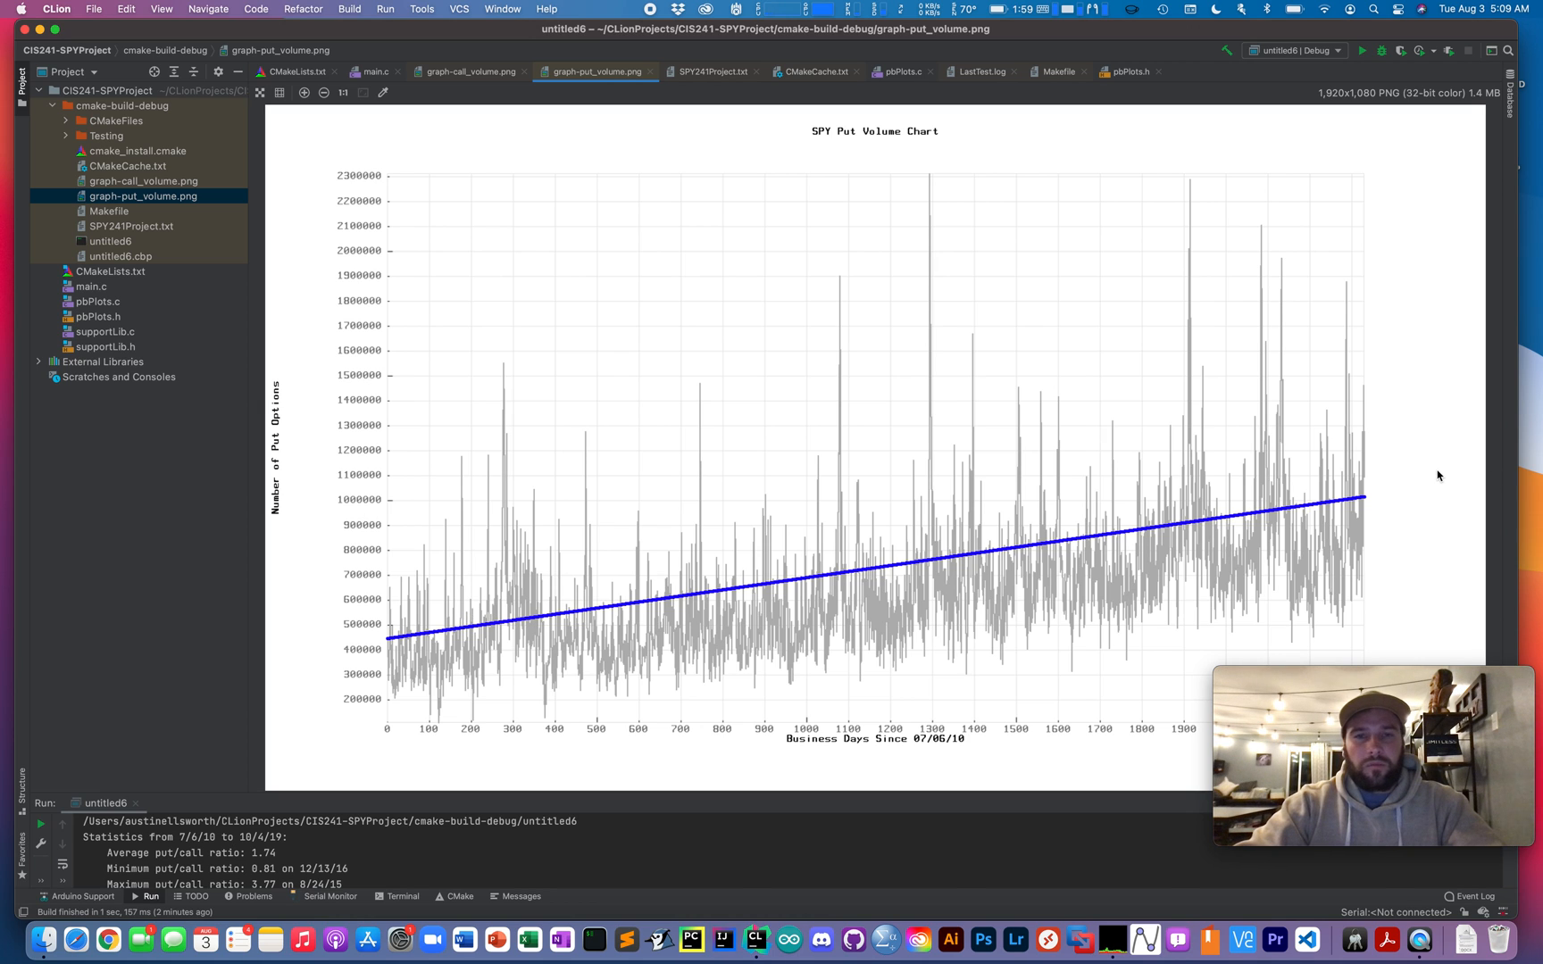
pyautogui.moveTo(1111, 360)
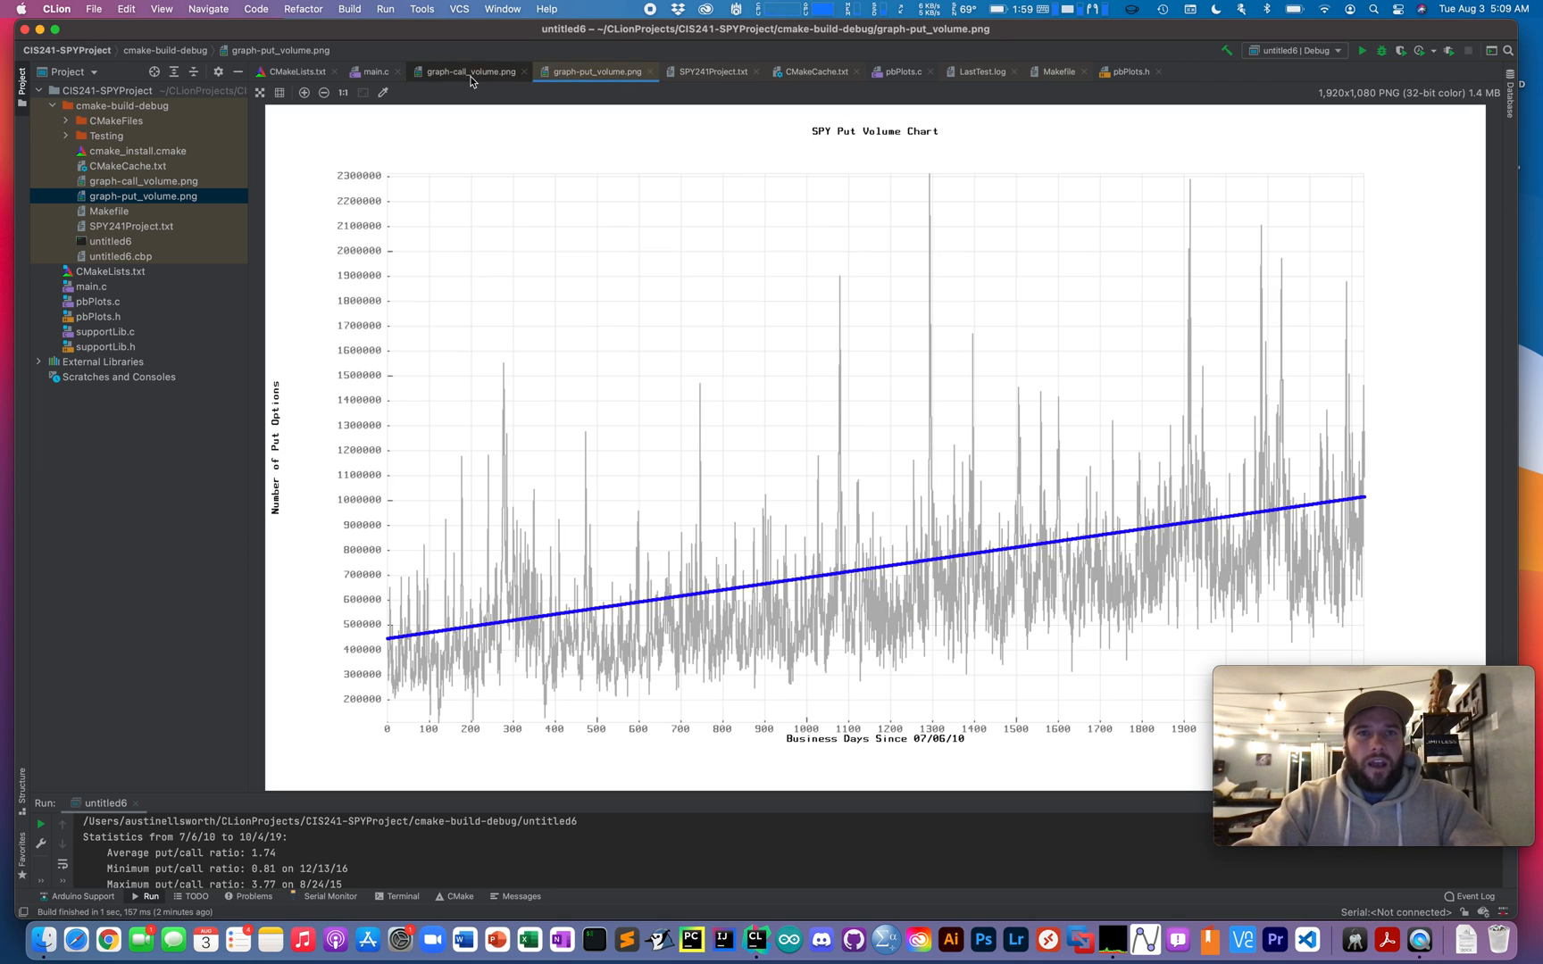
pyautogui.moveTo(1033, 325)
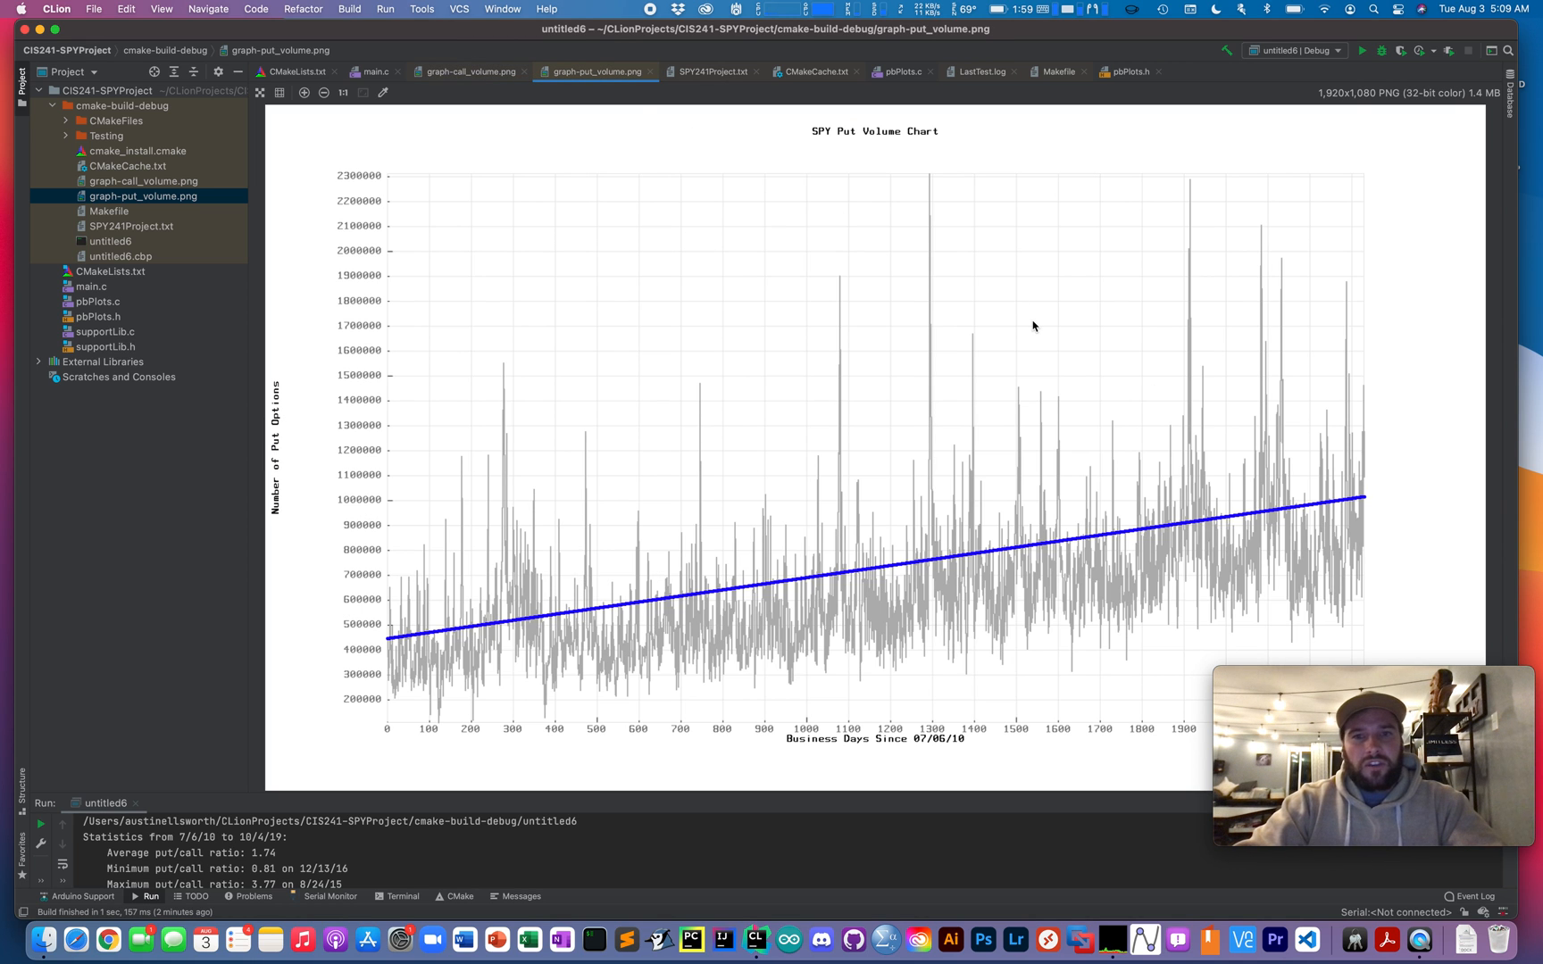
pyautogui.moveTo(1152, 716)
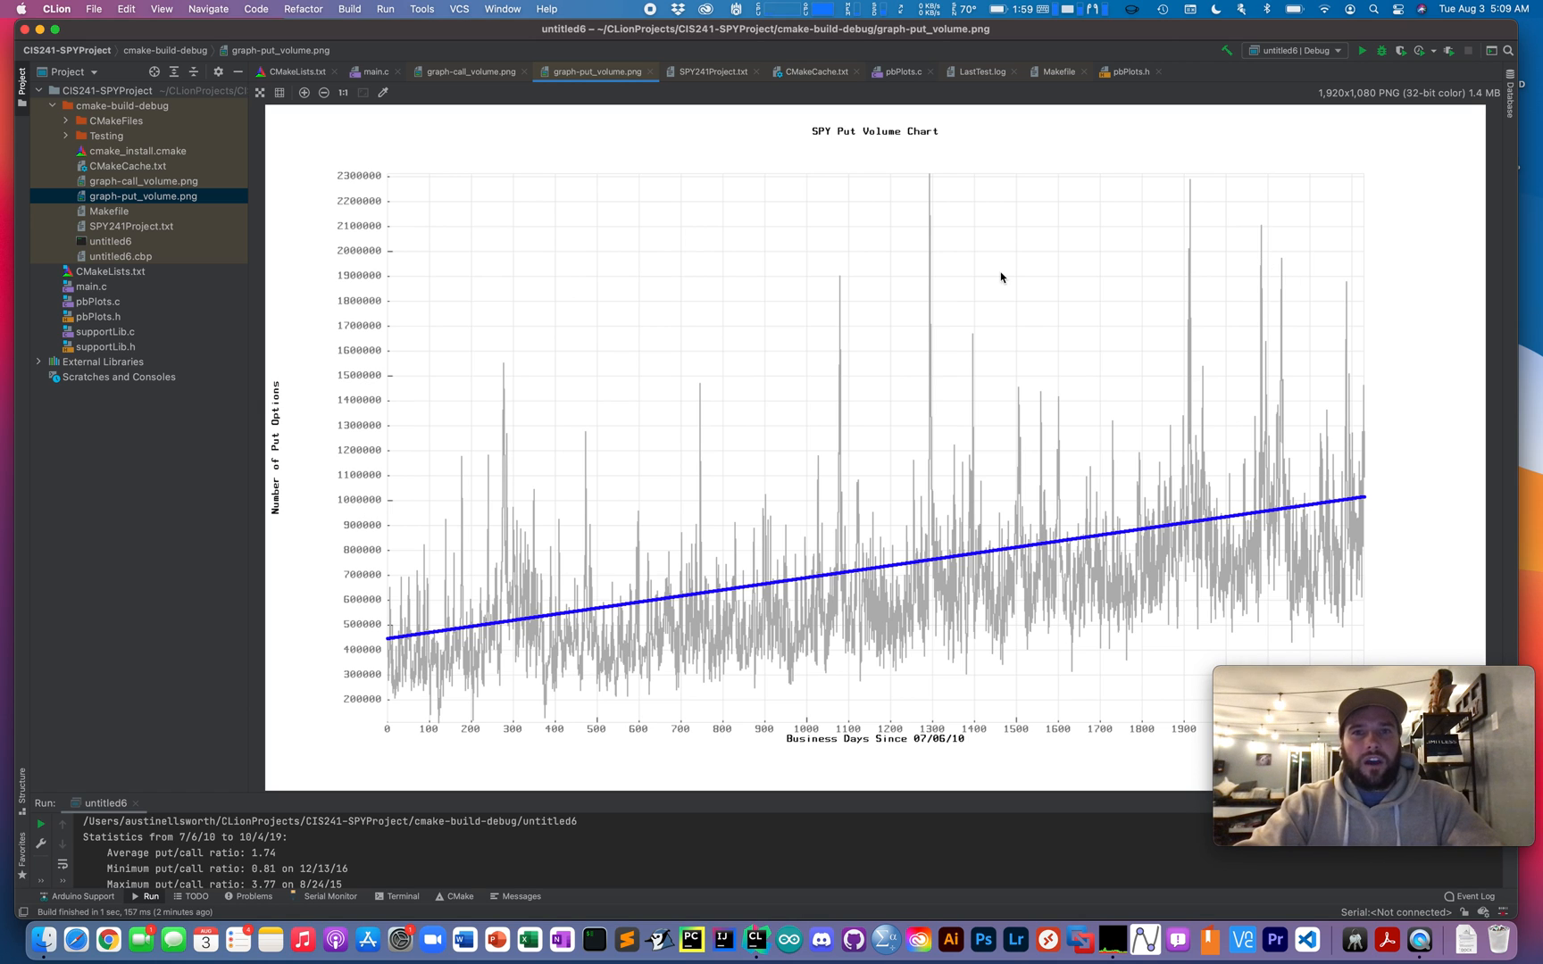
pyautogui.moveTo(595, 450)
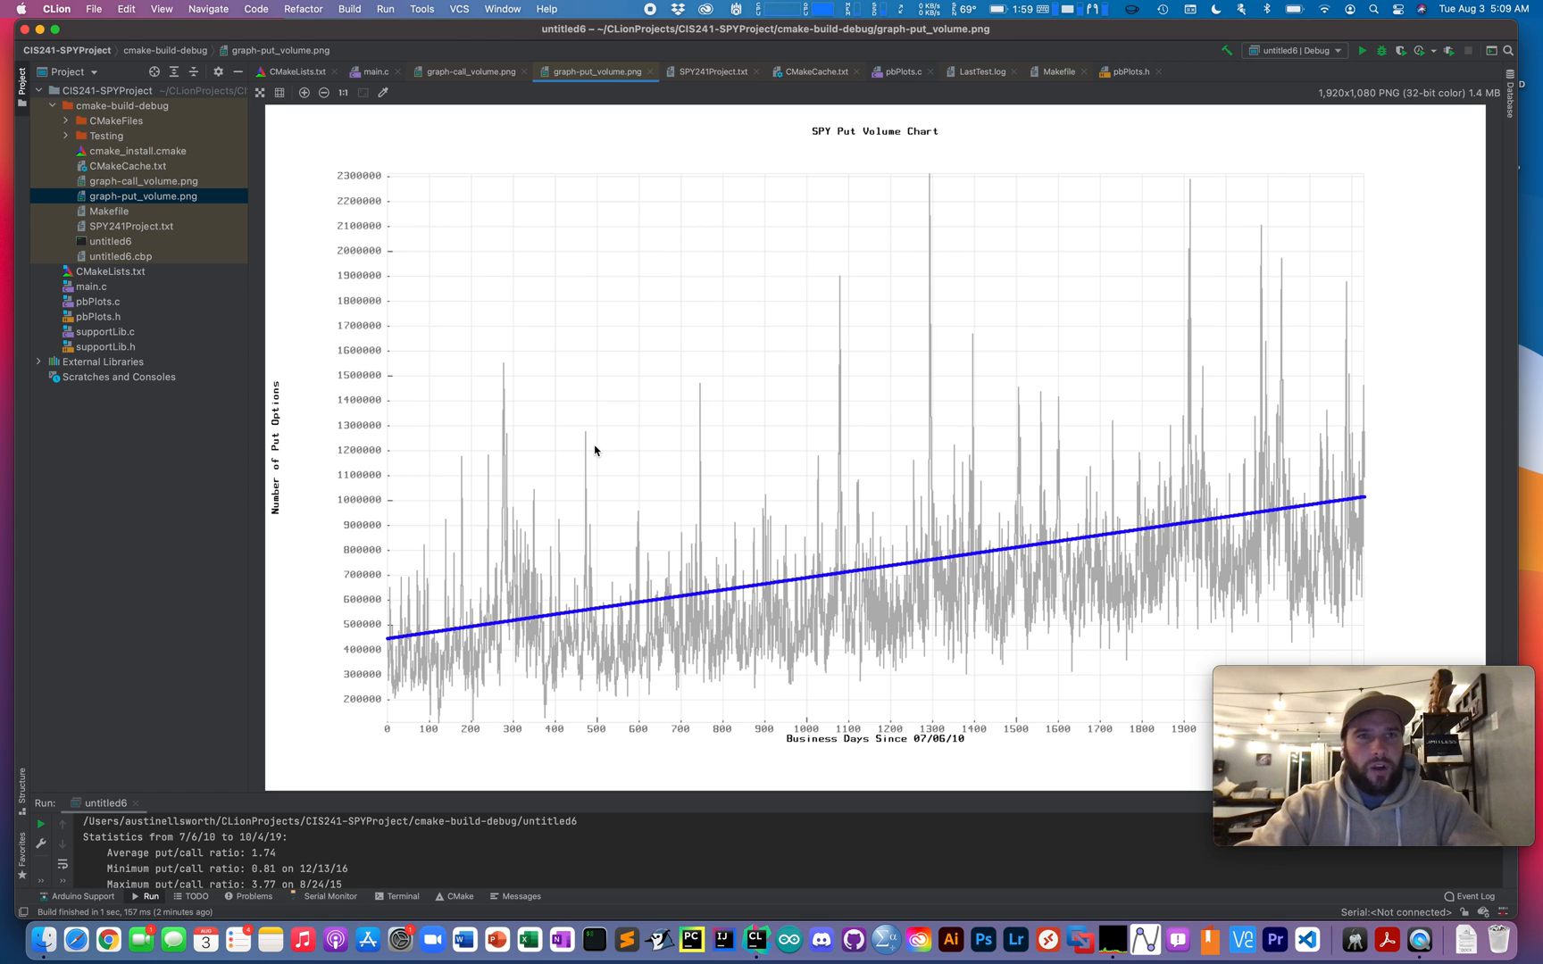
pyautogui.moveTo(733, 225)
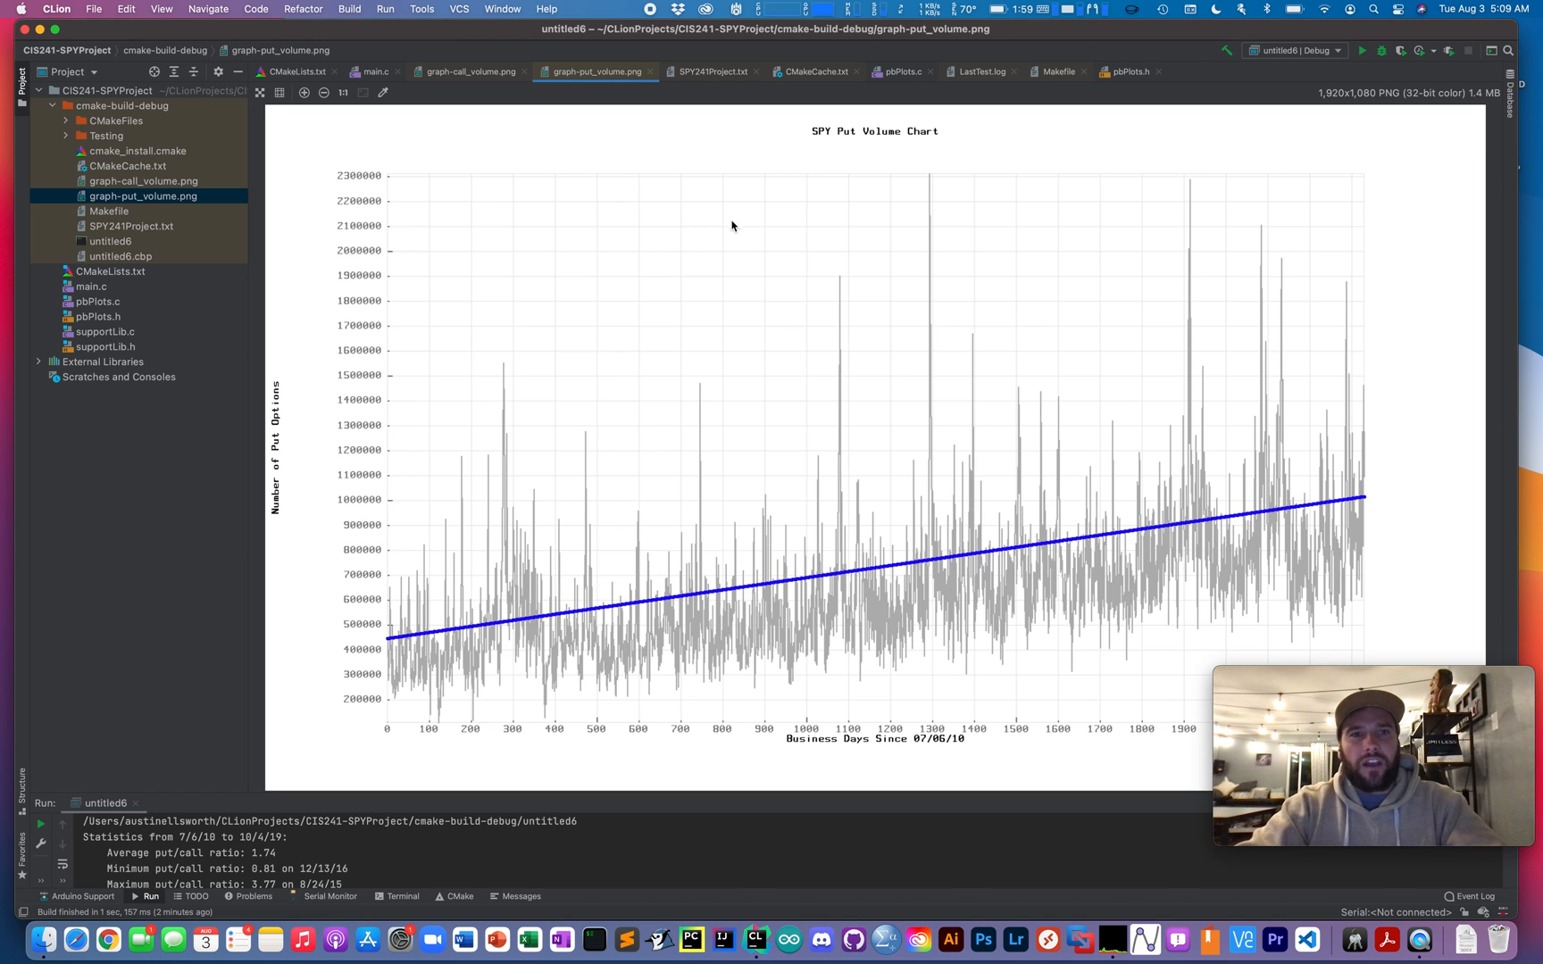
pyautogui.moveTo(732, 266)
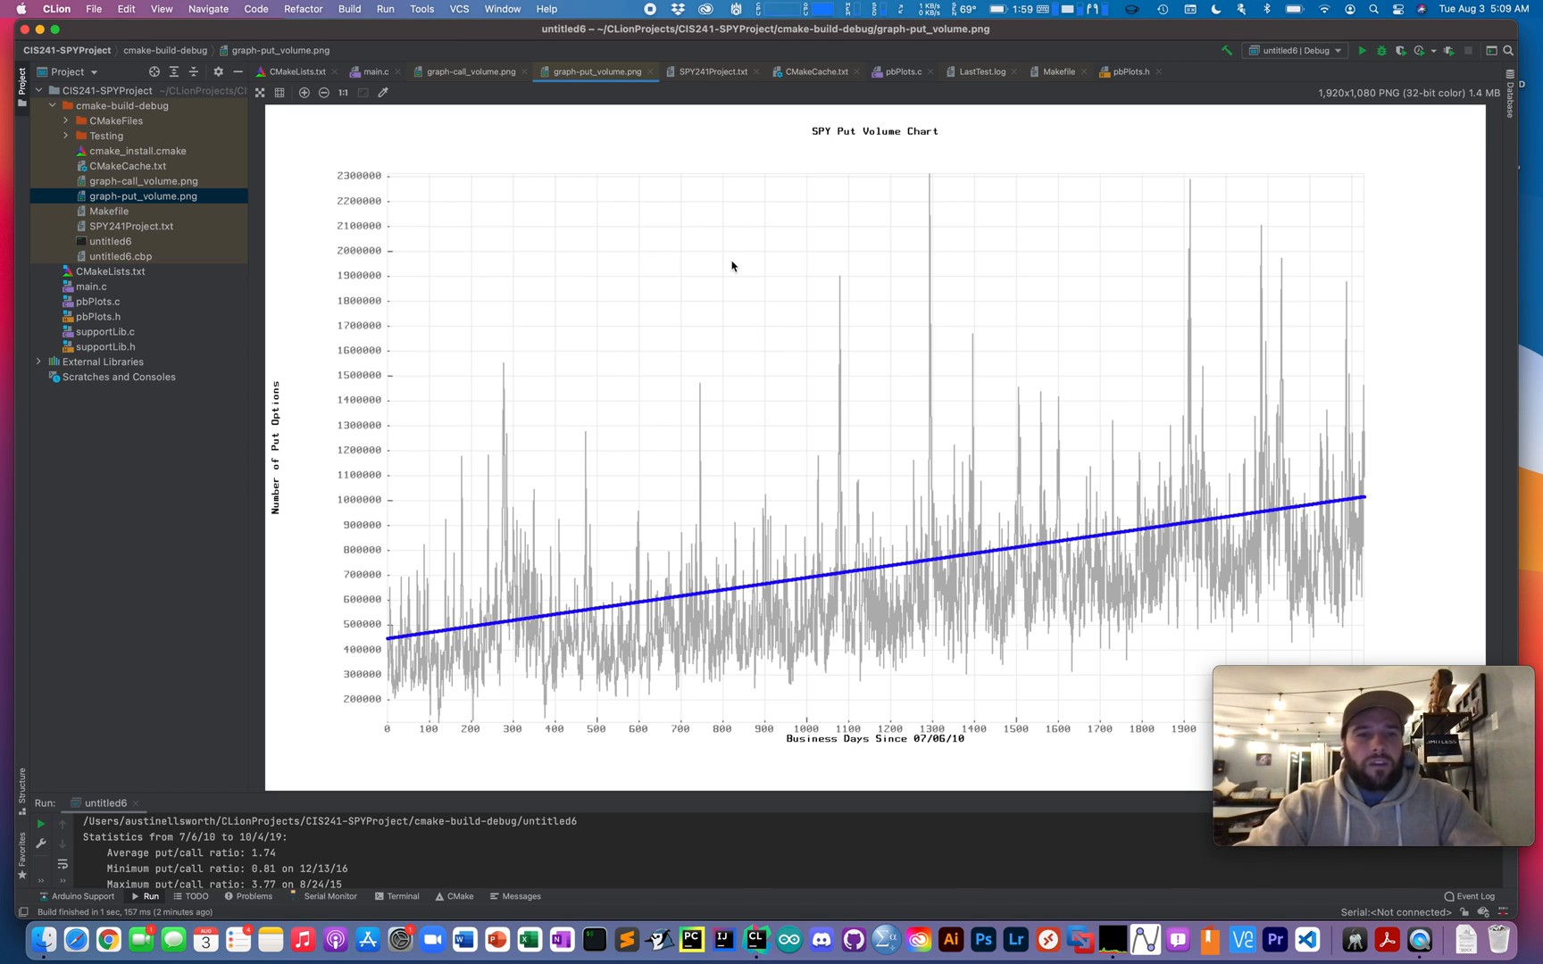
pyautogui.moveTo(851, 237)
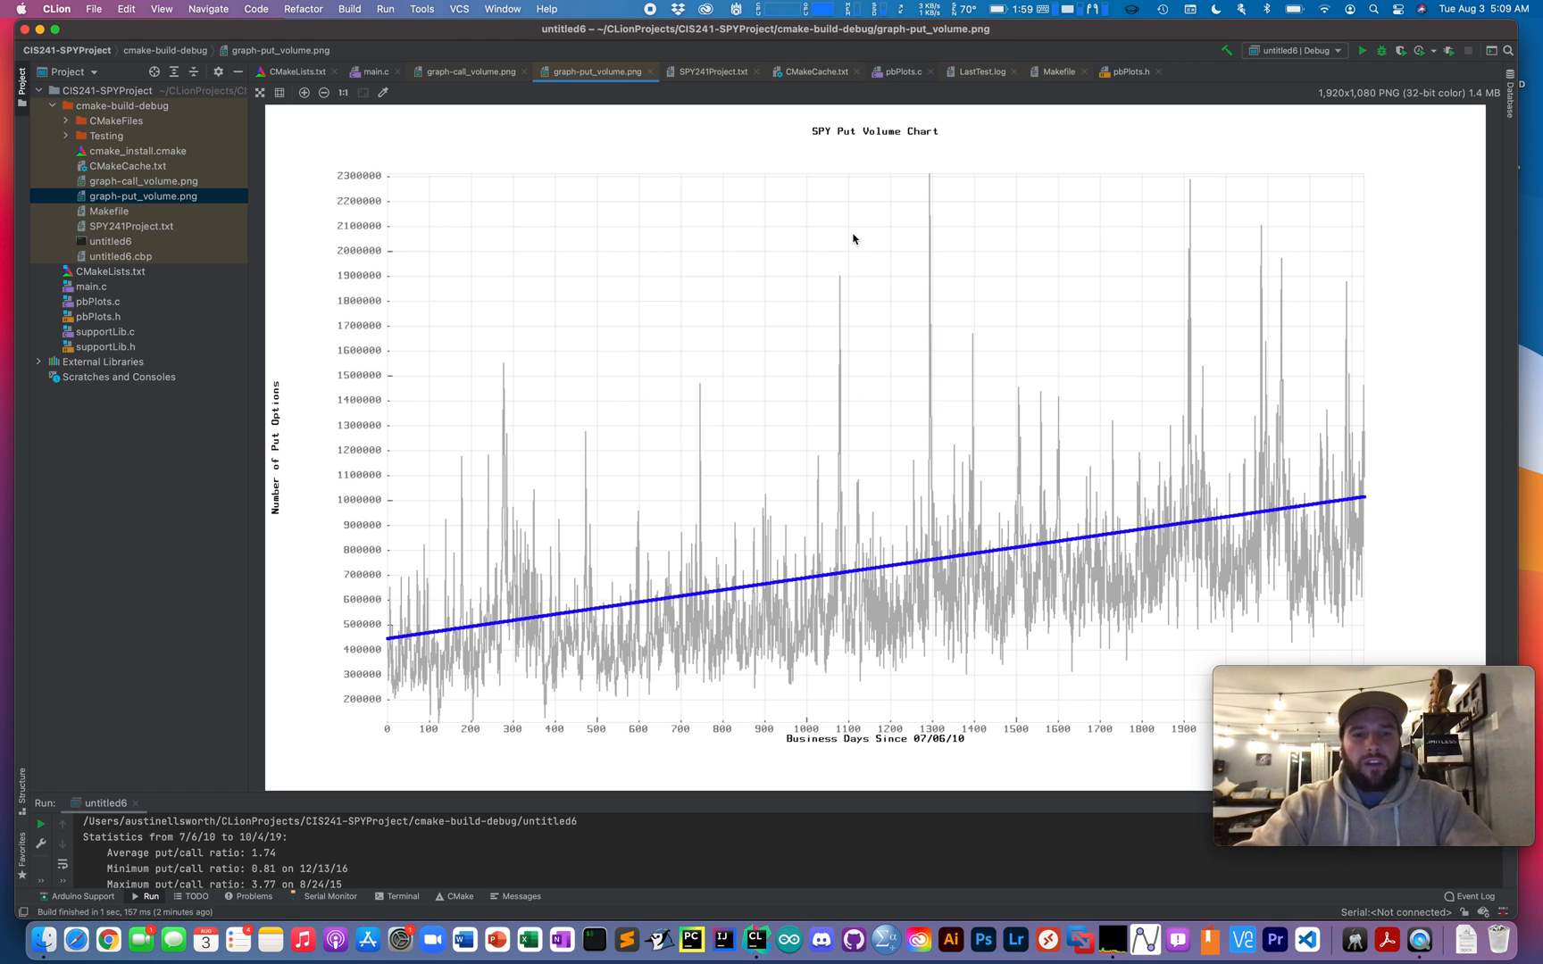
pyautogui.moveTo(876, 275)
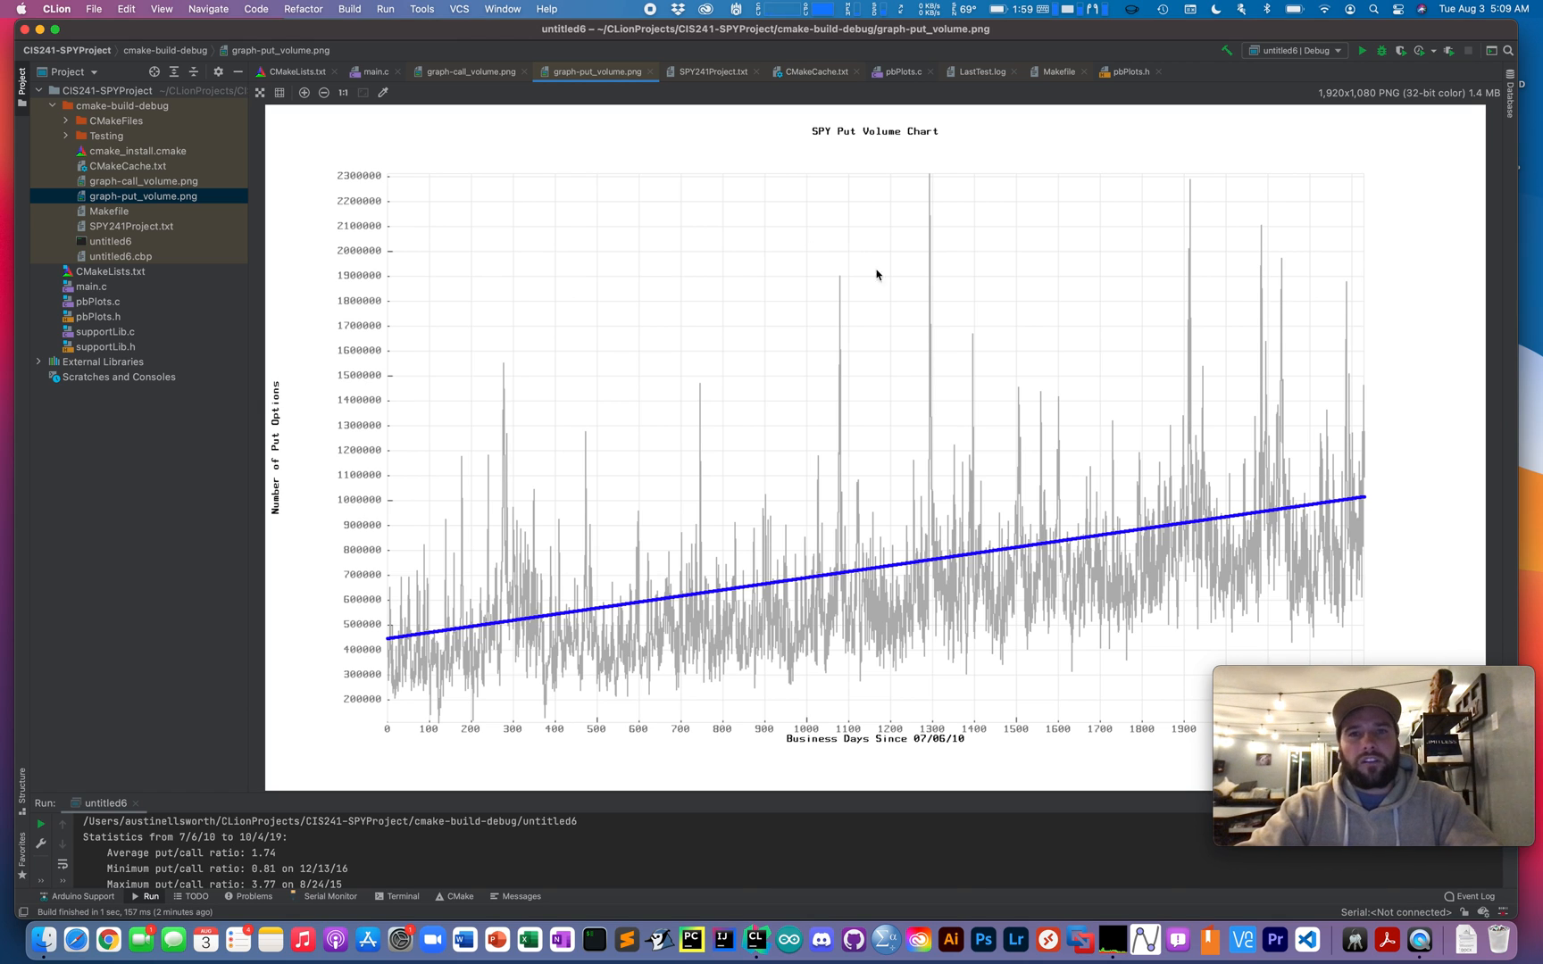
pyautogui.moveTo(727, 590)
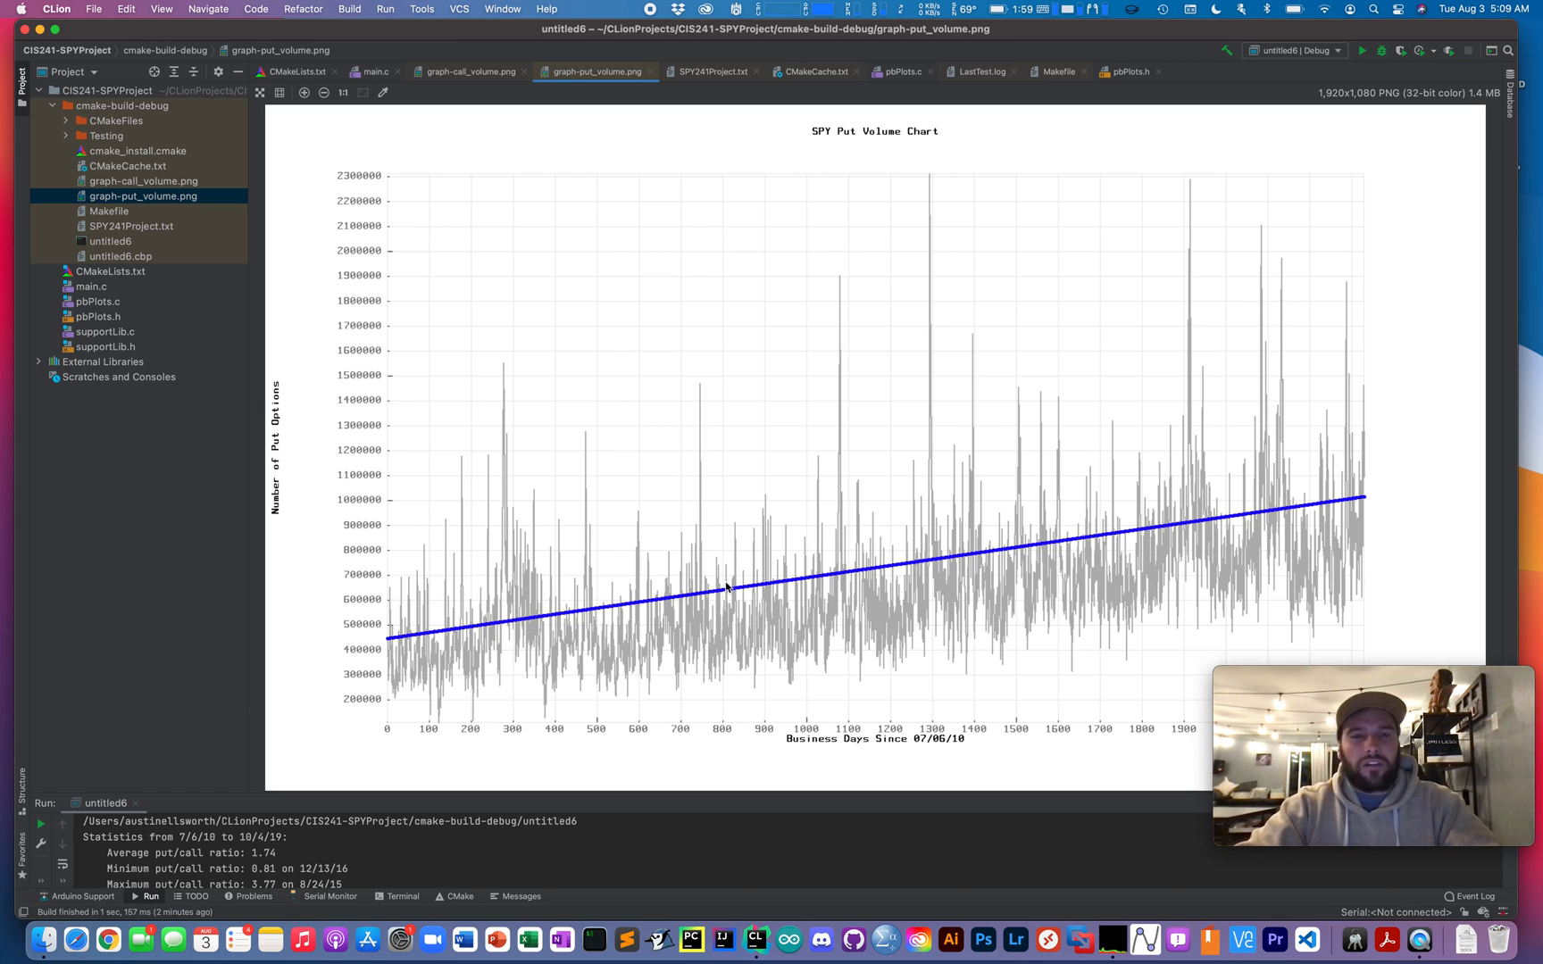
pyautogui.moveTo(736, 595)
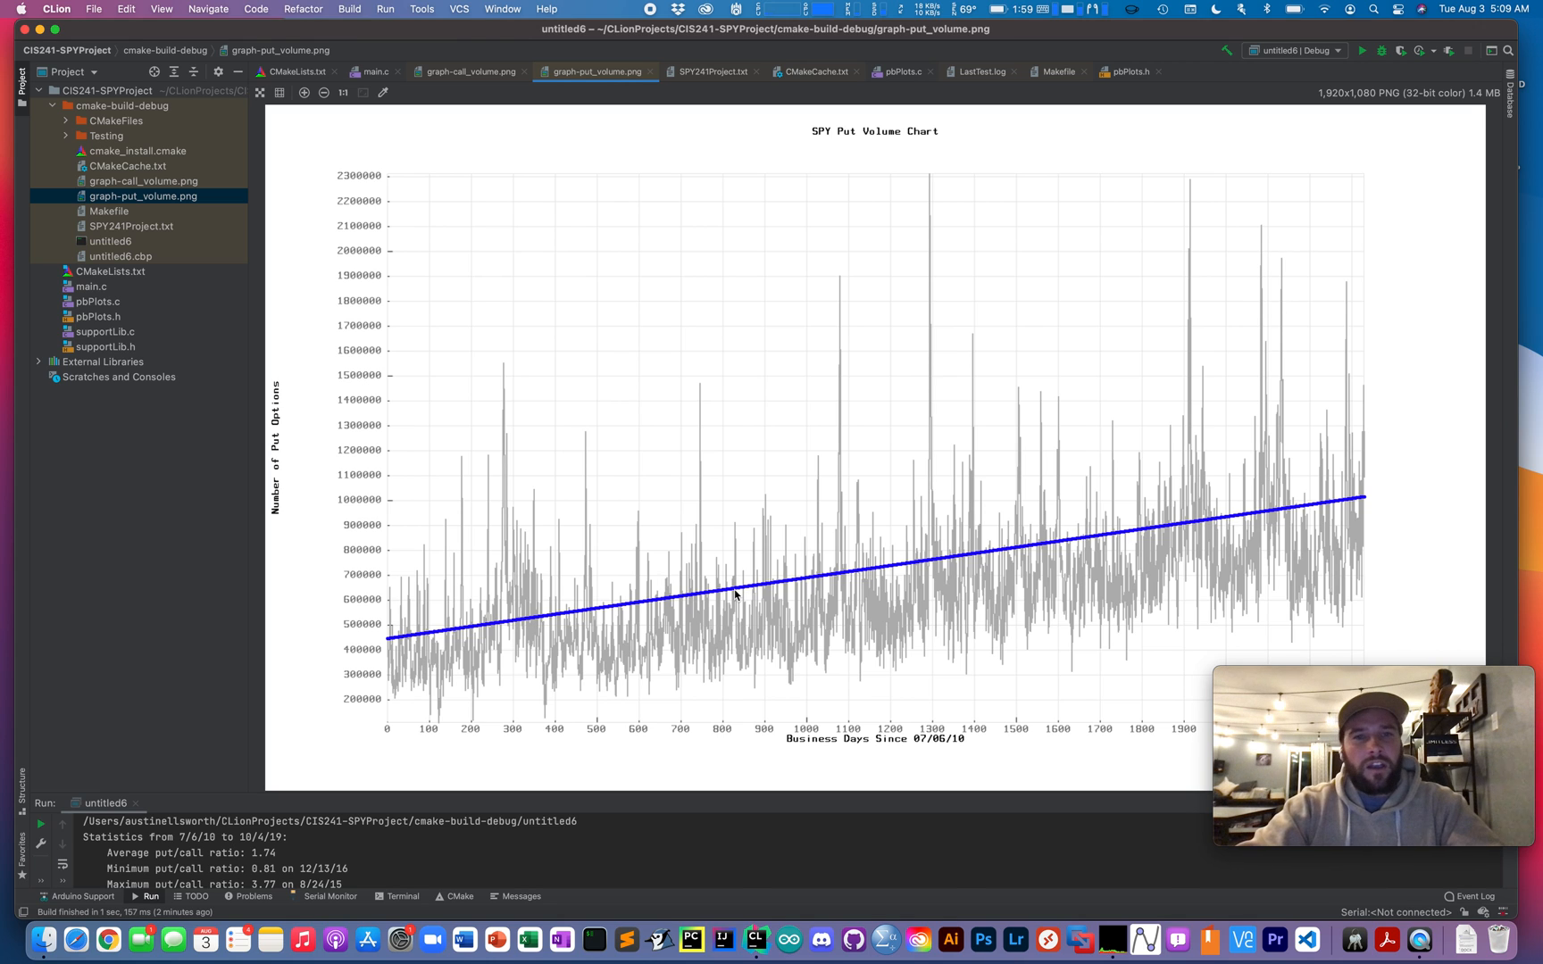
pyautogui.moveTo(741, 591)
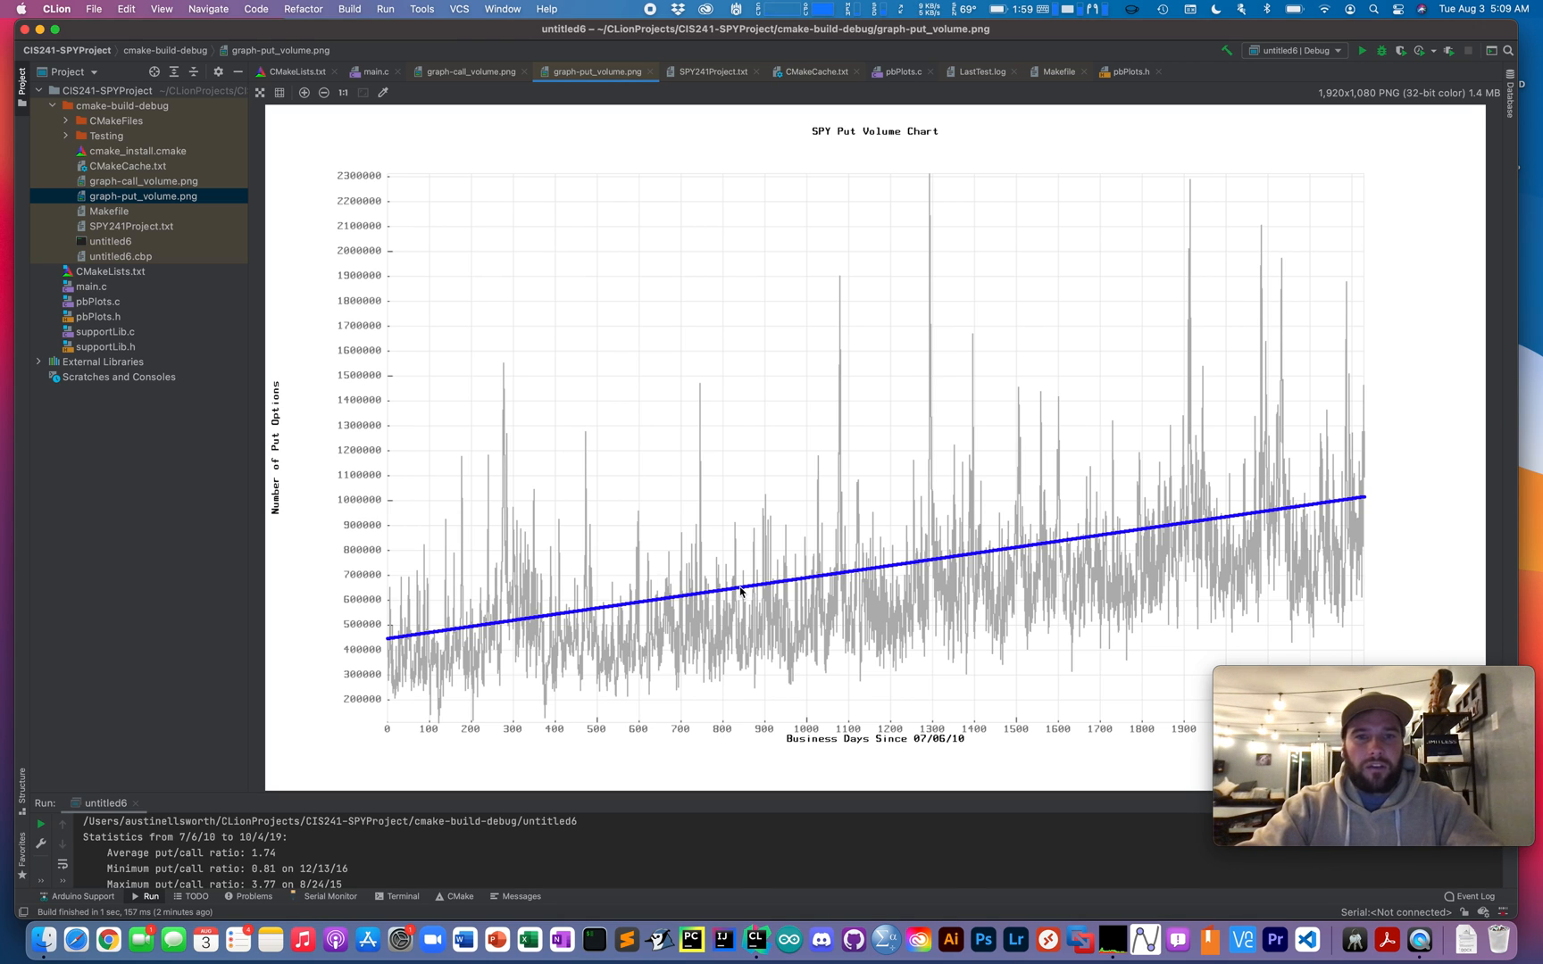
pyautogui.moveTo(1004, 443)
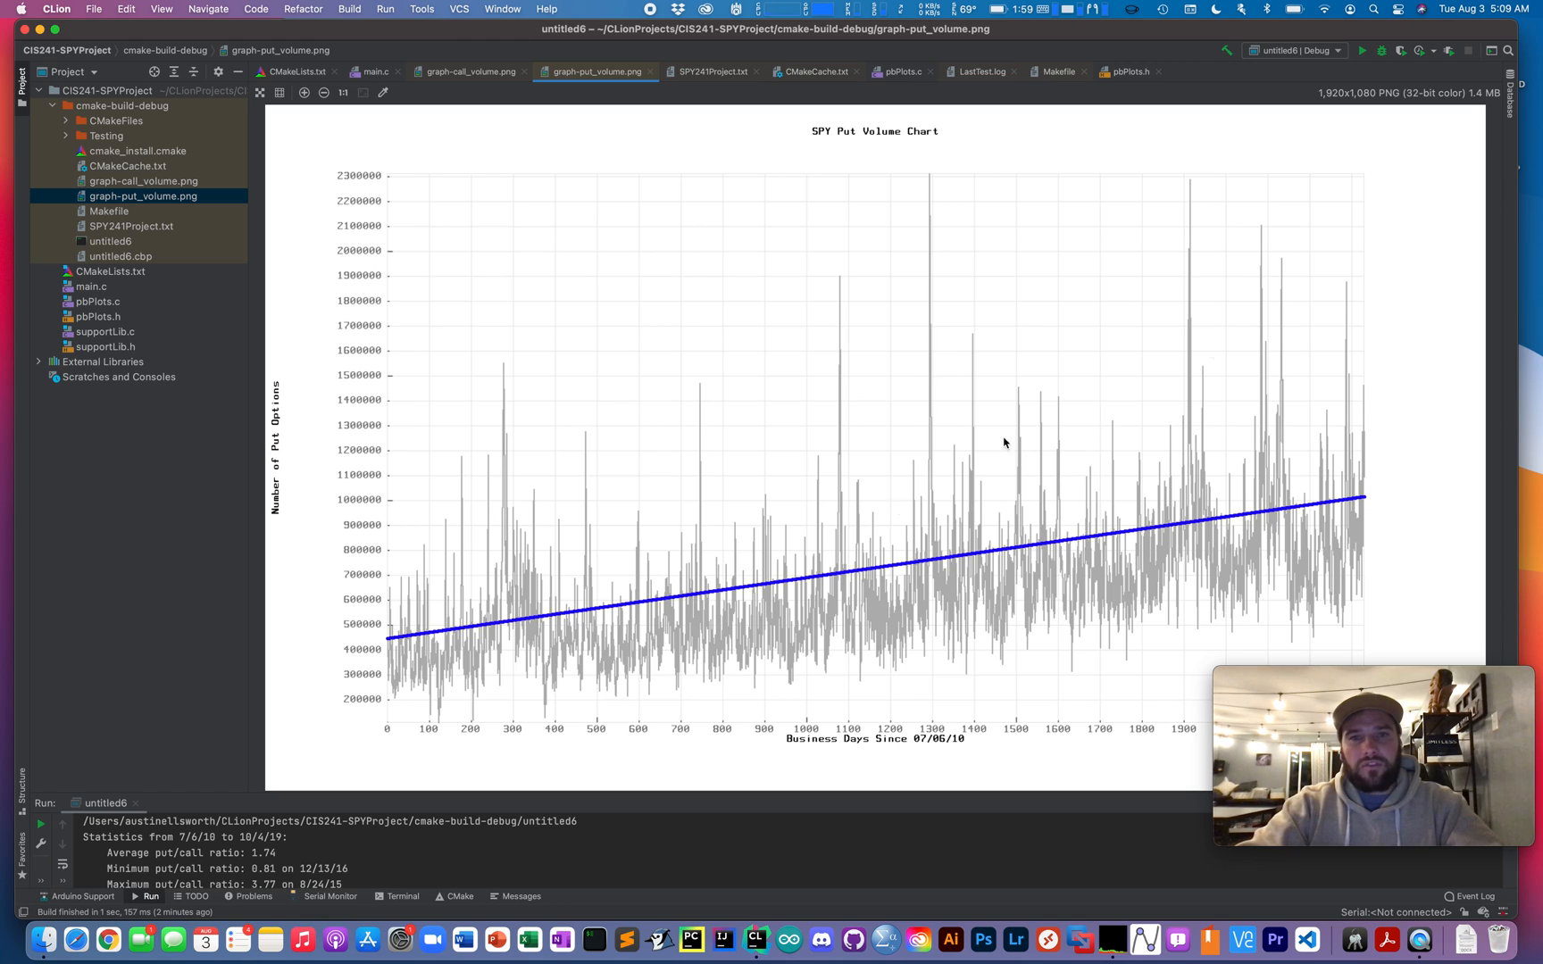
pyautogui.moveTo(836, 187)
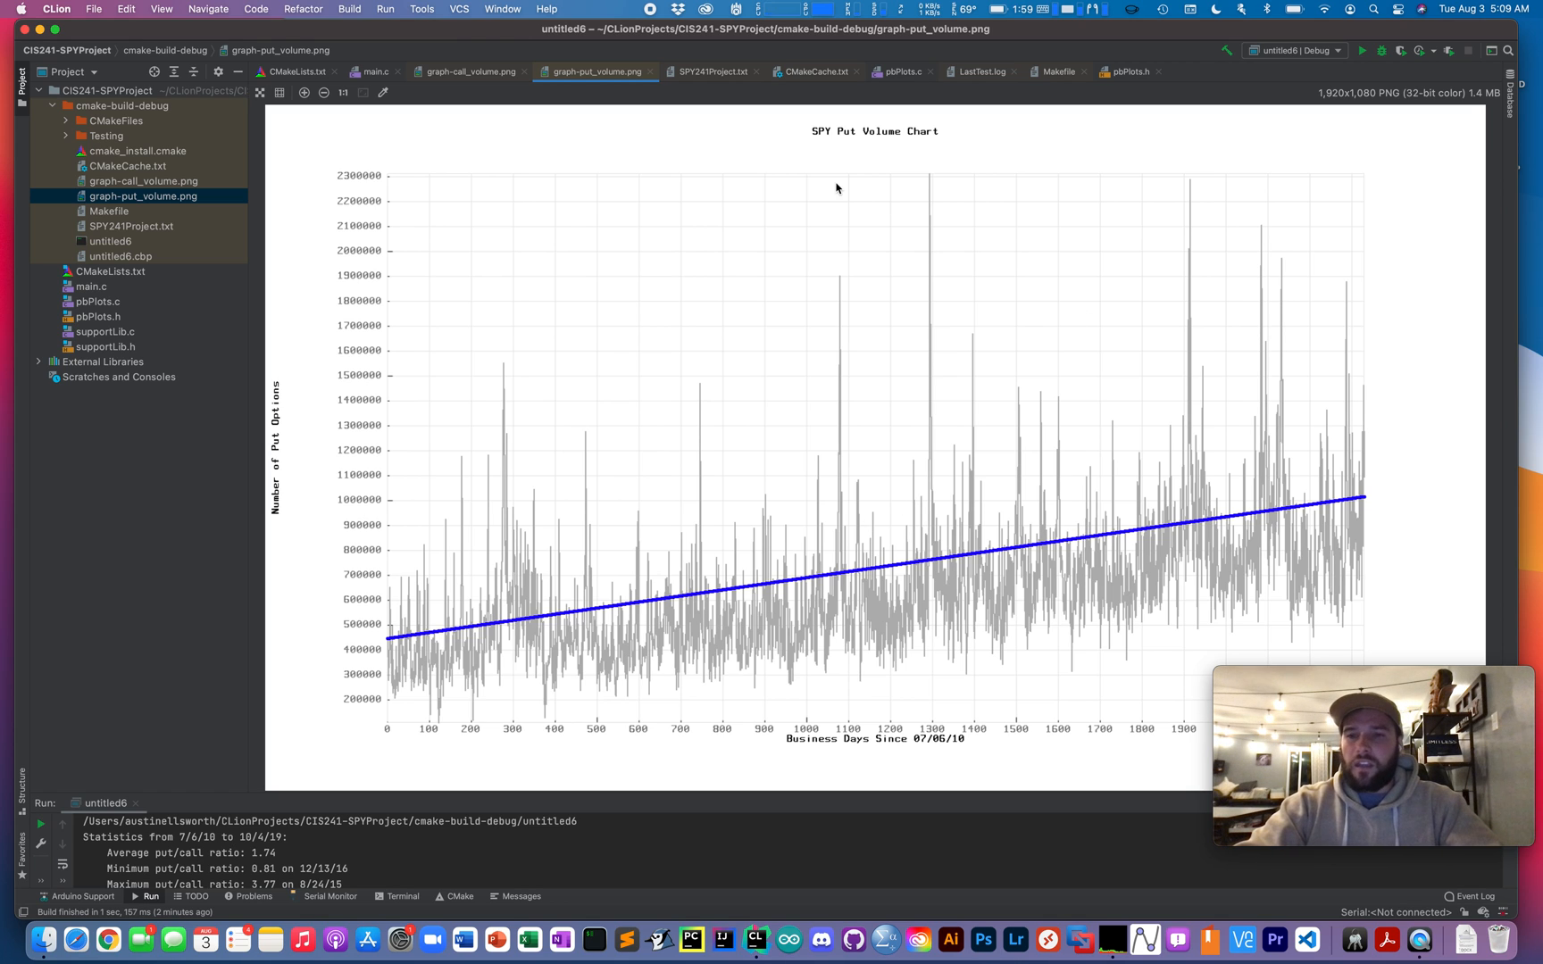
pyautogui.moveTo(657, 32)
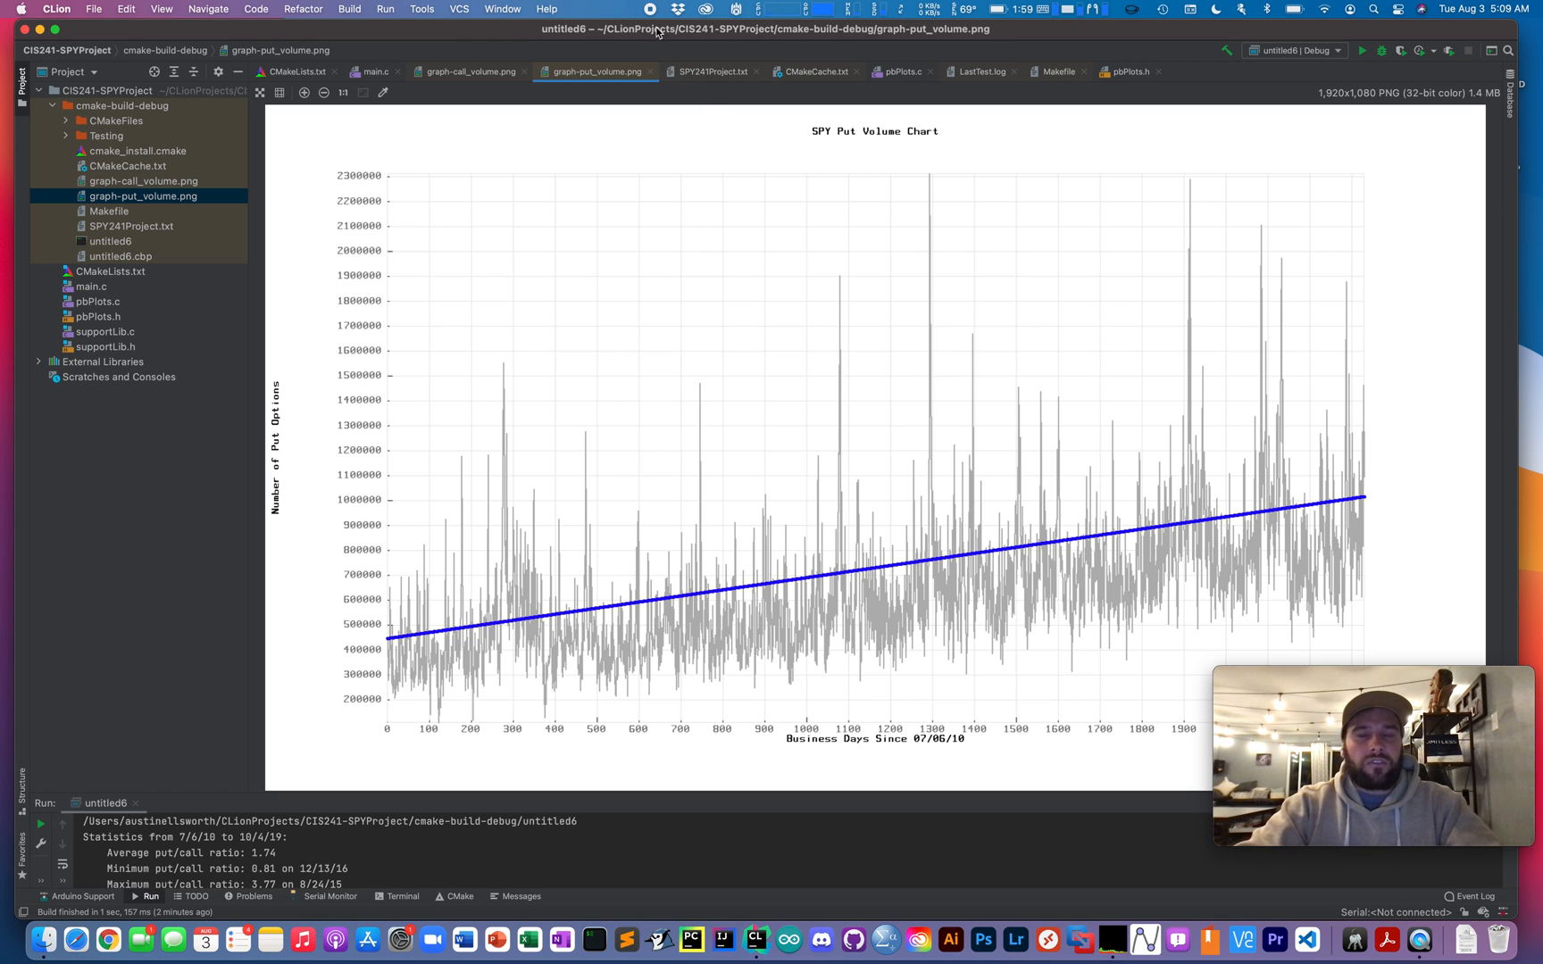